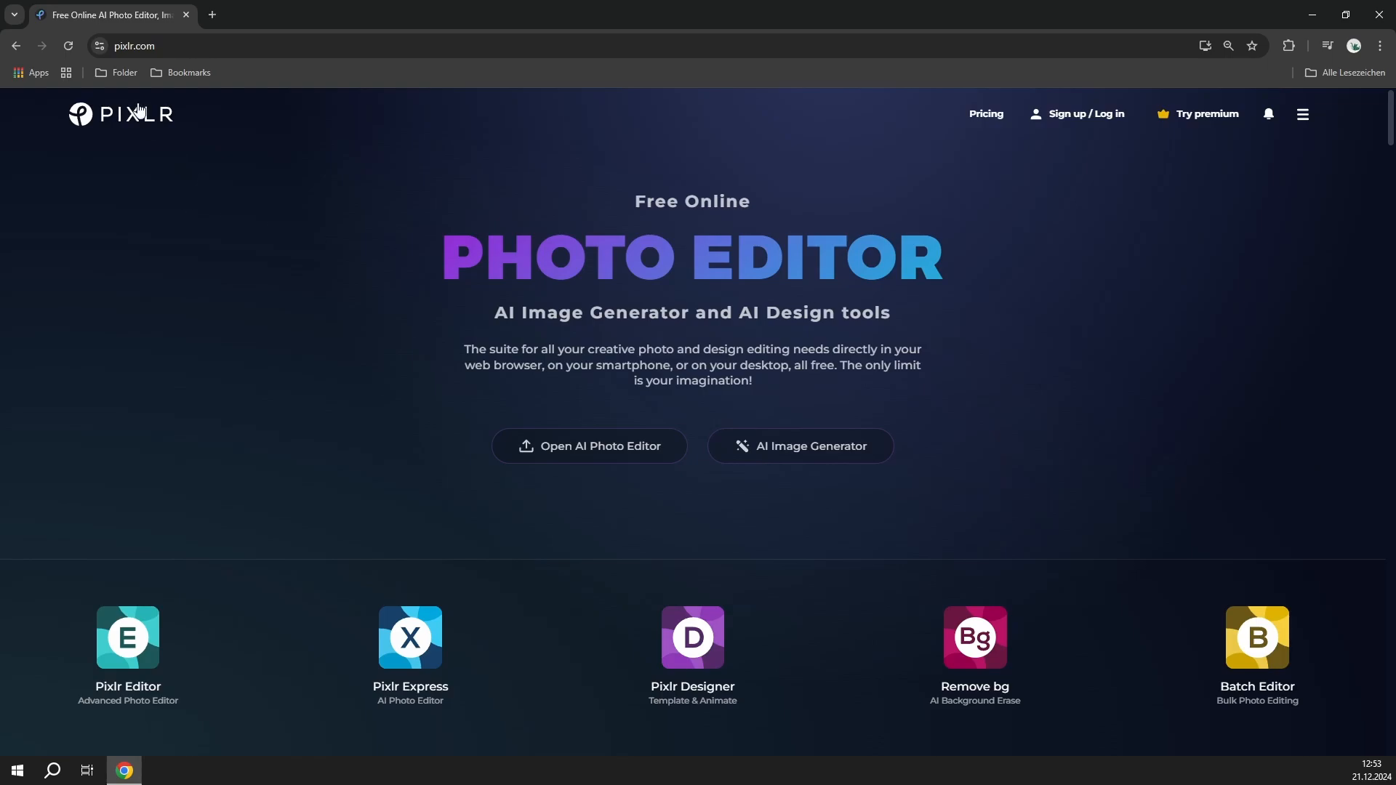
mouse_move(286, 476)
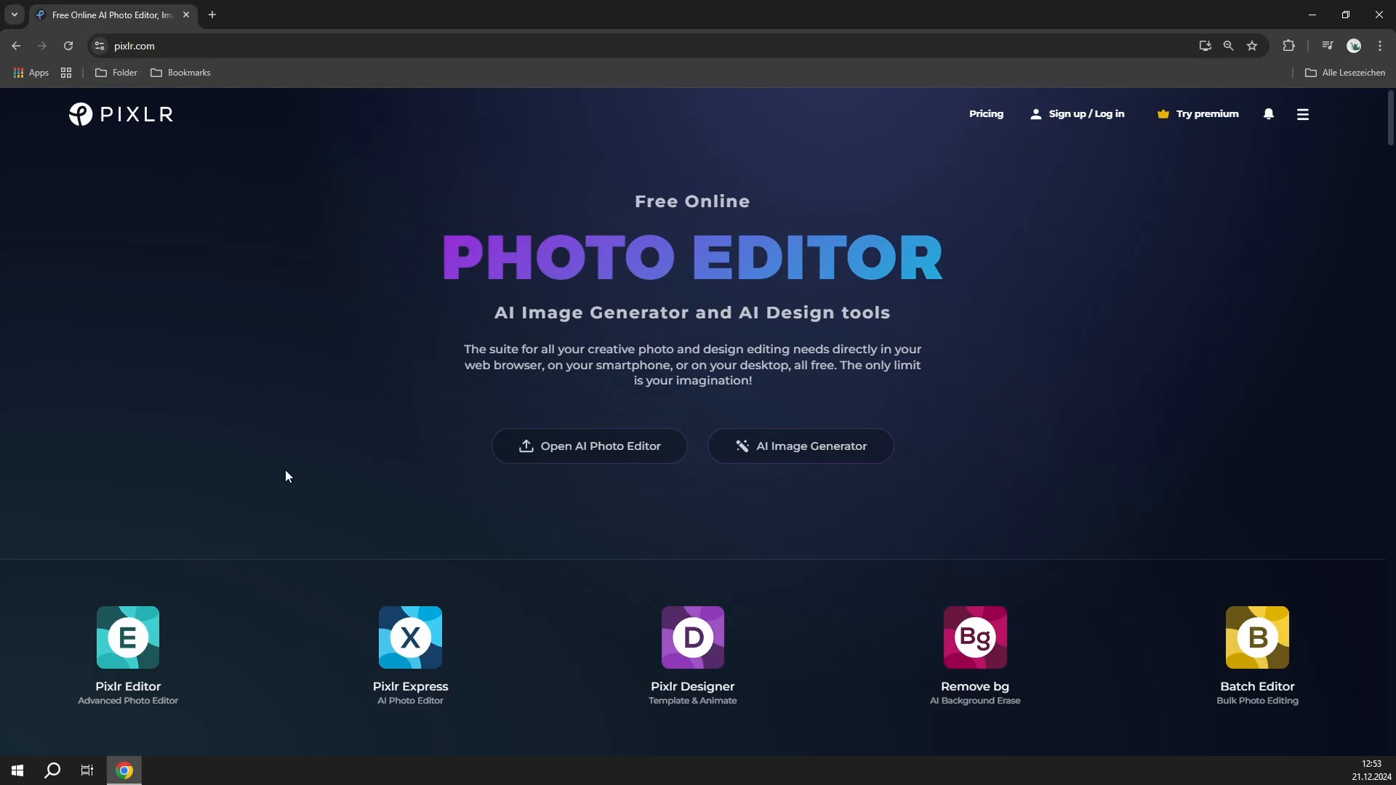
mouse_move(309, 516)
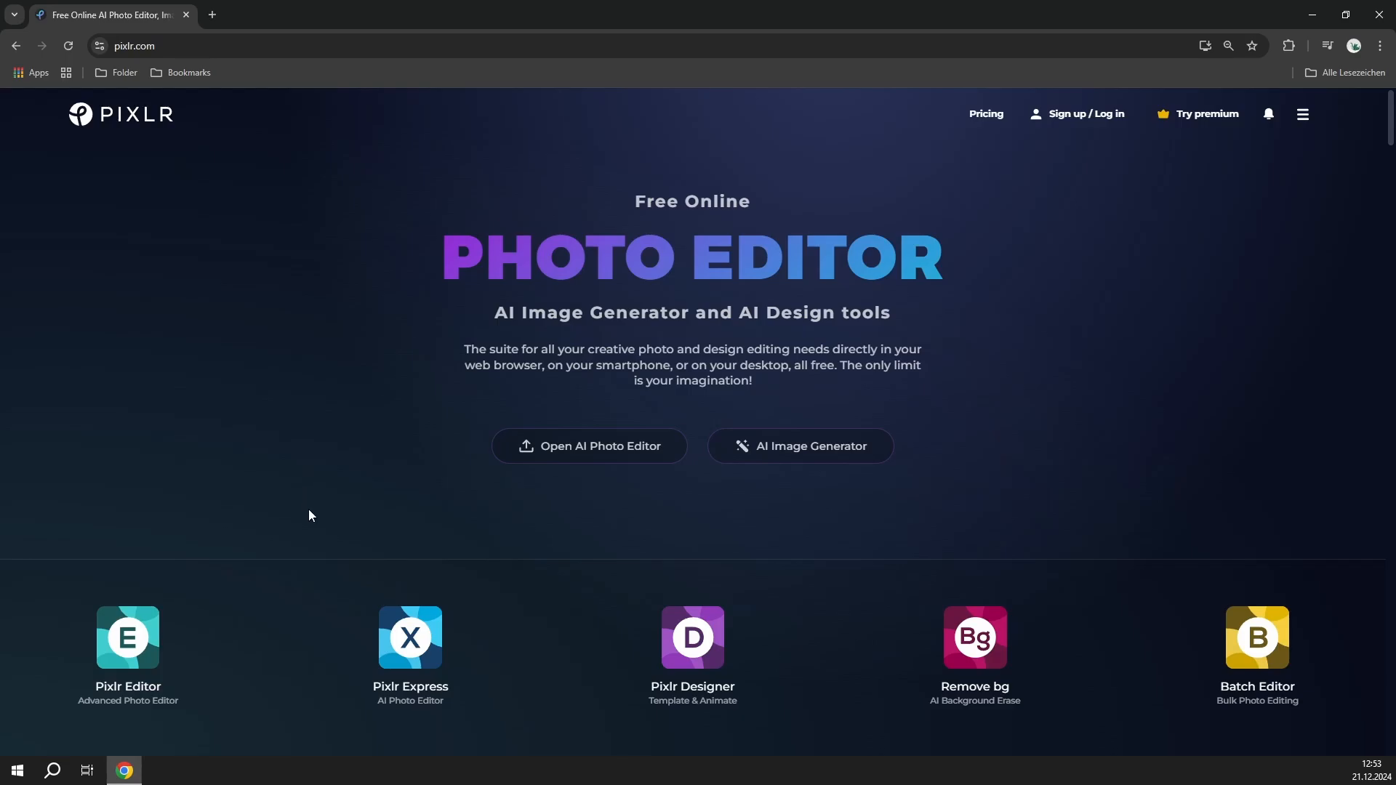
Open the advanced Pixlr Editor from its tile on the Pixlr website.
left_click(127, 646)
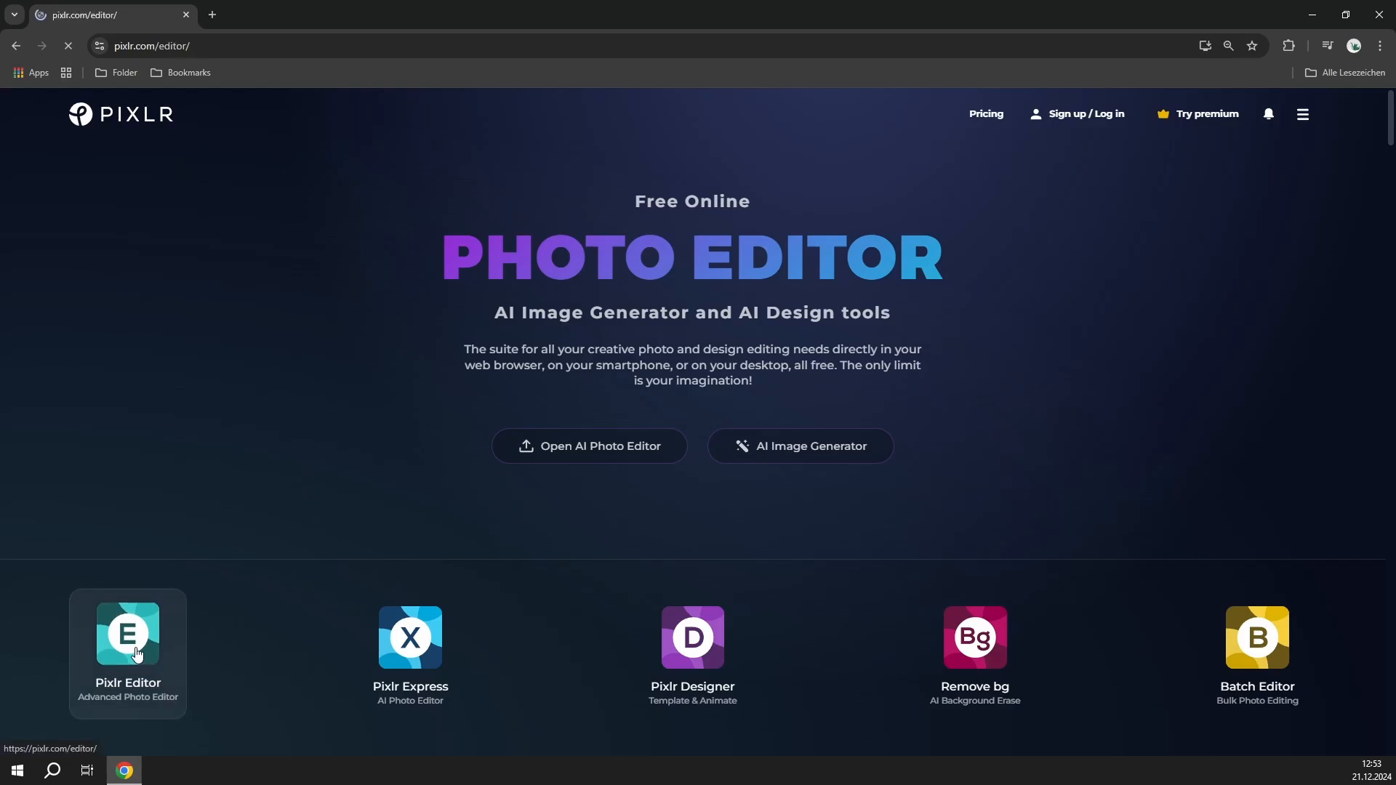
left_click(127, 650)
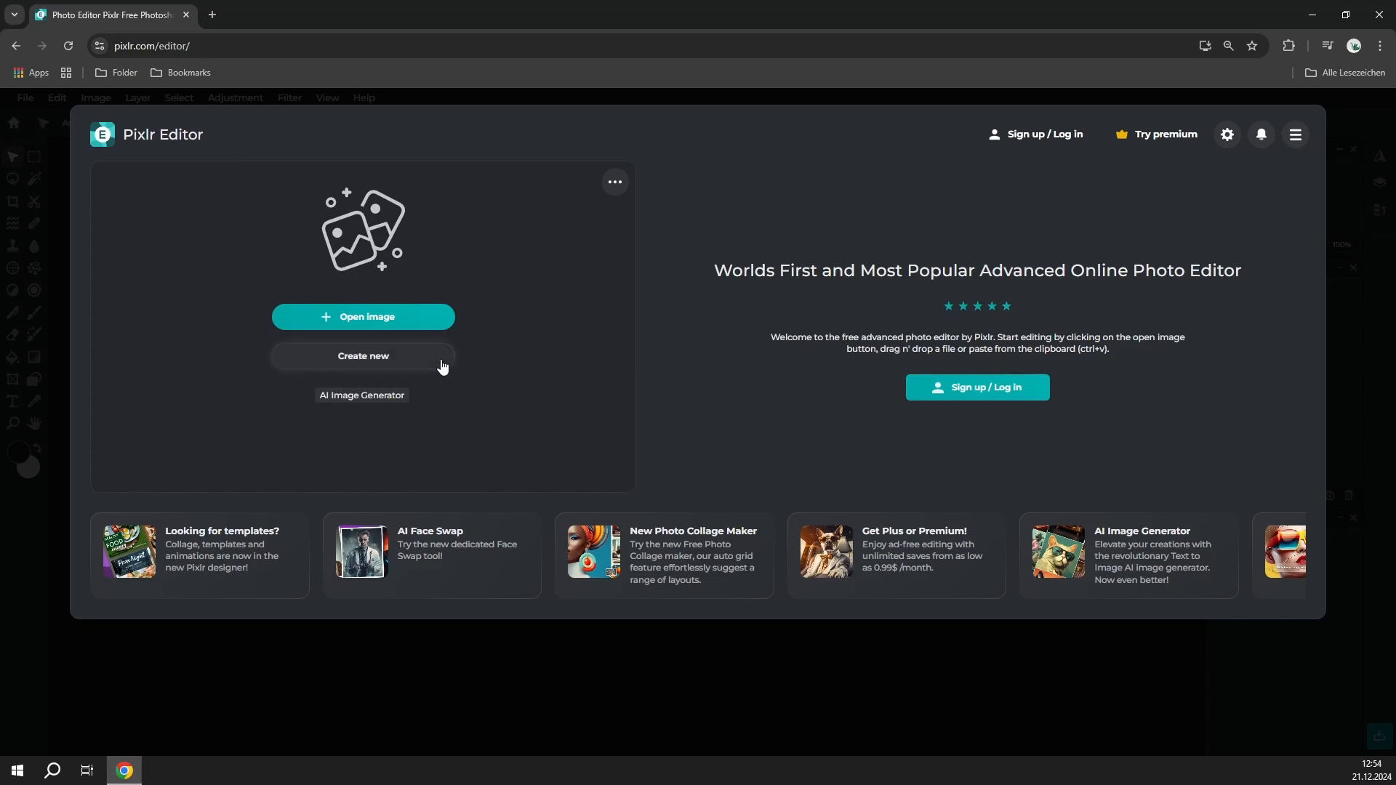
Create a blank 2000 × 2000 px canvas titled 'YouTube Logo'.
left_click(362, 357)
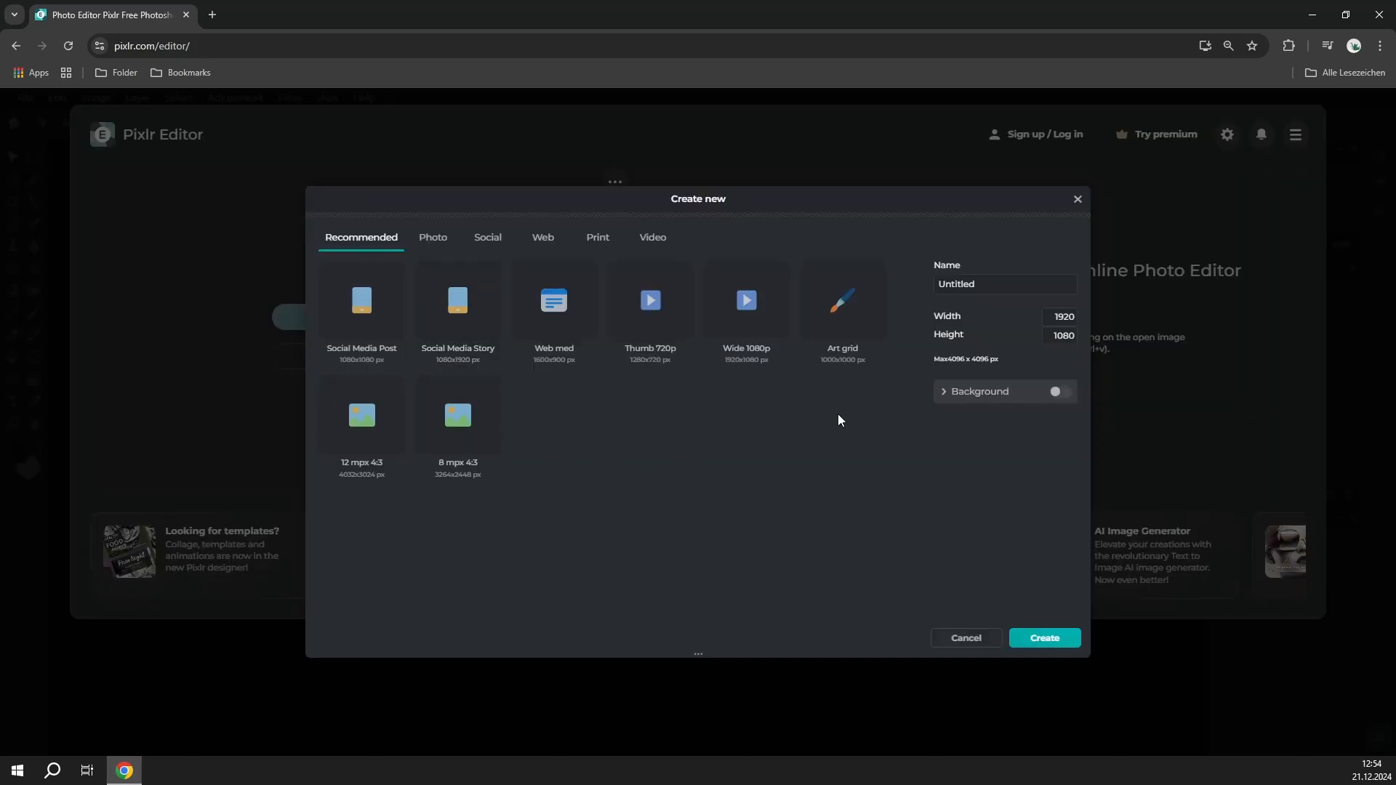
left_click(1003, 284)
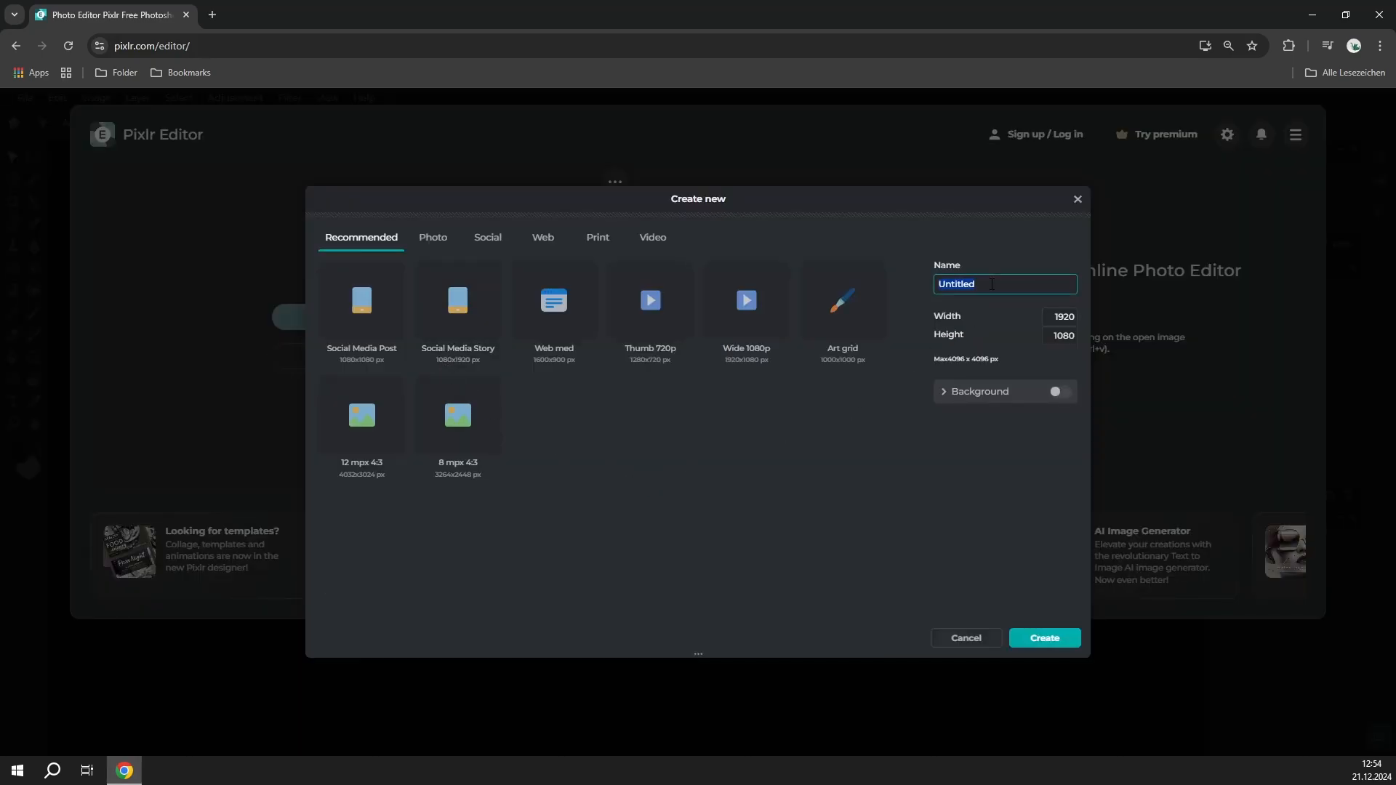
type("YouTube Logo")
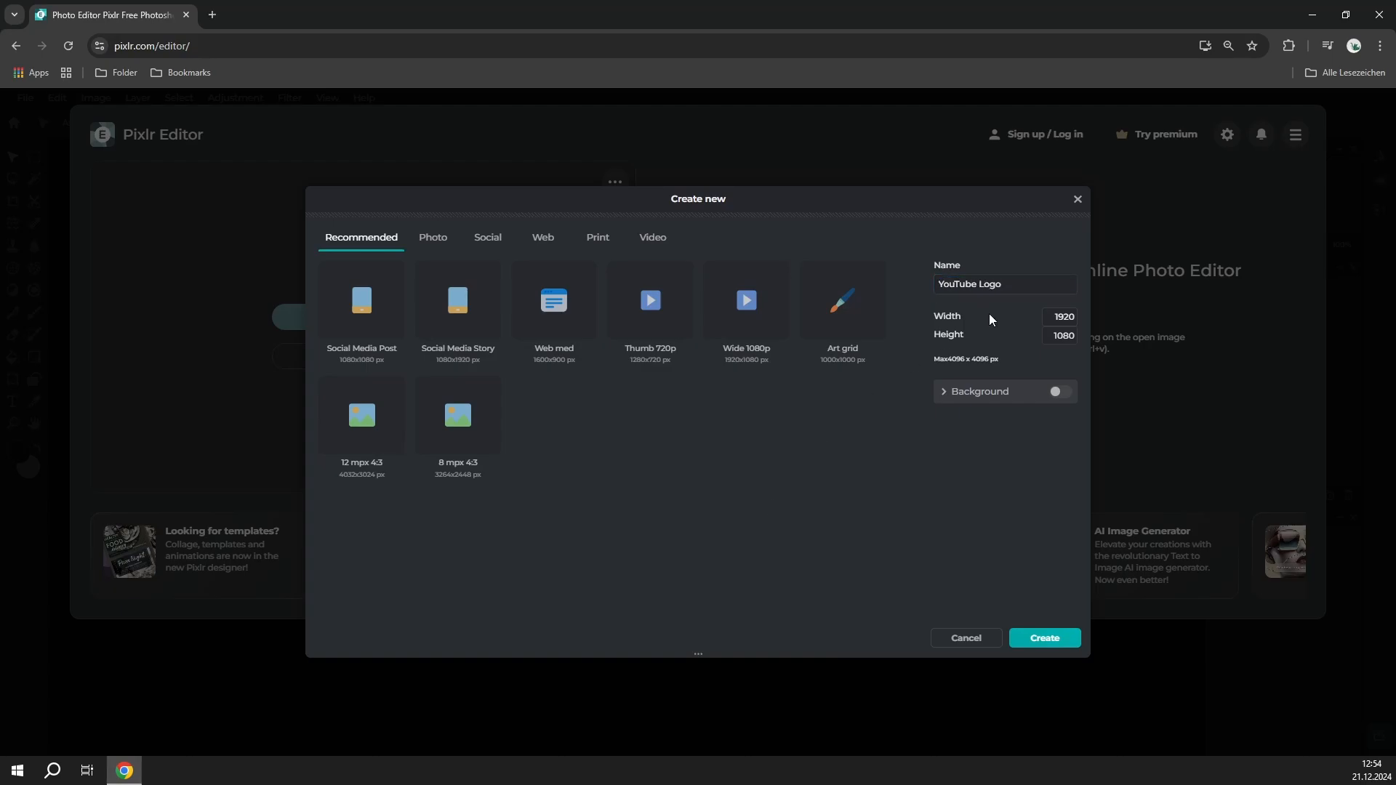
left_click(1059, 317)
type("2000")
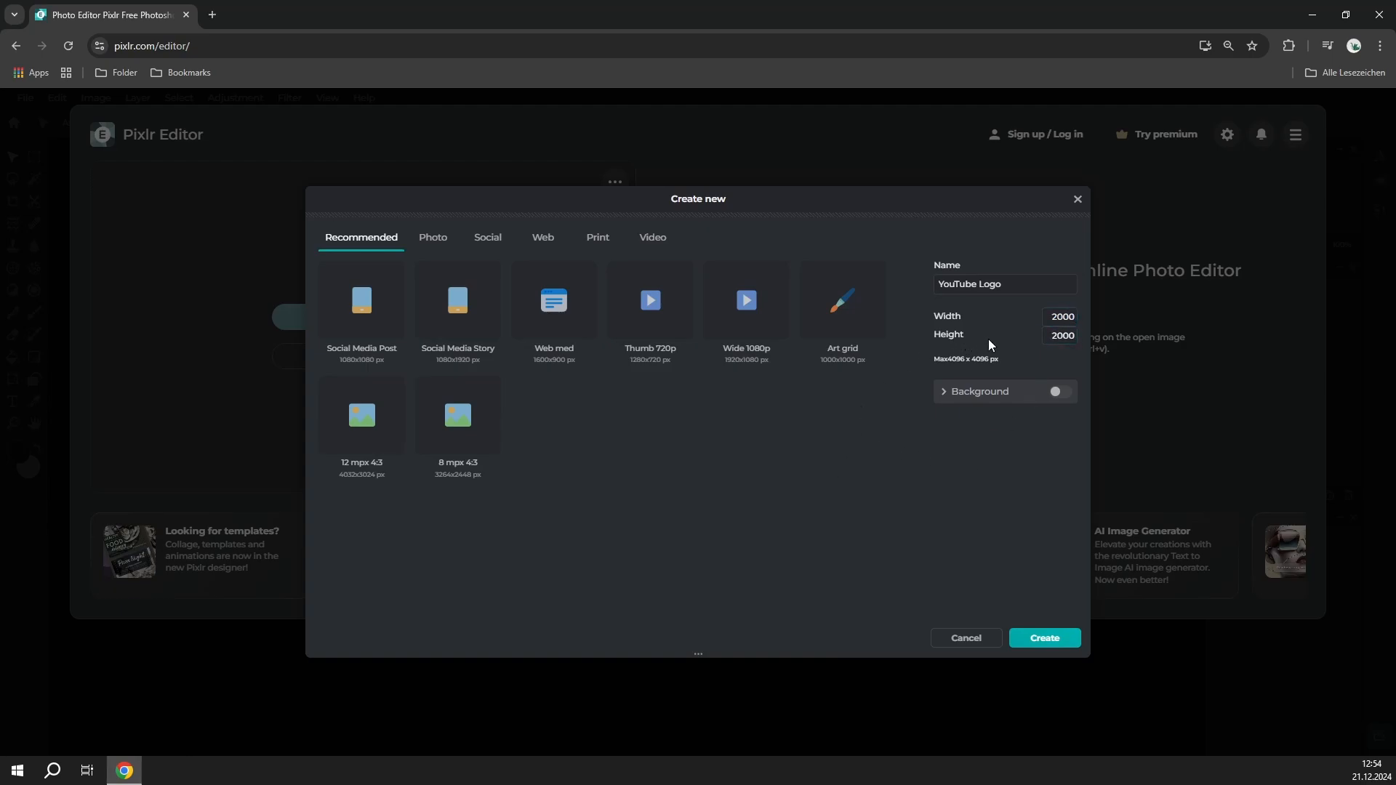
mouse_move(654, 487)
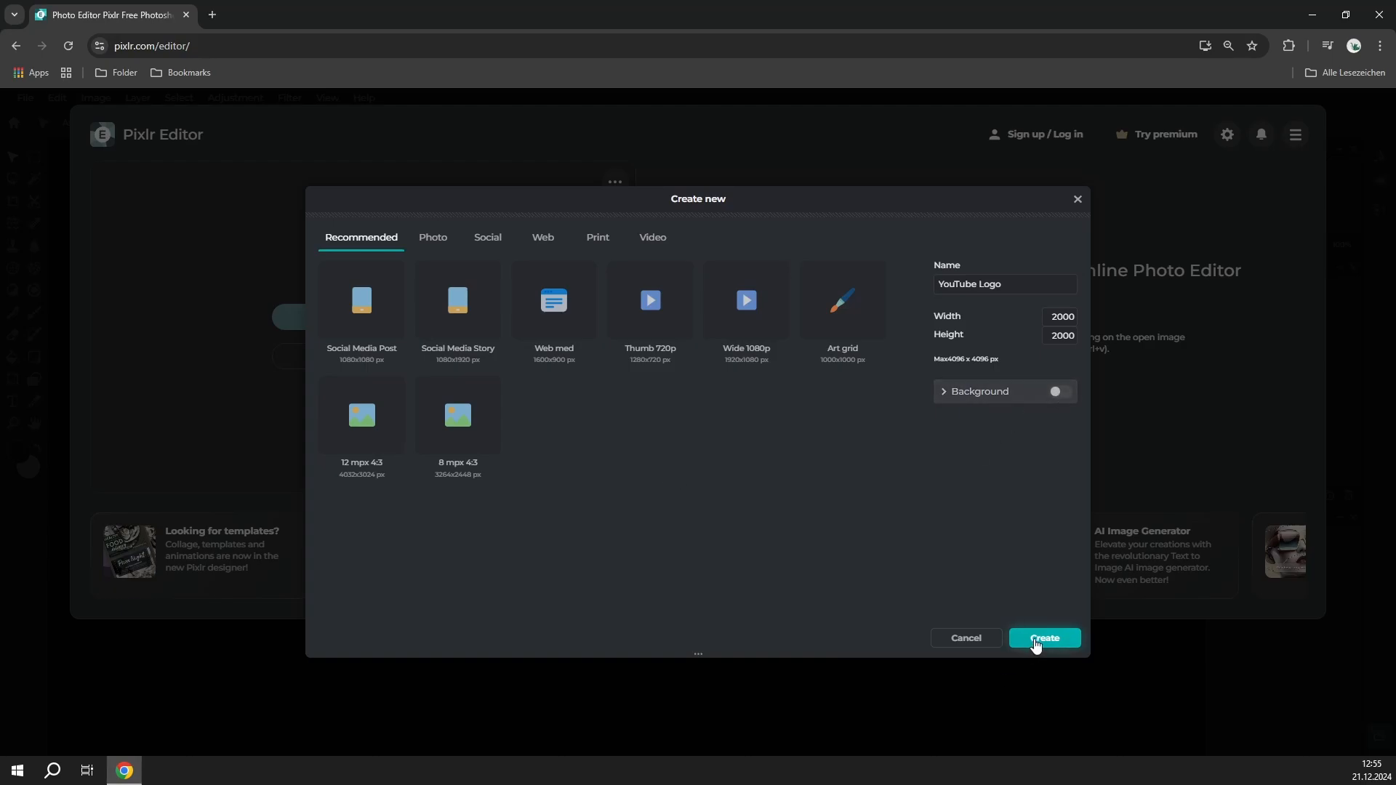
left_click(1042, 637)
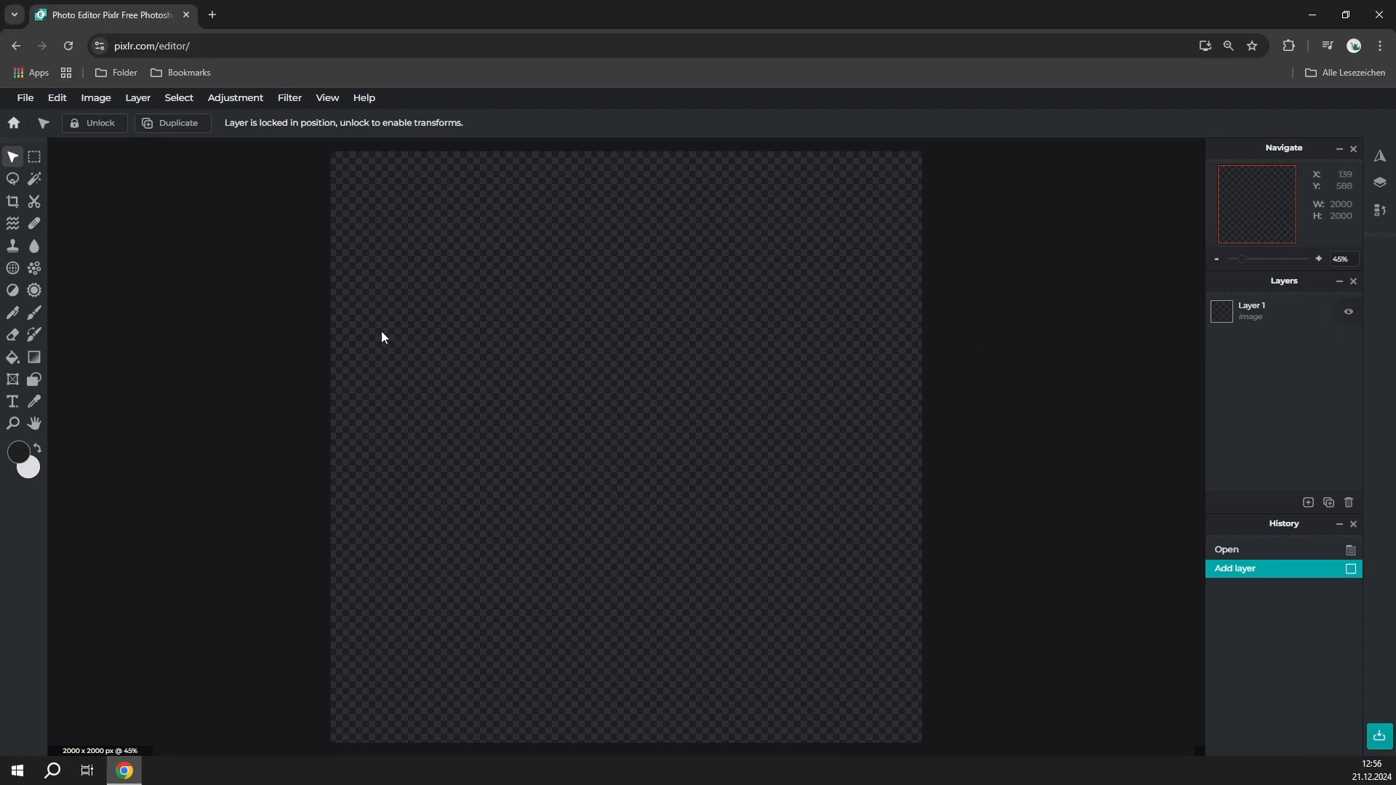
mouse_move(1070, 373)
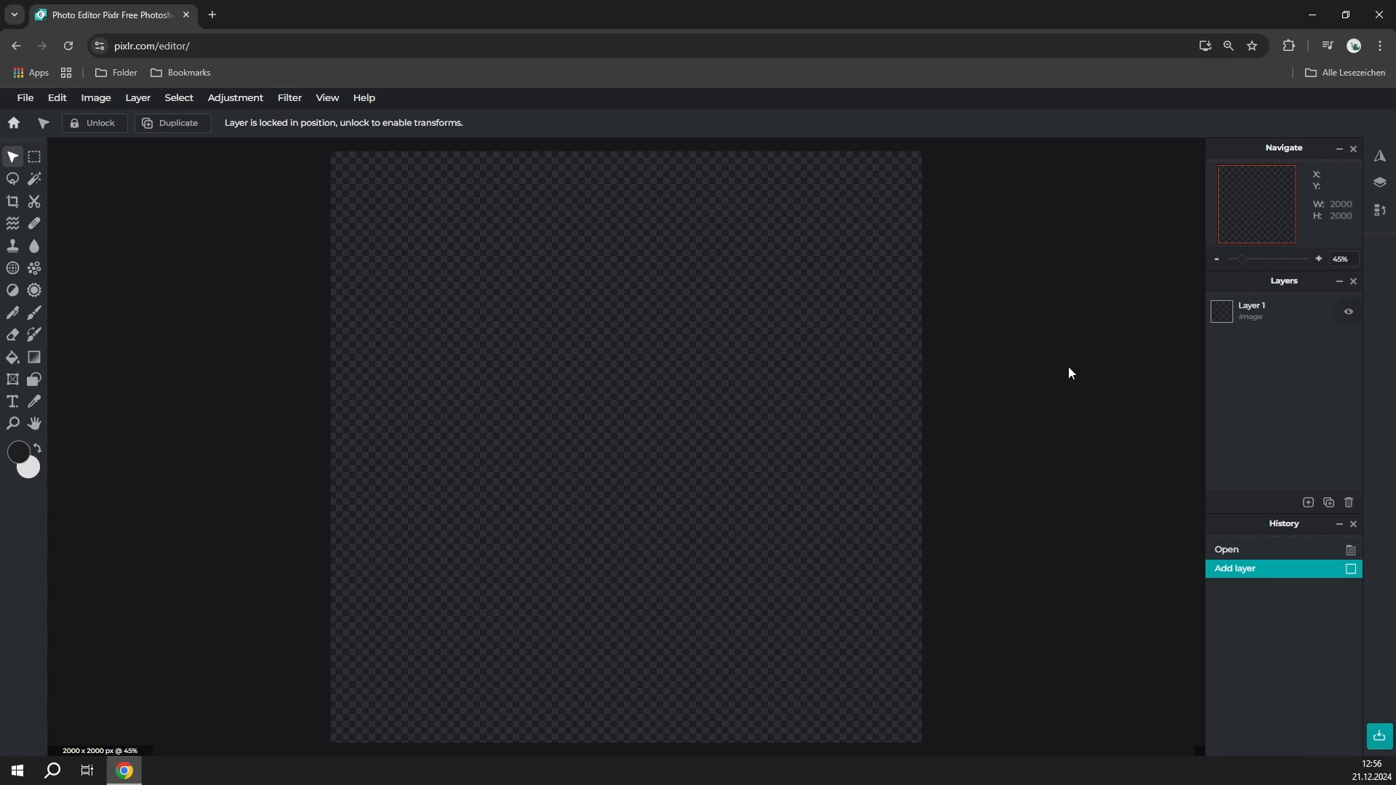
mouse_move(588, 436)
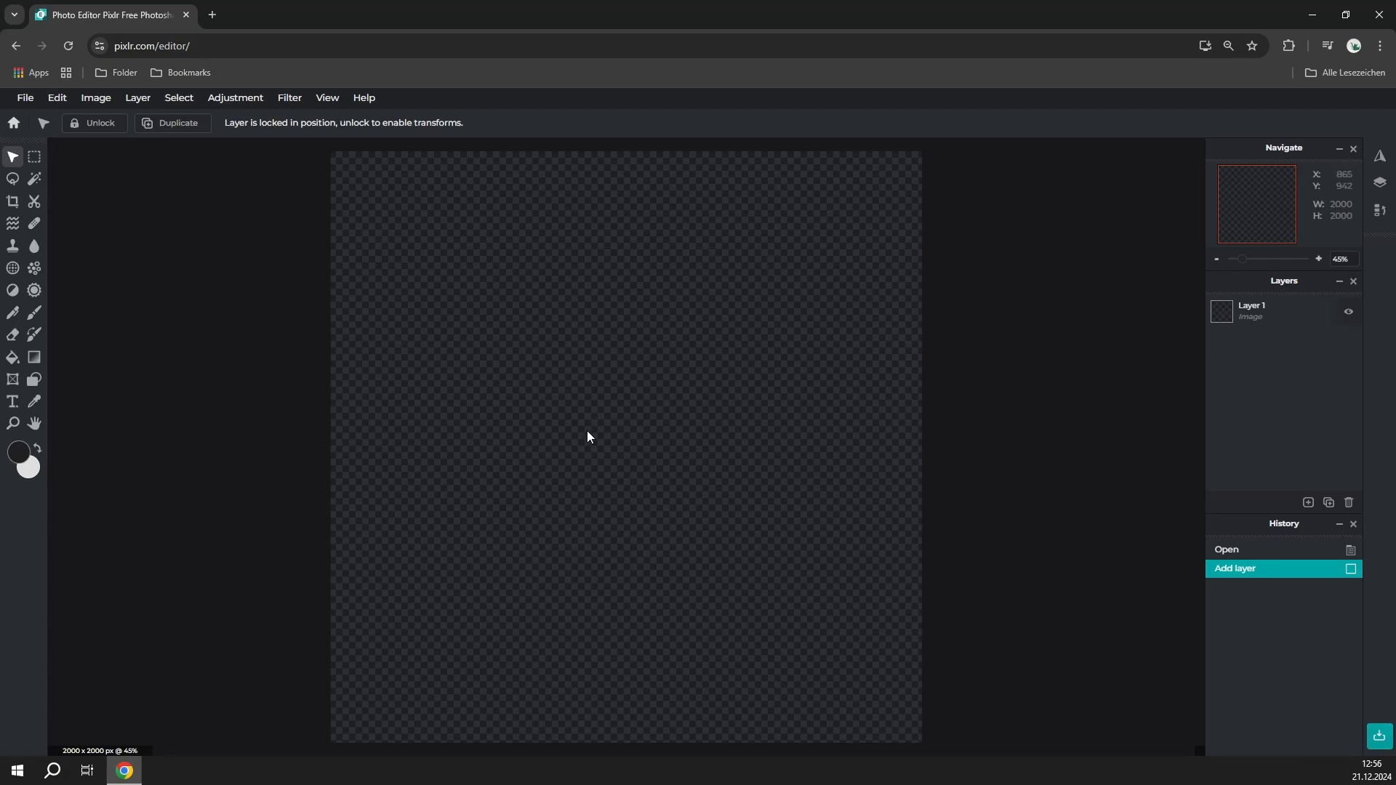
mouse_move(741, 372)
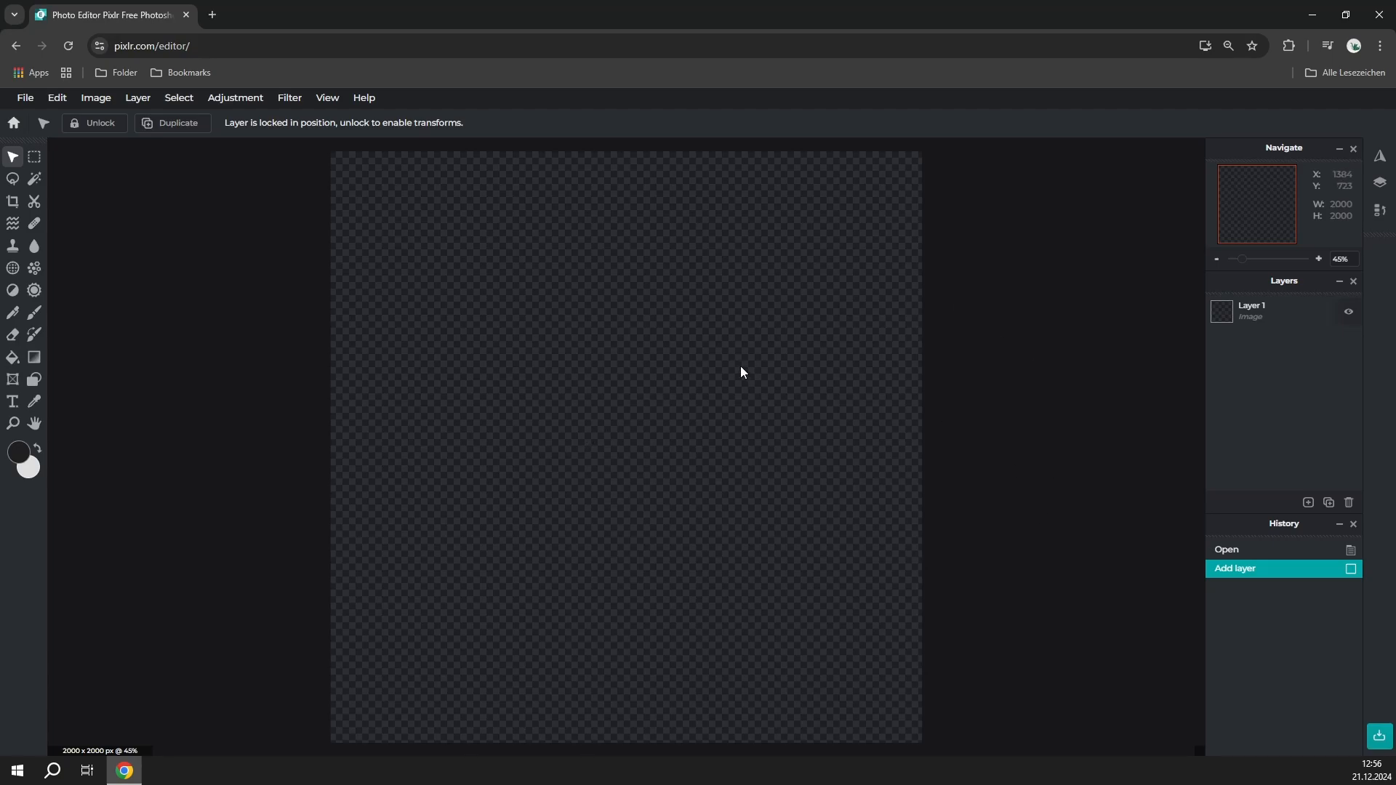
mouse_move(1057, 365)
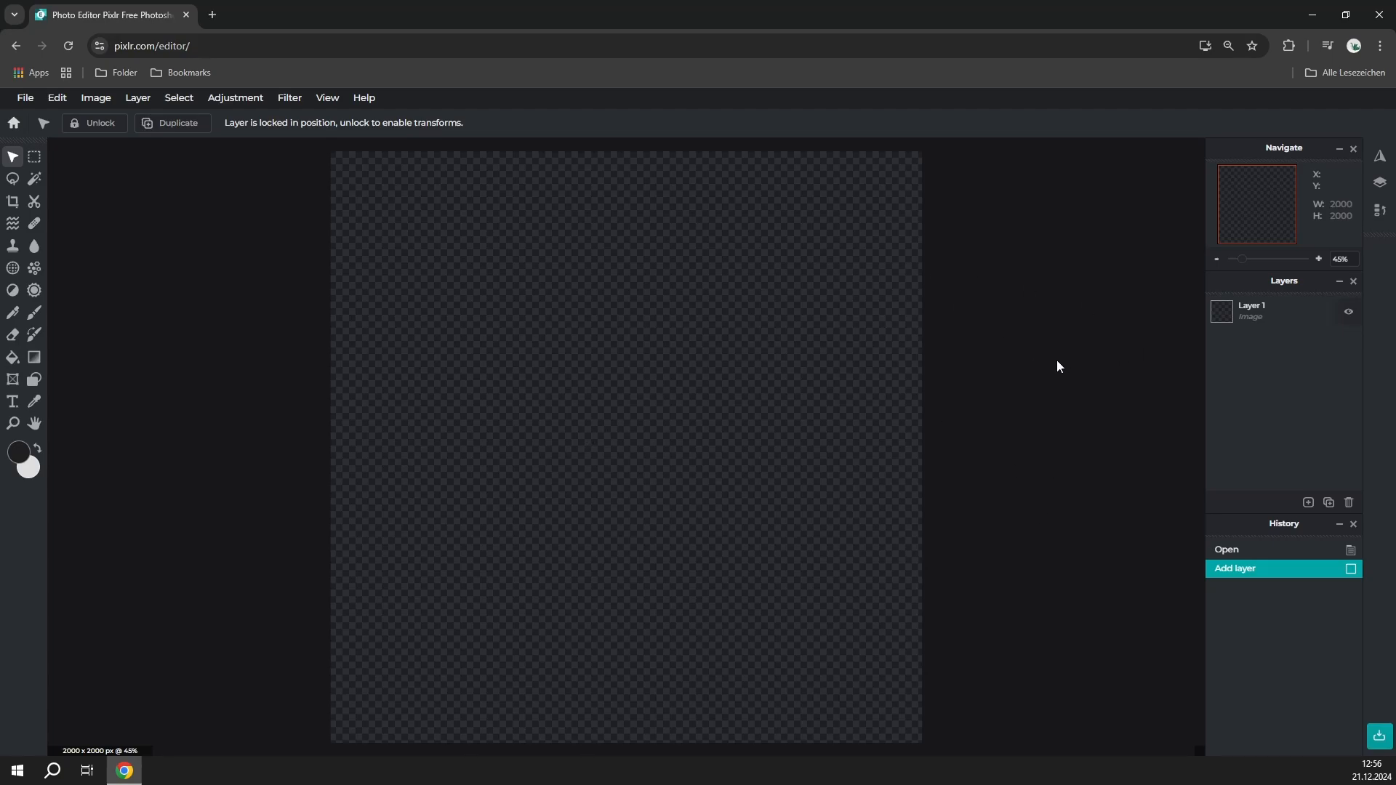
Open a second, empty browser tab next to Pixlr E.
left_click(211, 14)
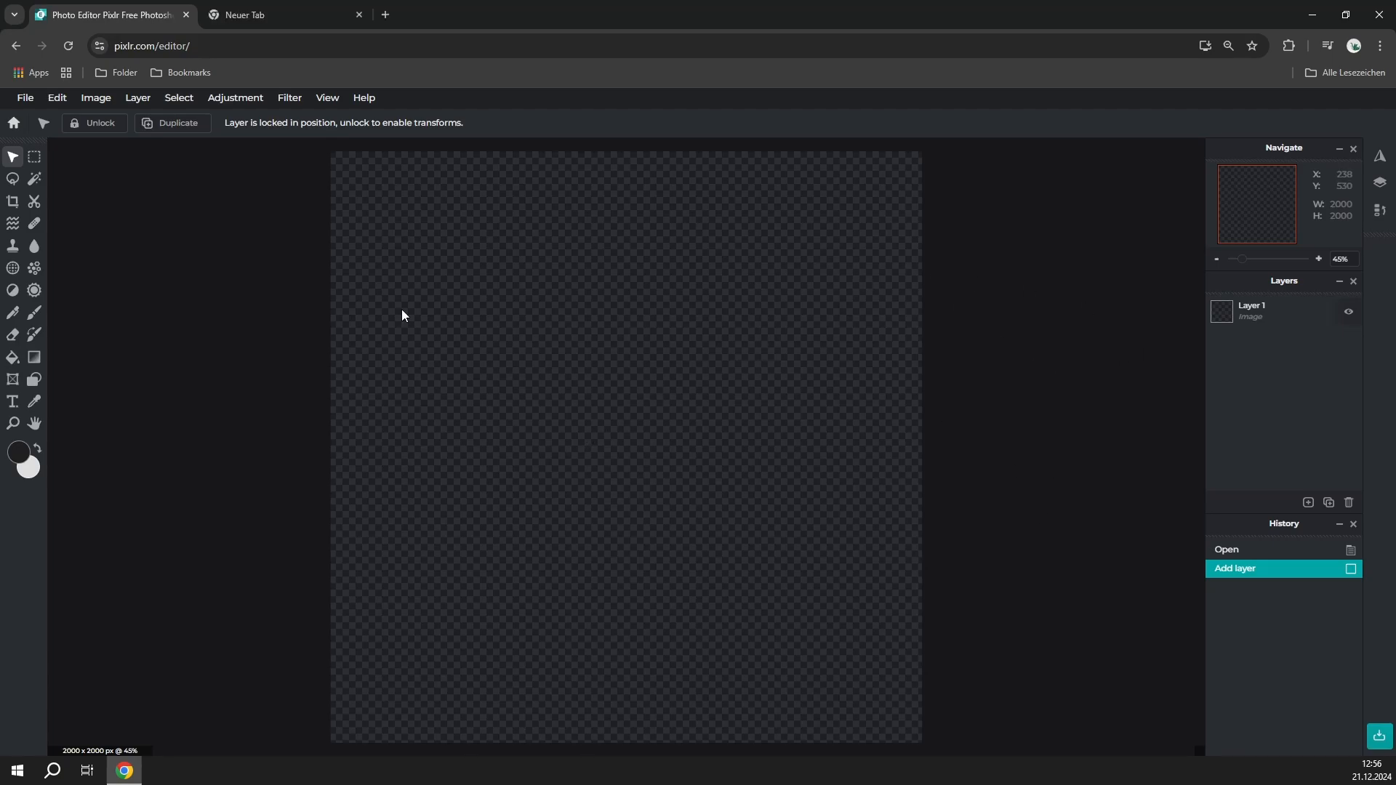
Browse dafont.co's Western fonts to page 3 and download Hipotesis.
type("dafont.com/de/")
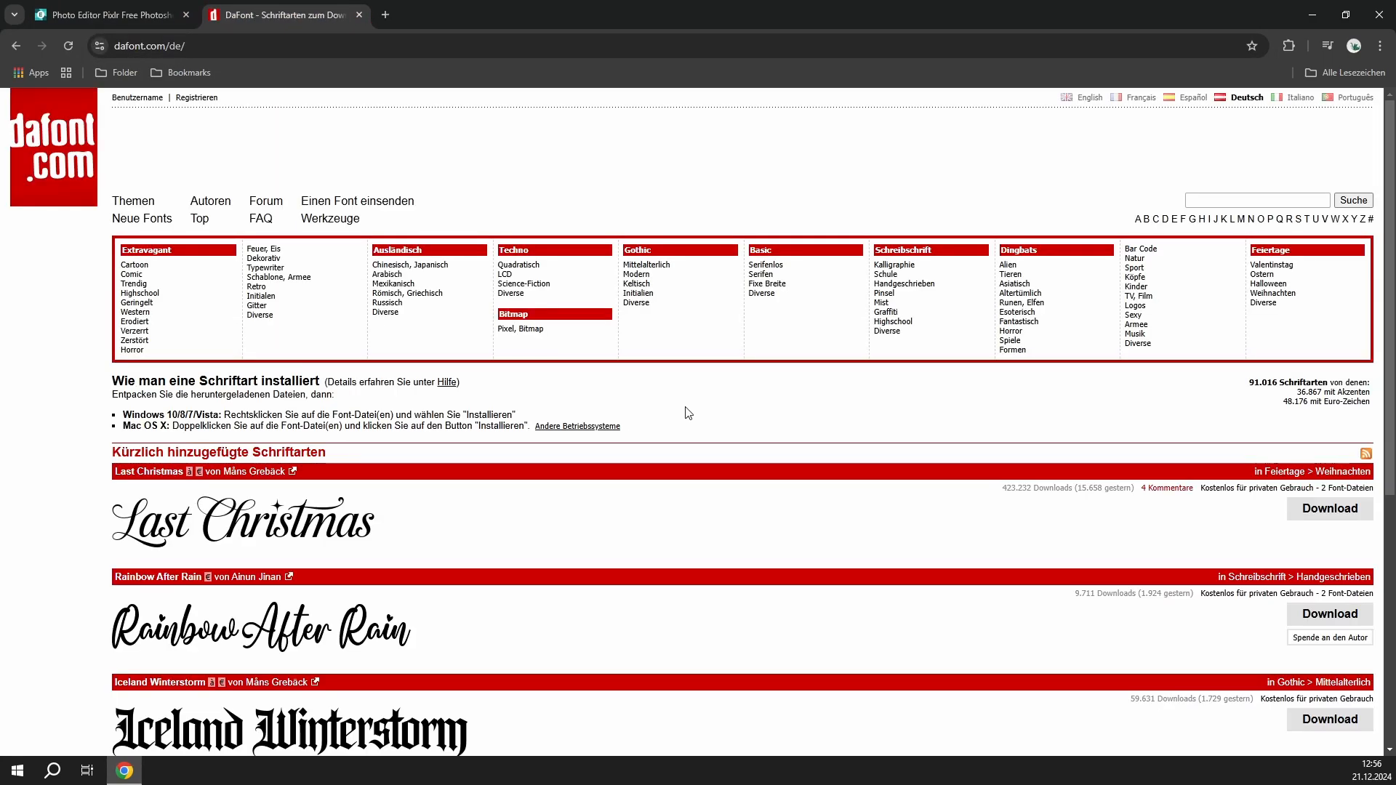
mouse_move(686, 411)
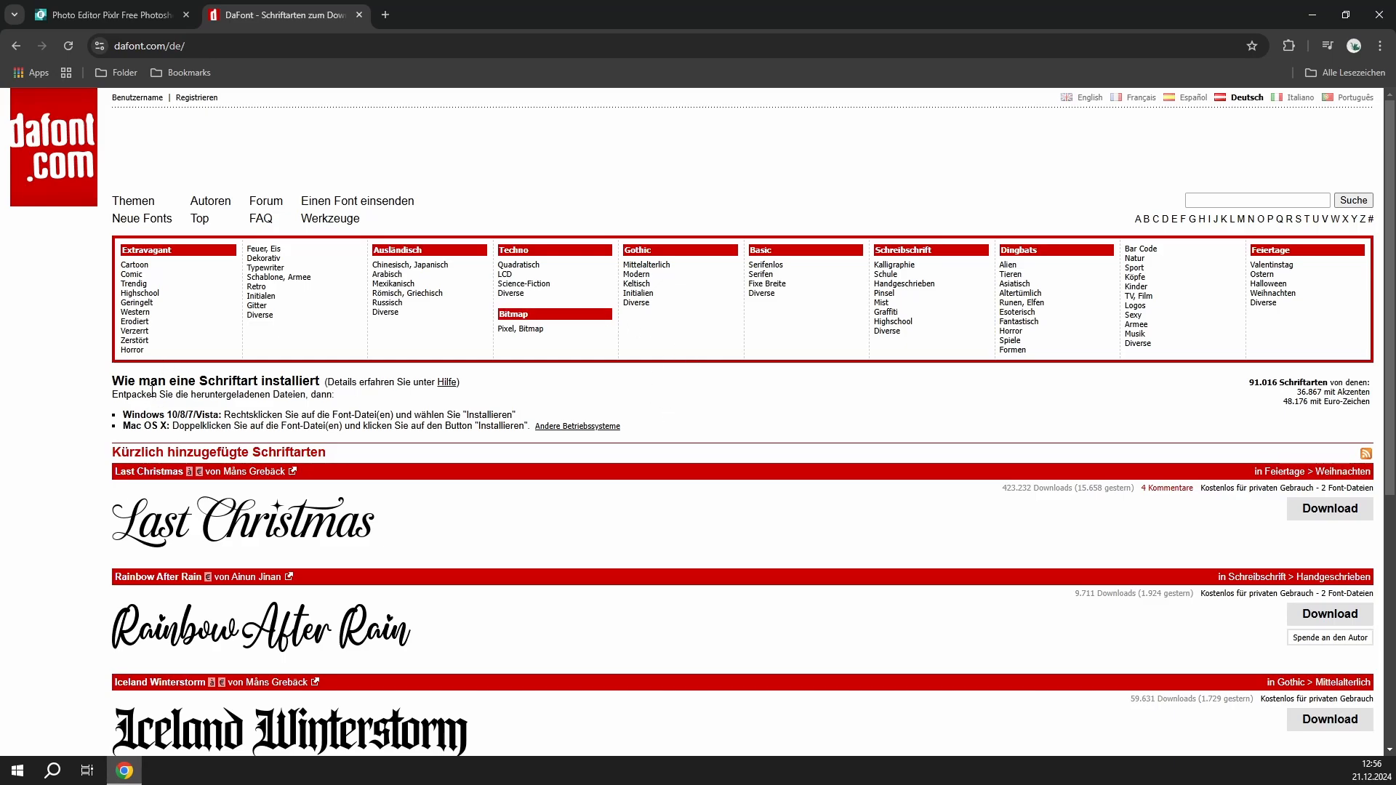
left_click(107, 14)
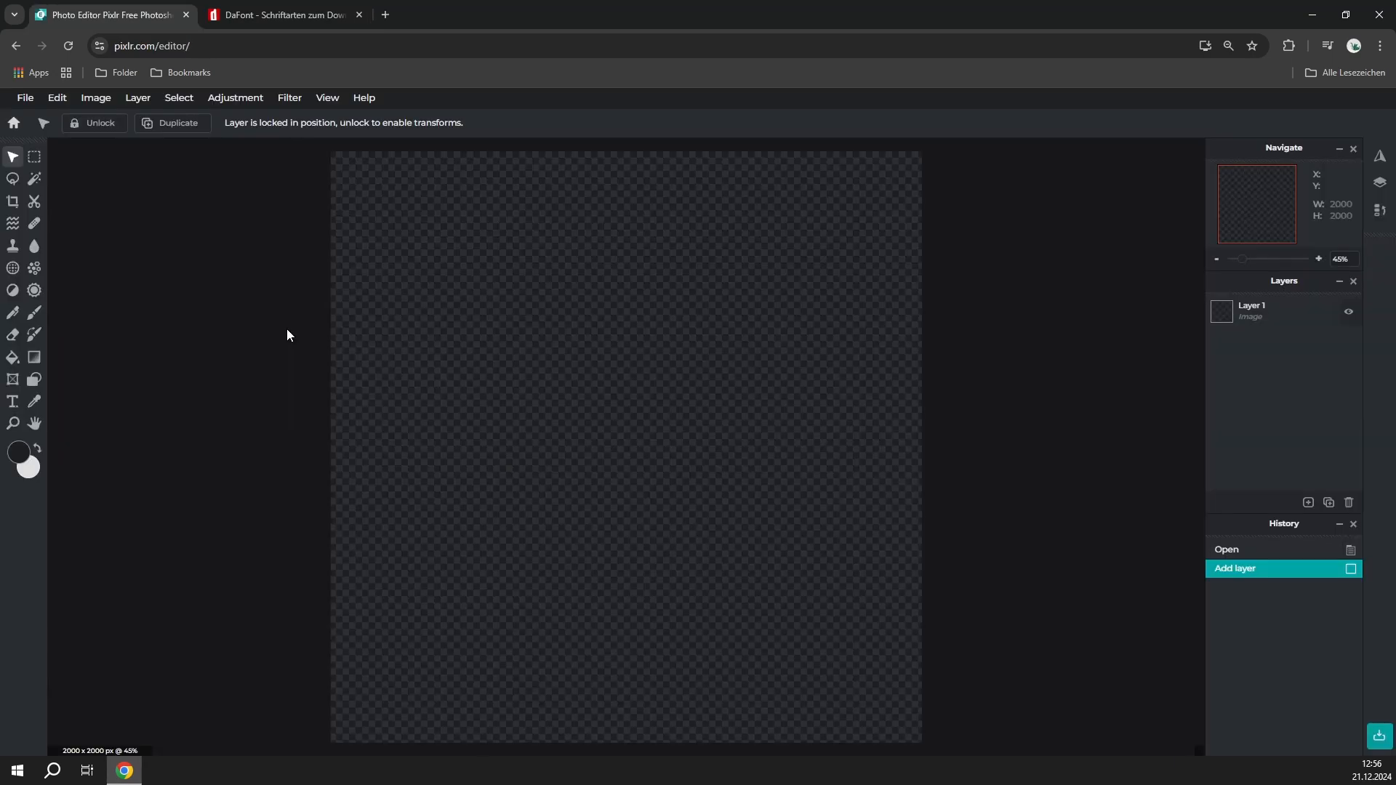
mouse_move(315, 304)
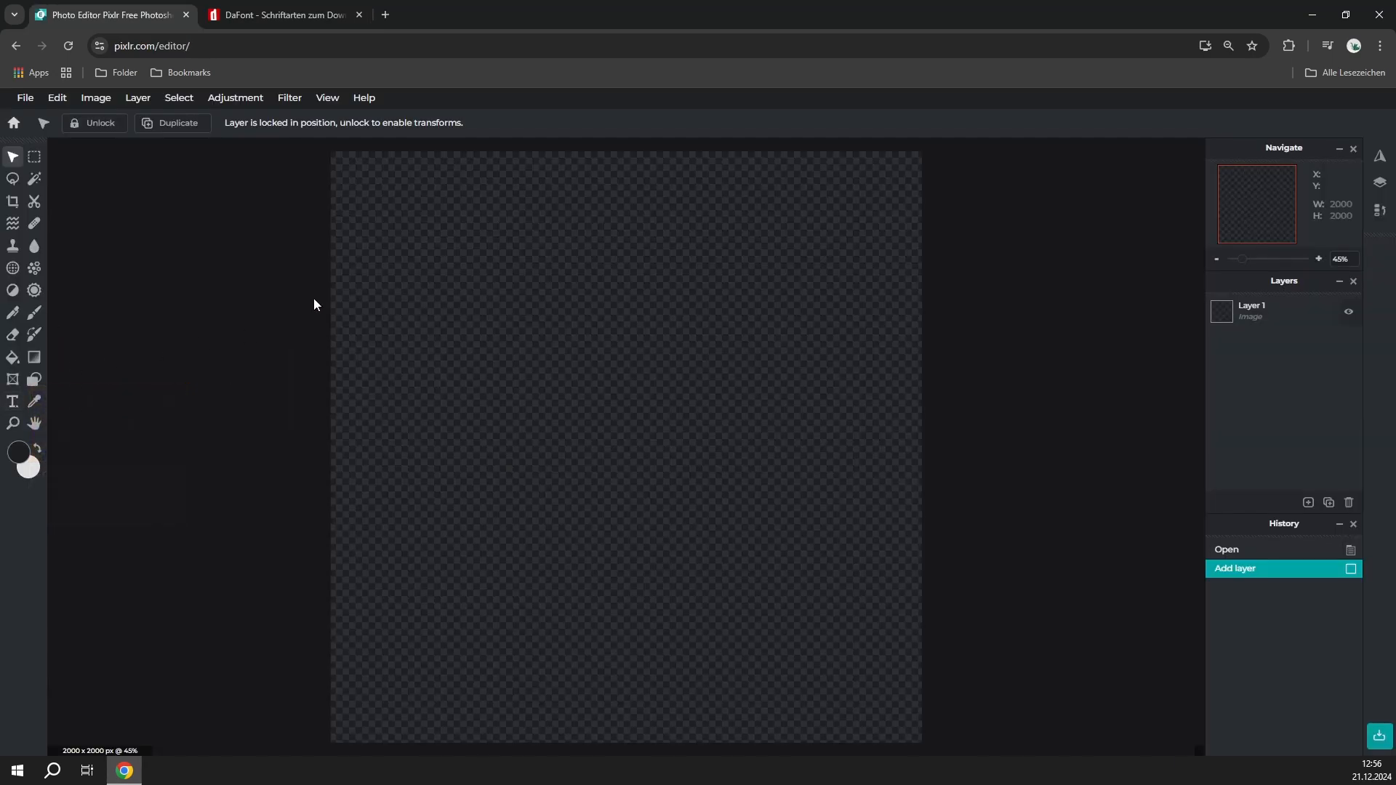
left_click(281, 14)
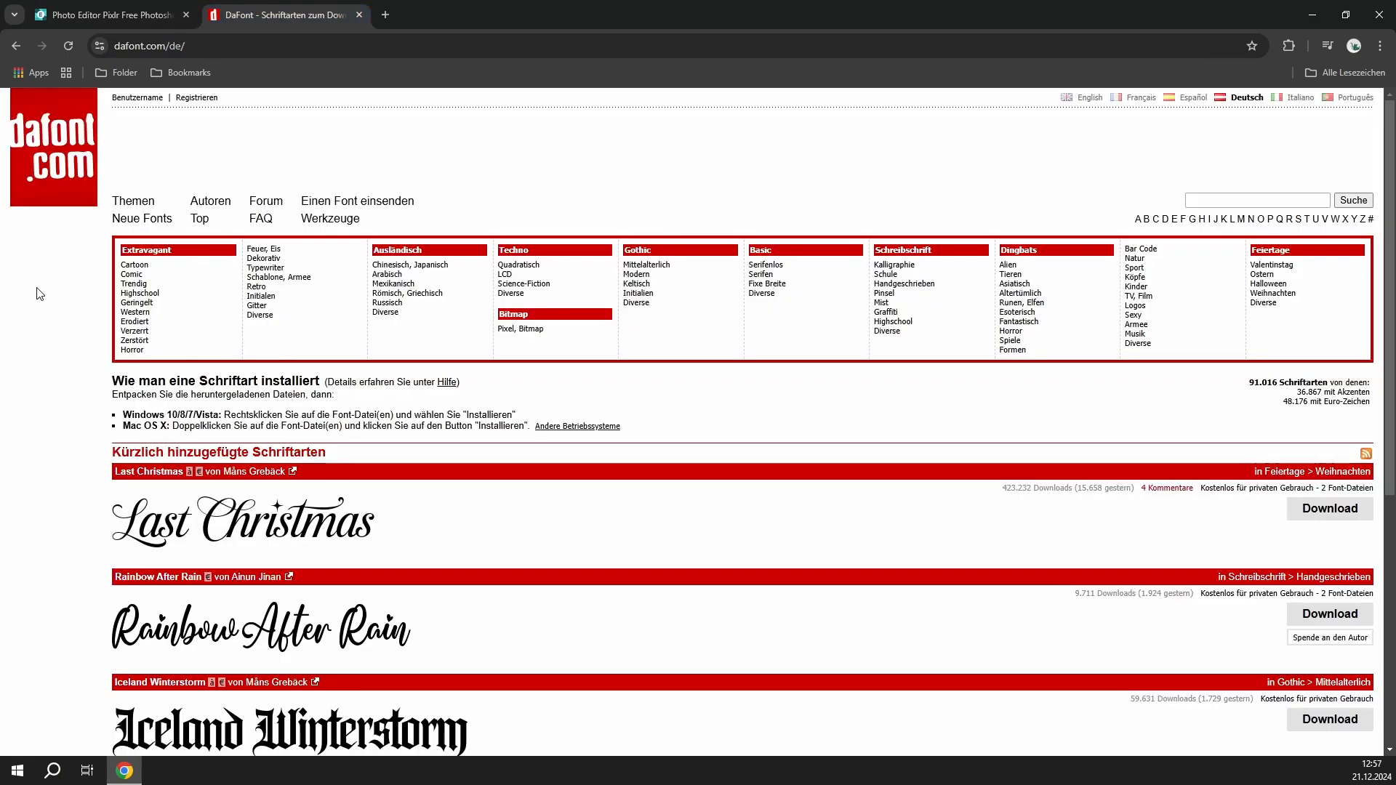
mouse_move(1012, 274)
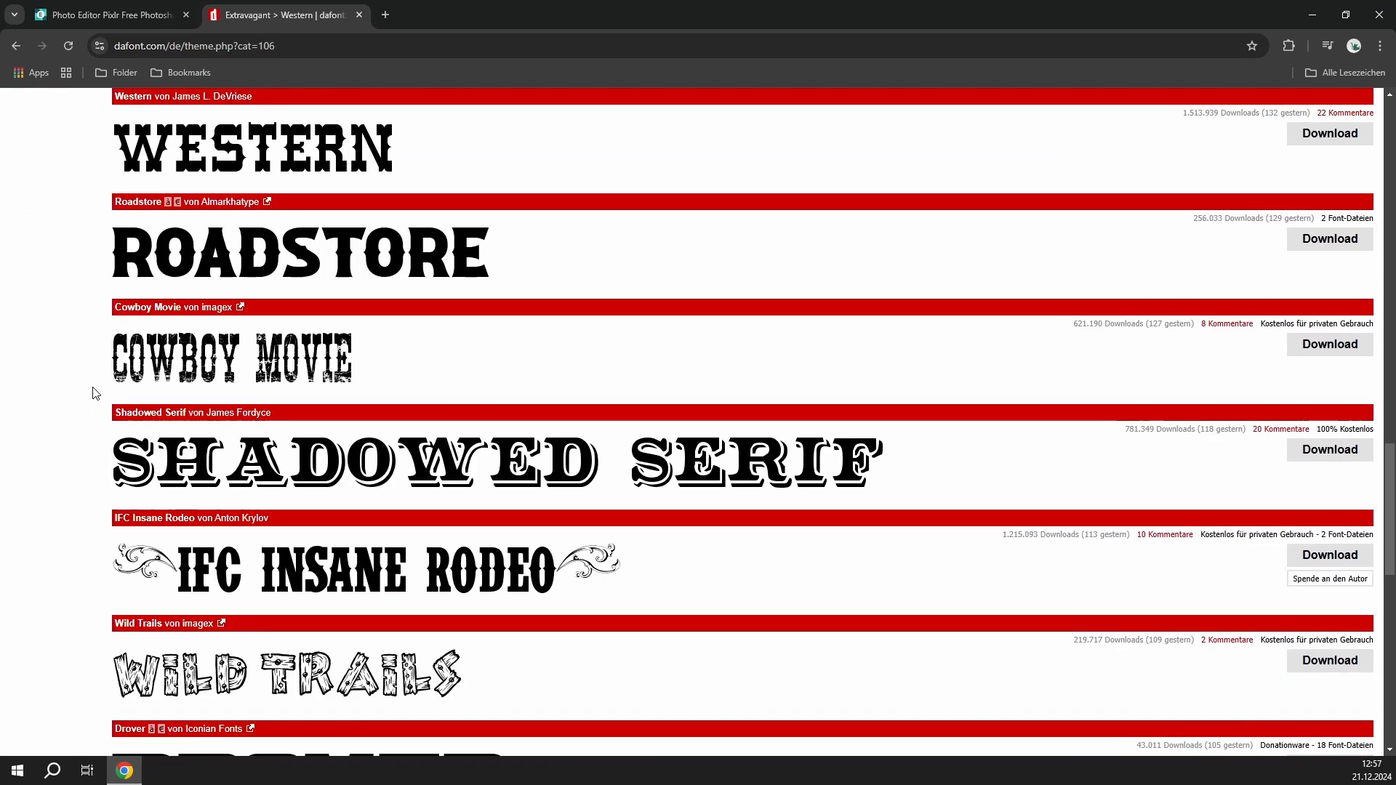
mouse_move(57, 498)
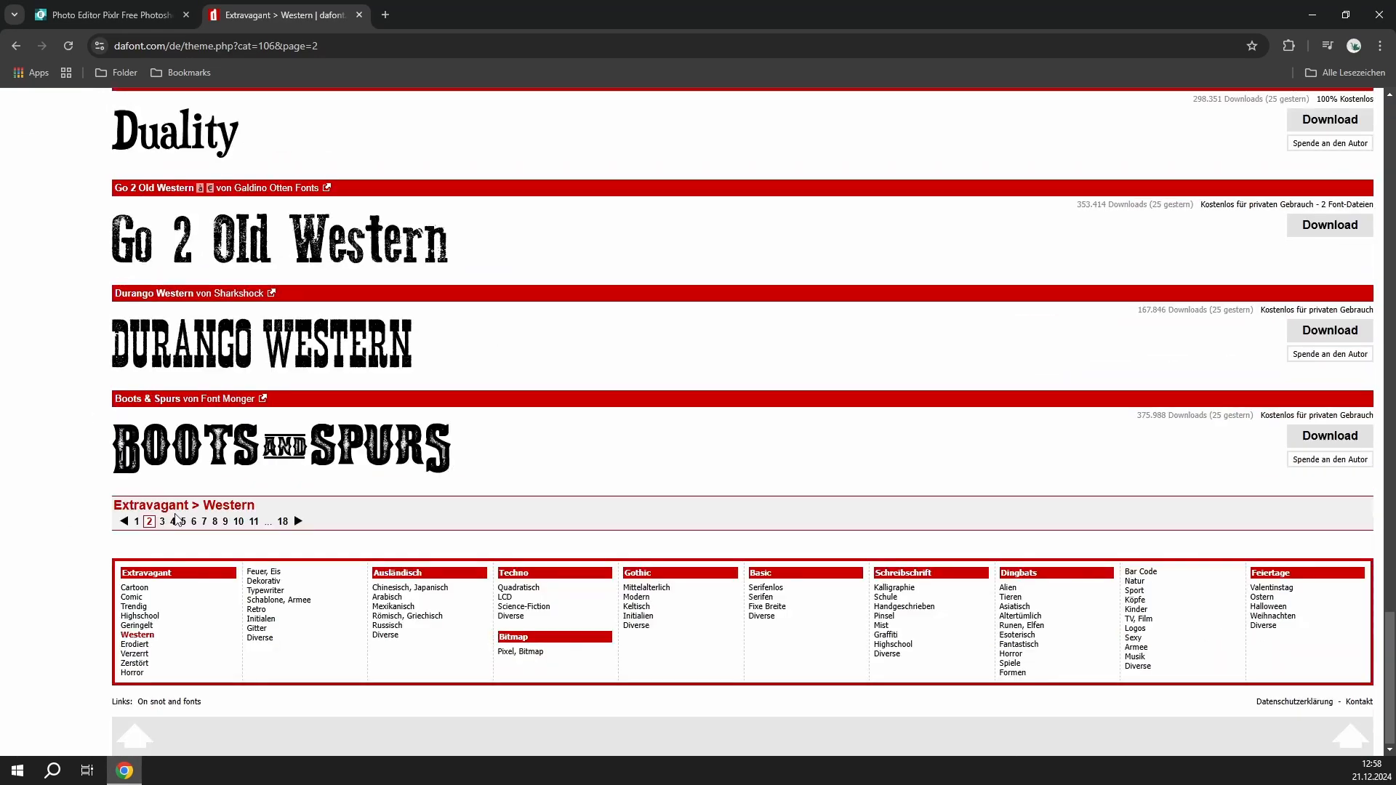
left_click(162, 522)
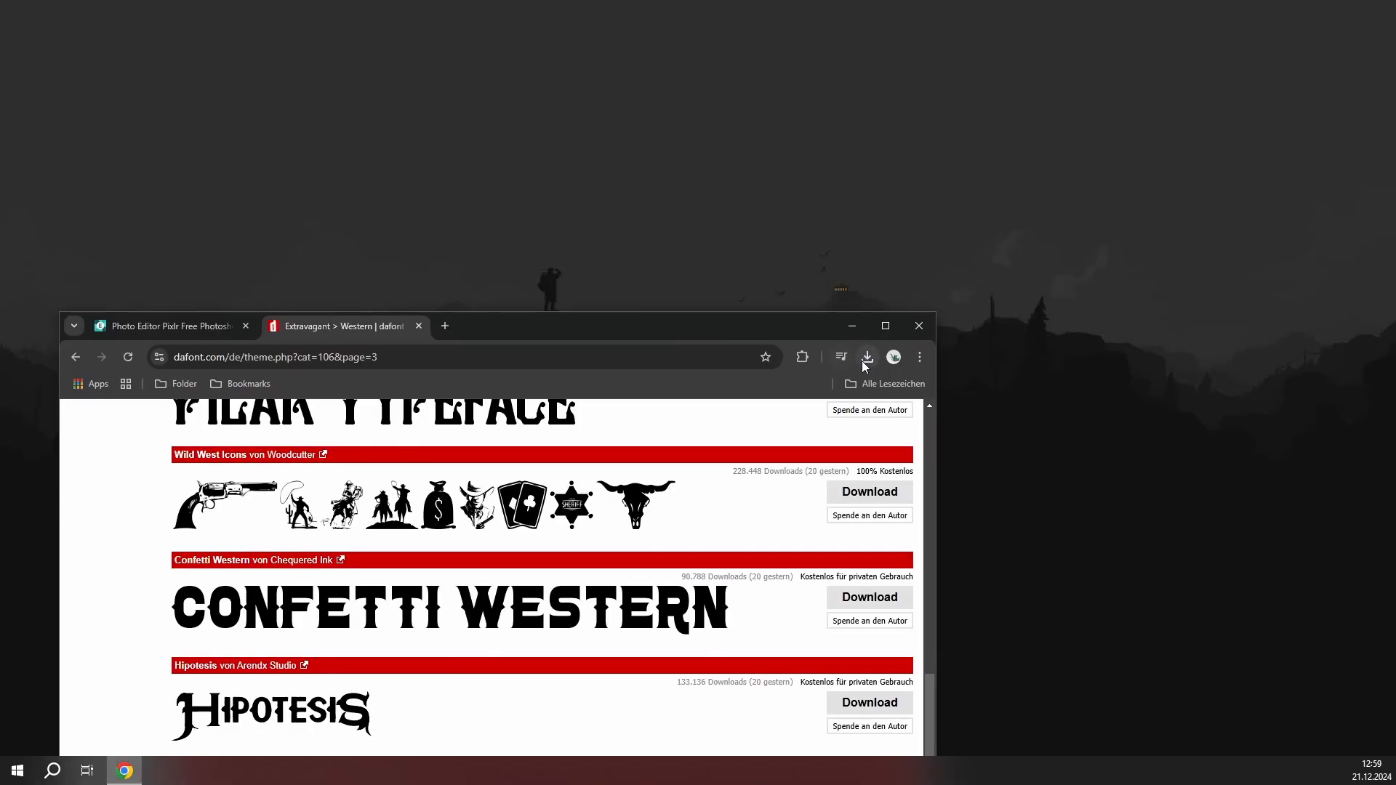
Bring up the downloaded hipotesis.zip from Chrome's download list and move it to the desktop.
left_click(865, 357)
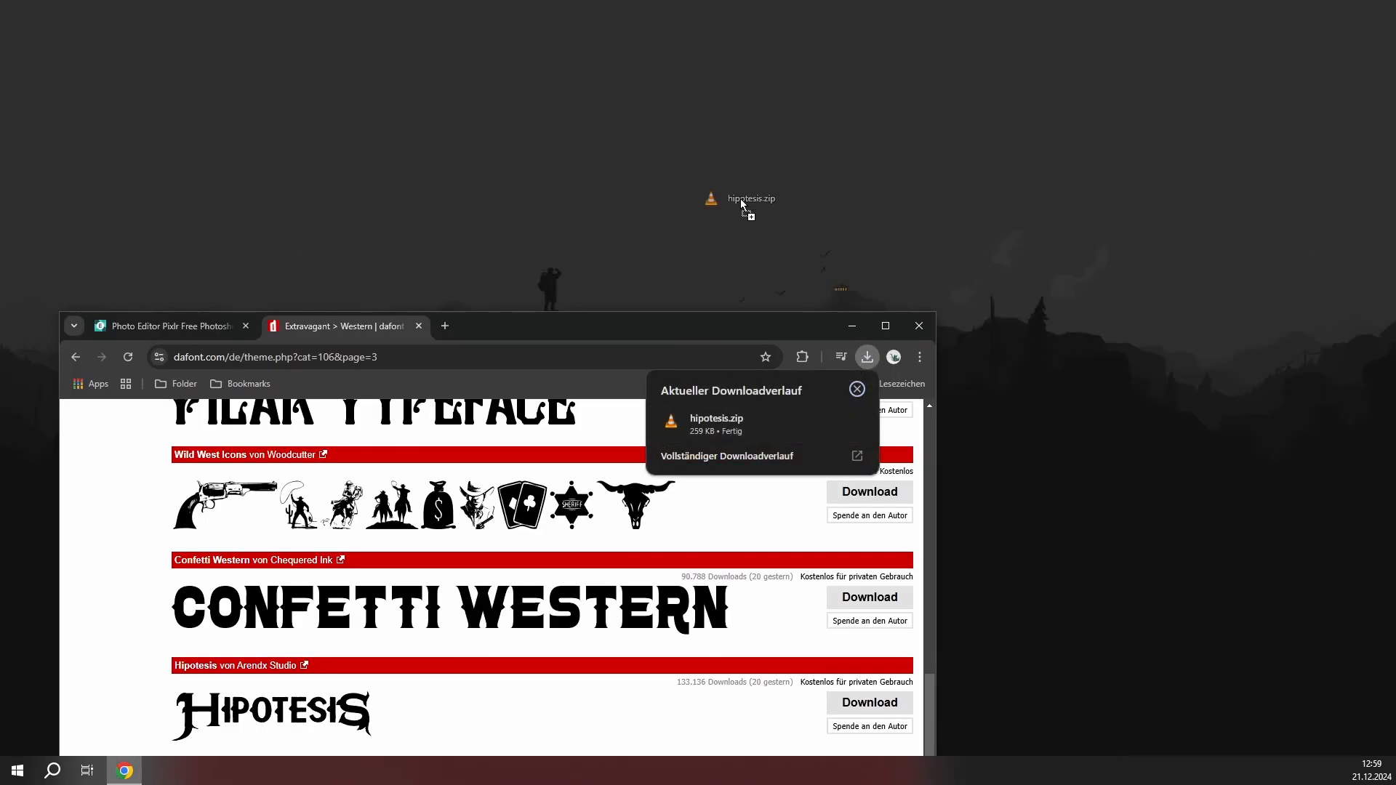
right_click(740, 174)
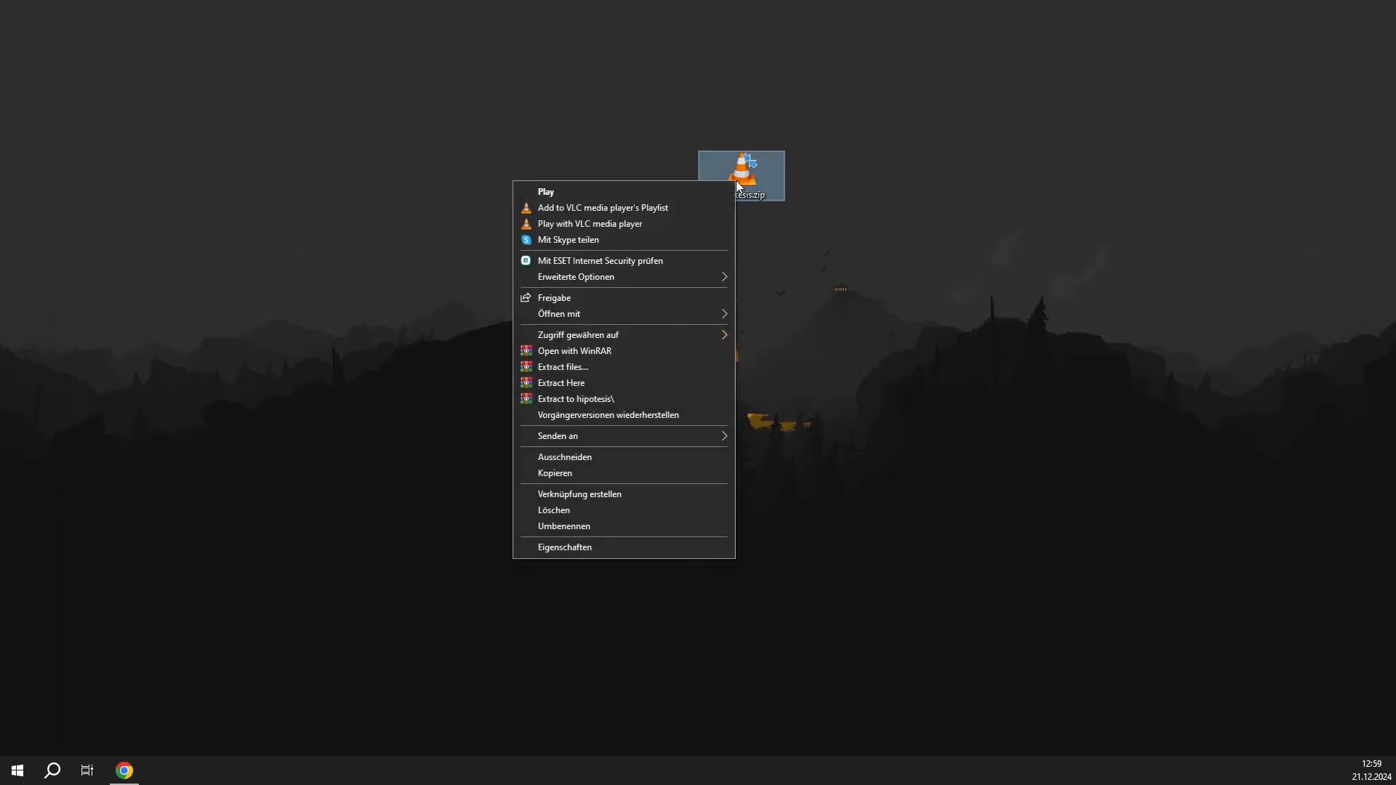
mouse_move(562, 383)
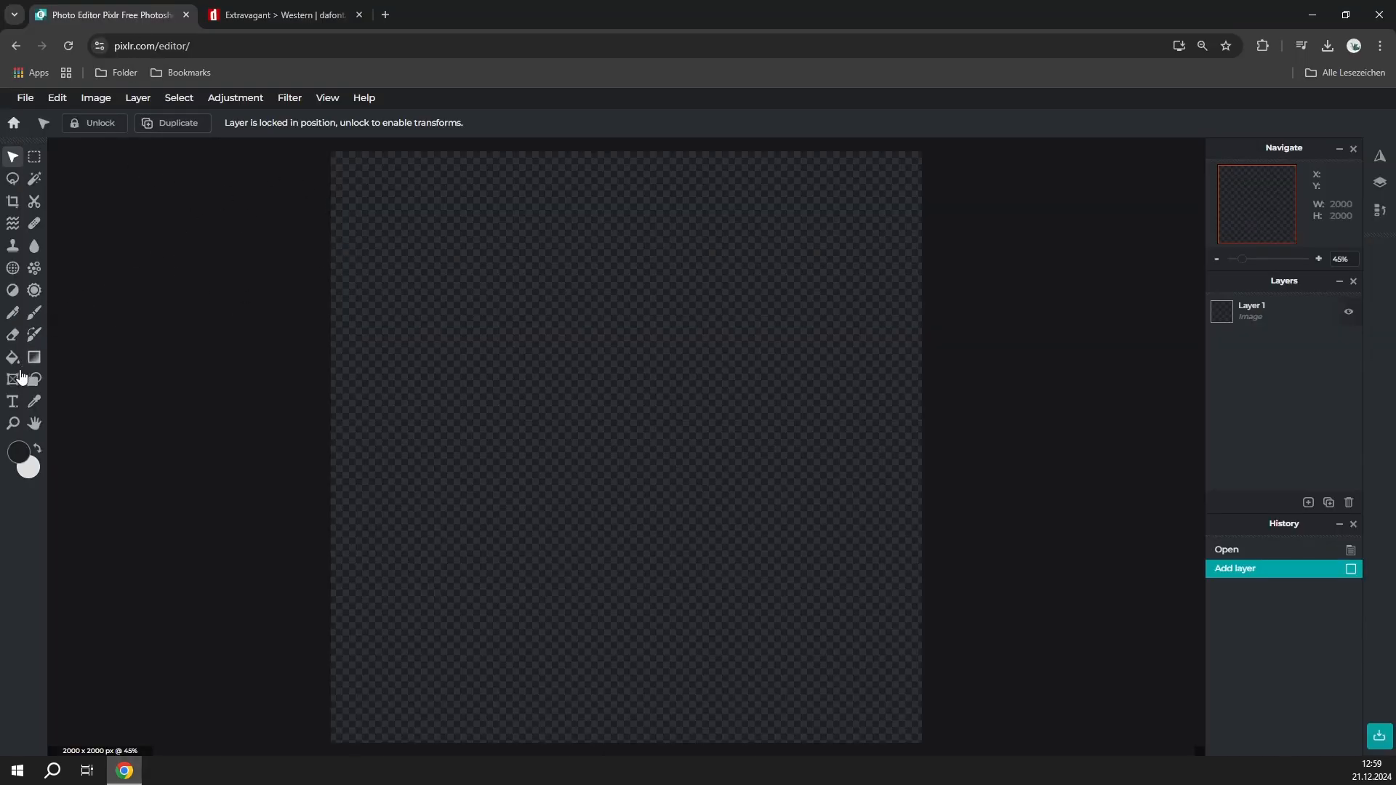
Add an enlarged white 'S' text layer in Arial at the canvas centre.
left_click(12, 401)
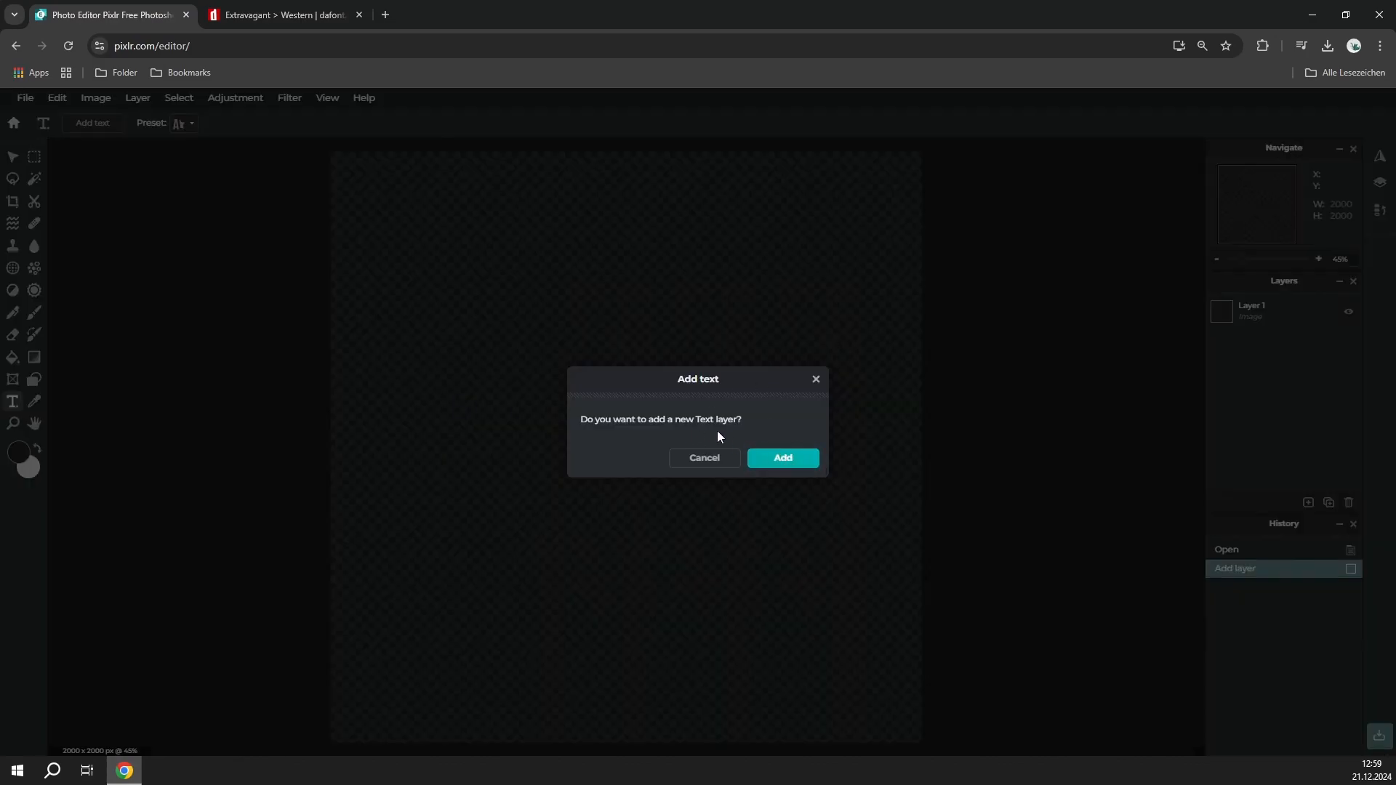
mouse_move(769, 433)
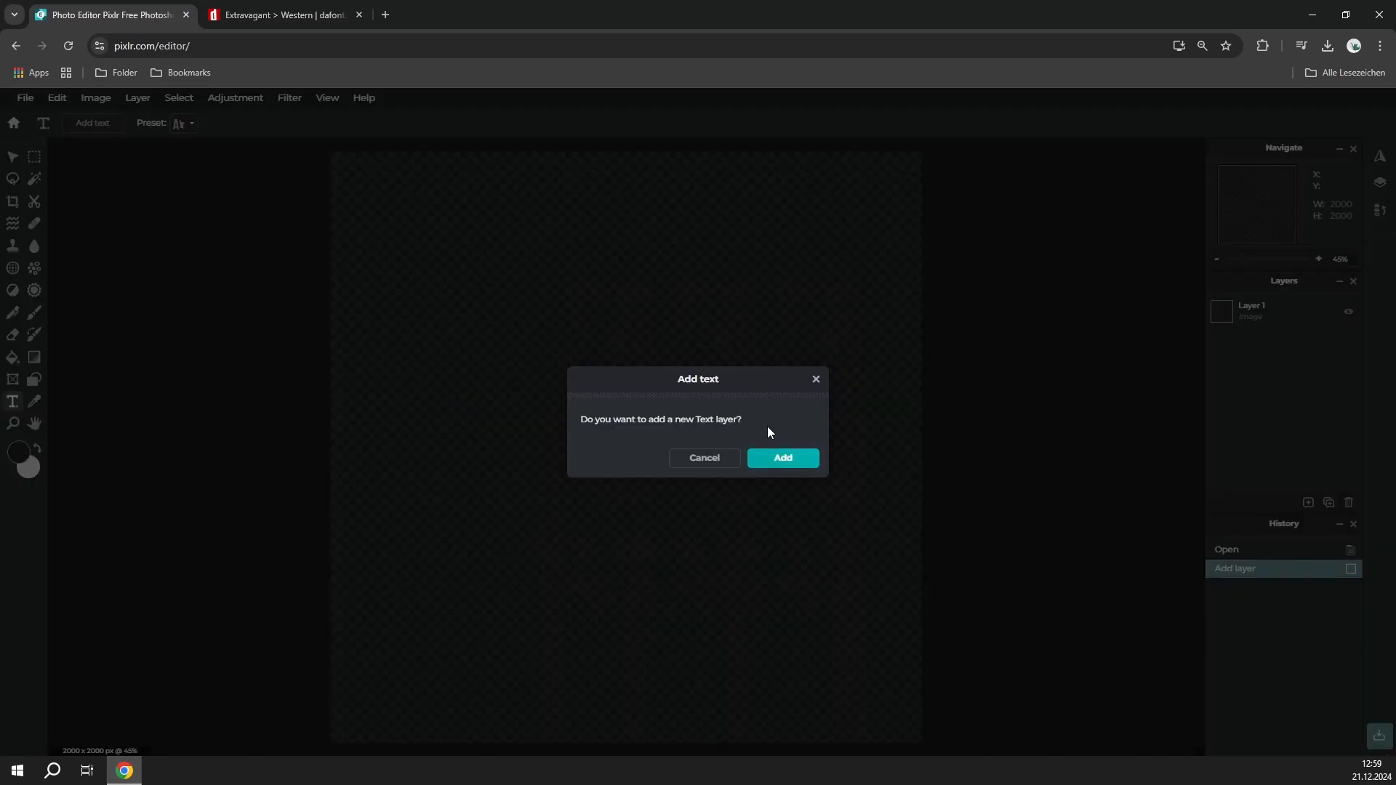
left_click(781, 458)
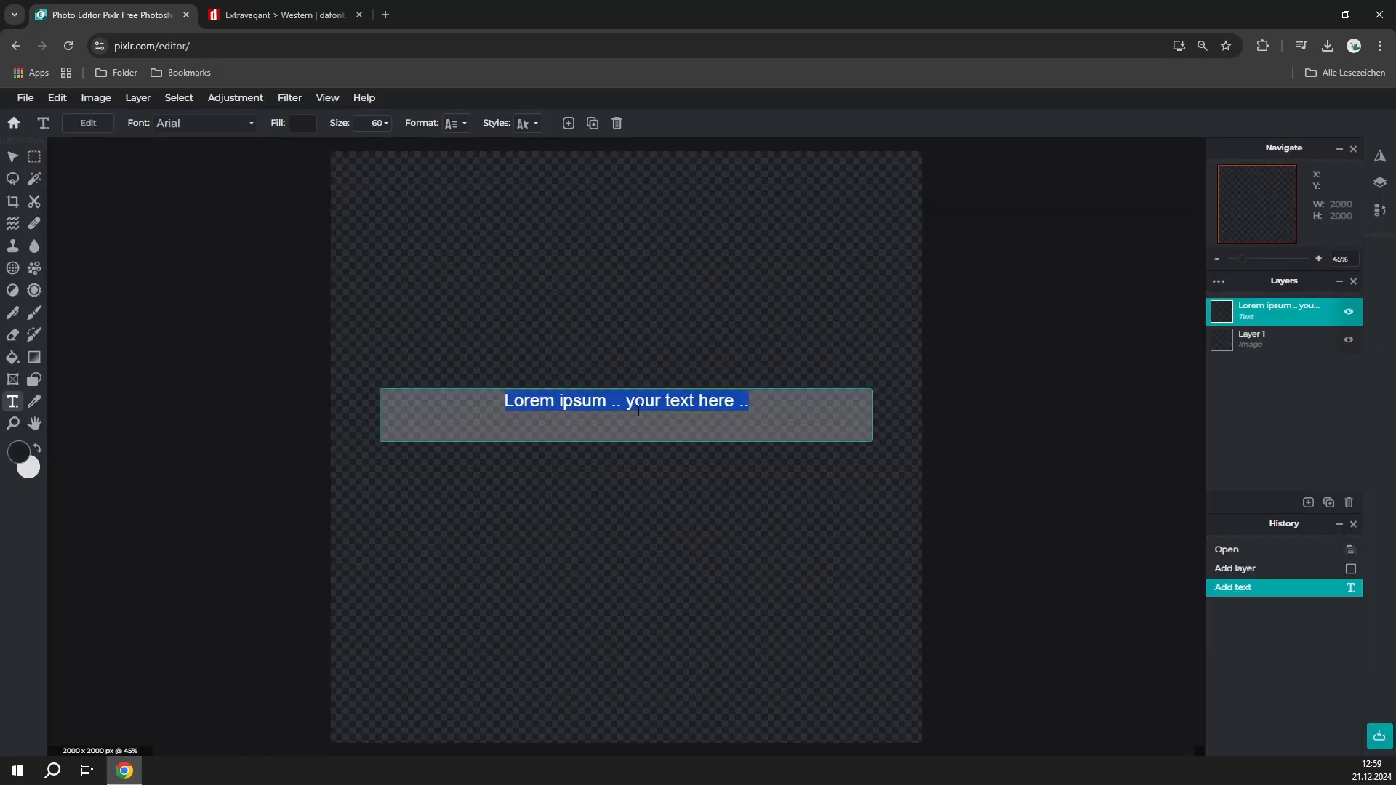
type("S")
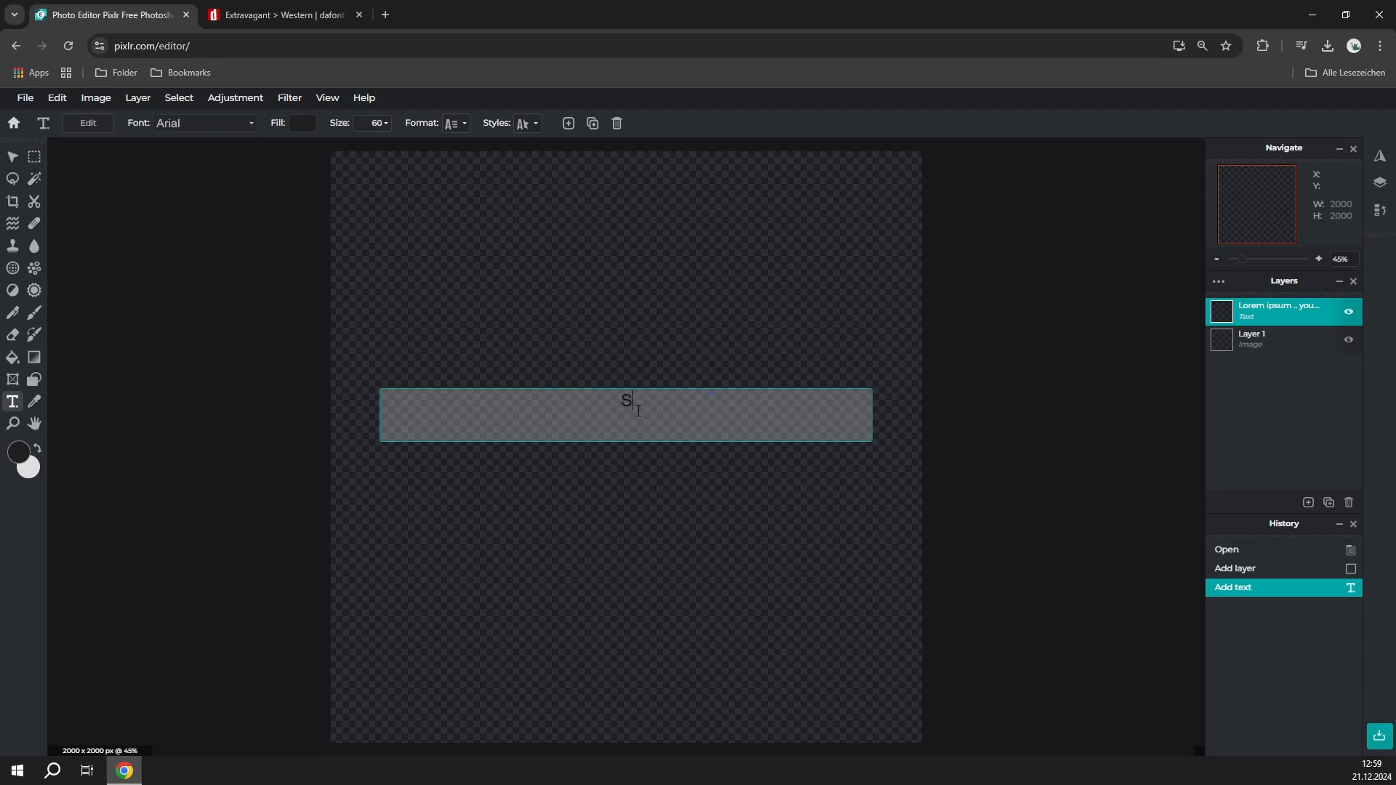
type("$")
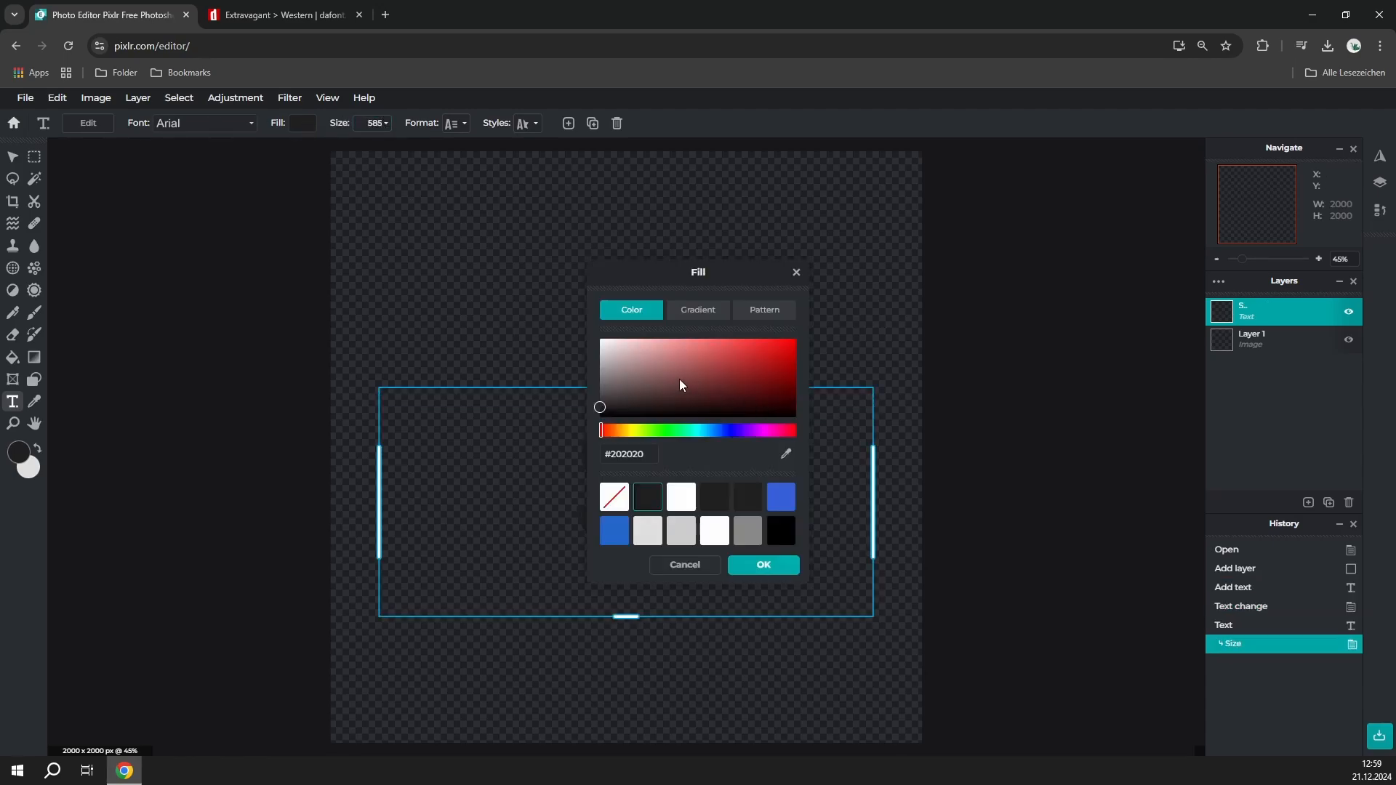
left_click(761, 564)
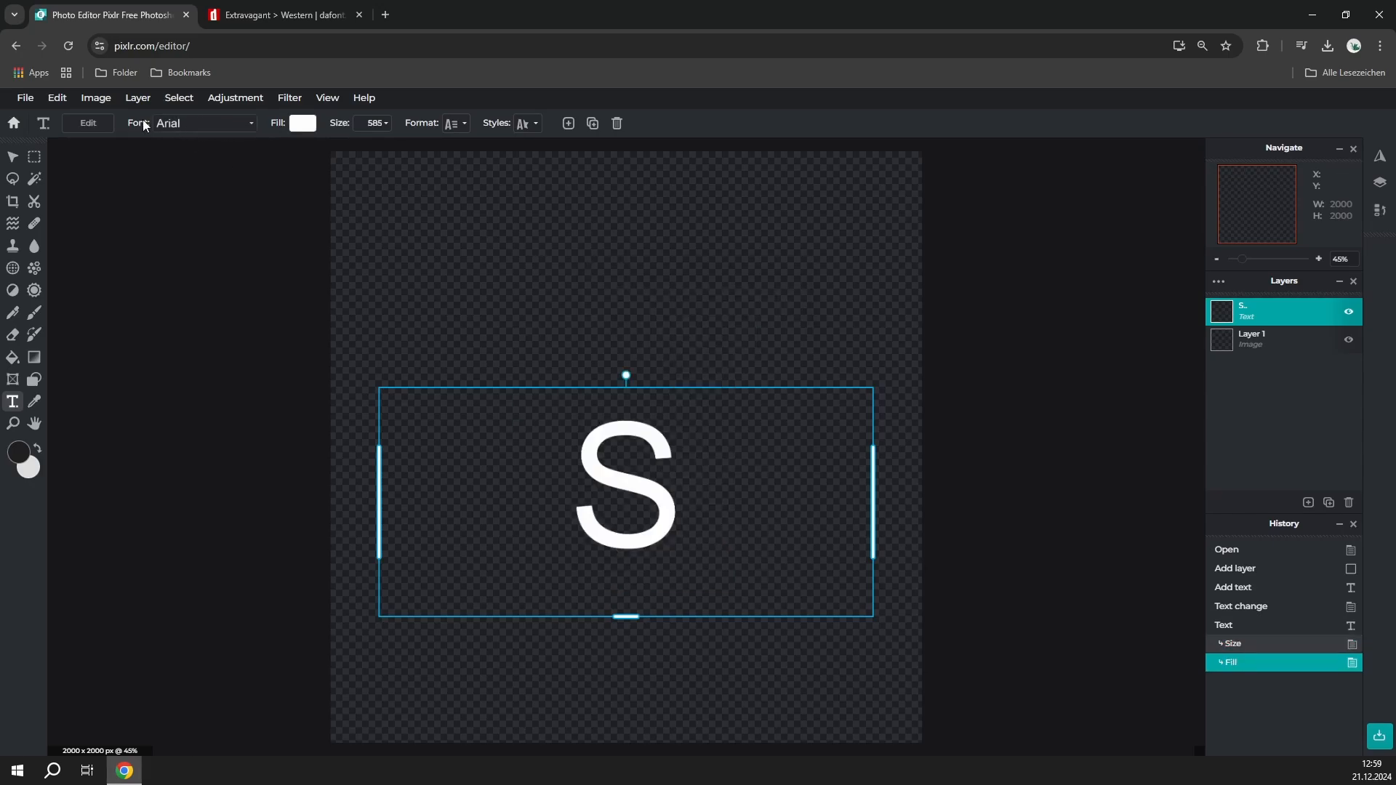
Load the local HipotesiS.ttf font file and apply Hipotesis to the S.
left_click(195, 123)
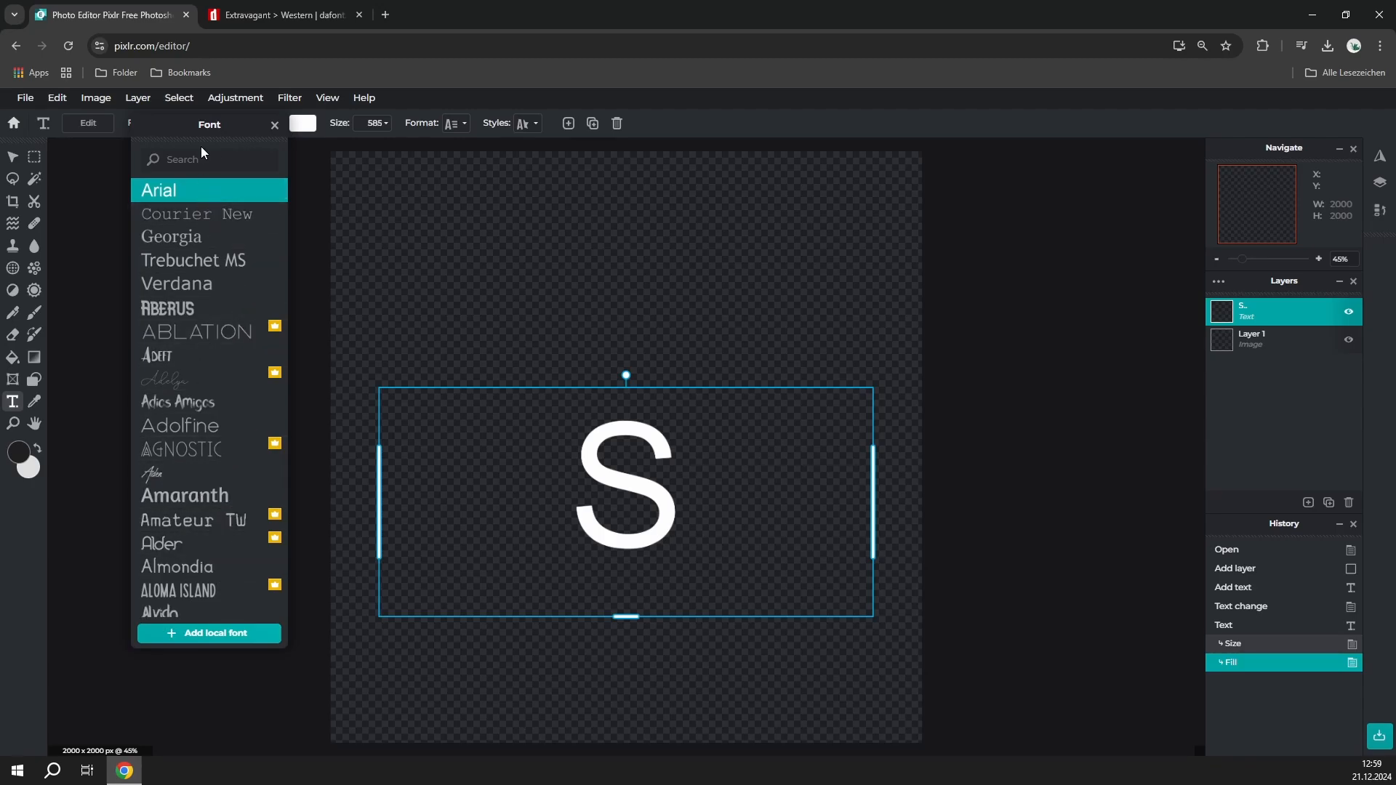
left_click(176, 567)
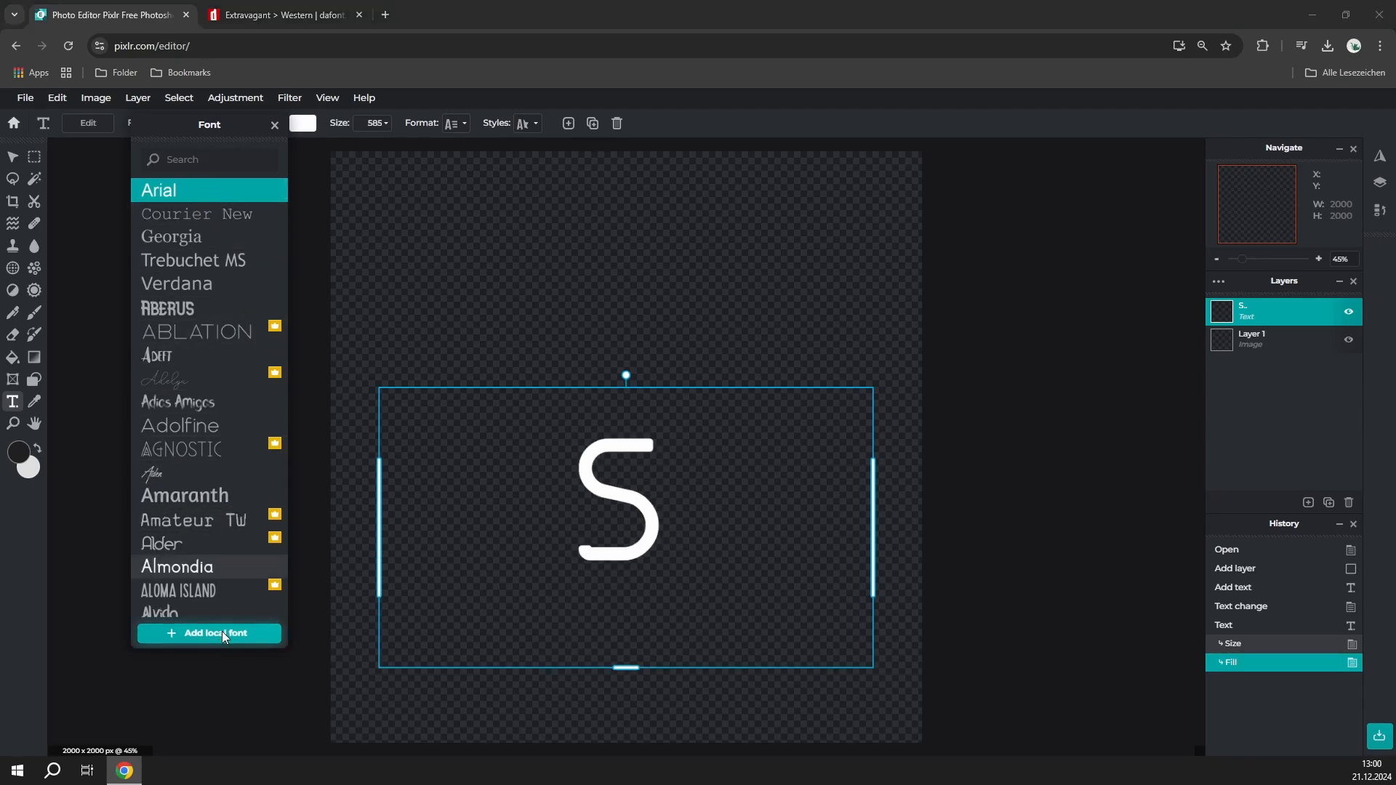
left_click(208, 633)
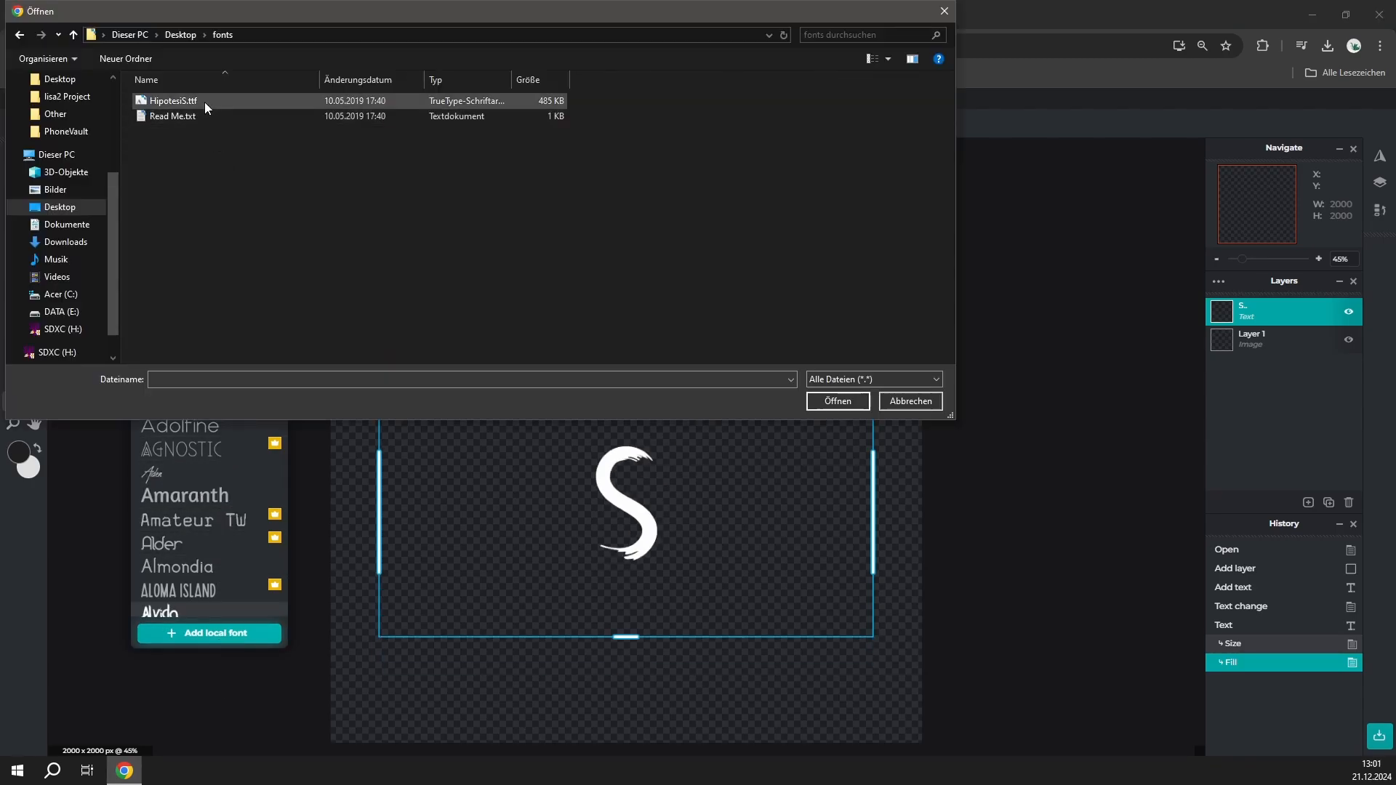
left_click(172, 100)
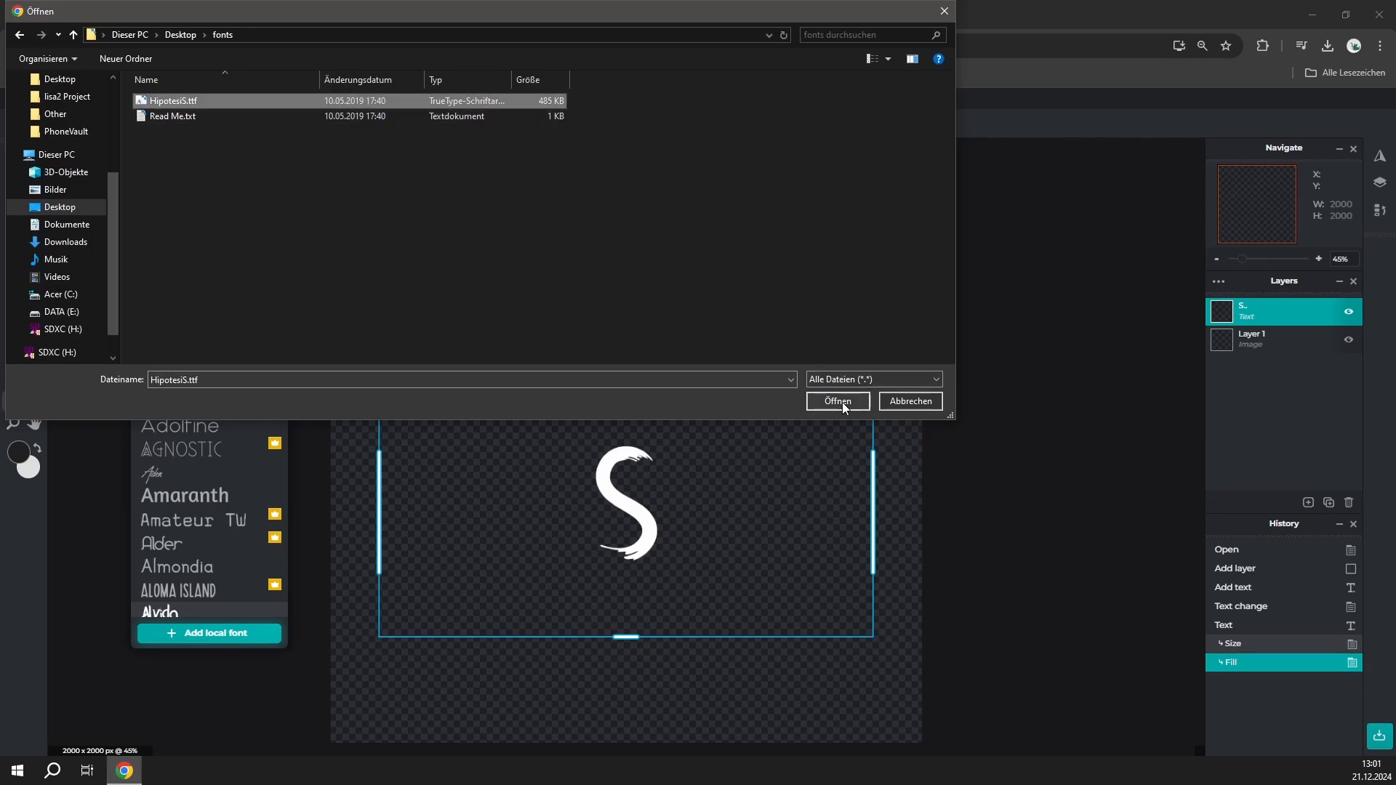
left_click(836, 400)
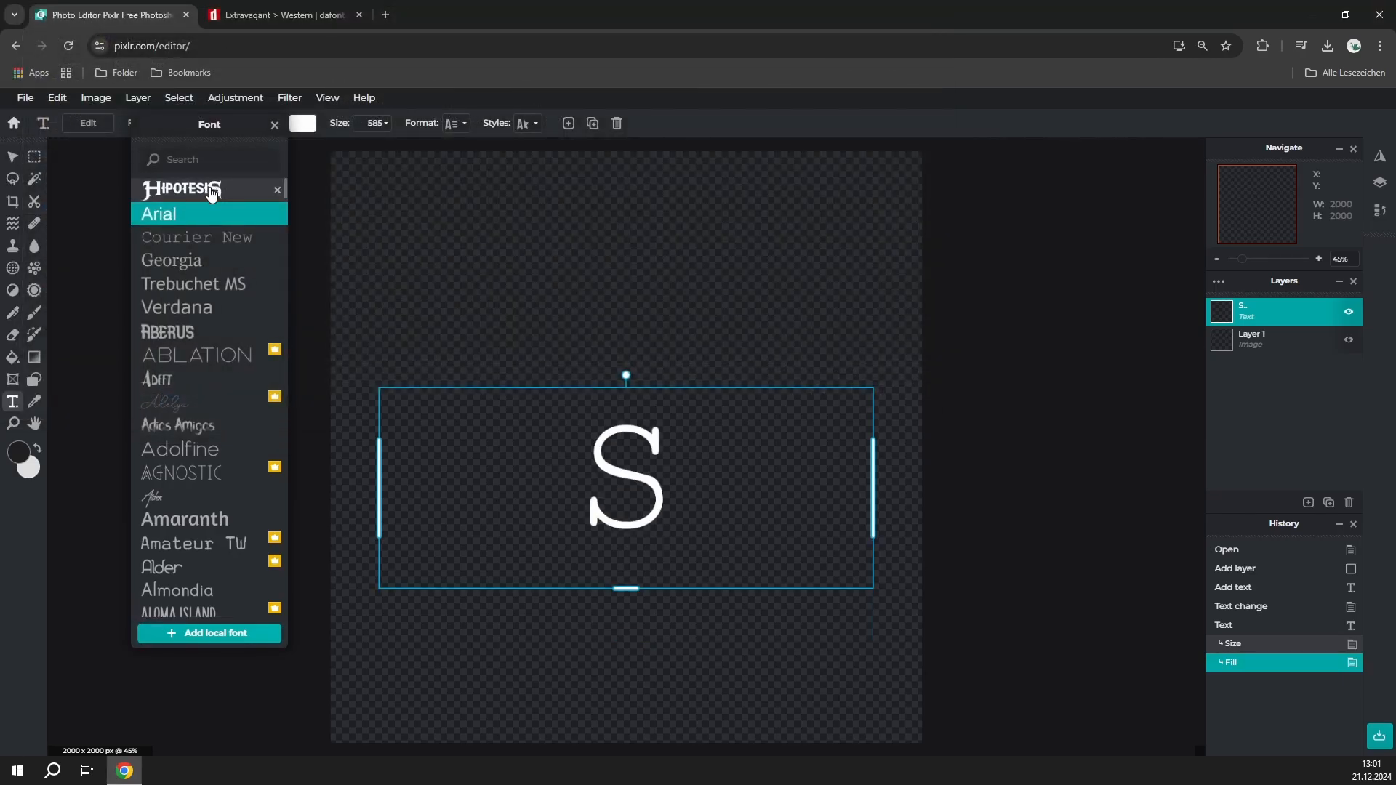
left_click(184, 189)
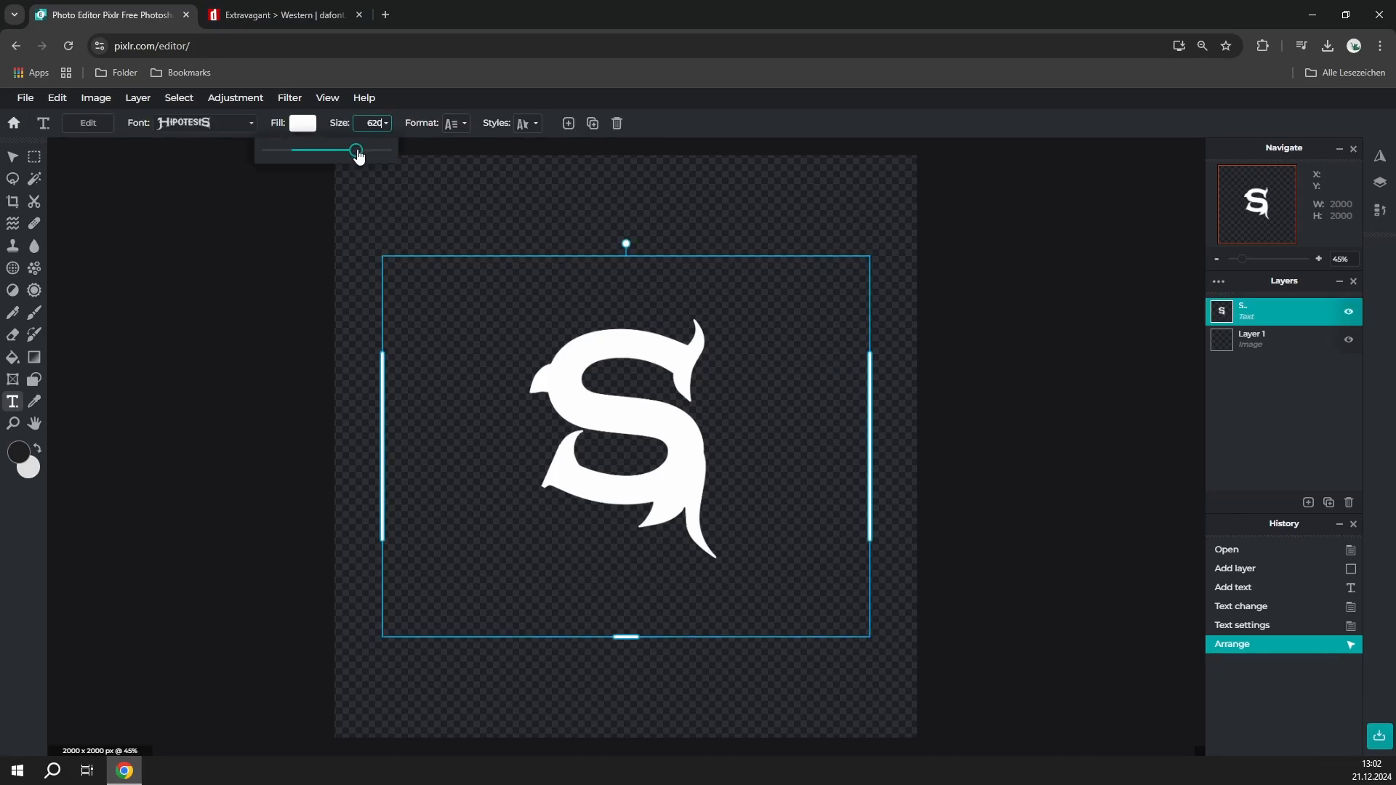
Raise the S size toward 800 and snap it to the canvas centre guides.
left_click_drag(356, 151, 376, 150)
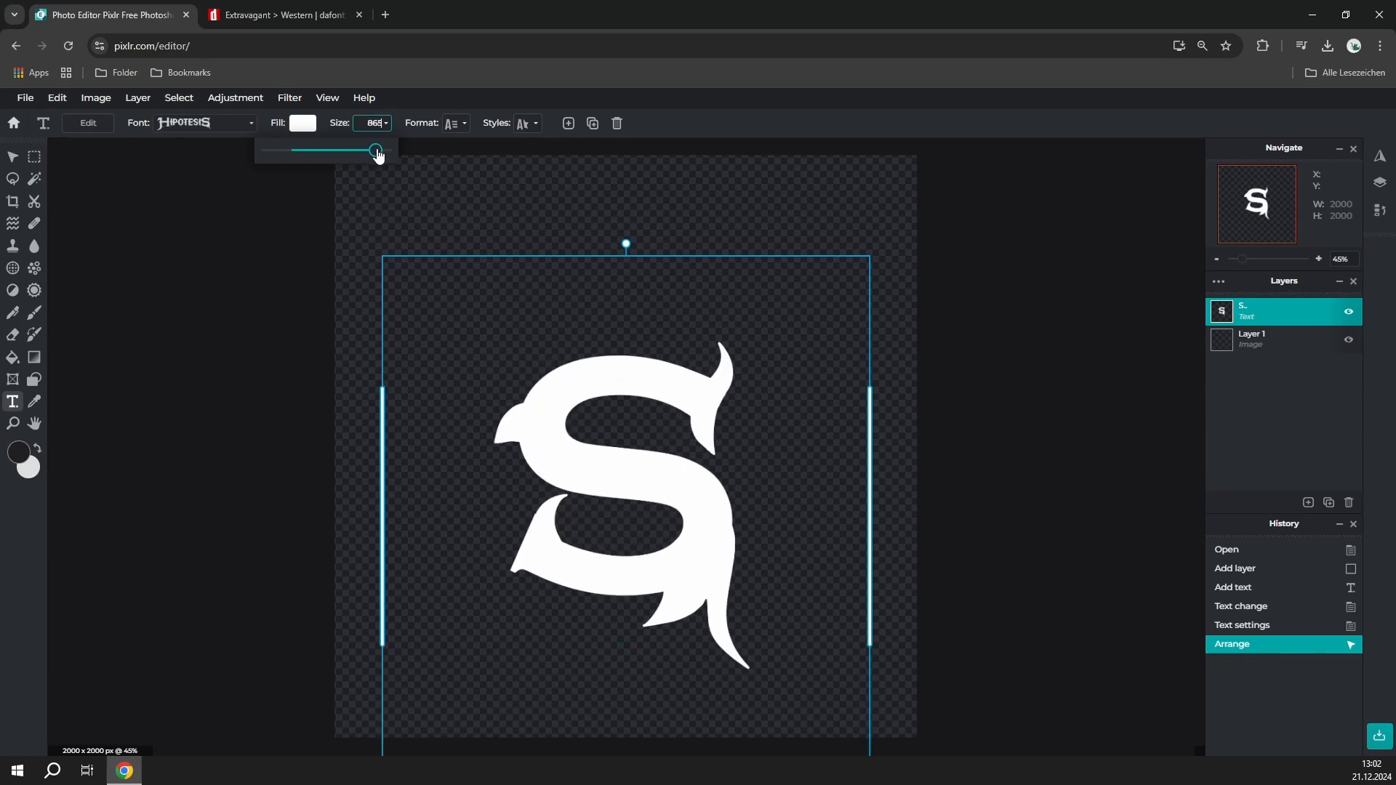
left_click_drag(375, 150, 384, 150)
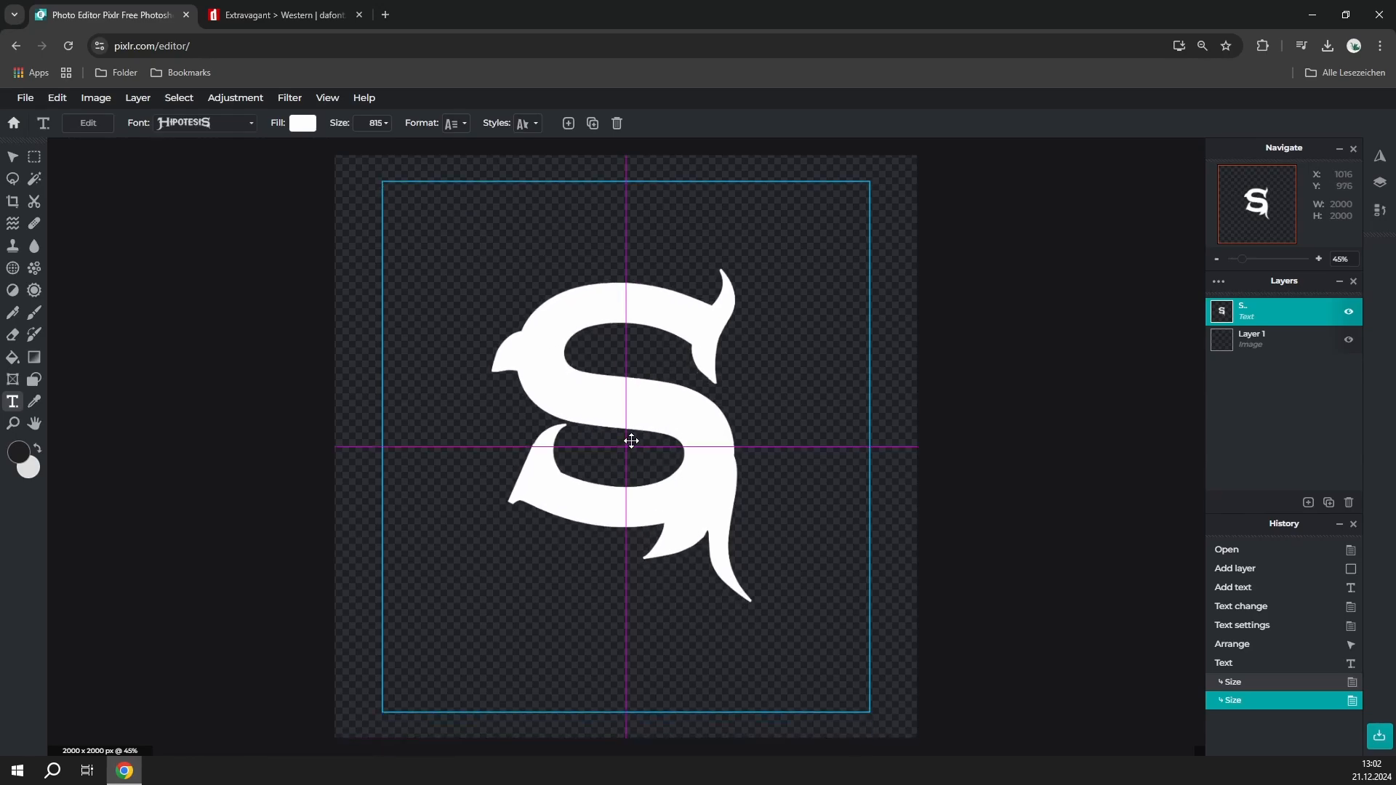
left_click_drag(632, 440, 650, 445)
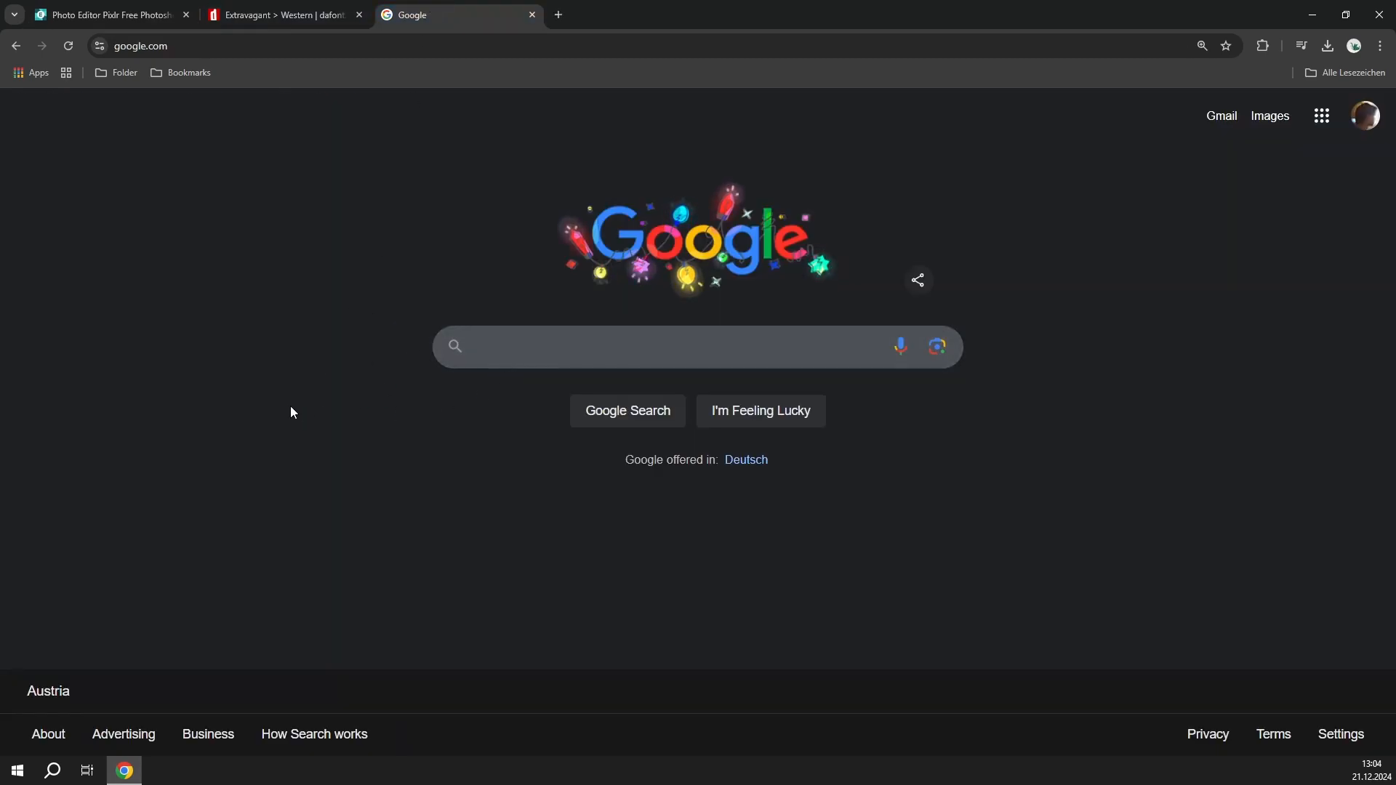
Search Google Images for 'galaxy background' and save the dark blue Pexels galaxy photo.
type("galaxy background")
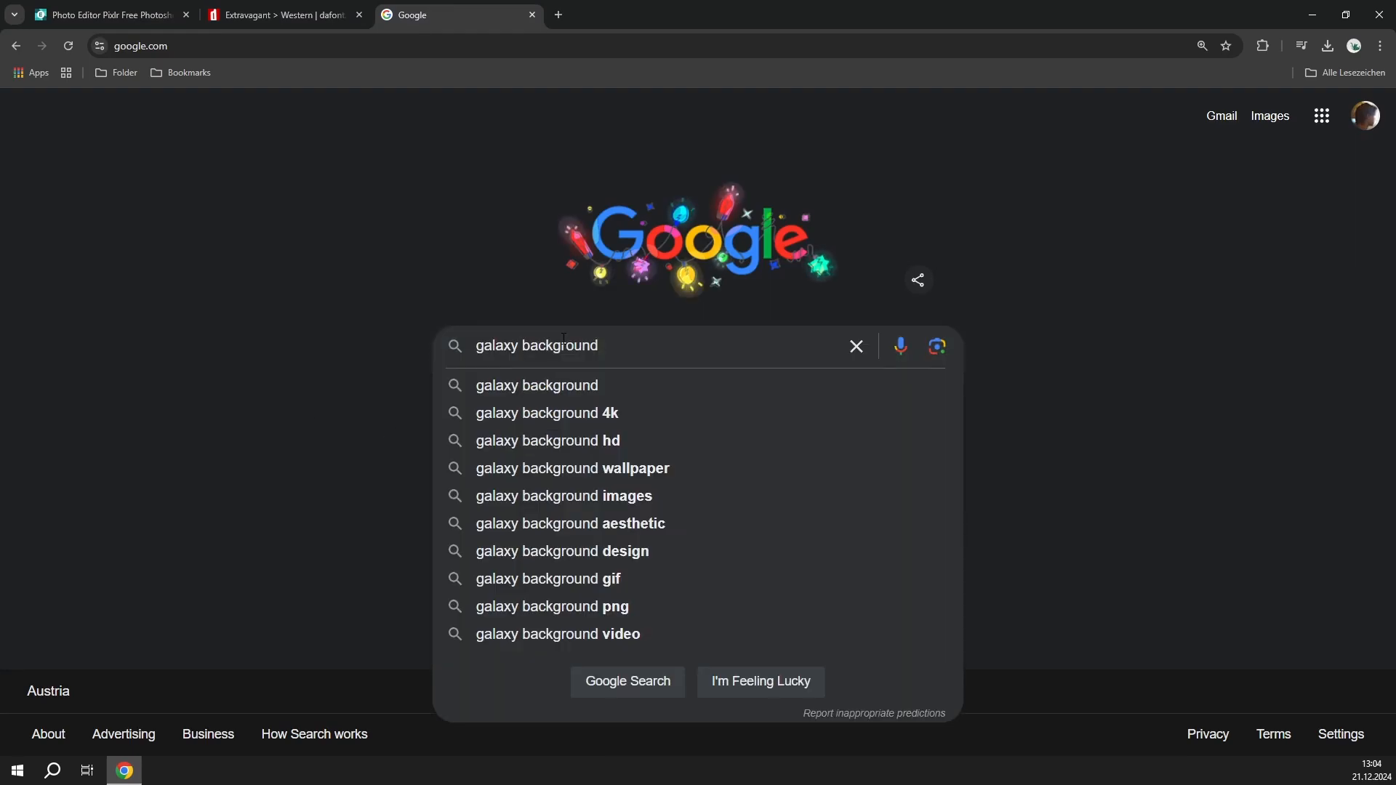
mouse_move(650, 357)
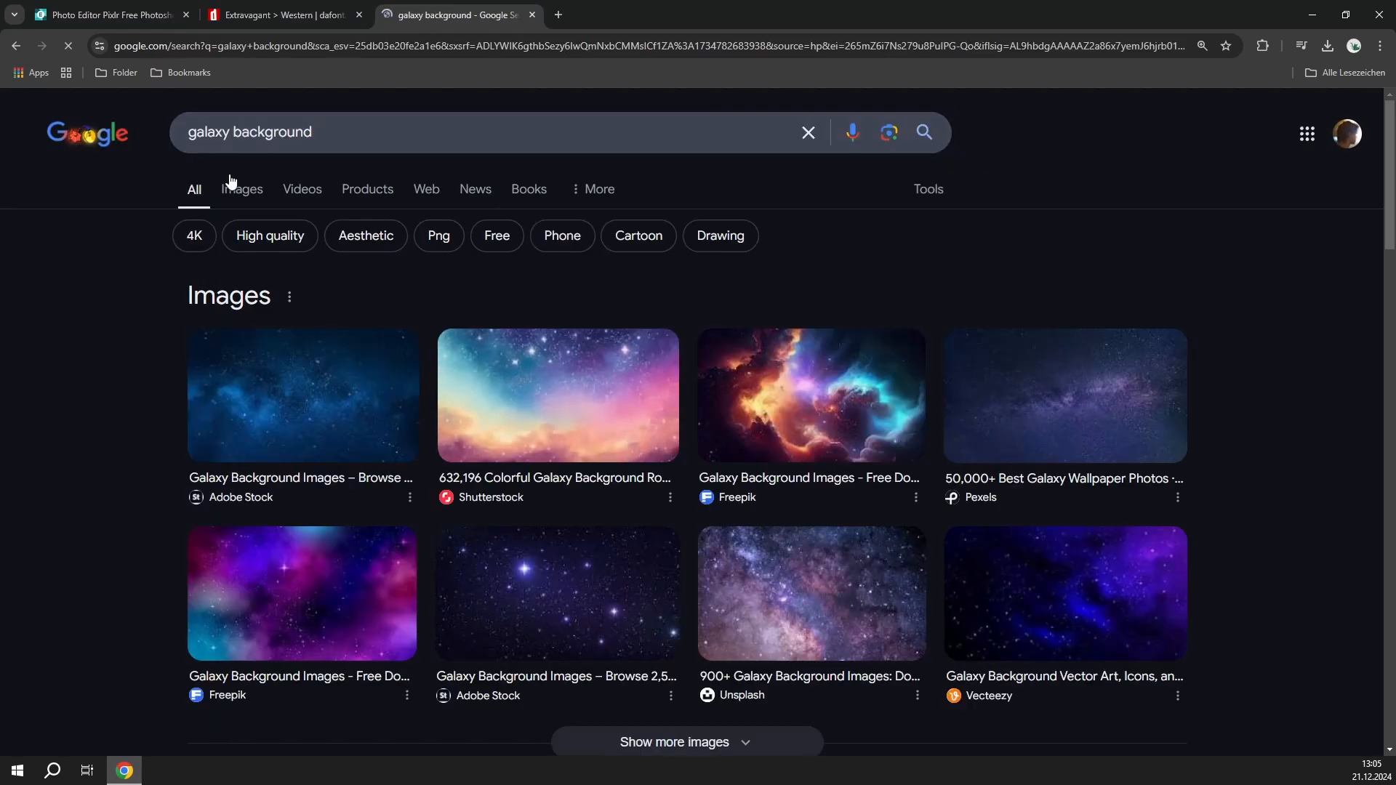
left_click(242, 189)
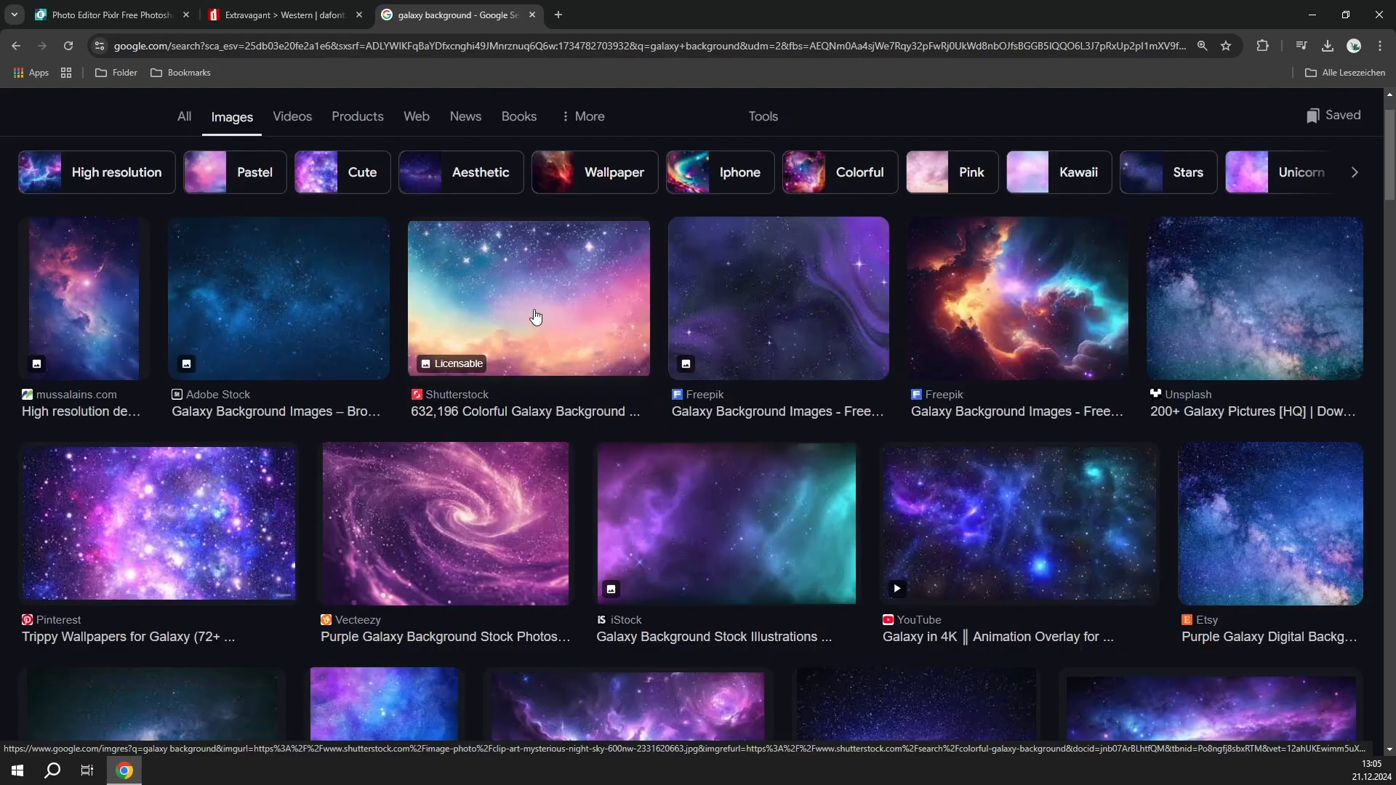
left_click(276, 298)
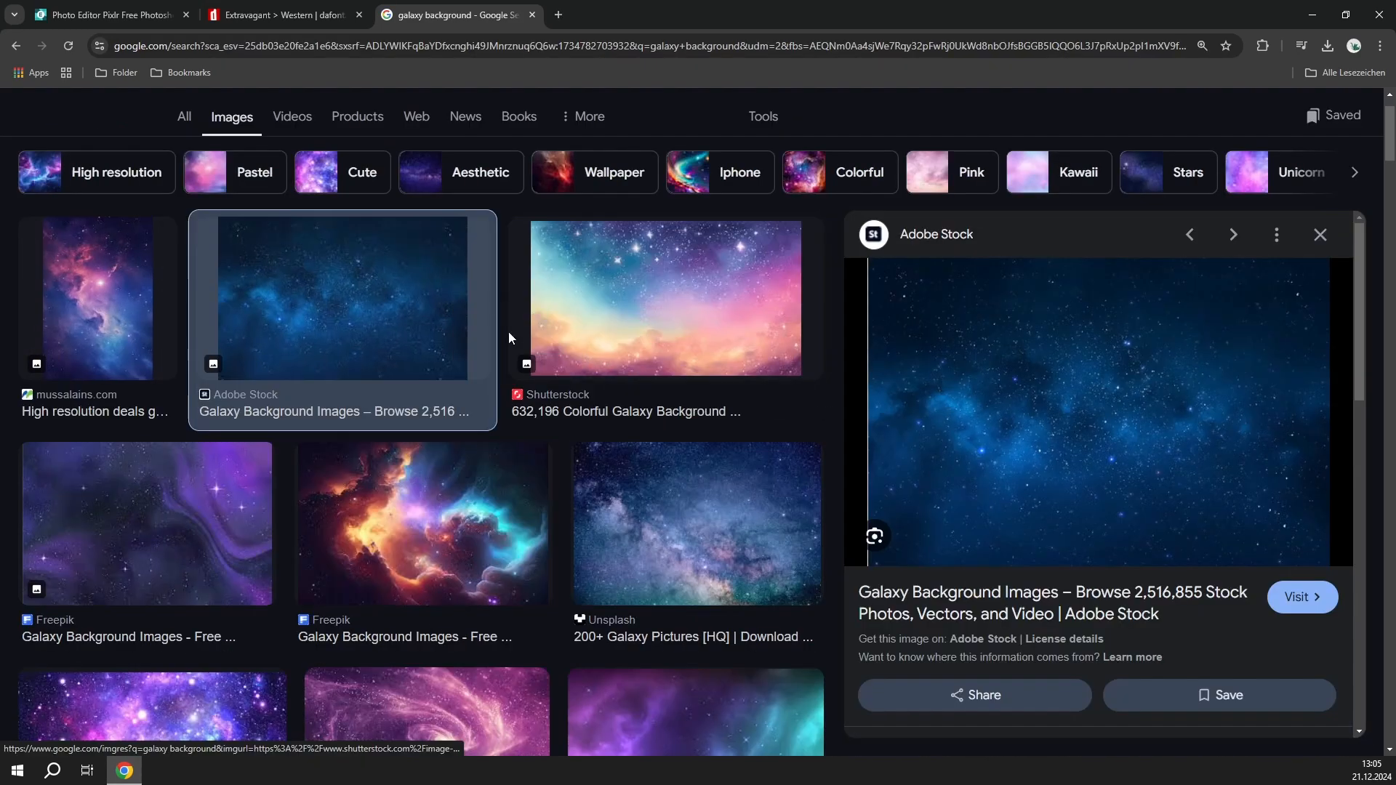
mouse_move(1204, 464)
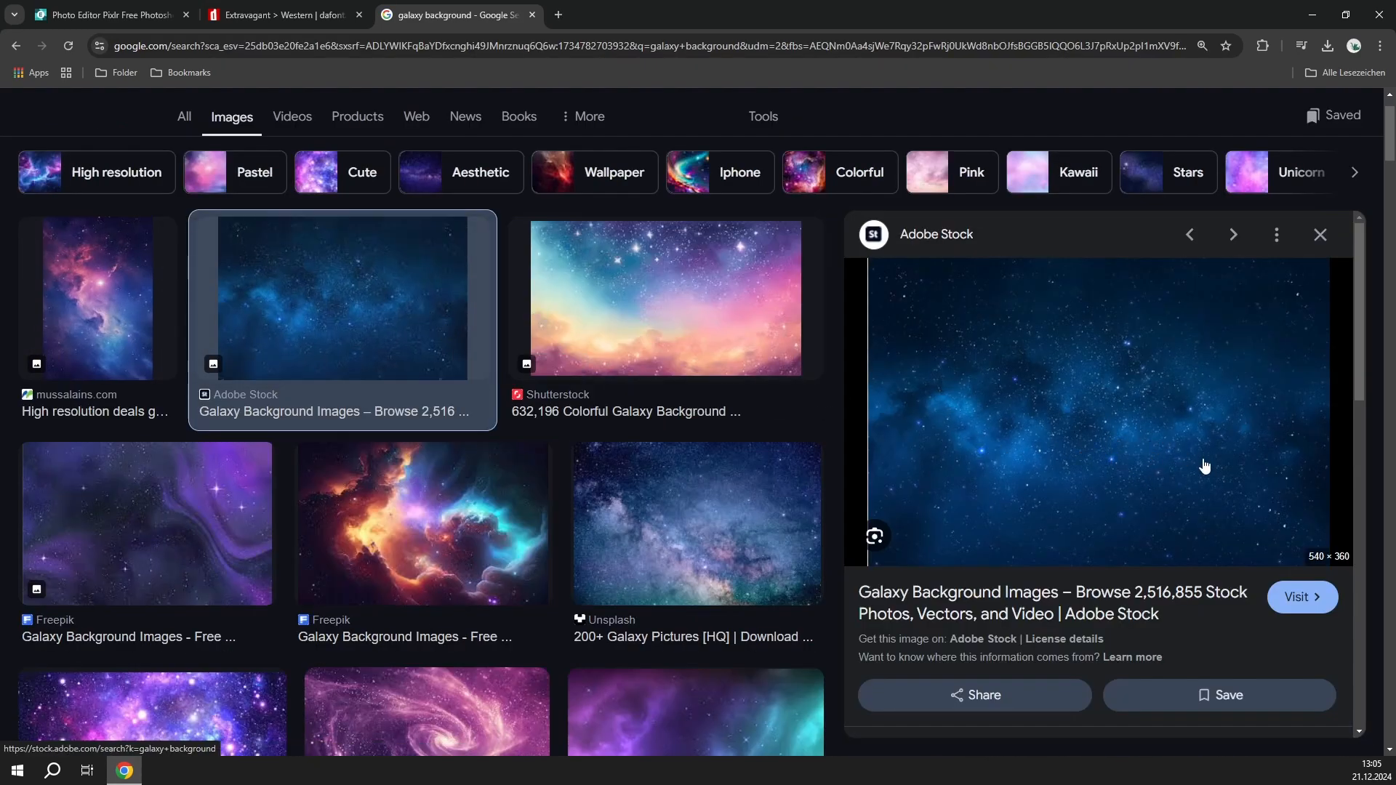
mouse_move(1325, 529)
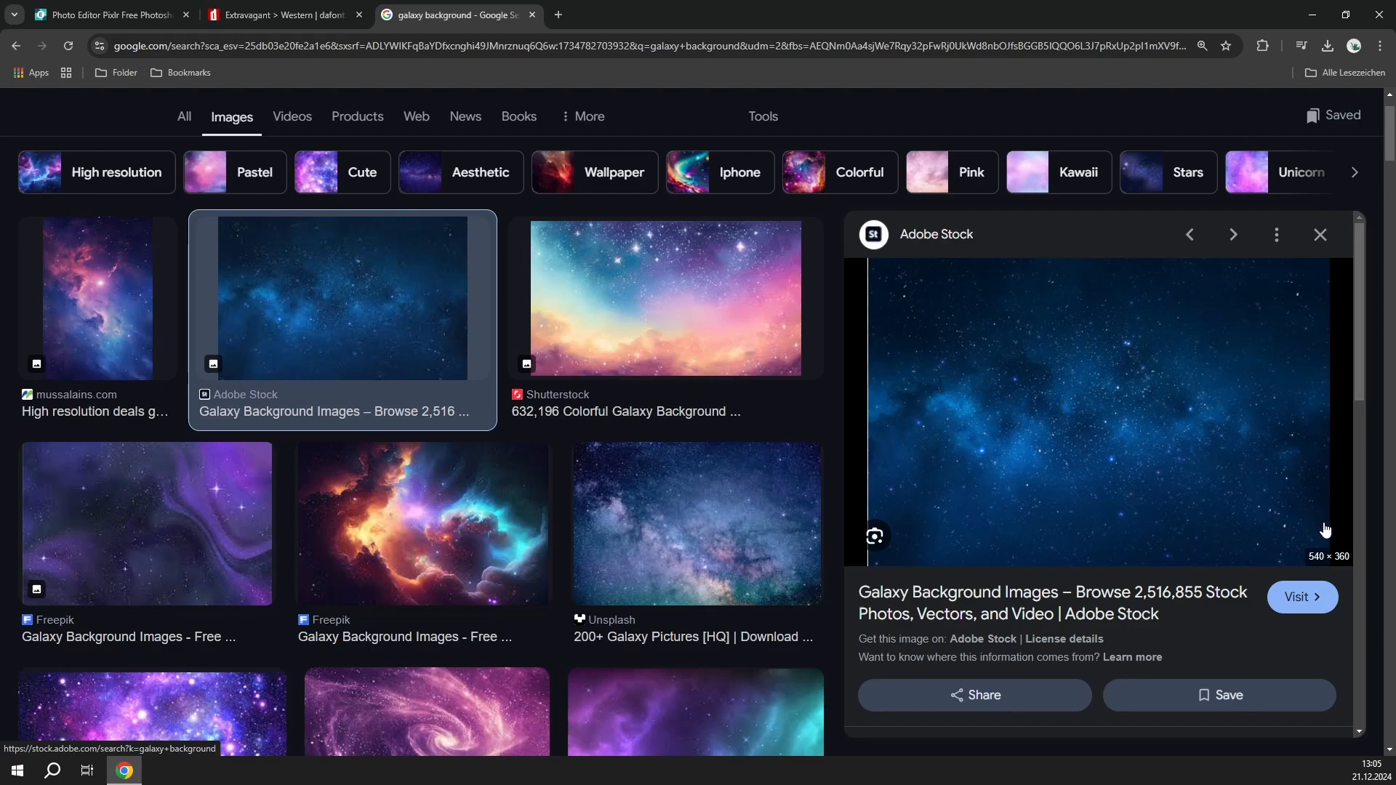
mouse_move(1310, 512)
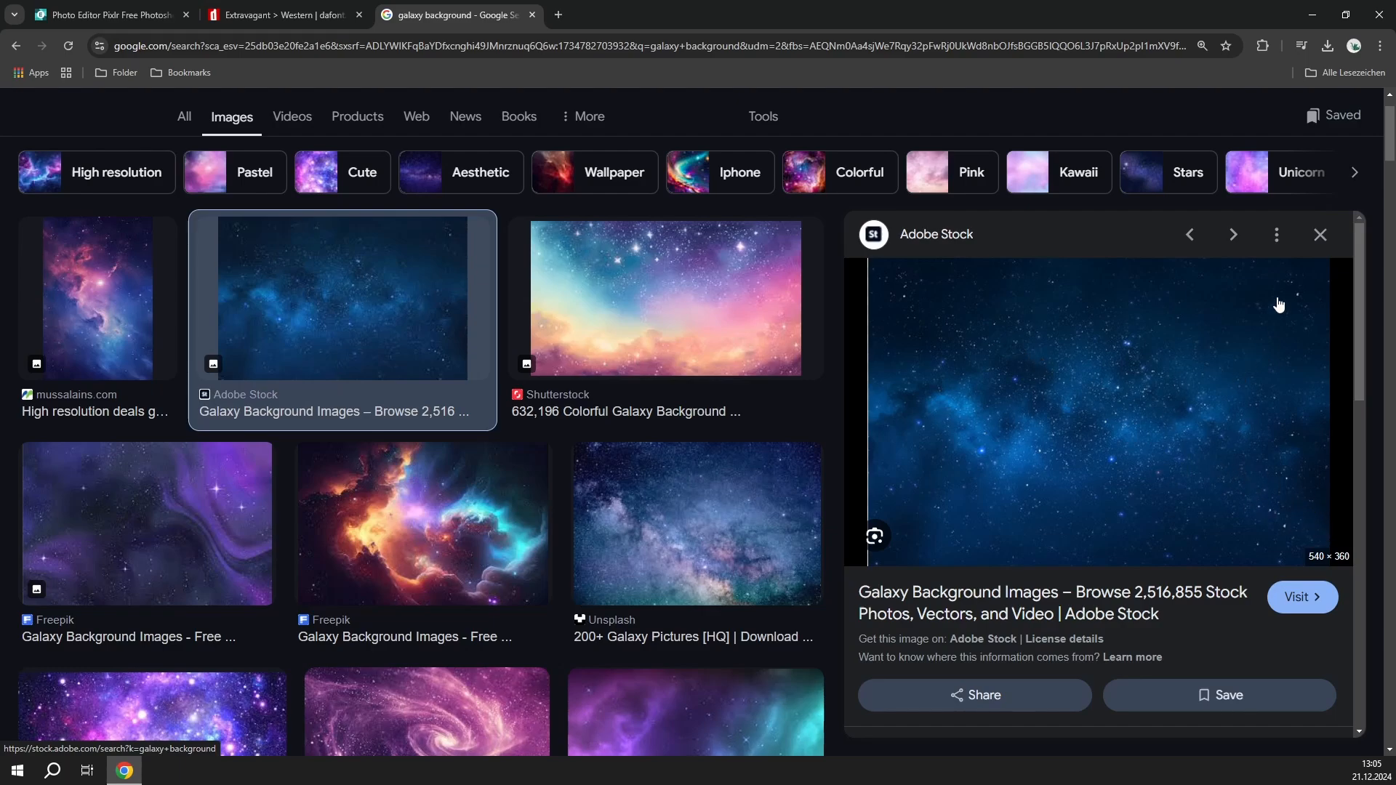
scroll("down", 3)
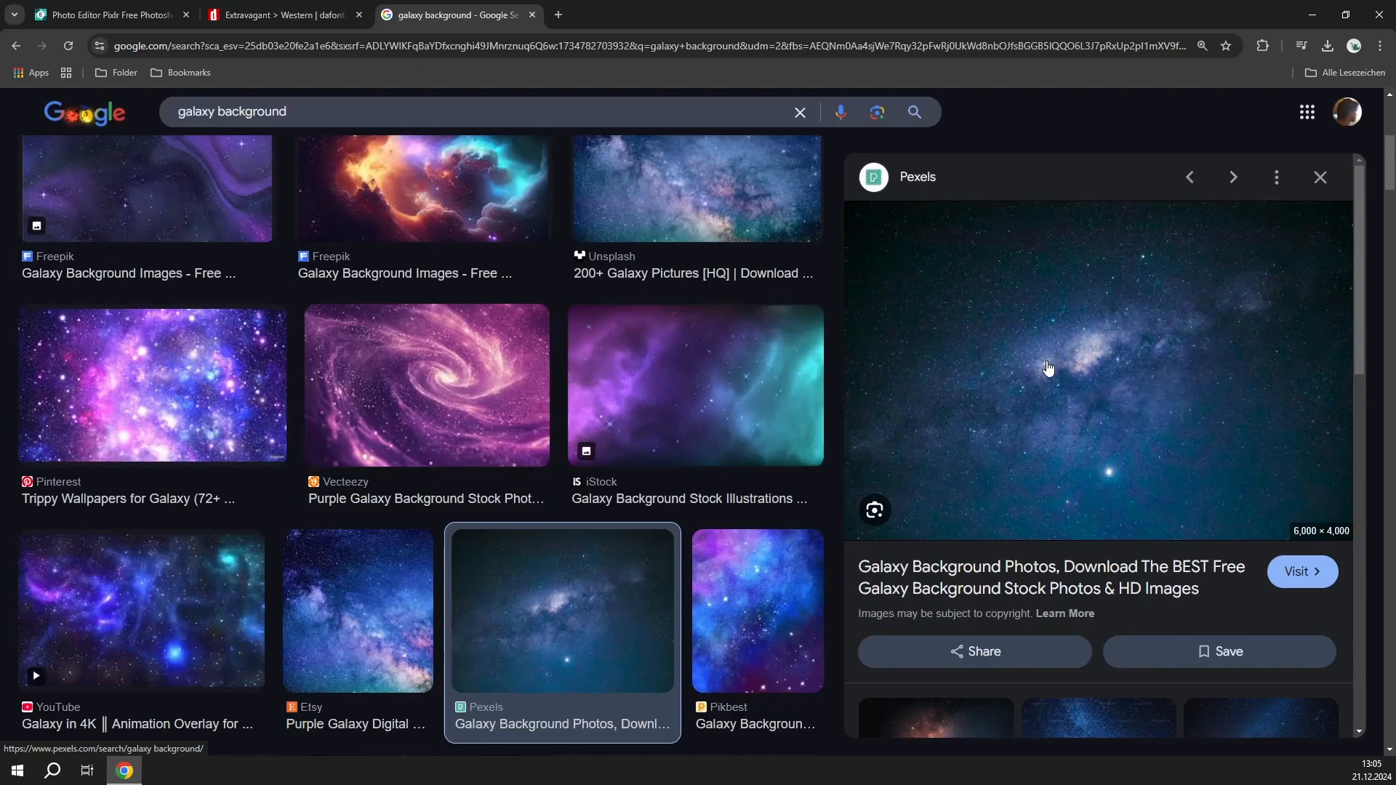
right_click(1048, 365)
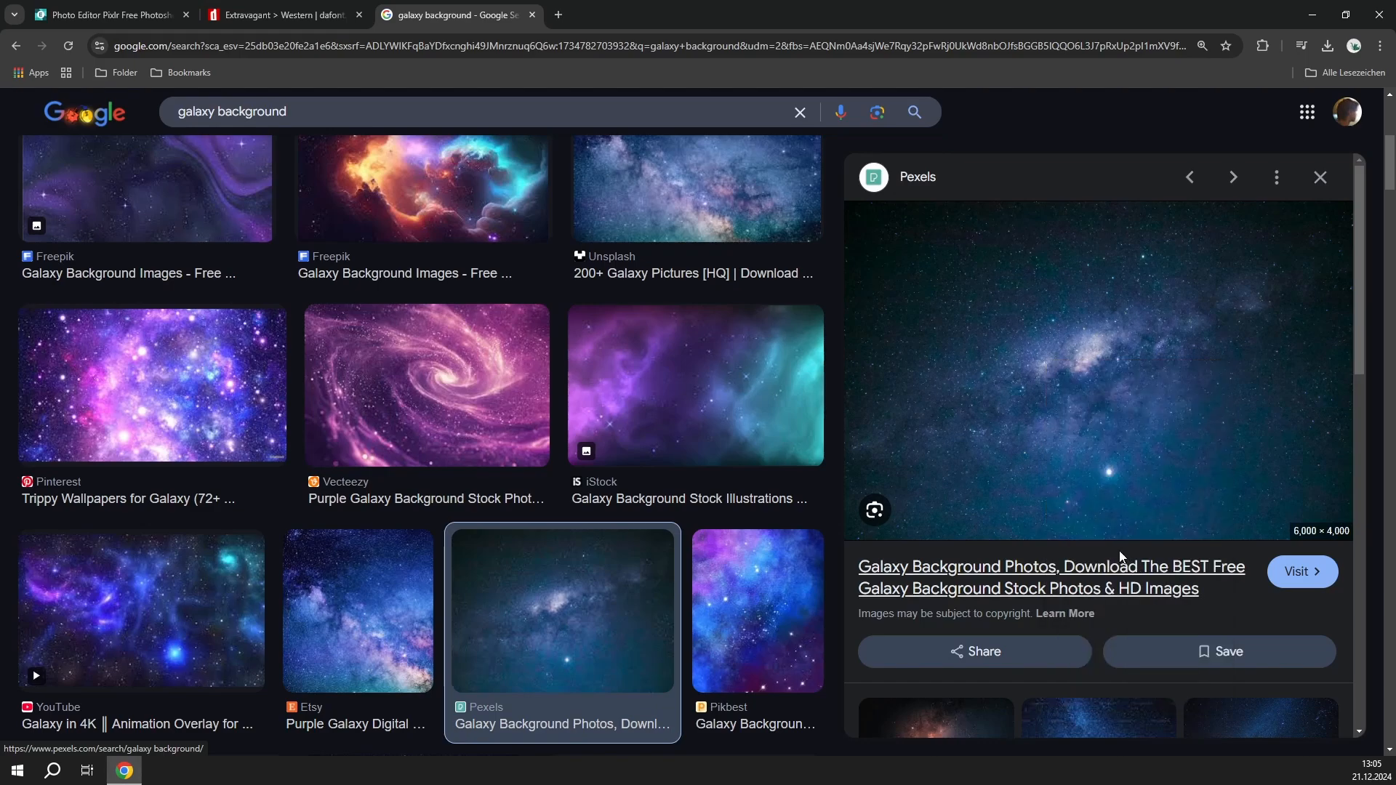
left_click(107, 14)
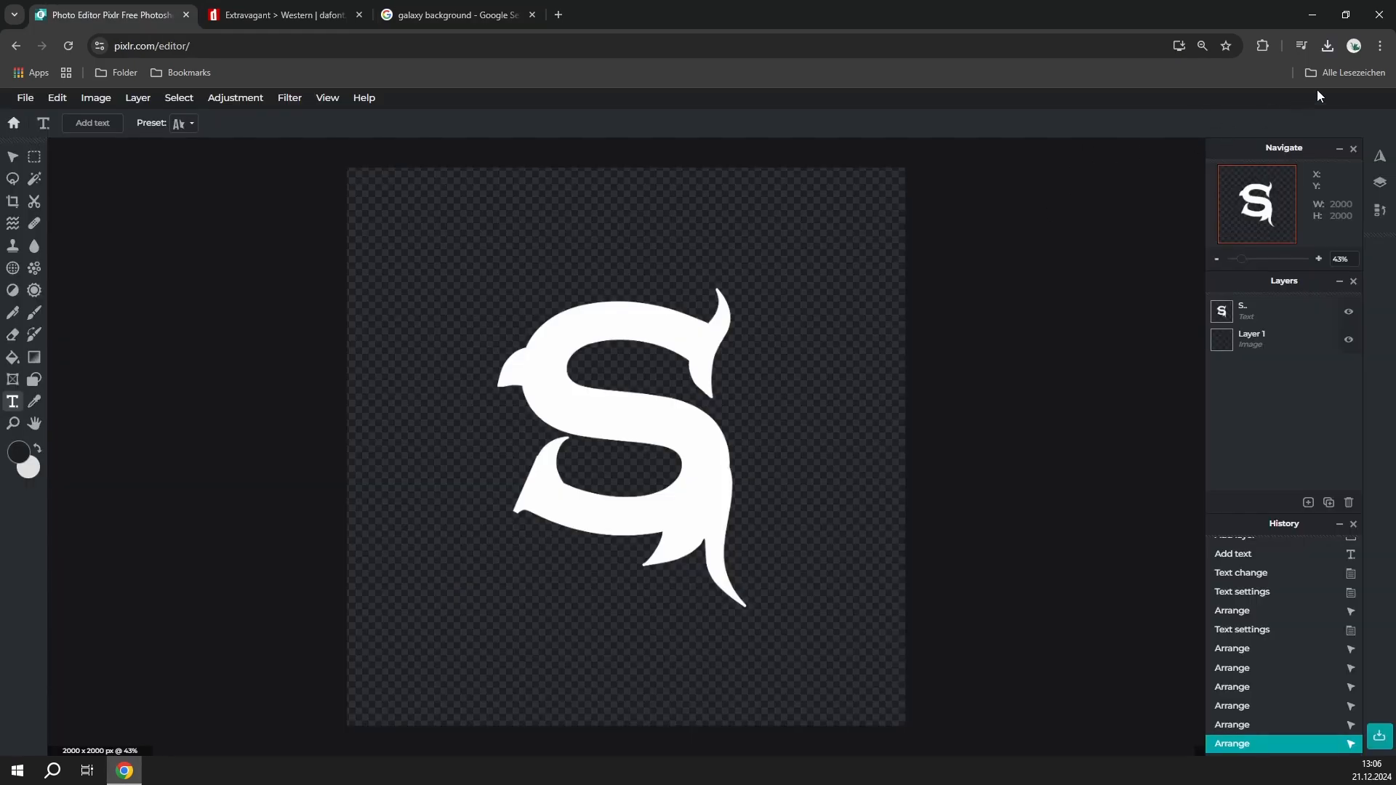
Drop the downloaded galaxy photo onto the canvas as a layer beneath the S.
left_click(1325, 45)
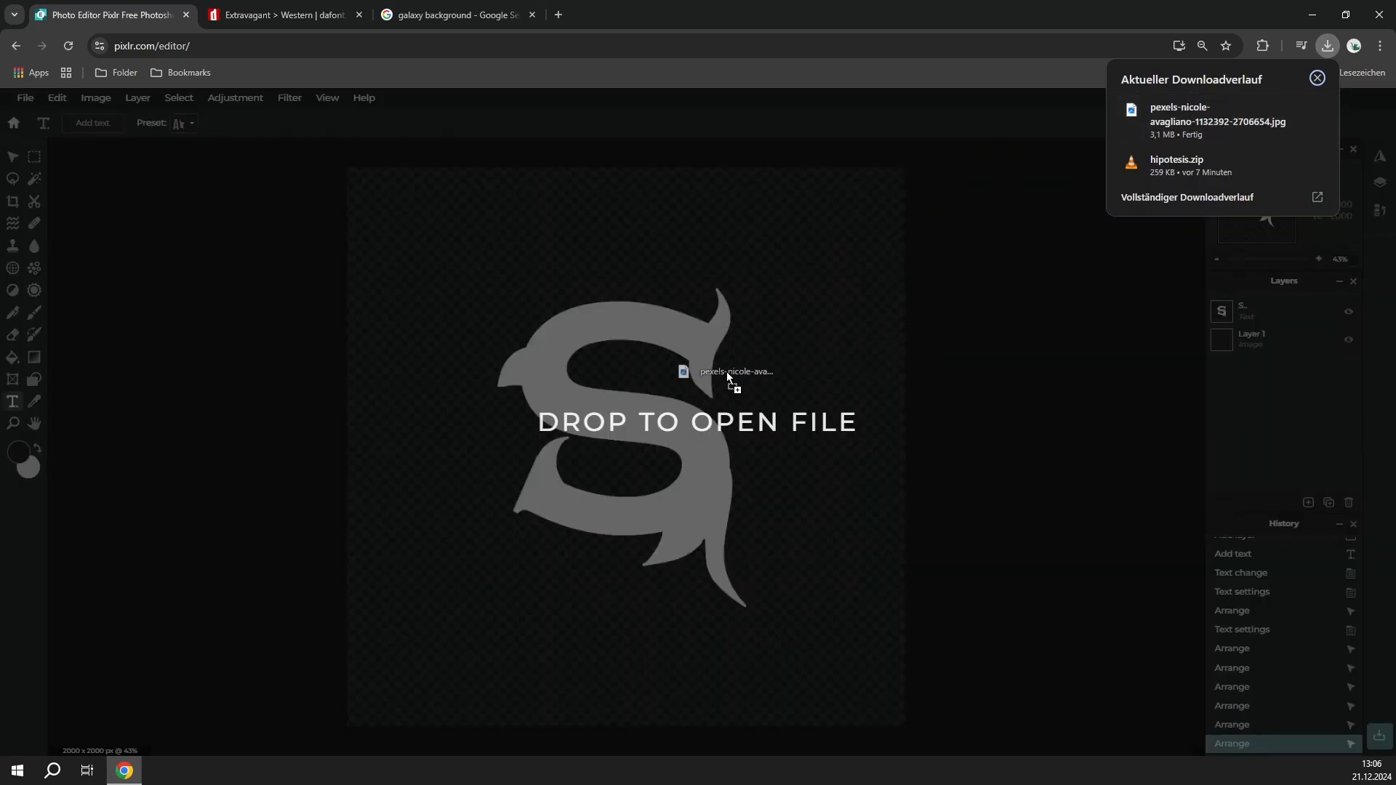
left_click_drag(728, 373, 623, 445)
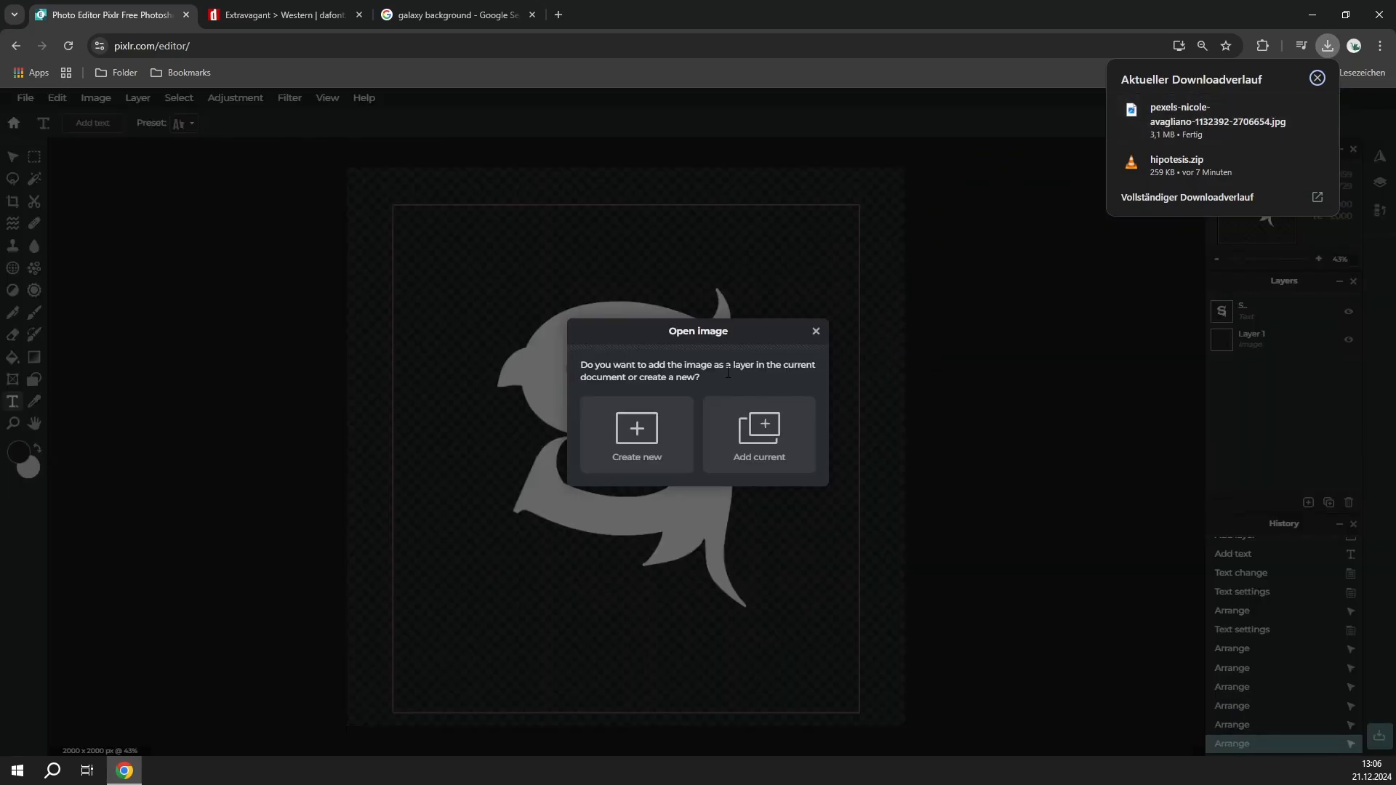
mouse_move(758, 436)
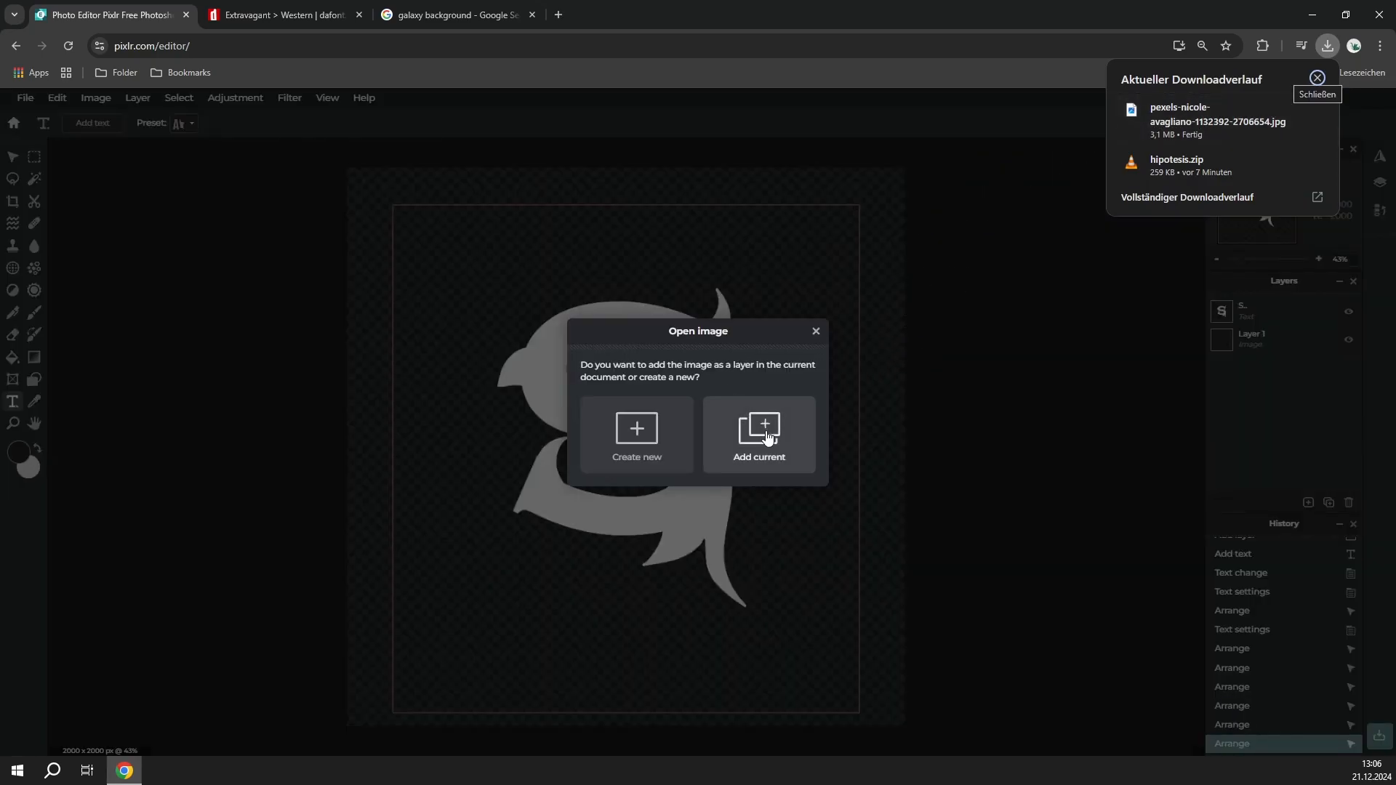
left_click(1320, 79)
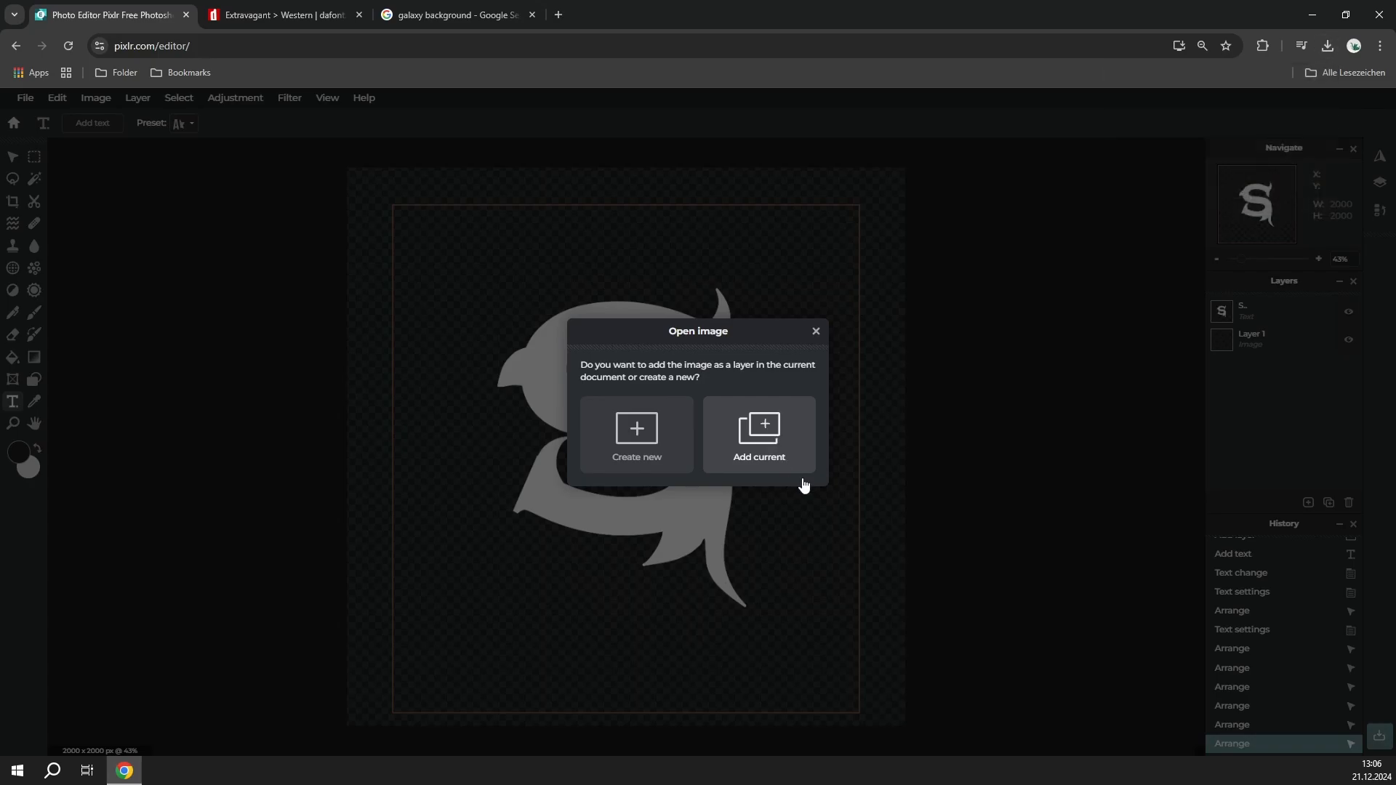
left_click(758, 435)
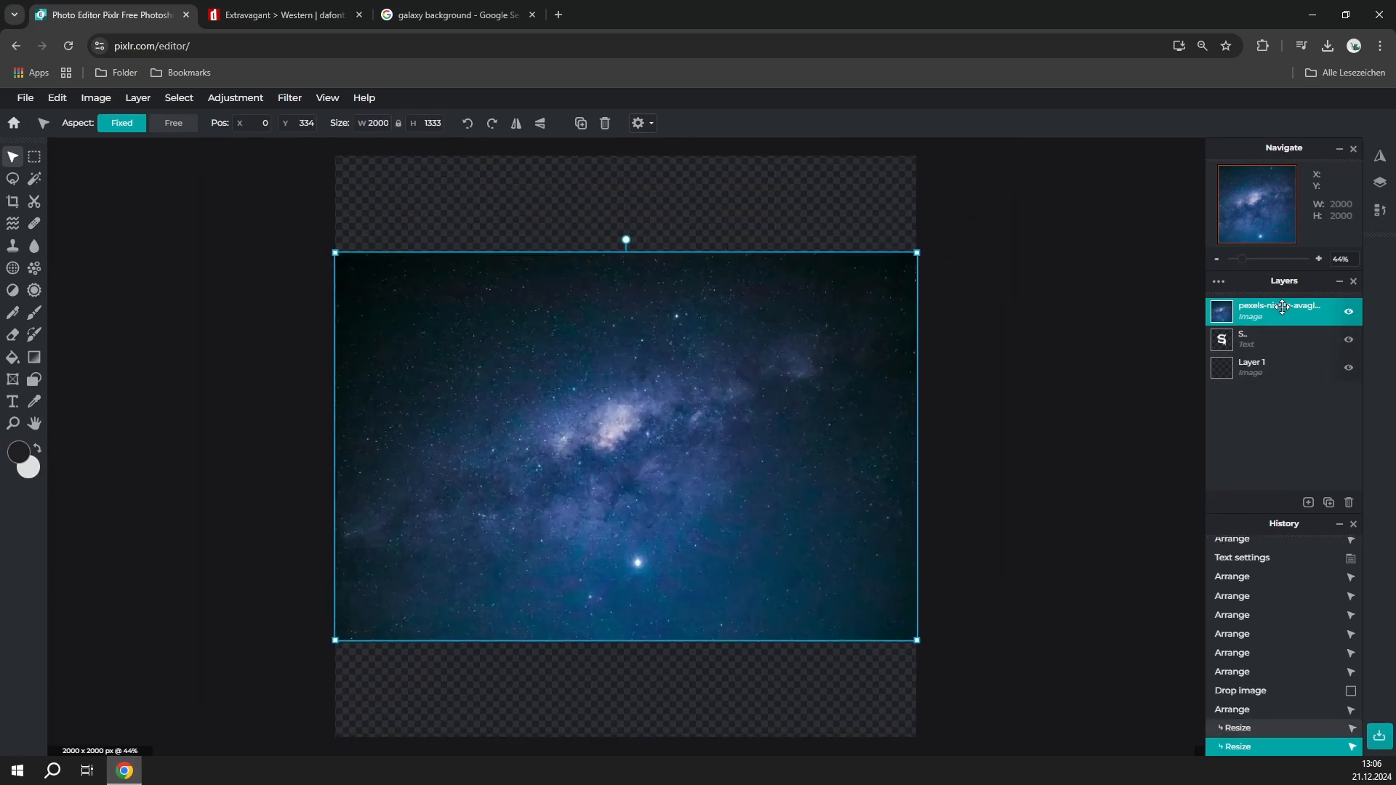
left_click_drag(1281, 310, 1282, 346)
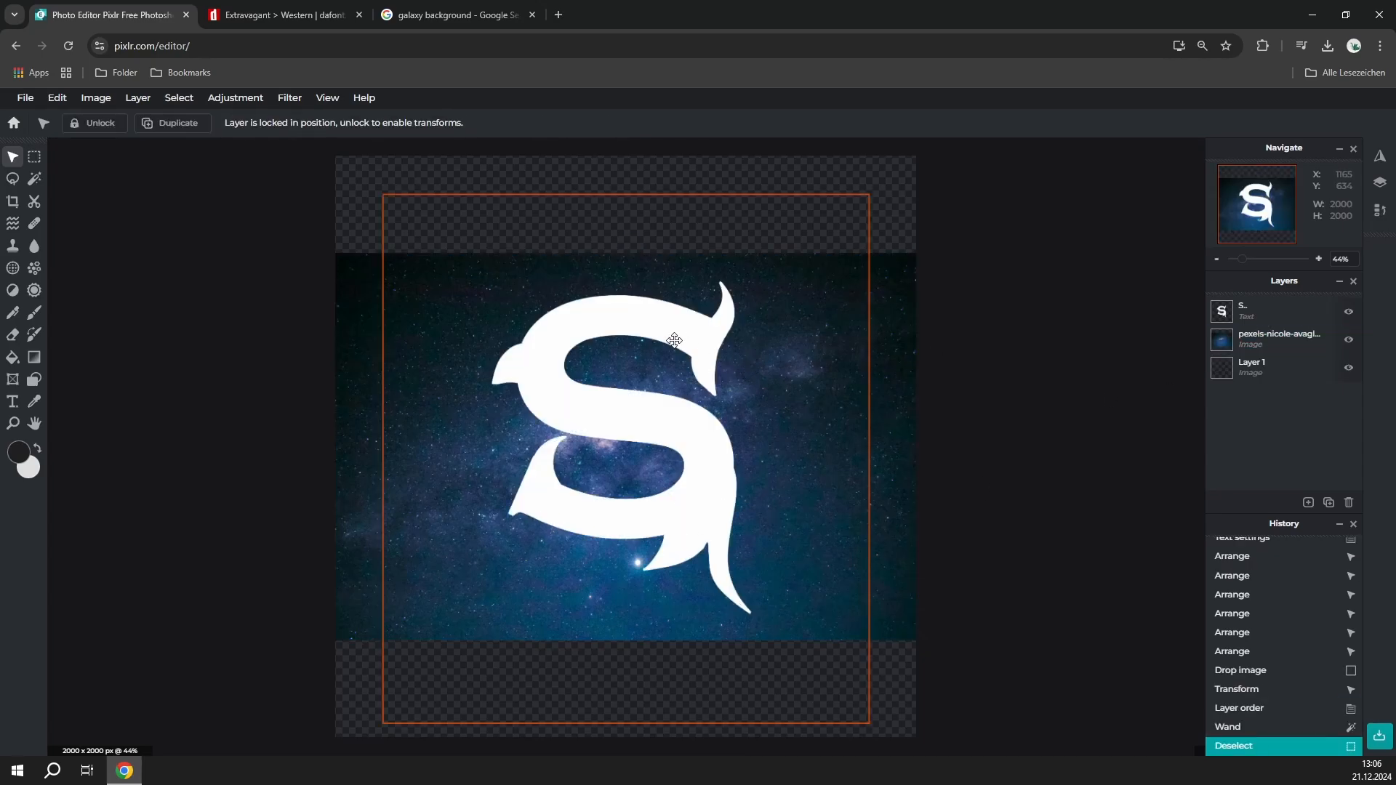
Select the white S by colour on the text layer and invert the selection.
left_click_drag(673, 340, 354, 465)
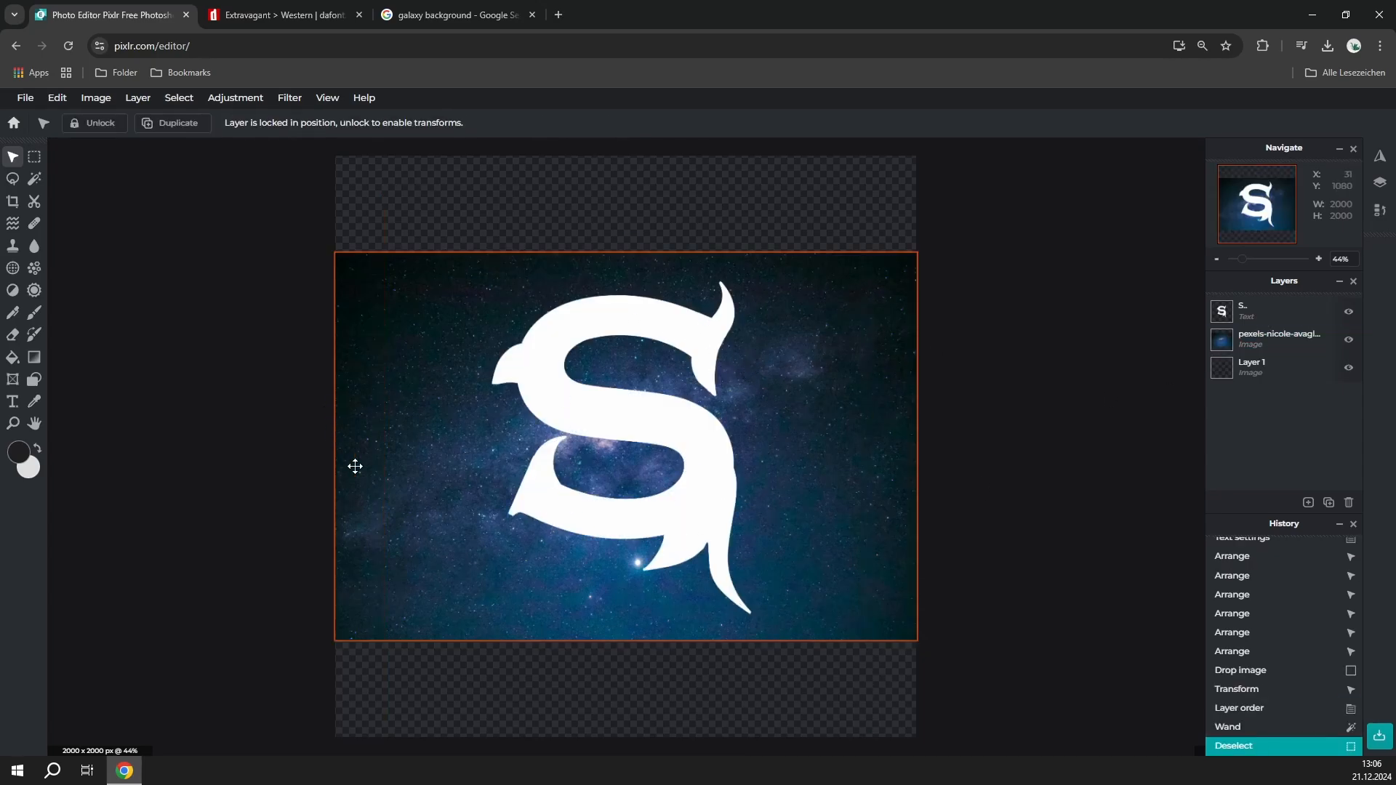
left_click(1273, 310)
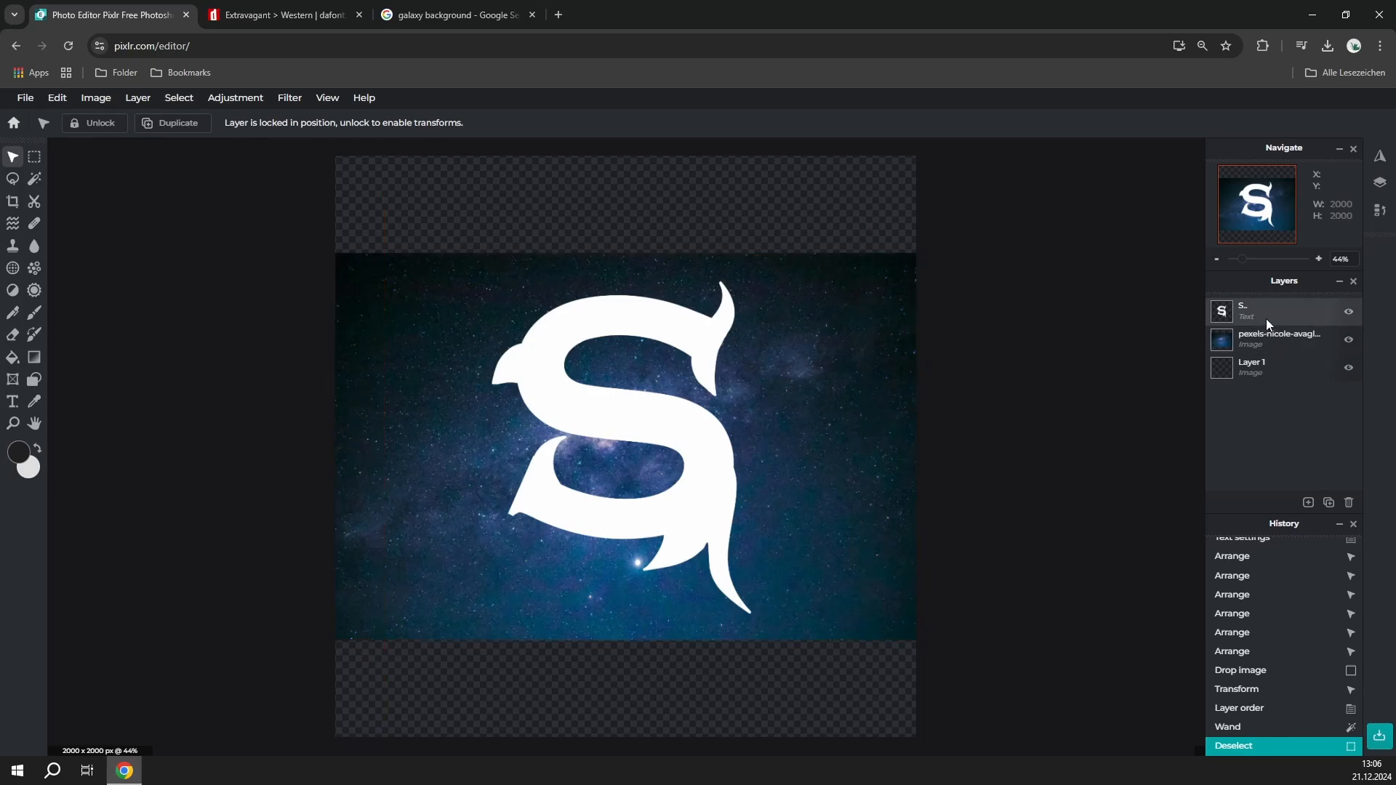
left_click(13, 179)
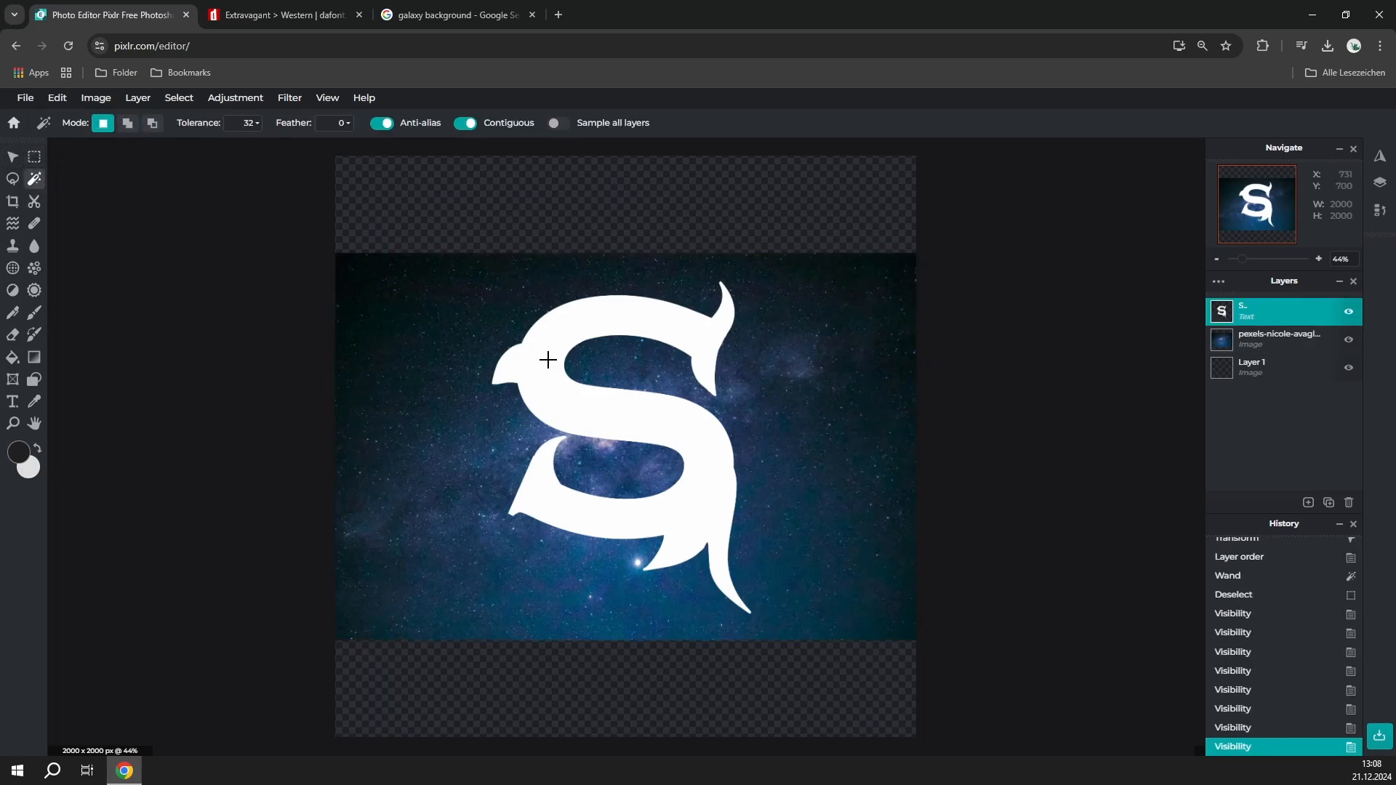
left_click(560, 346)
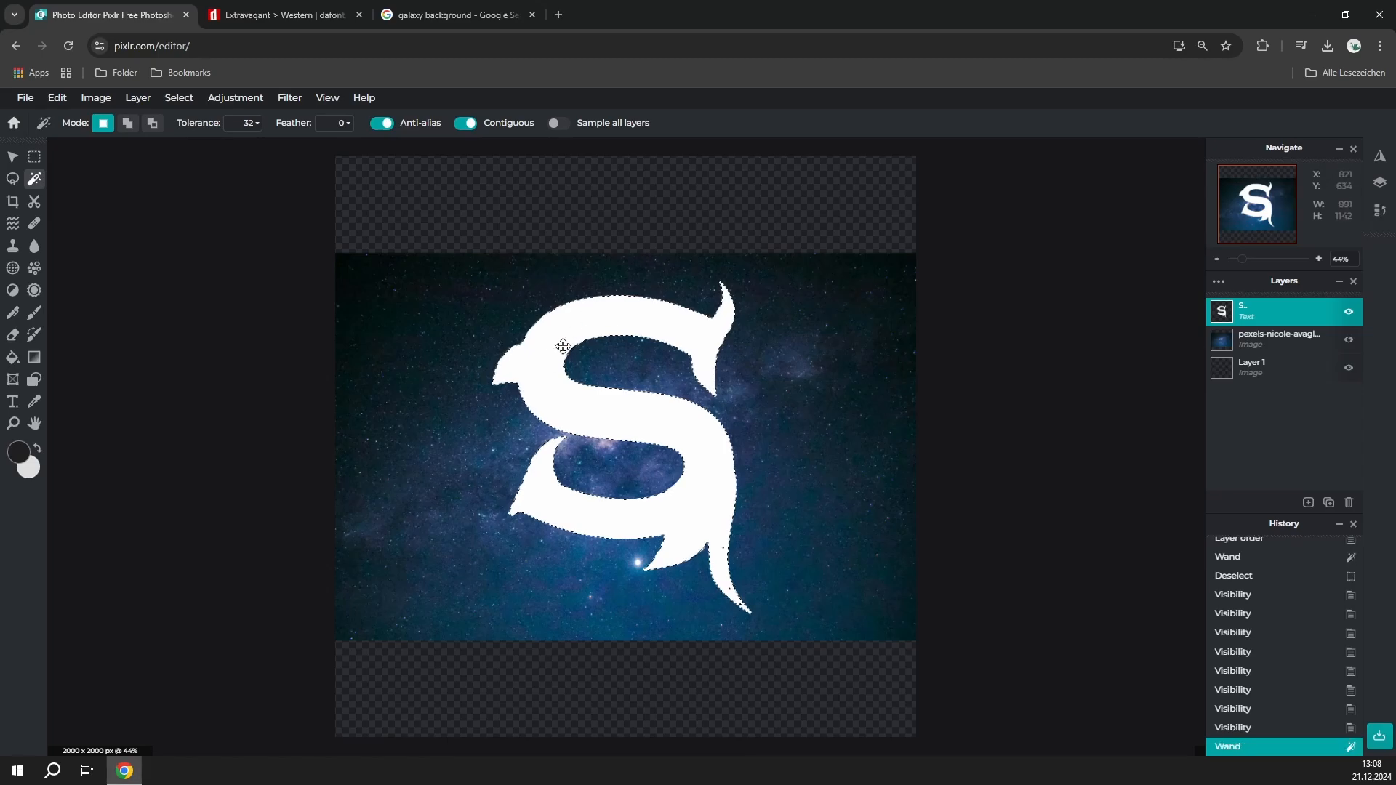
right_click(560, 345)
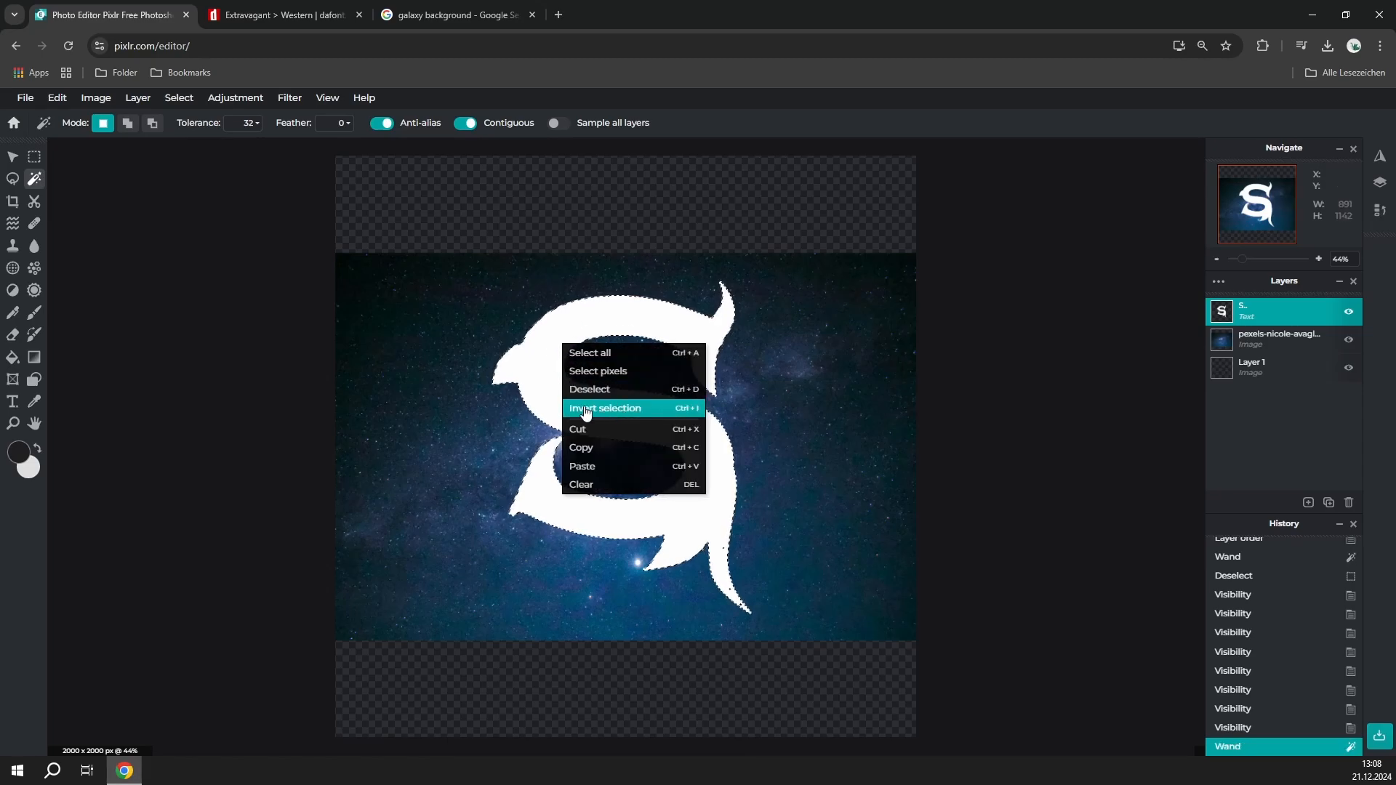
left_click(606, 407)
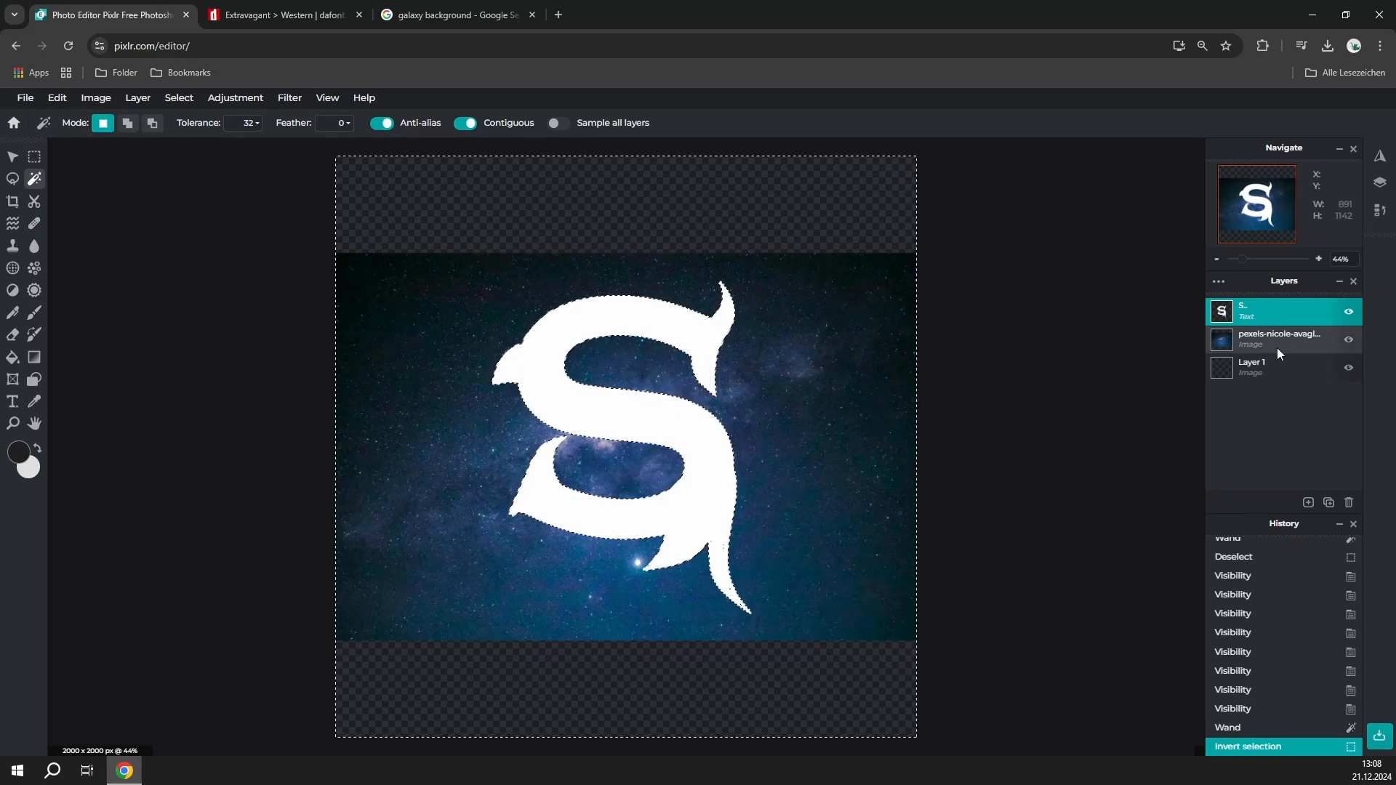
Cut the galaxy photo outside the S and move that layer above the text.
left_click(1279, 338)
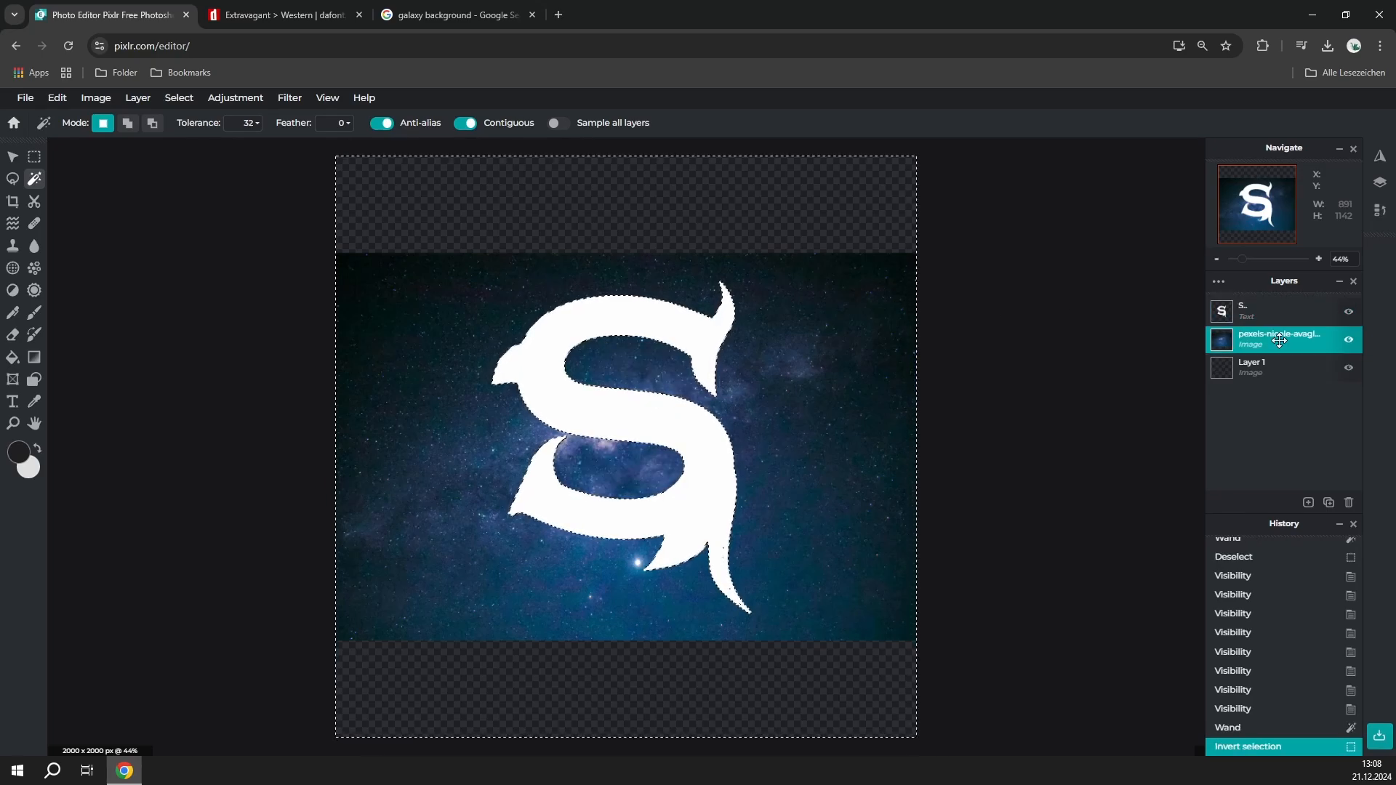
left_click(56, 98)
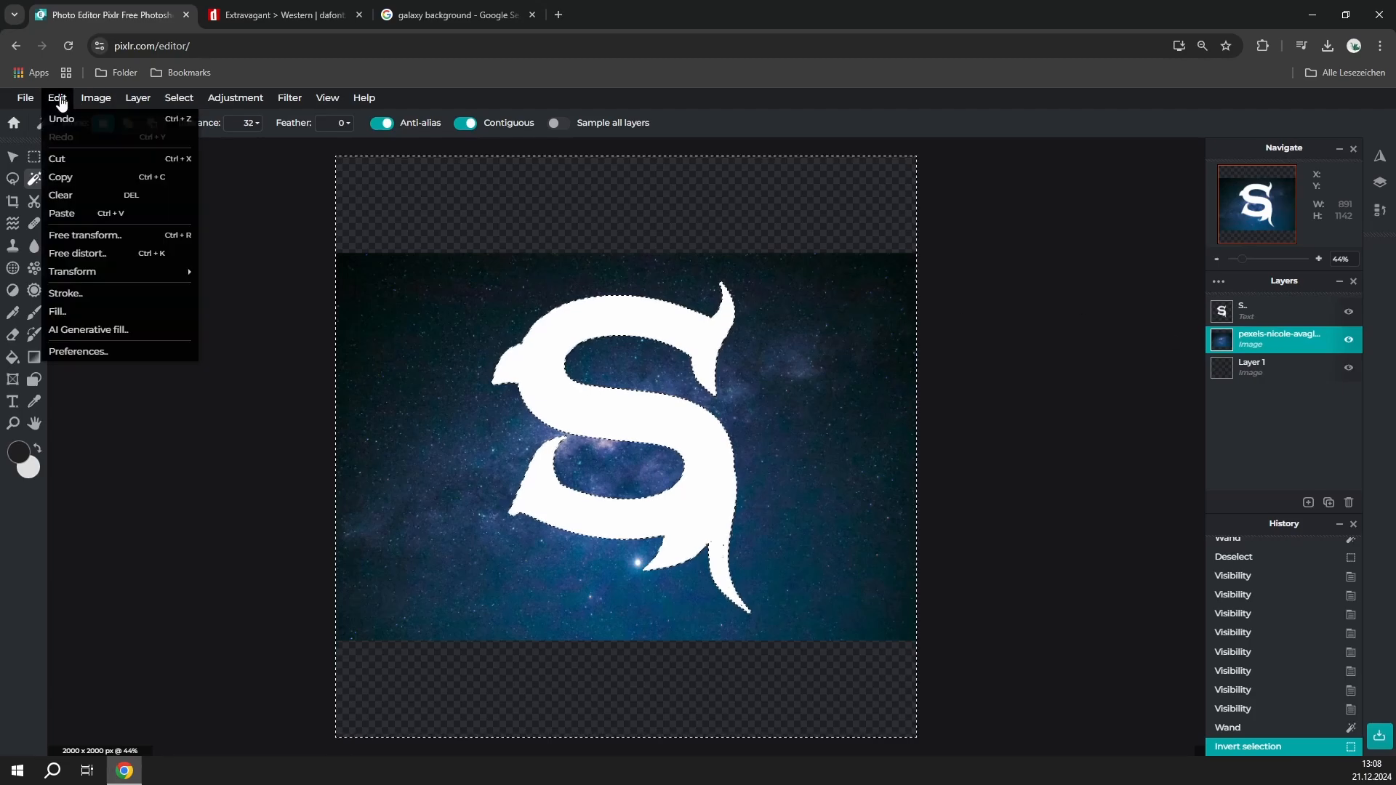
mouse_move(94, 158)
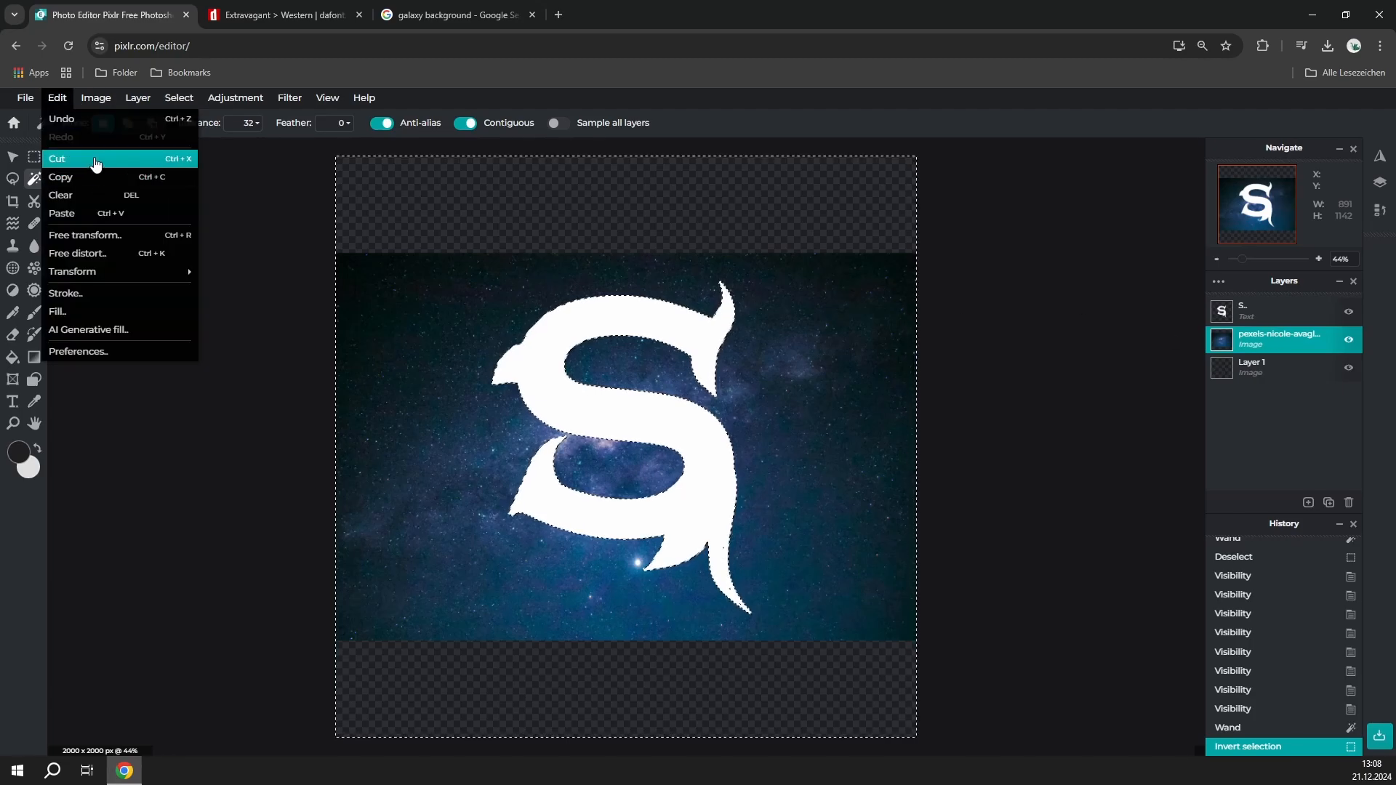
left_click(57, 159)
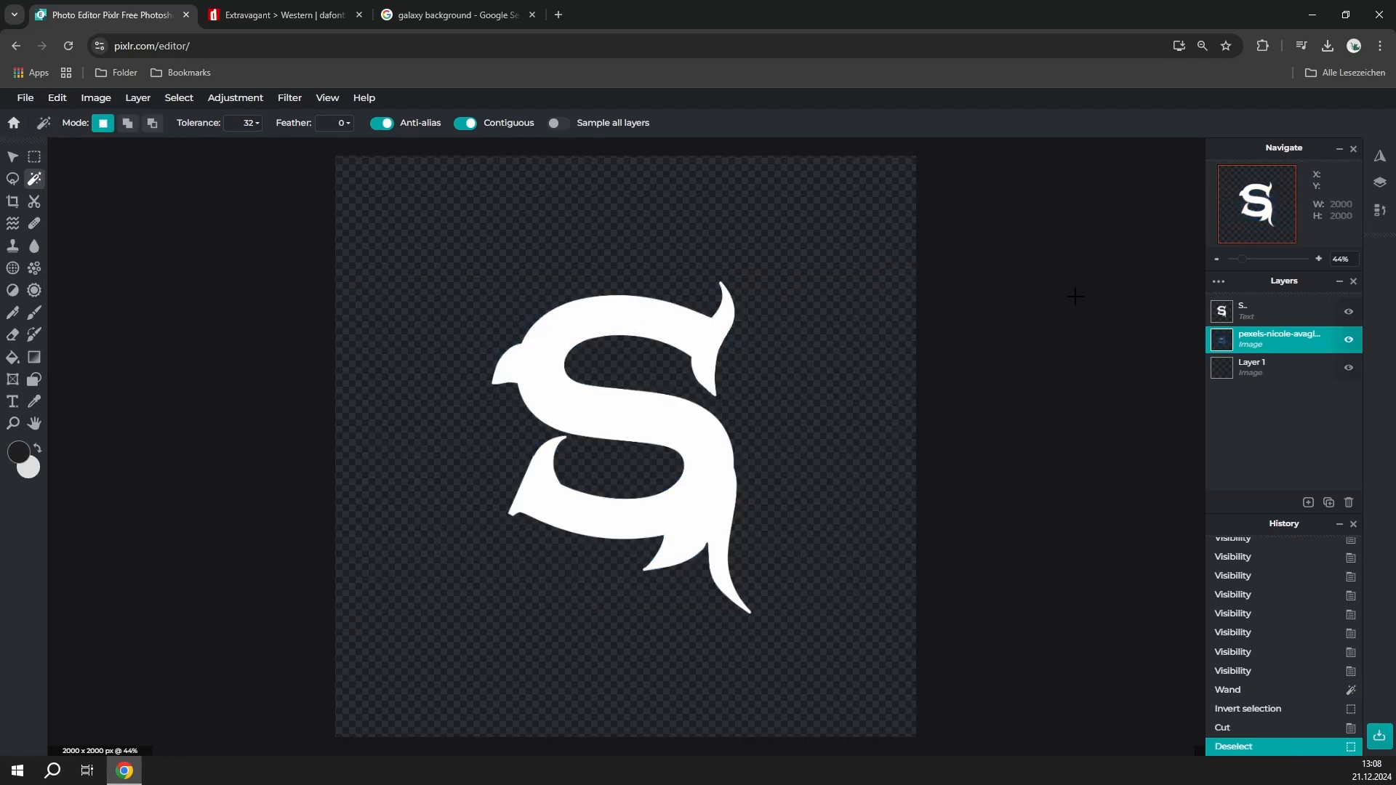
left_click_drag(1277, 340, 1277, 307)
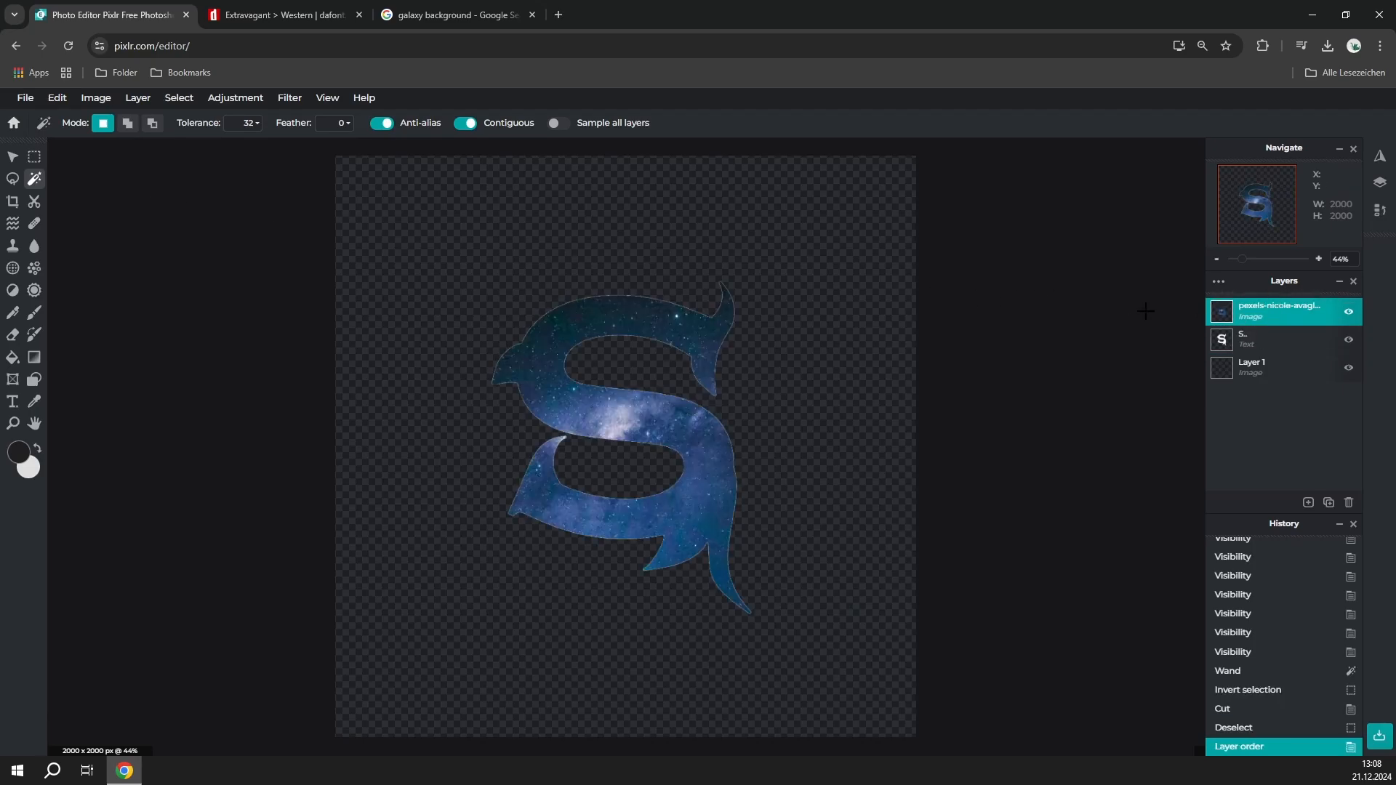
mouse_move(592, 401)
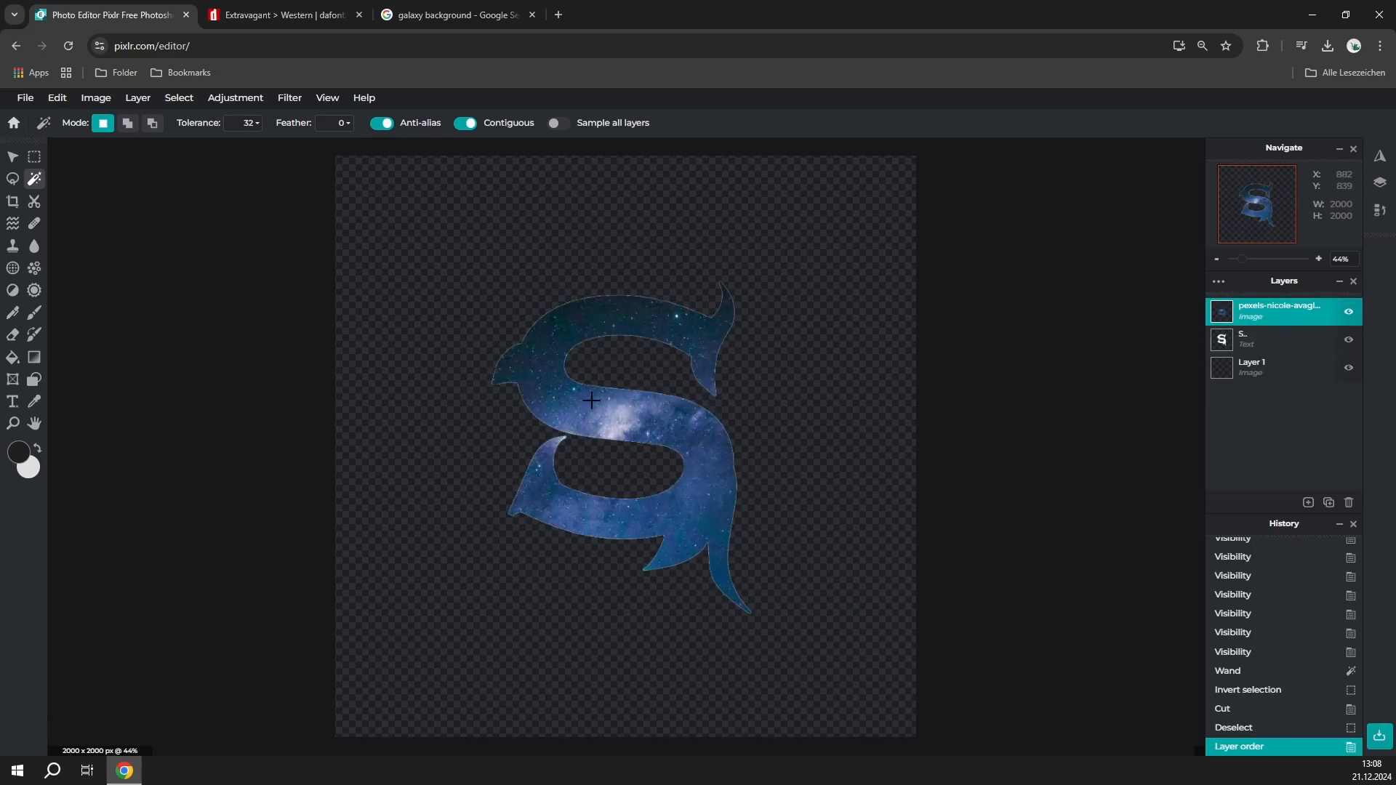
mouse_move(766, 443)
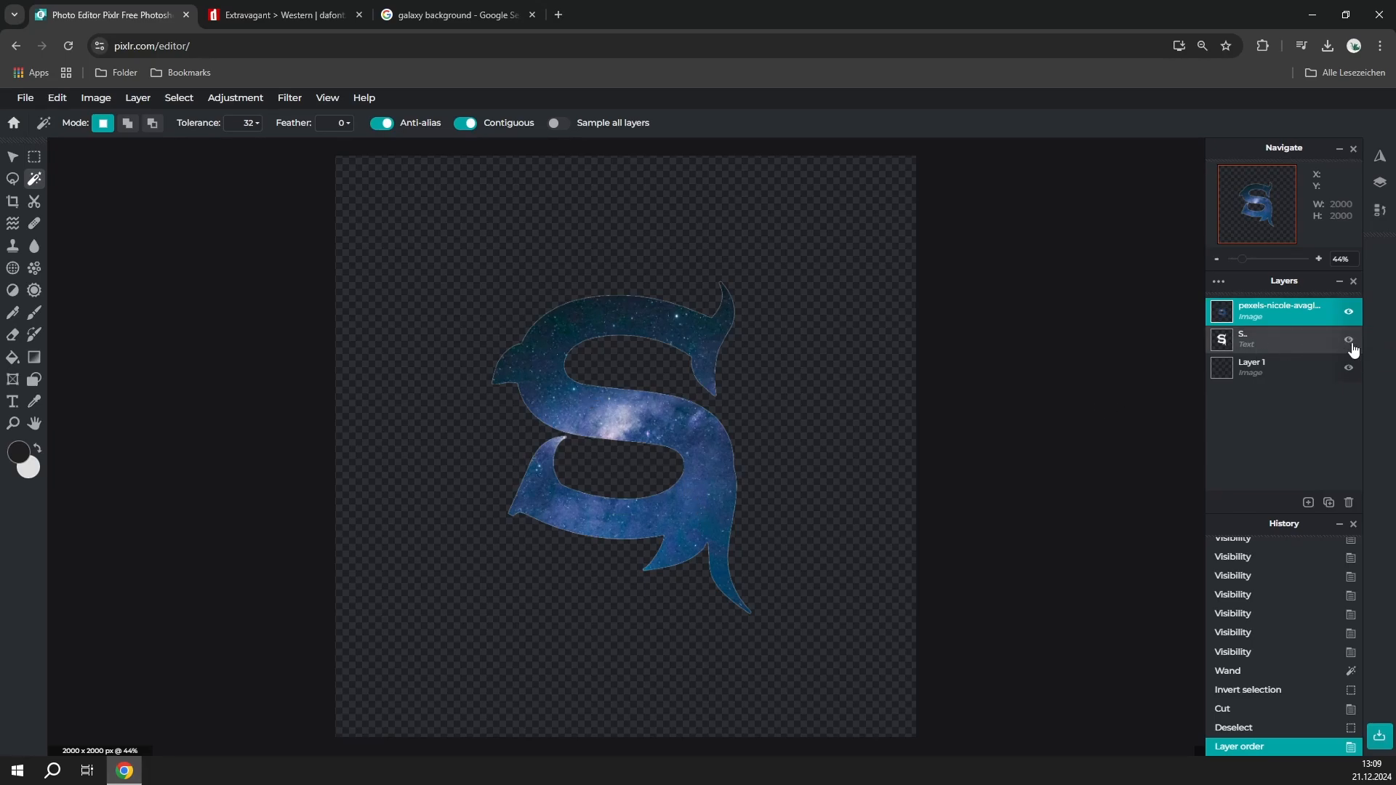
Hide the S-shaped galaxy layer so the white S text shows again.
left_click(1348, 343)
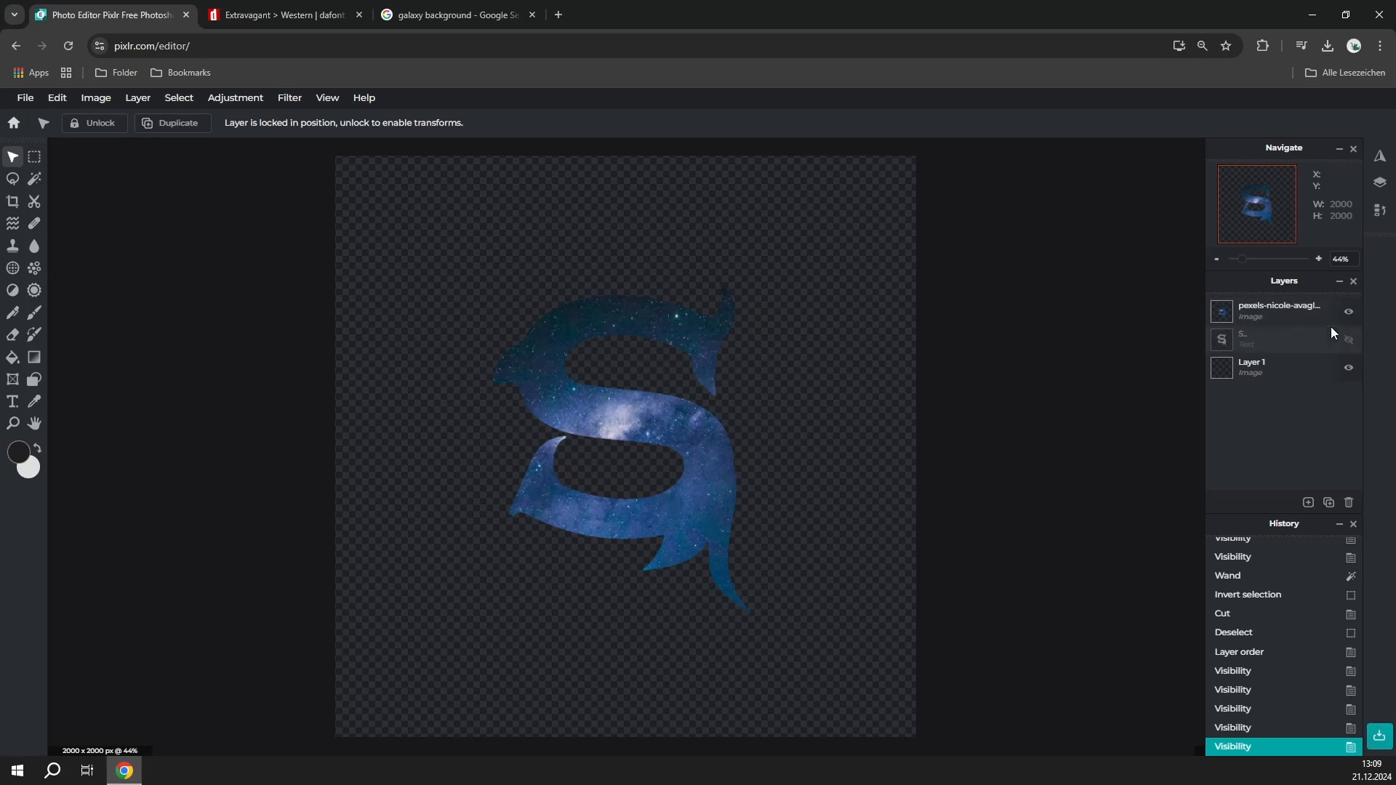
left_click(1348, 310)
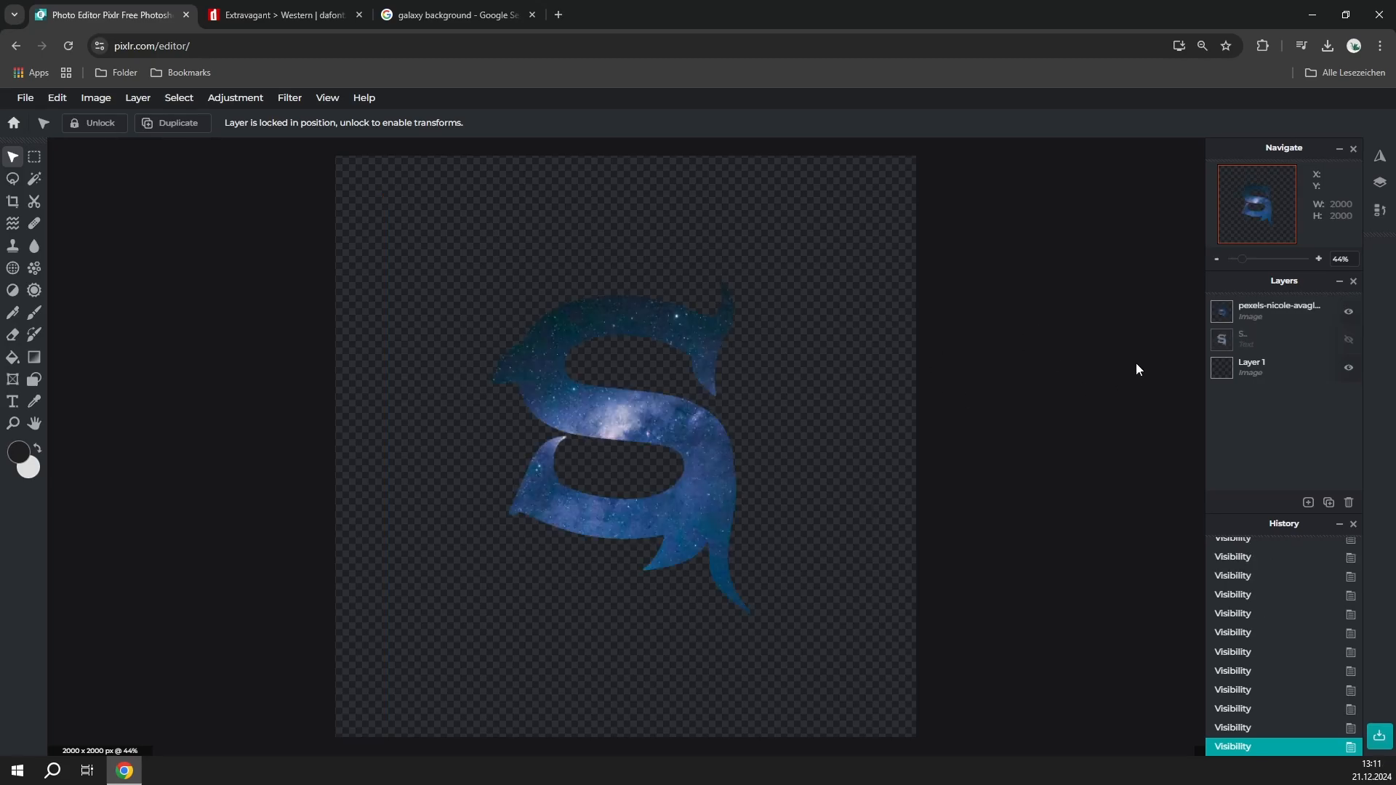
left_click(1348, 310)
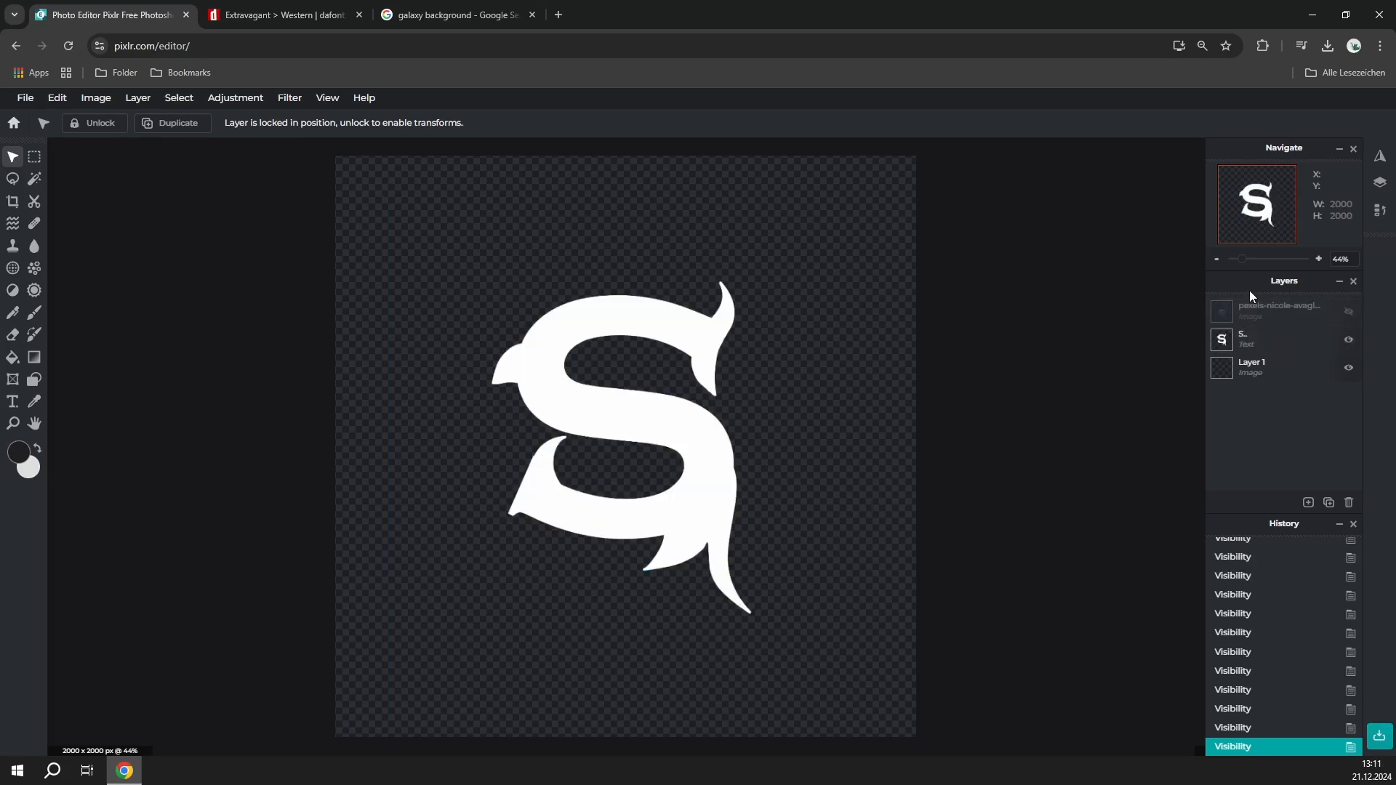
mouse_move(877, 341)
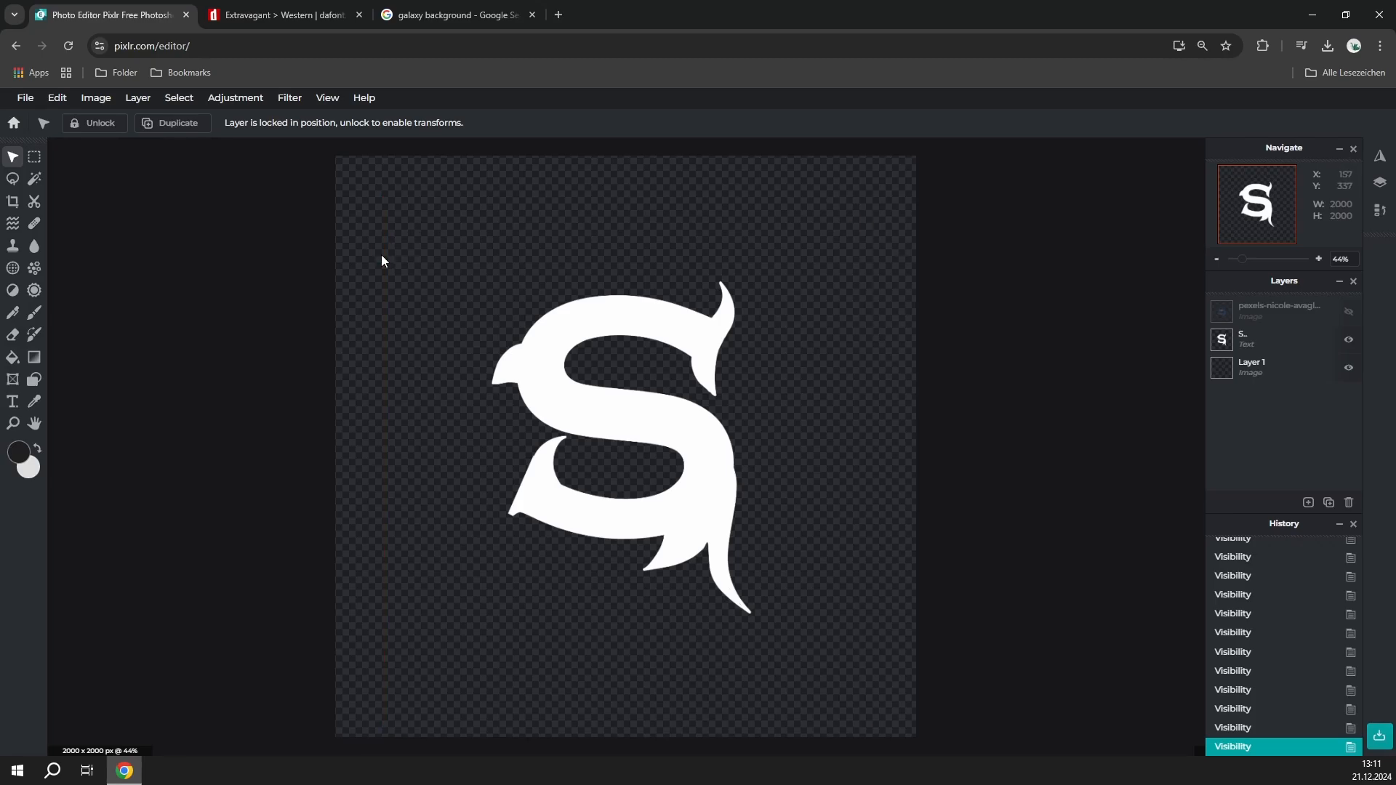
left_click(454, 15)
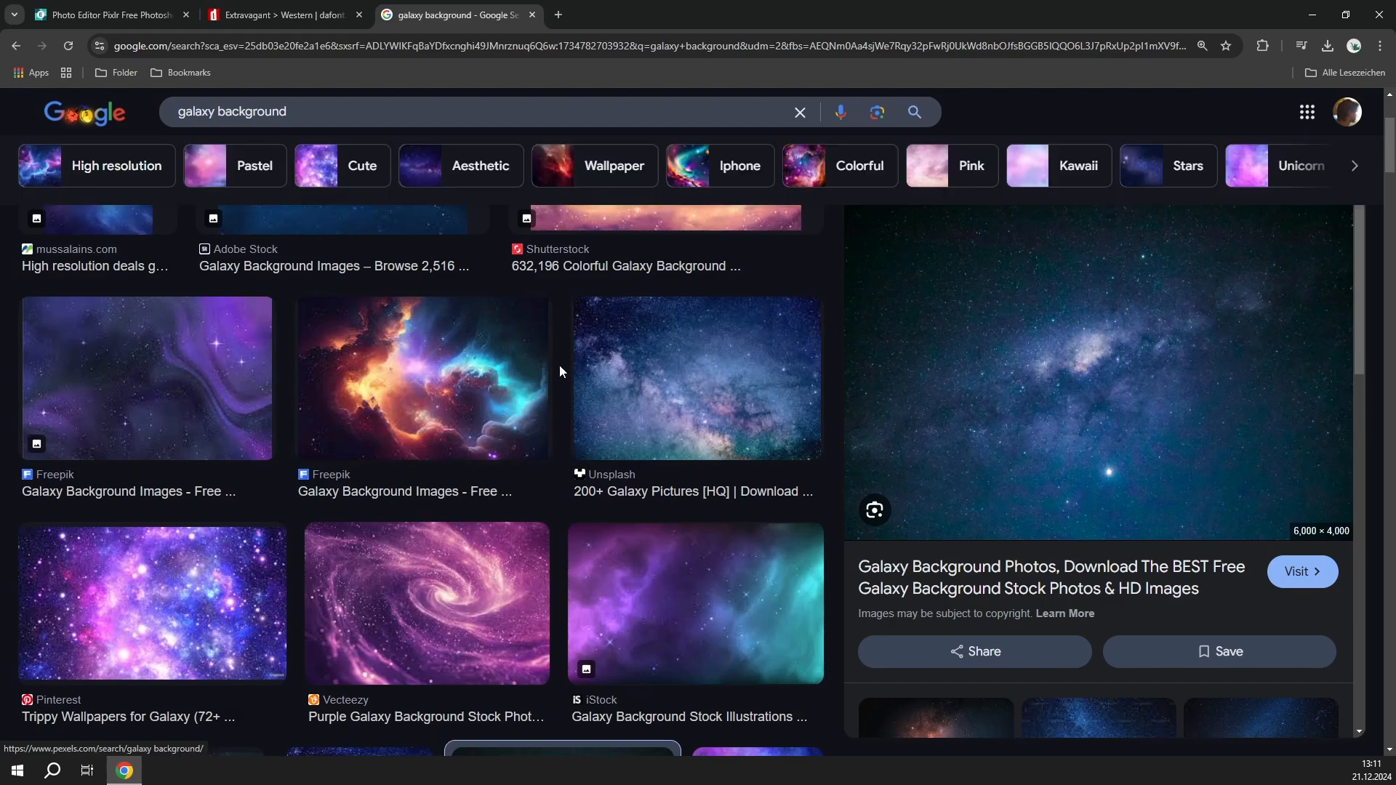
mouse_move(560, 384)
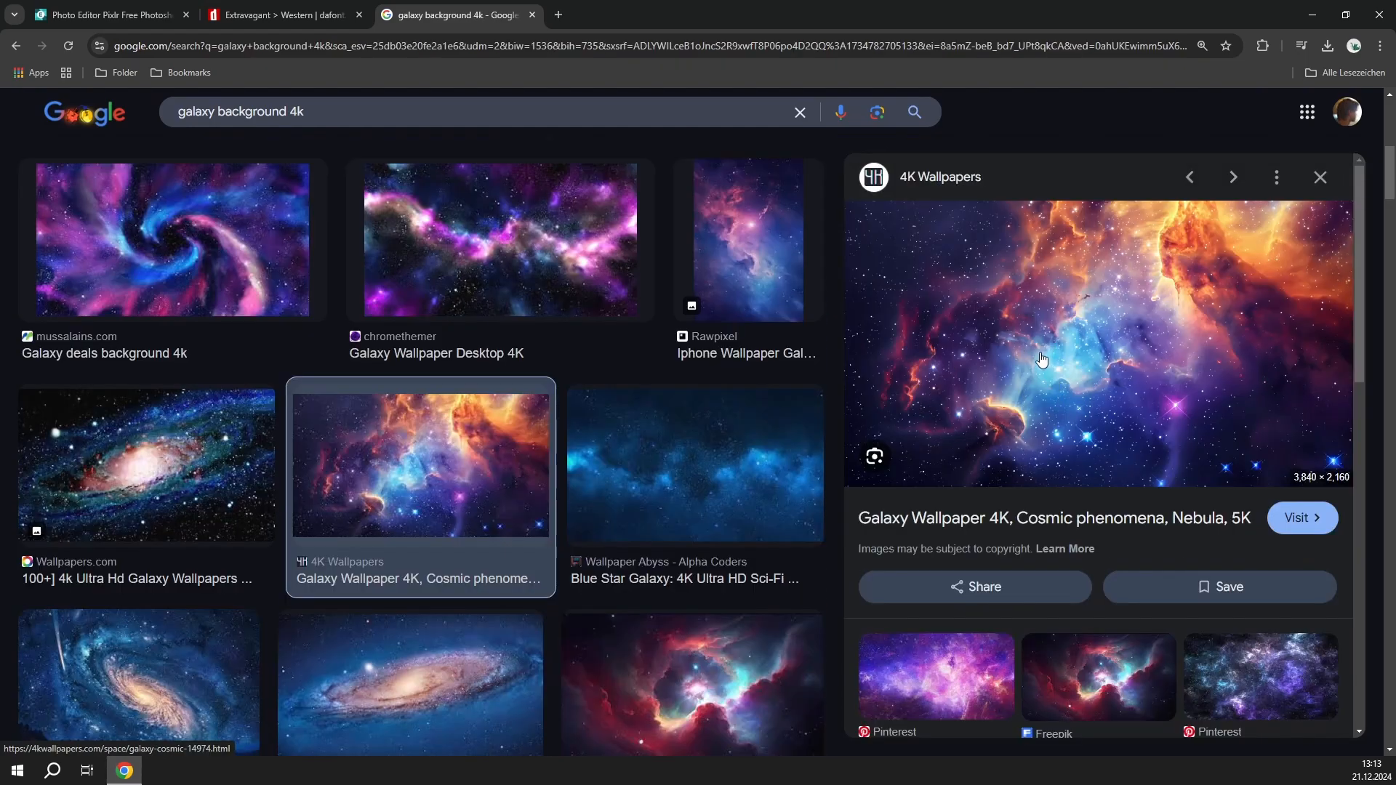
Save the orange-and-blue nebula wallpaper image to the computer.
right_click(1042, 355)
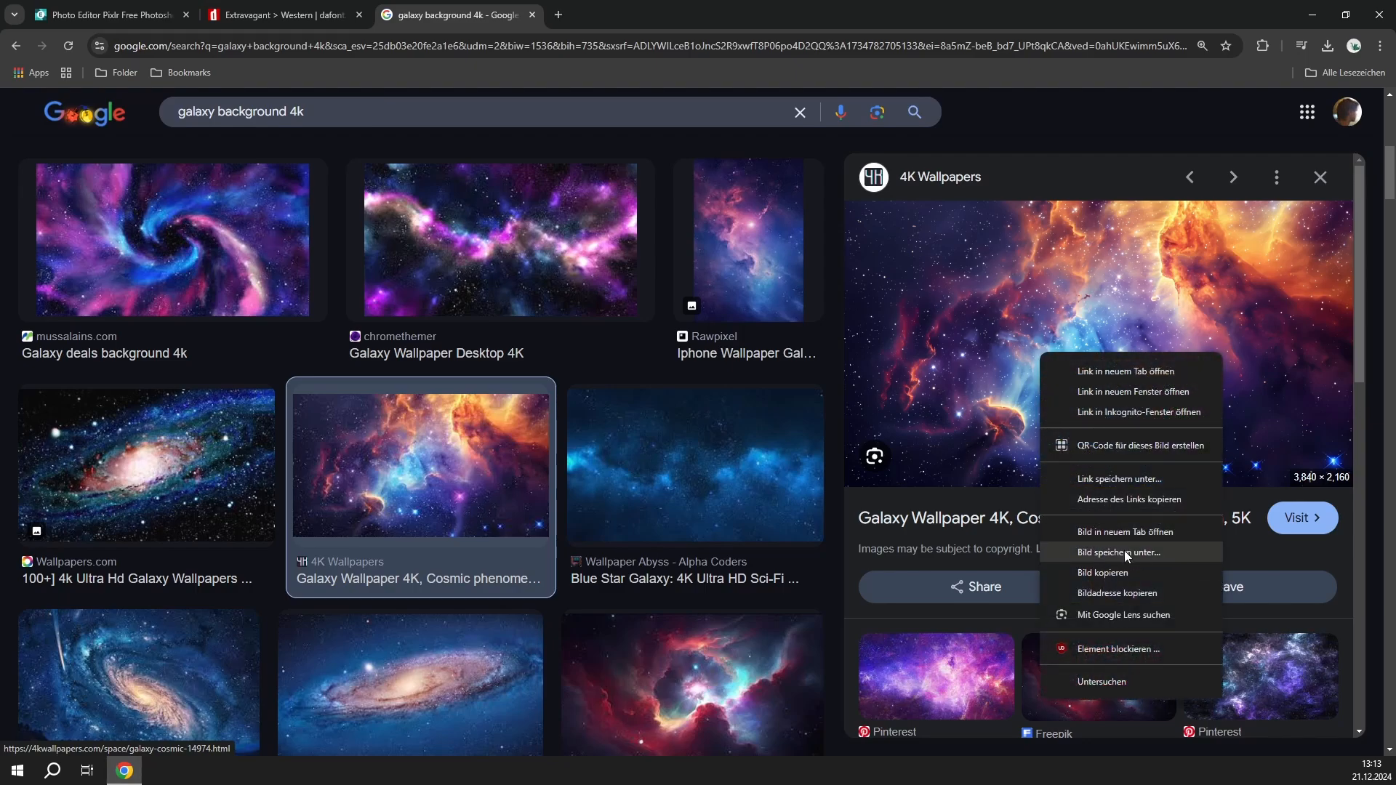
left_click(1119, 551)
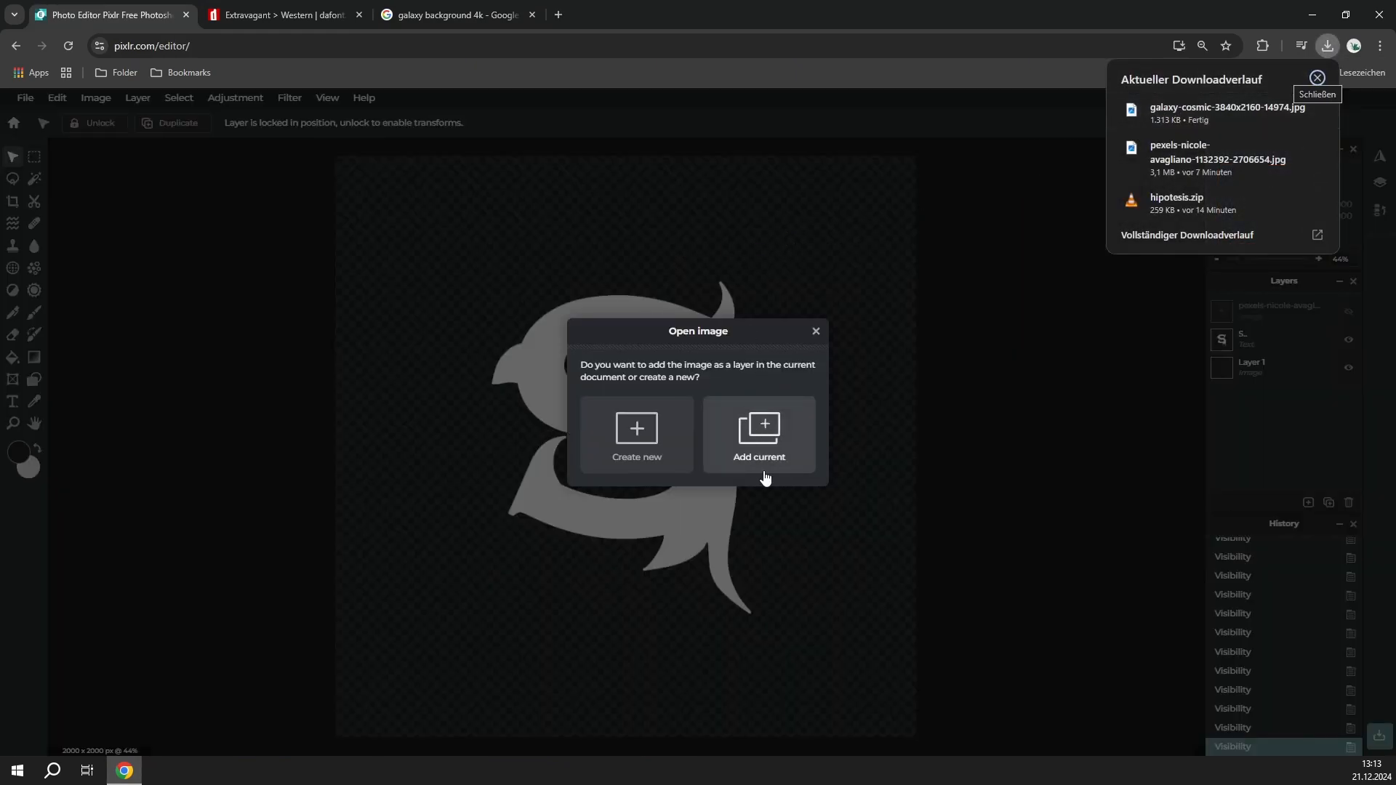
Add the nebula as a layer, keep the S text on top, and select the nebula layer.
left_click(758, 436)
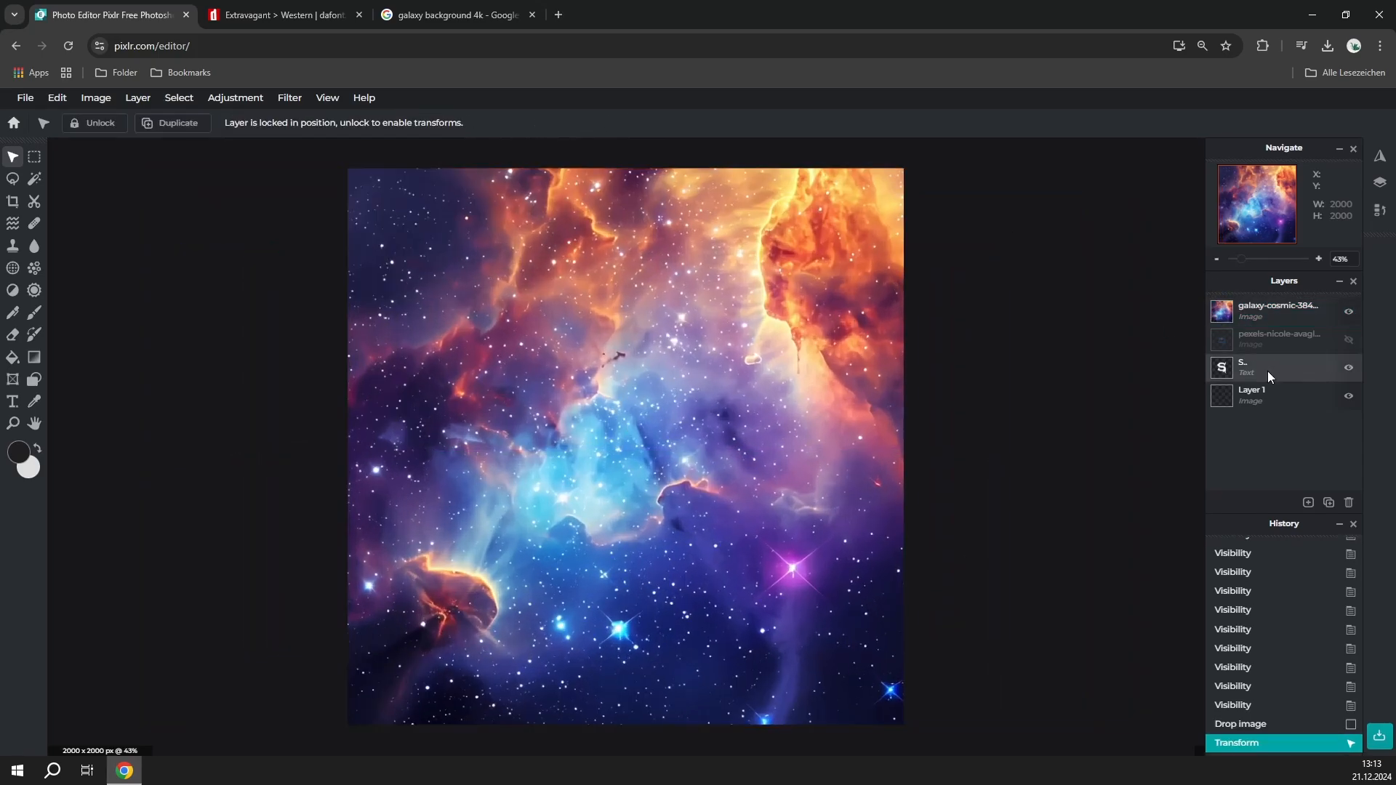
left_click(1245, 366)
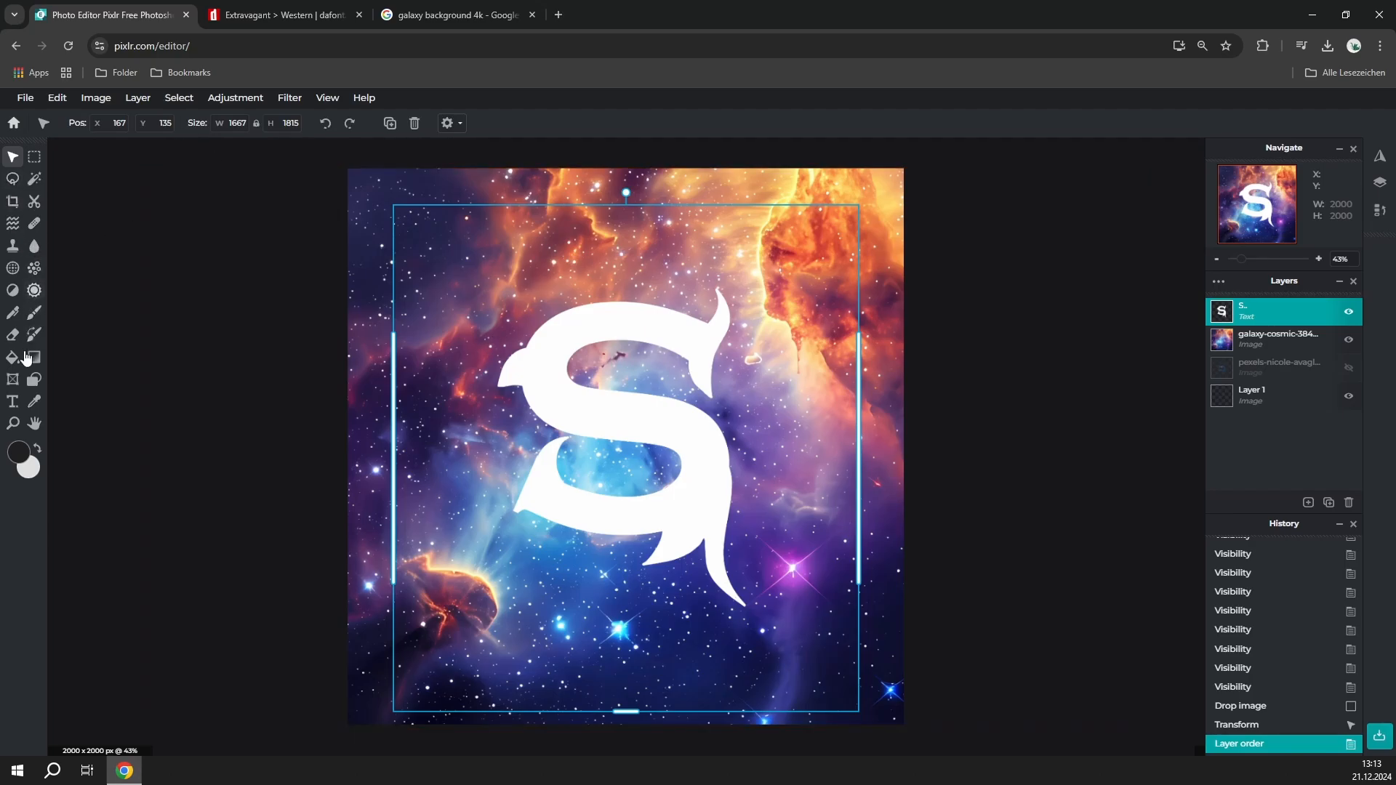
left_click(12, 401)
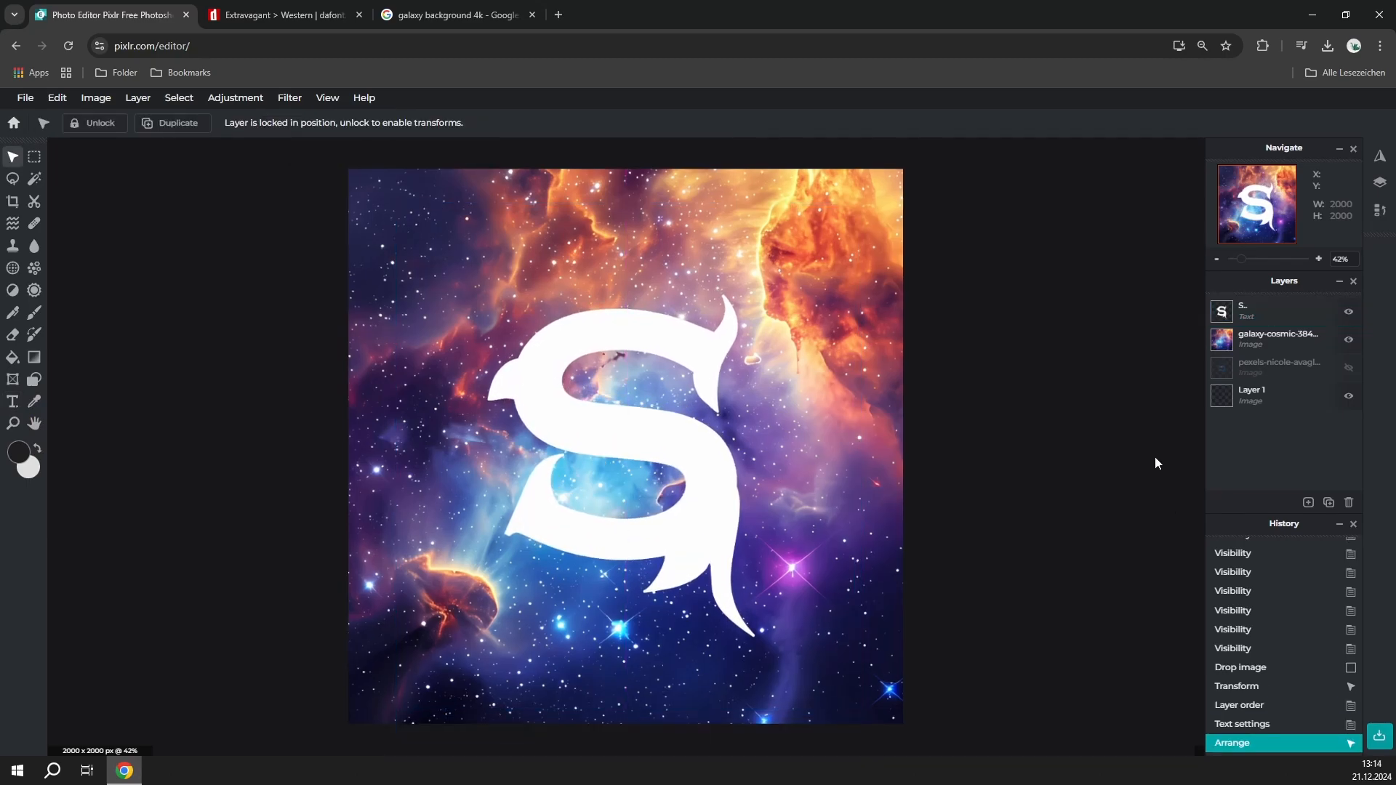
left_click(687, 455)
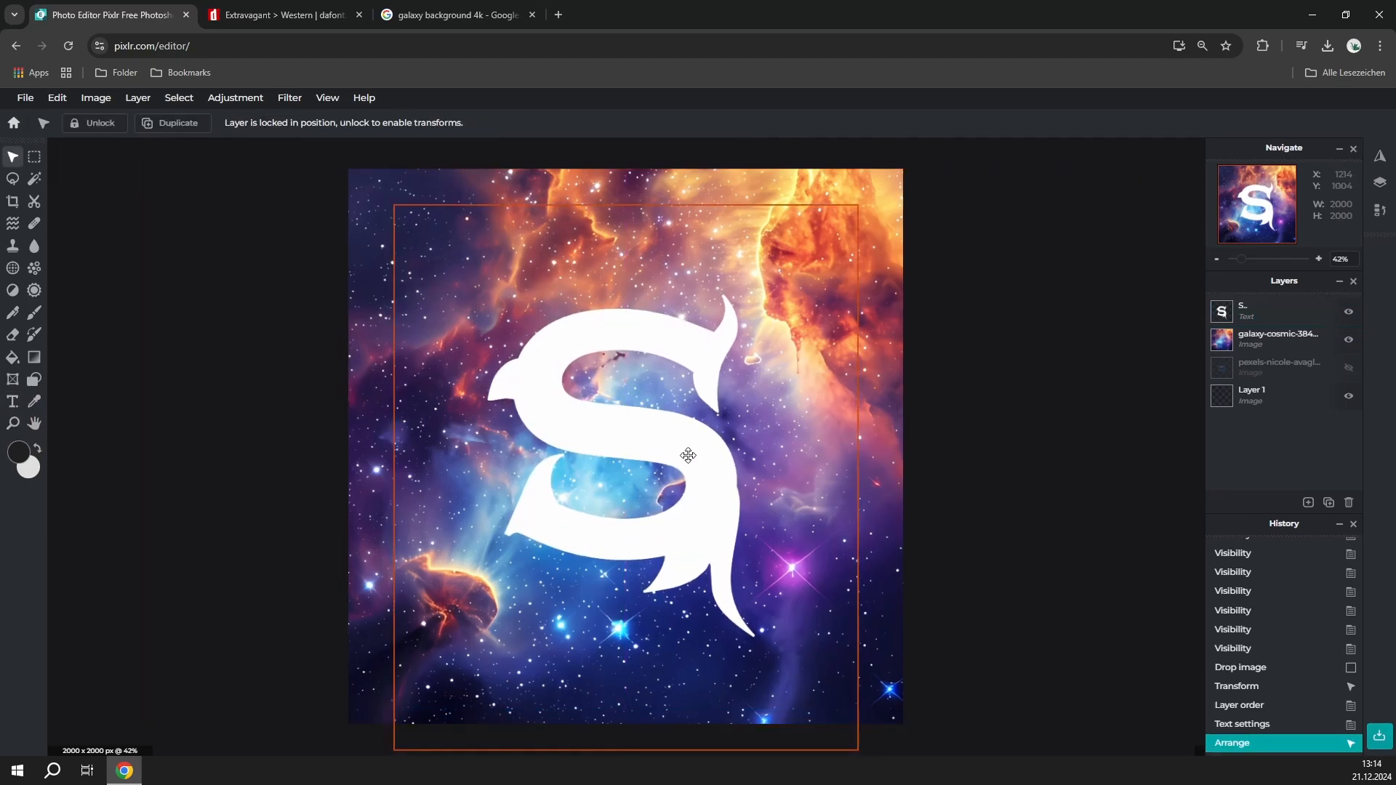
mouse_move(808, 346)
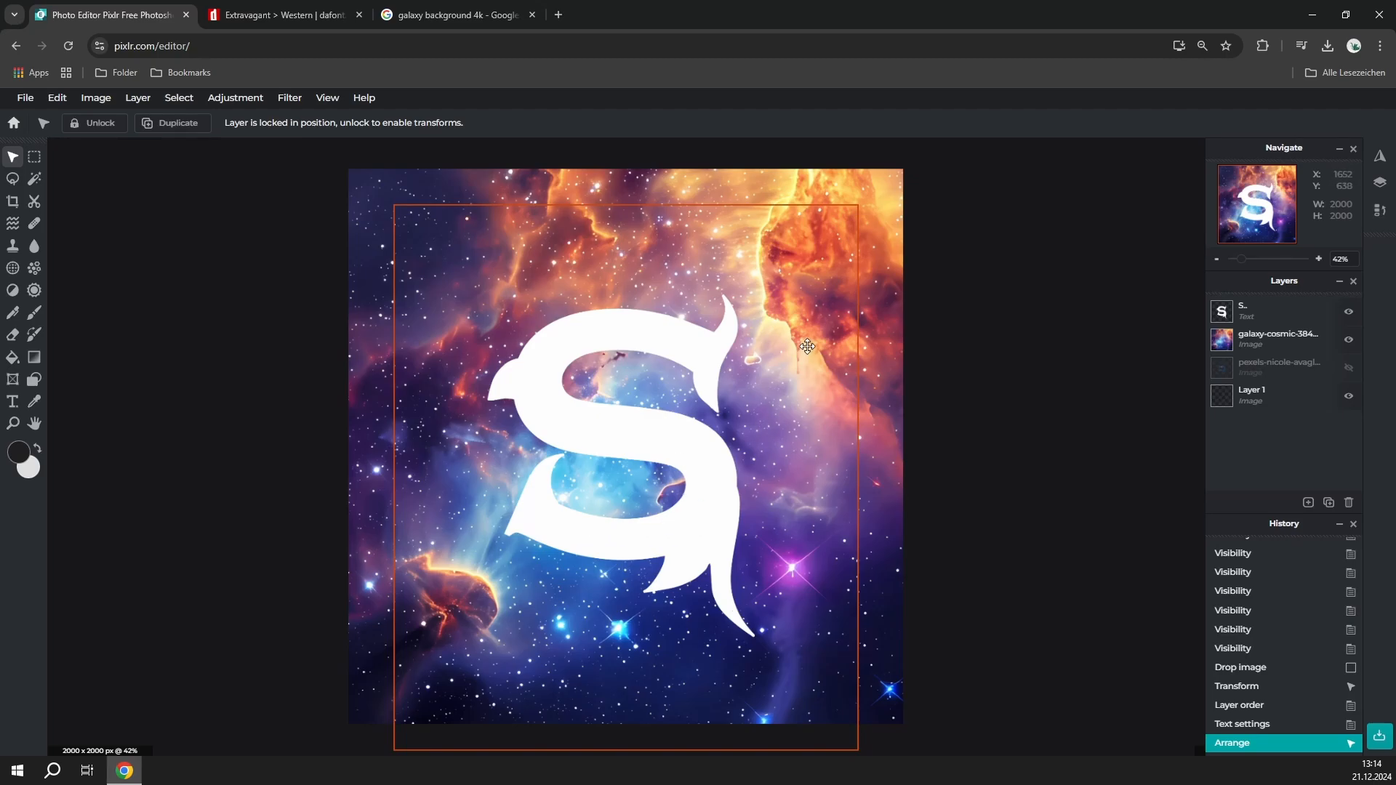
left_click(1277, 338)
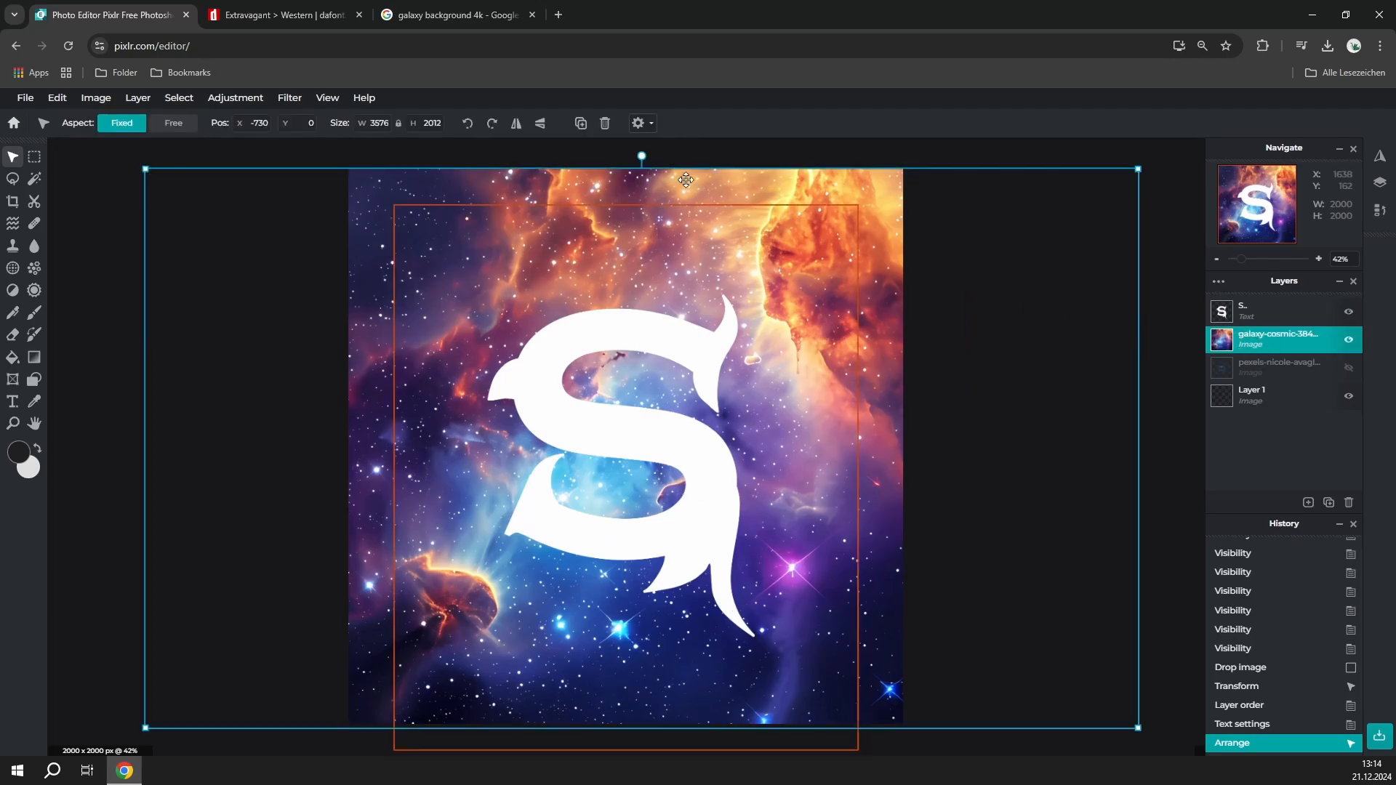
Colorize the nebula with Hue 112 and Saturation 66 for a vivid purple.
left_click(235, 99)
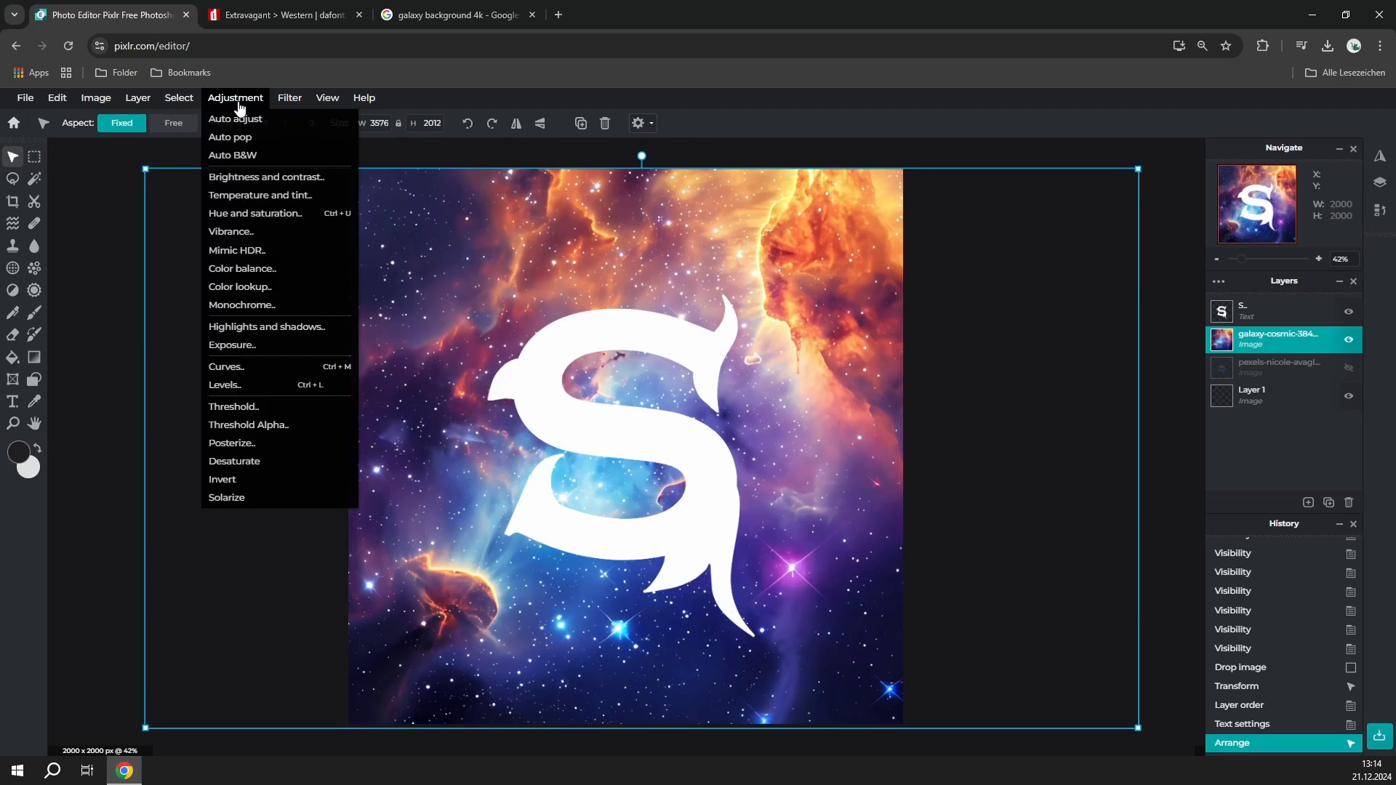
mouse_move(265, 176)
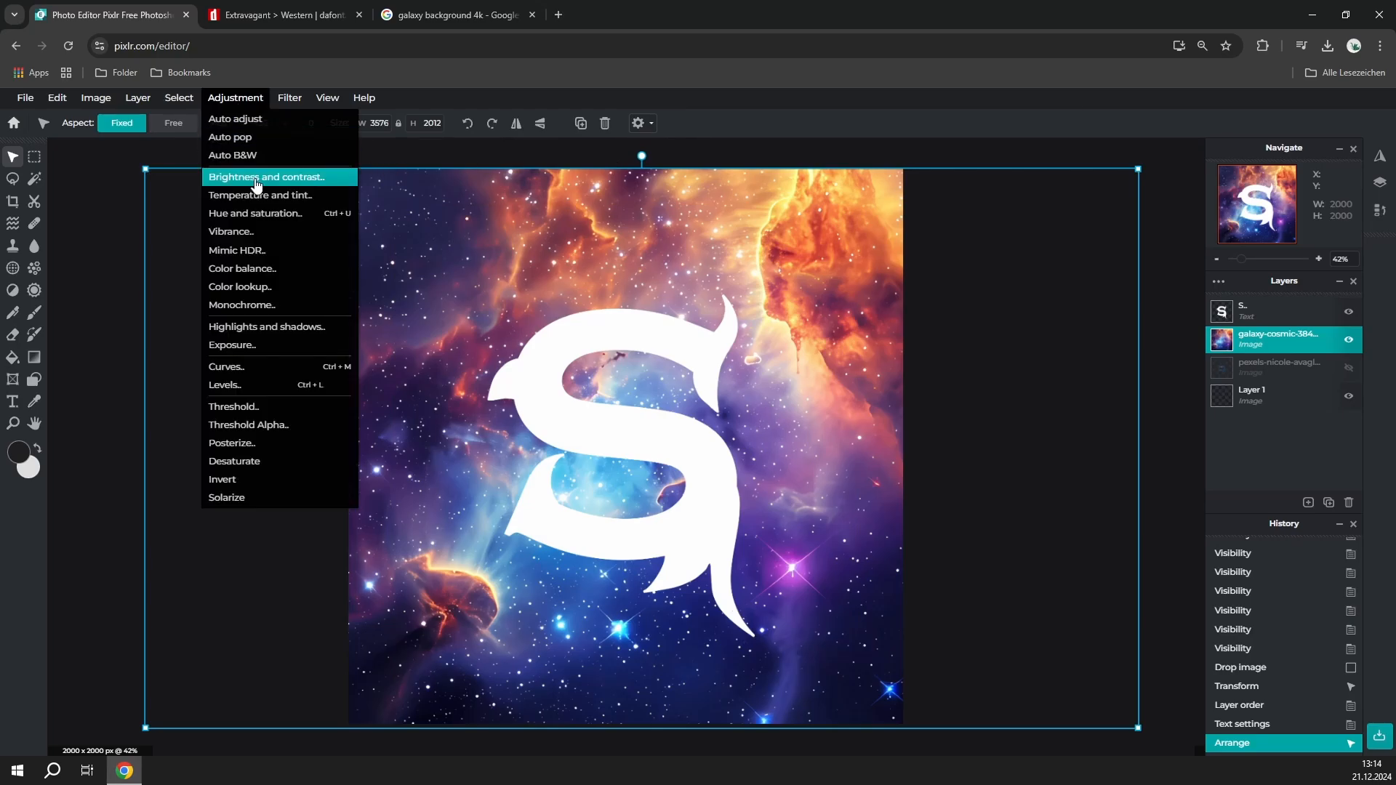
left_click(255, 213)
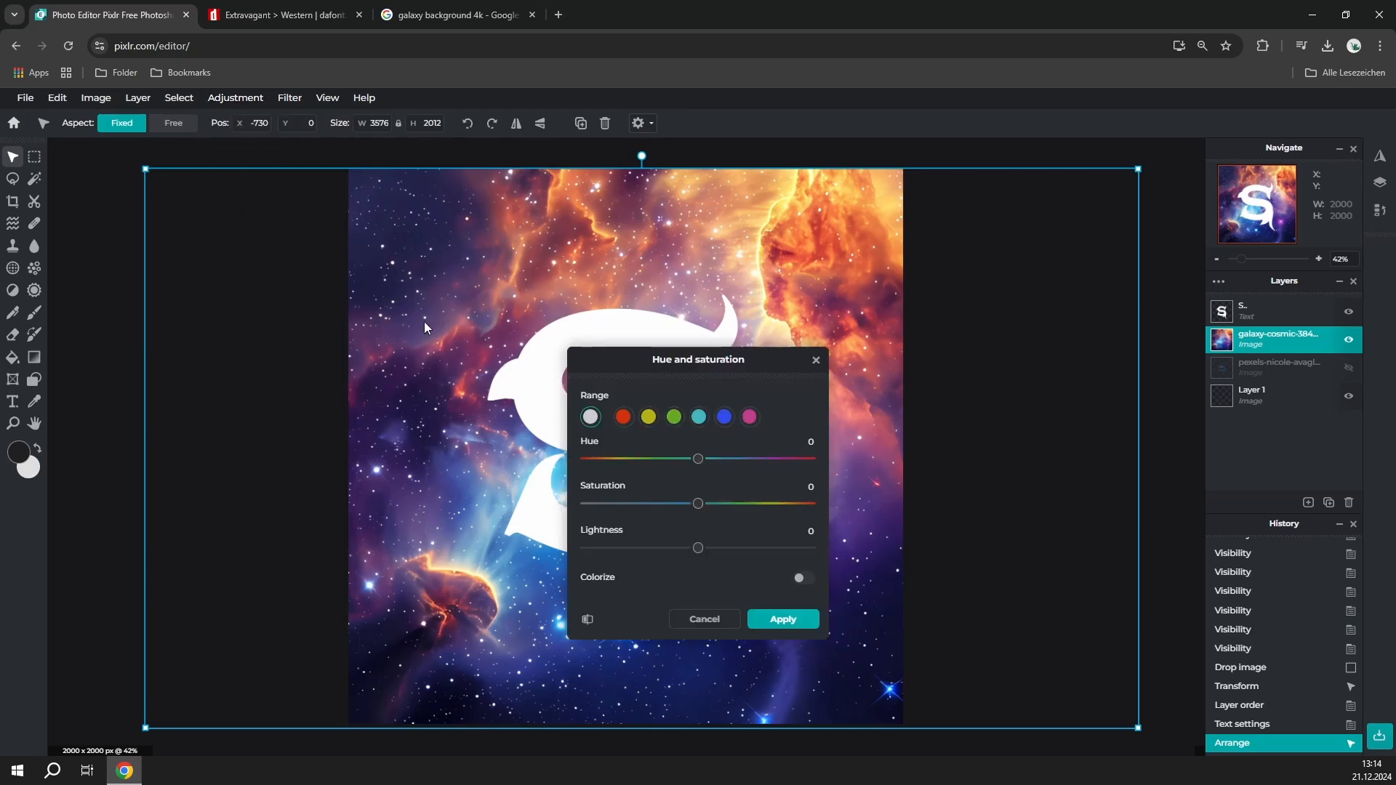
left_click_drag(697, 358, 1119, 279)
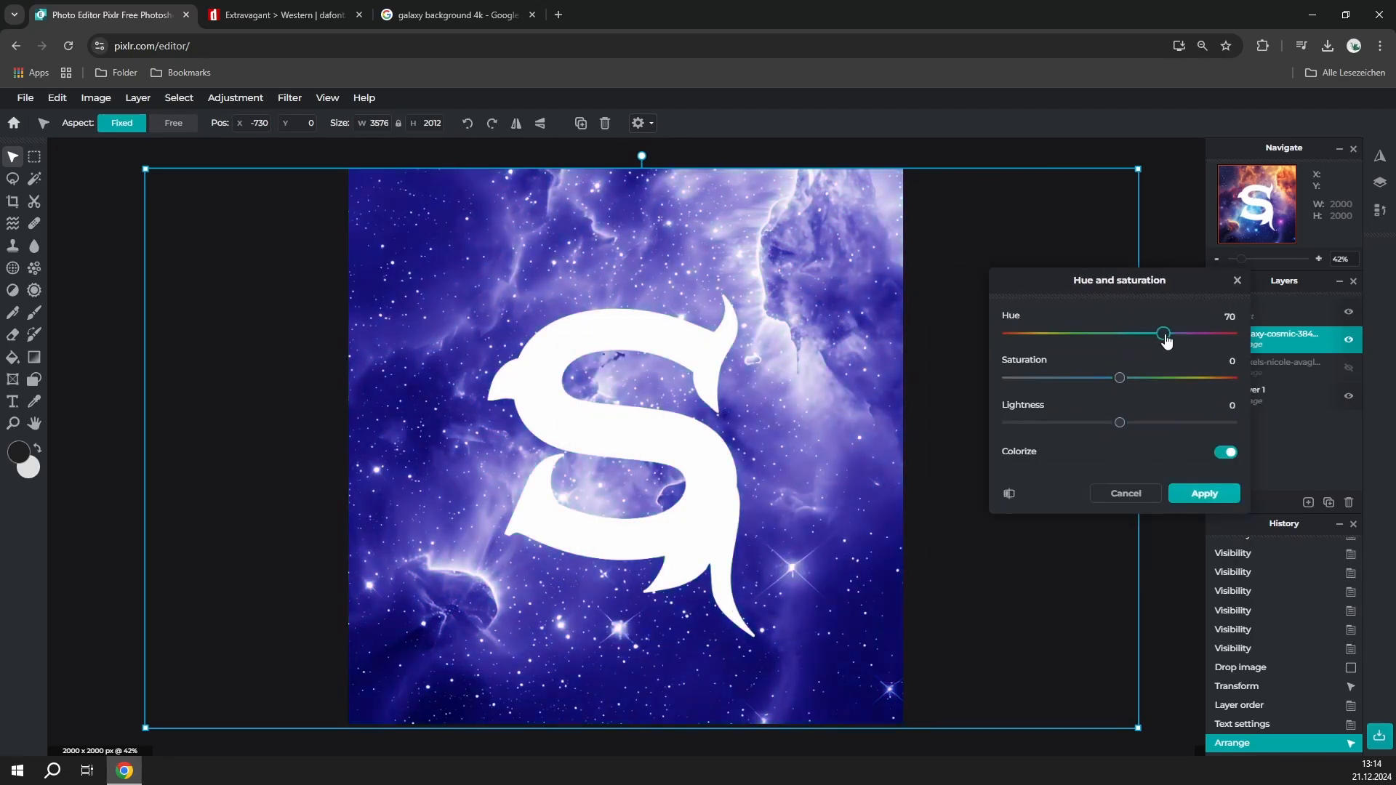
left_click_drag(1162, 333, 1066, 333)
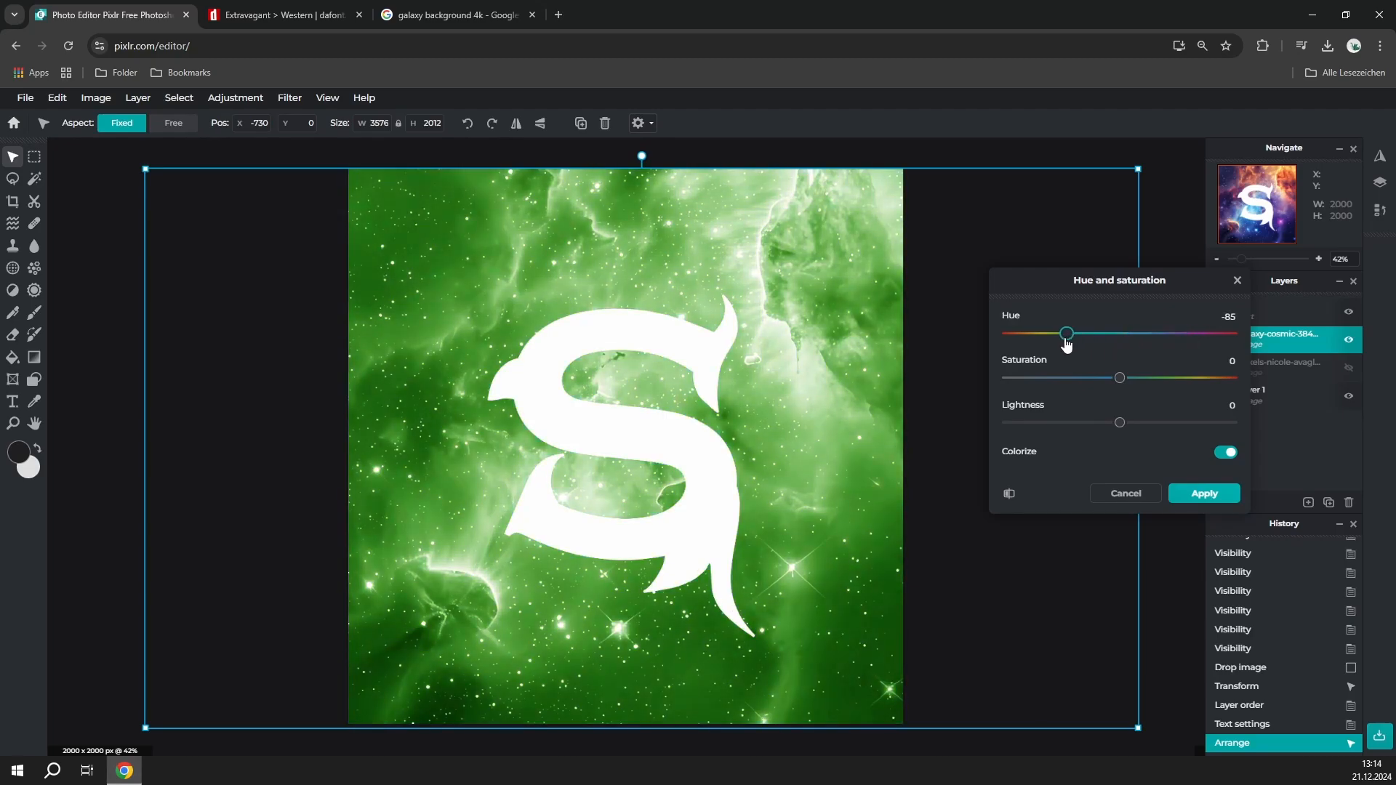
left_click_drag(1067, 333, 1189, 333)
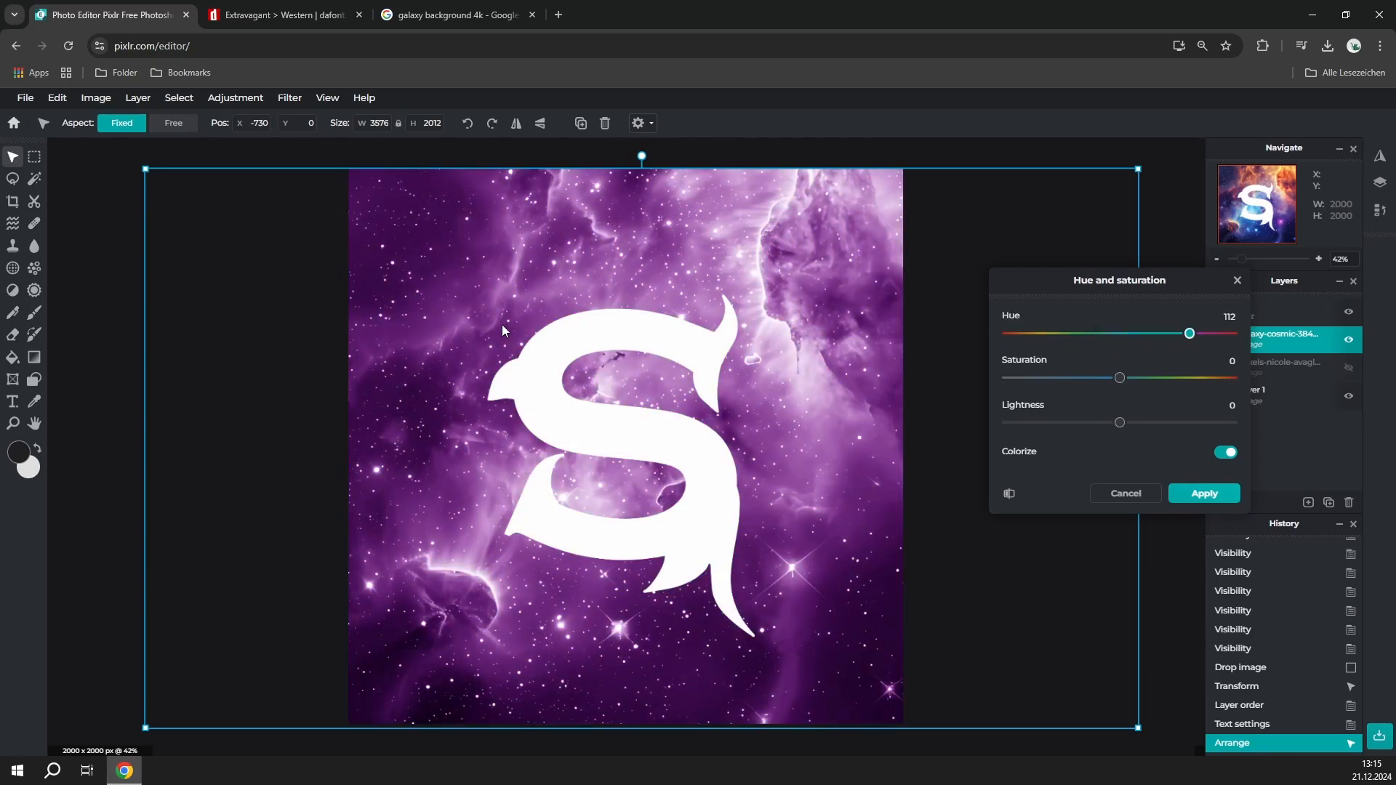
left_click_drag(1118, 377, 1161, 378)
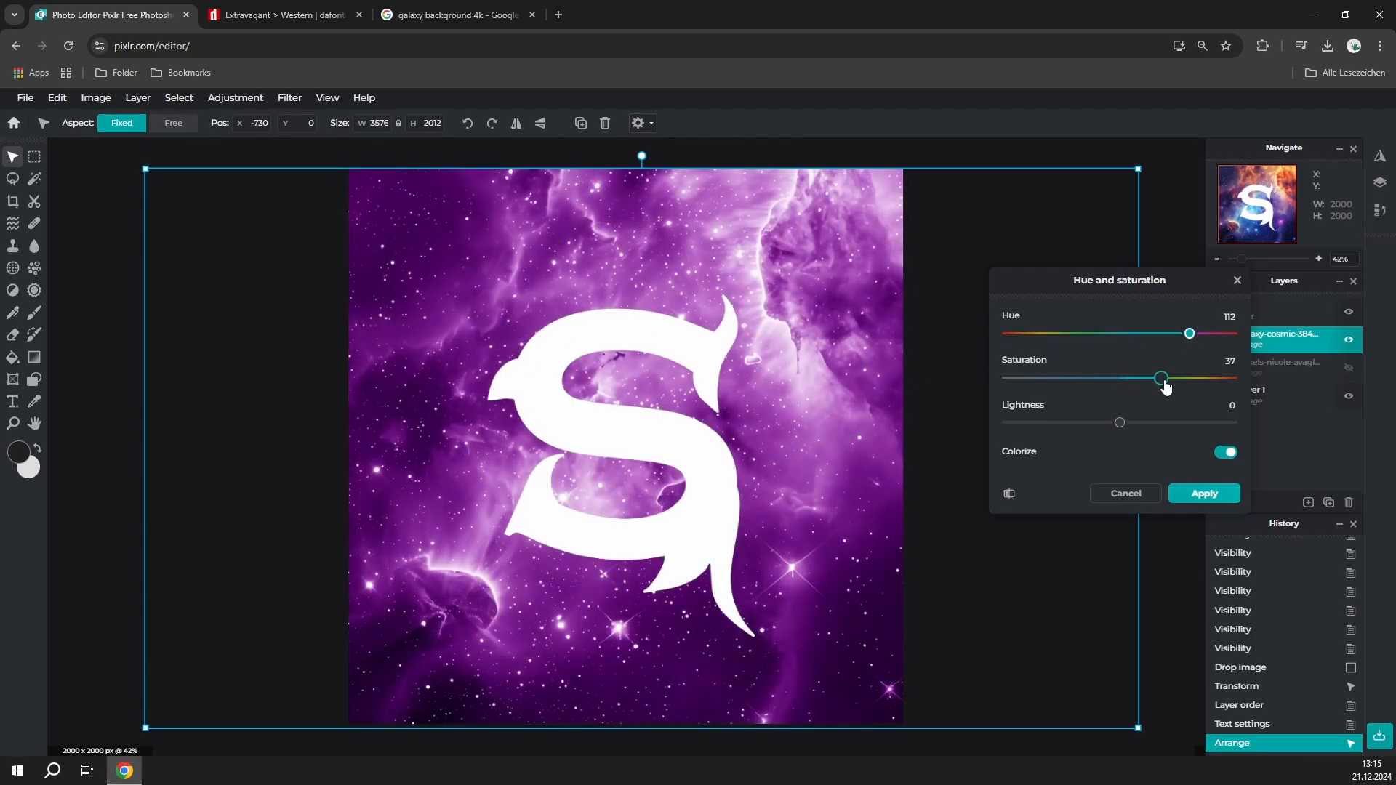
left_click_drag(1162, 377, 1193, 378)
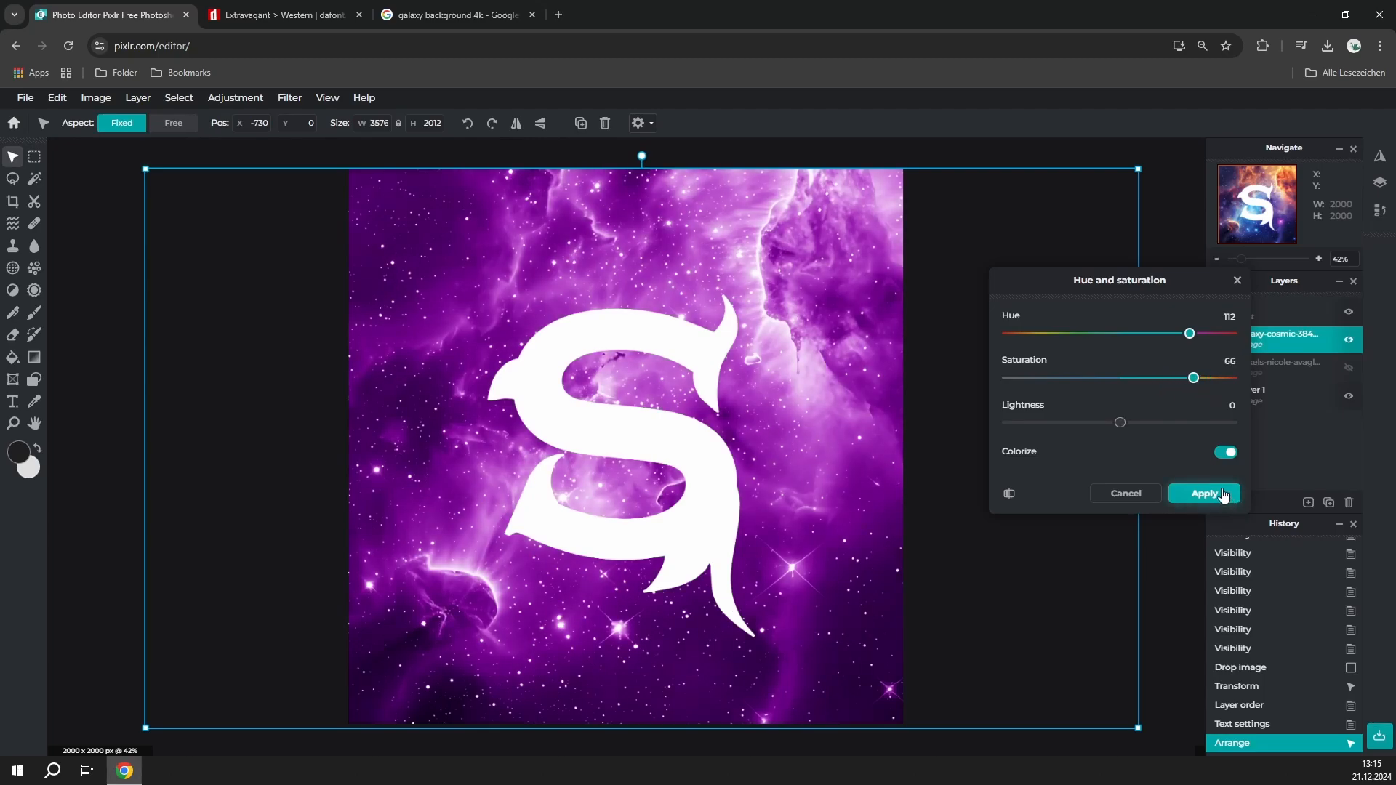
left_click(235, 98)
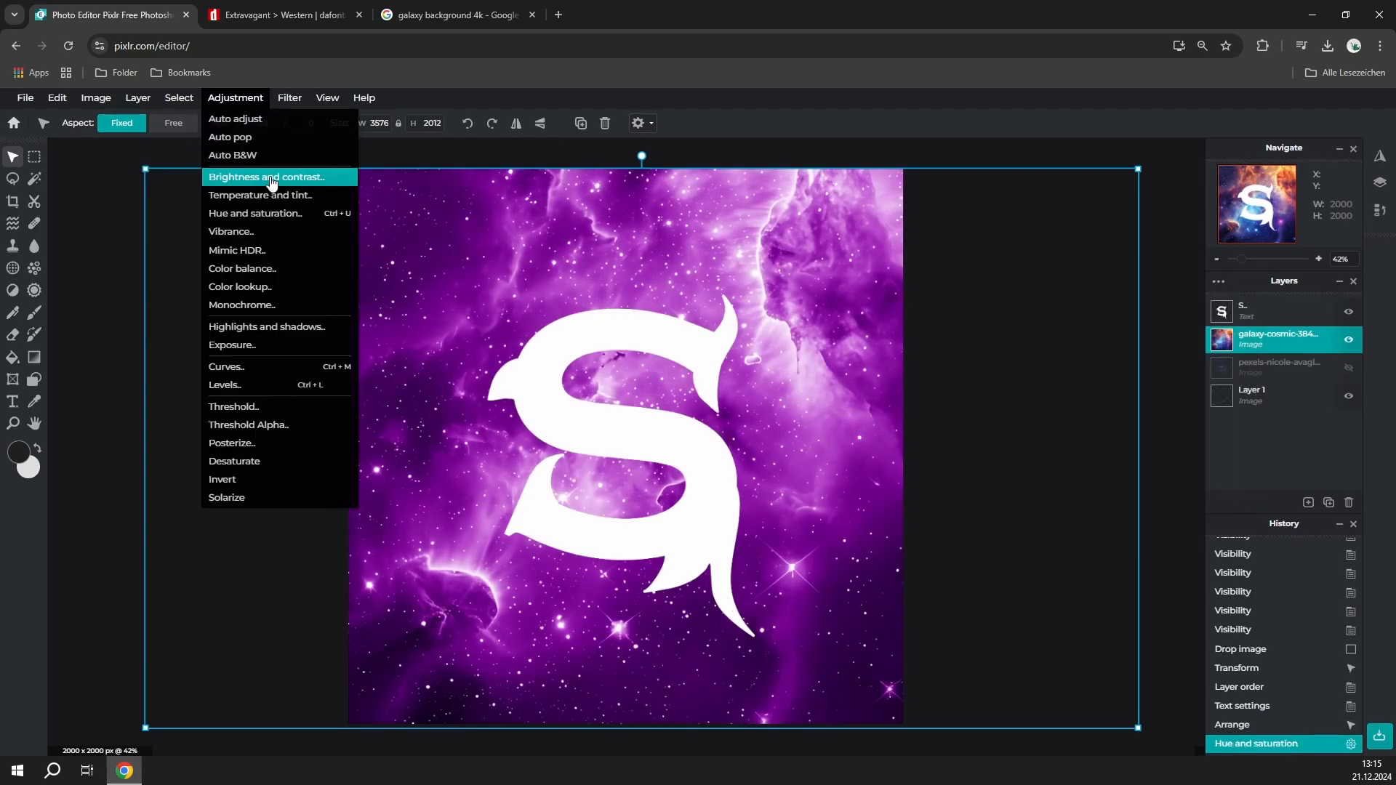
Set the nebula's contrast to 39 and brightness to about -6.
left_click(272, 176)
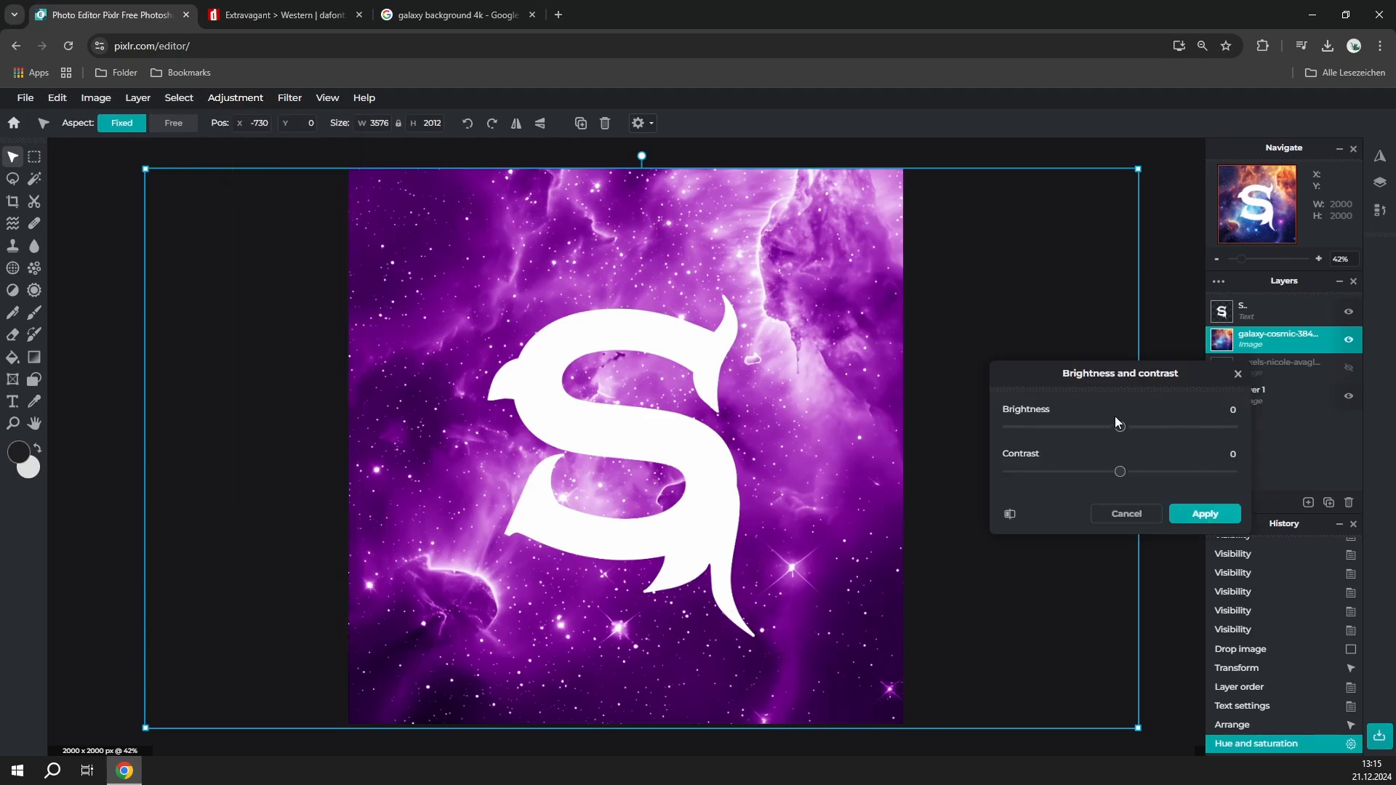
left_click_drag(1119, 471, 1162, 471)
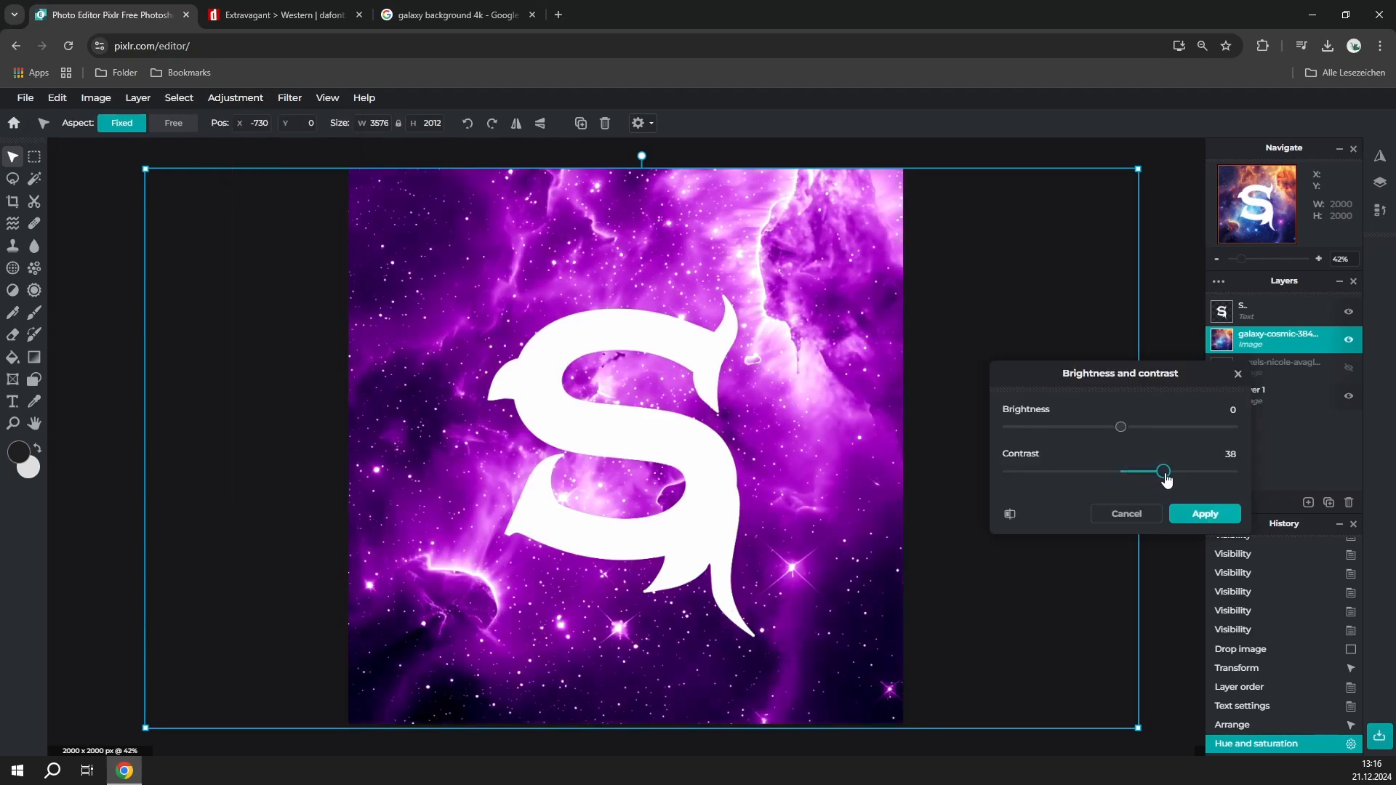
left_click_drag(1120, 427, 1116, 427)
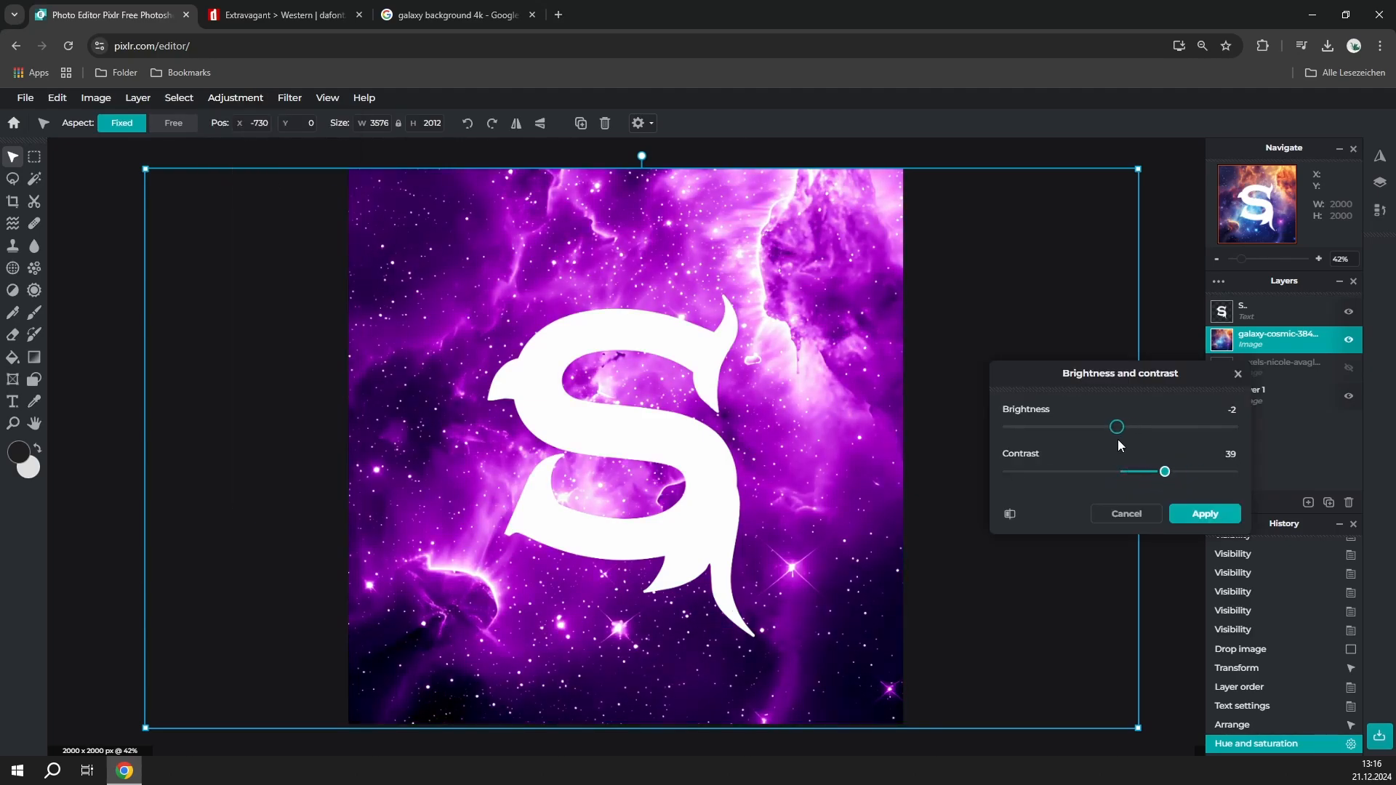
left_click_drag(1116, 427, 1112, 427)
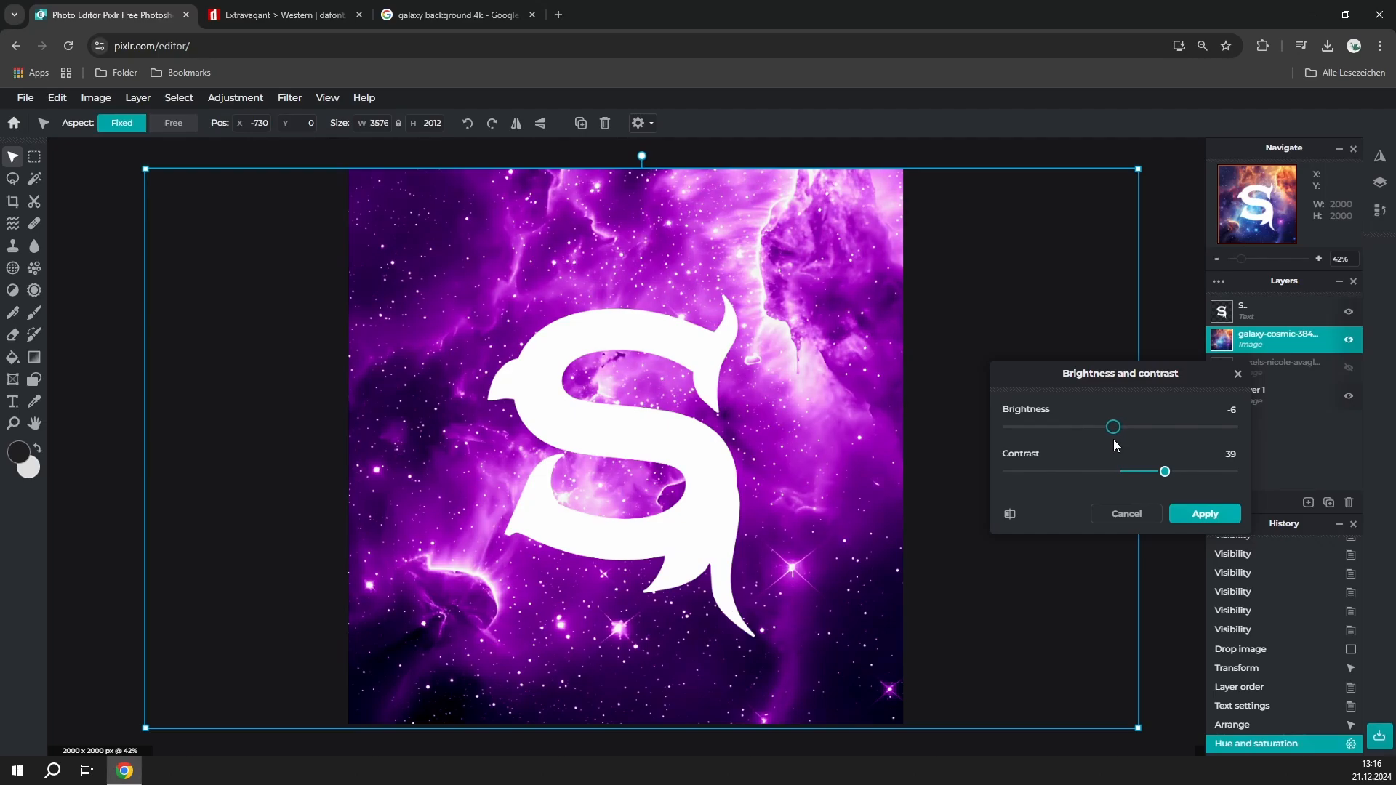
left_click(1204, 514)
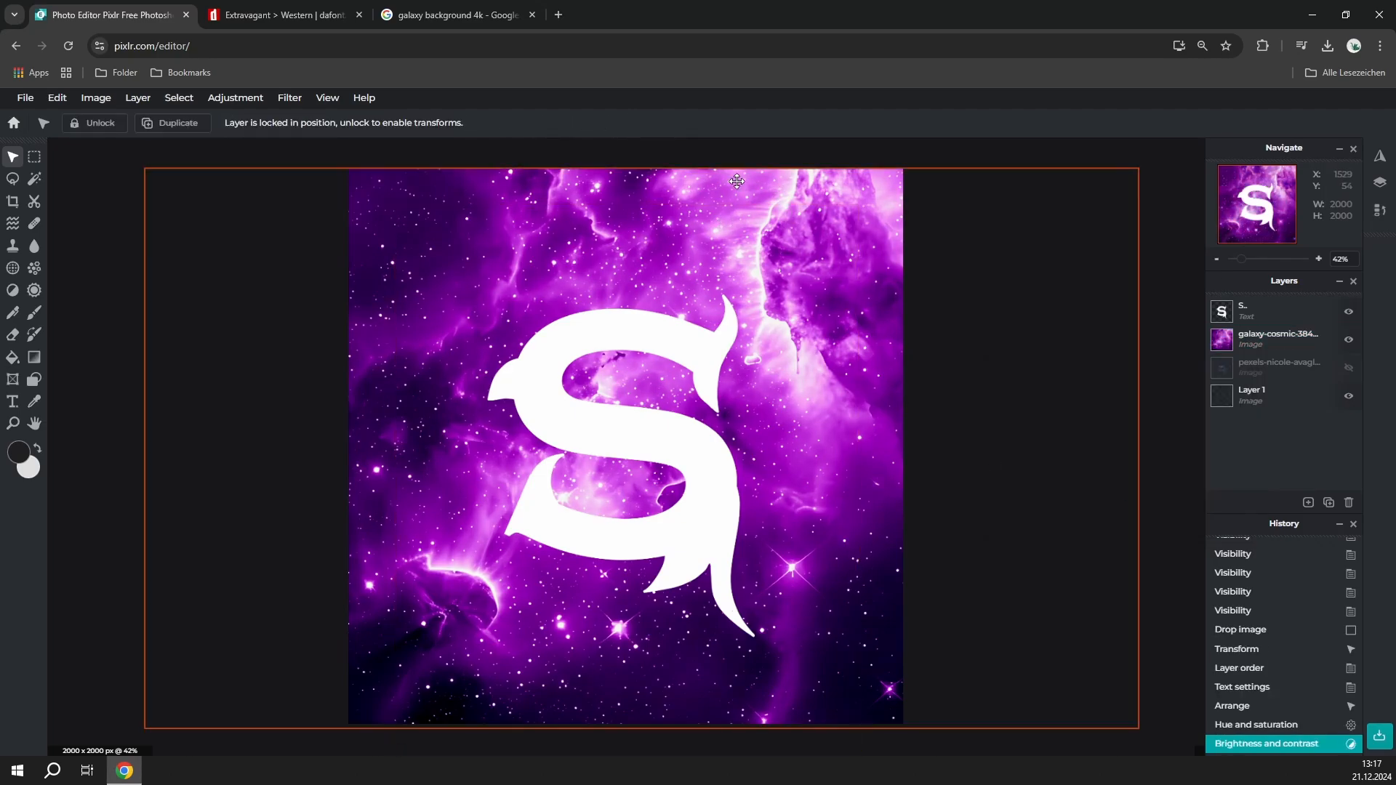
Give the S text layer a black outline of size 20, with shadow left off.
left_click(1277, 338)
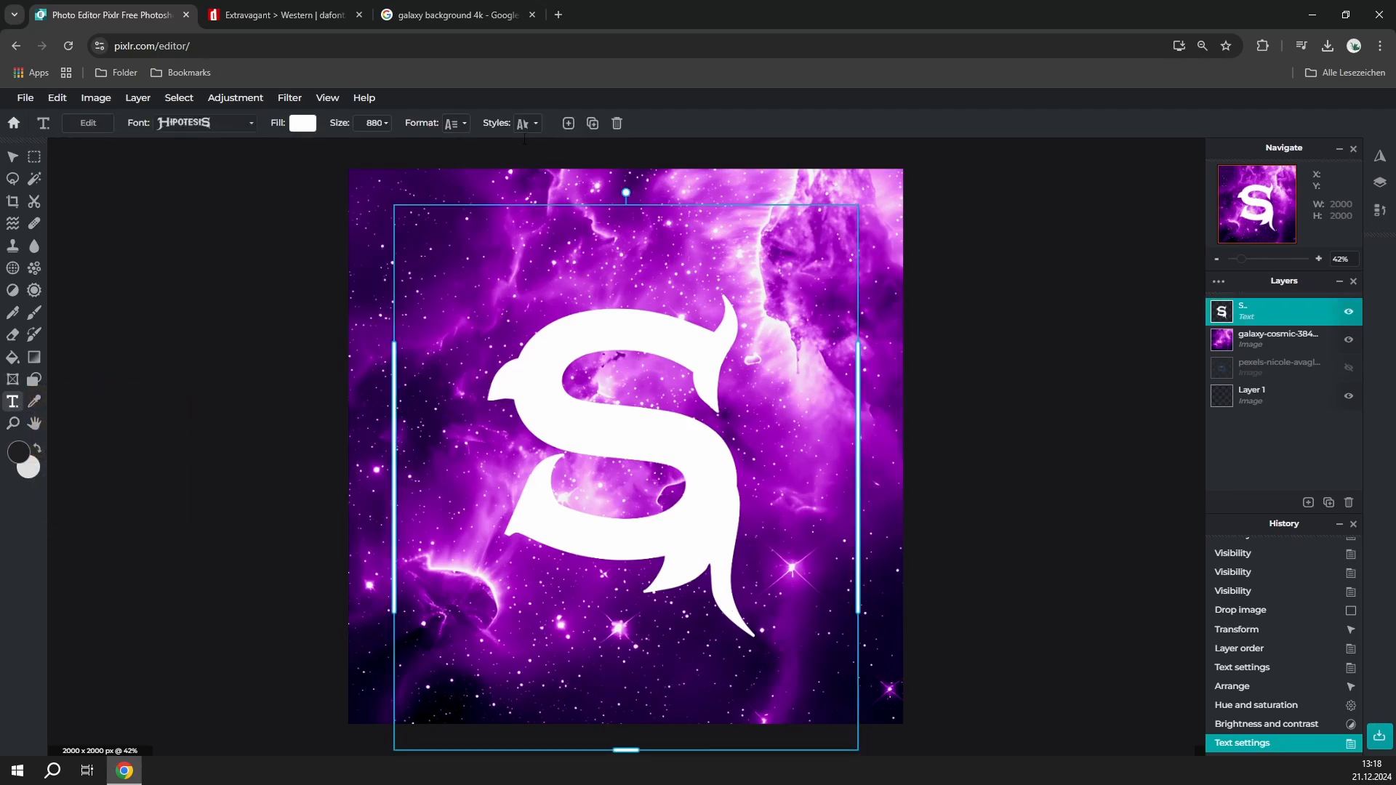
left_click(533, 123)
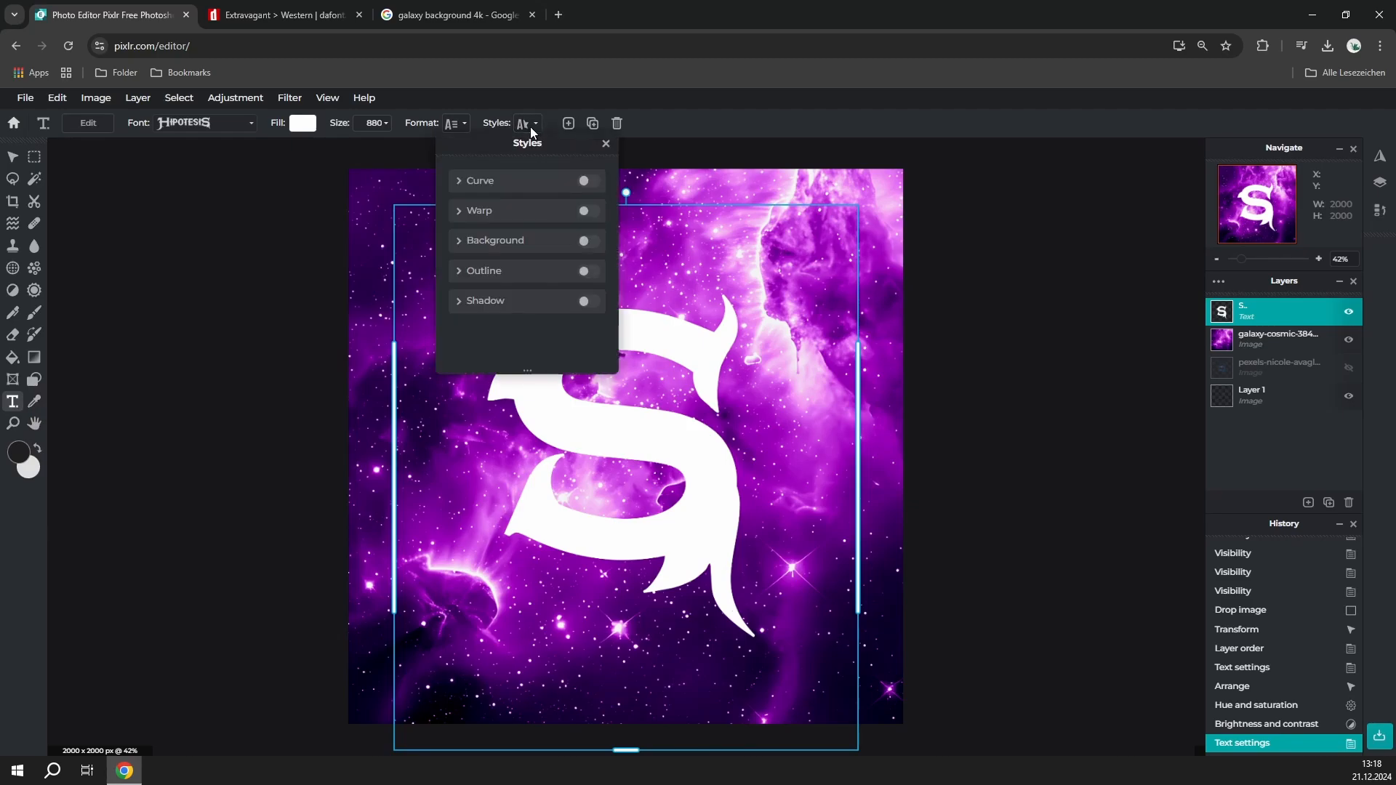
left_click(587, 273)
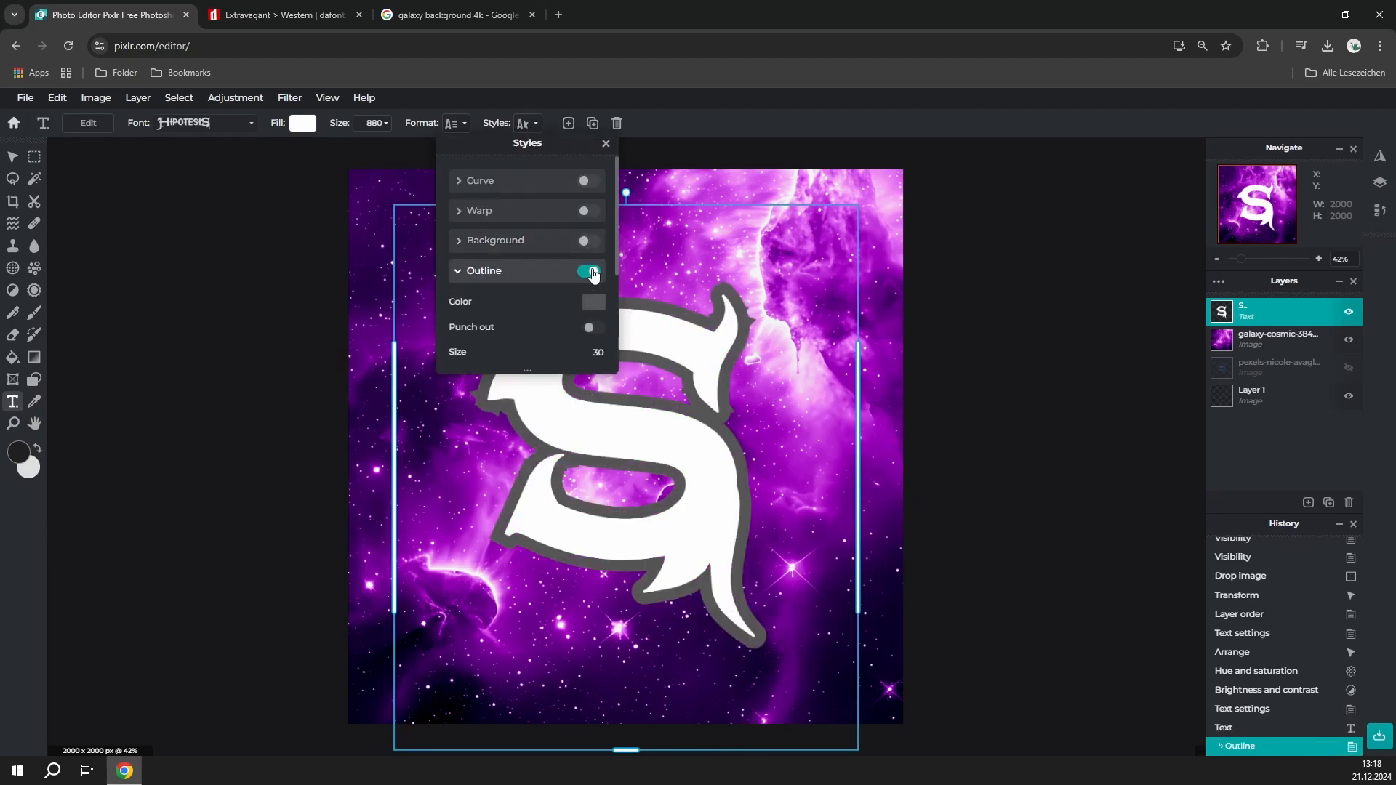
left_click(592, 302)
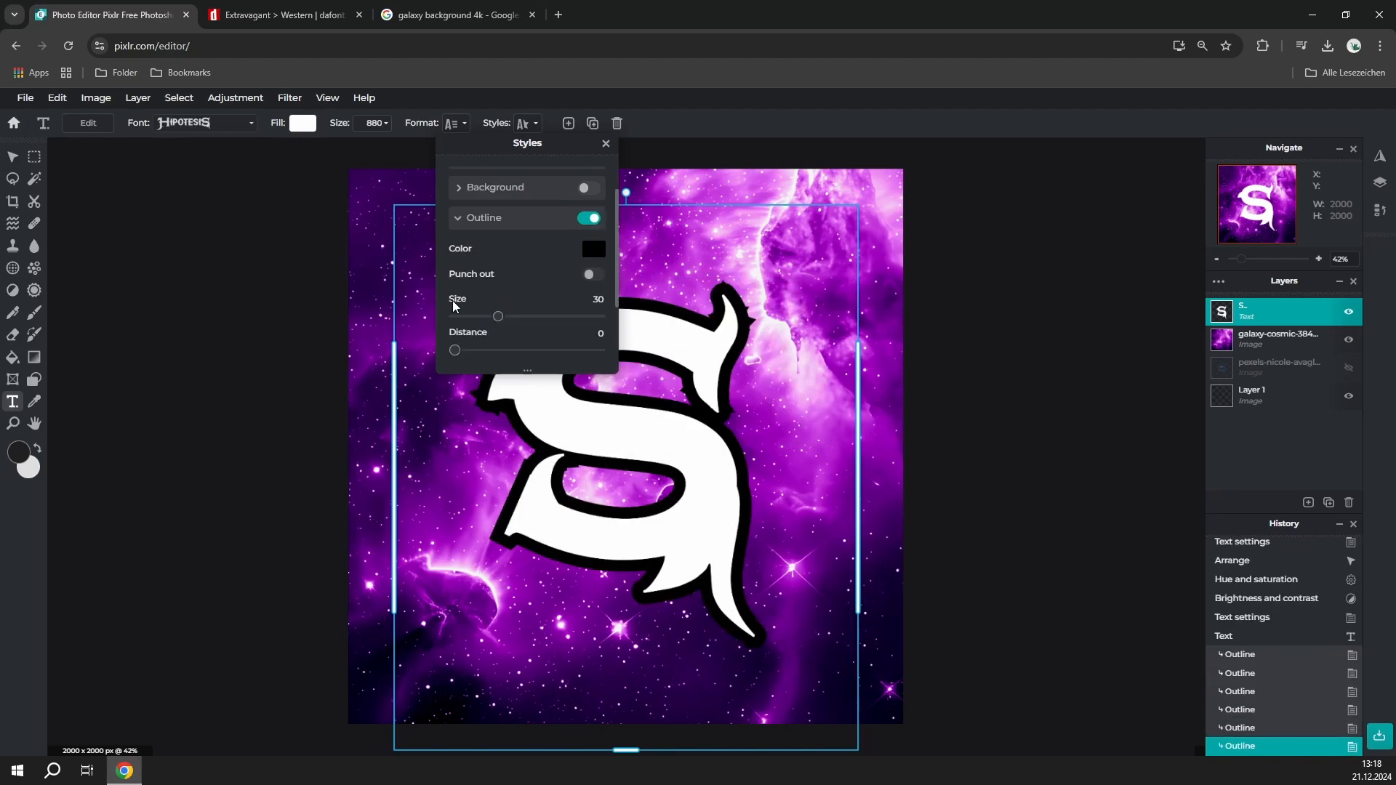
left_click_drag(499, 317, 558, 316)
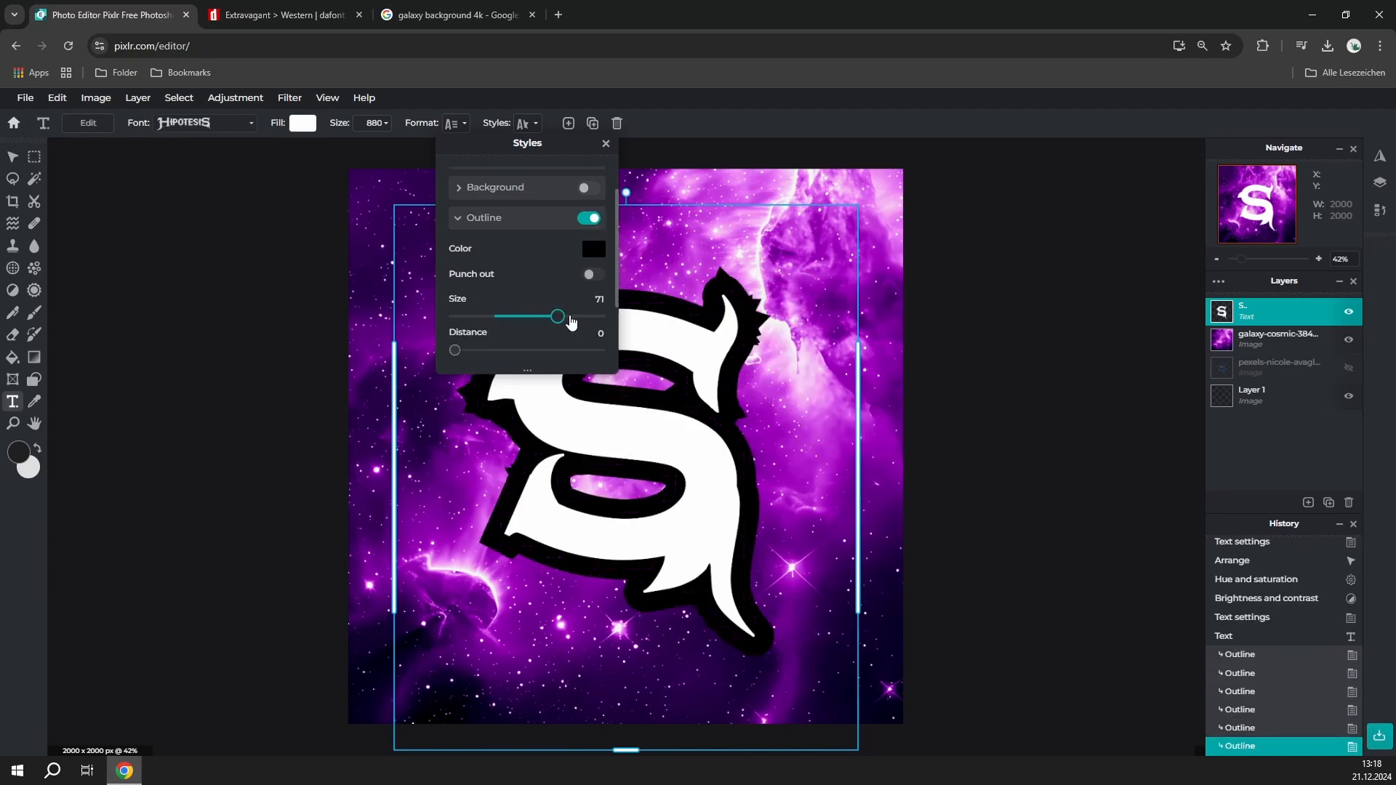
left_click_drag(557, 316, 483, 296)
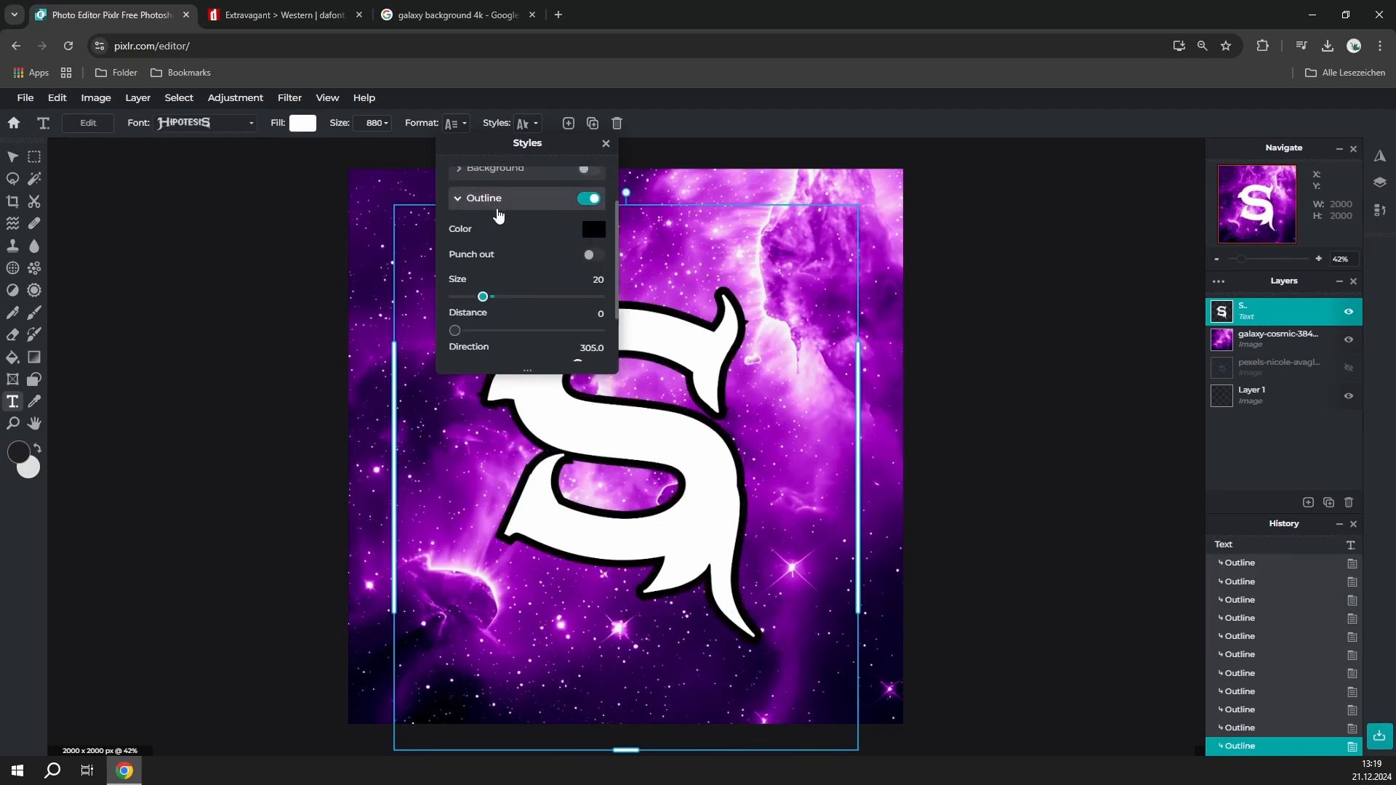
scroll("down", 3)
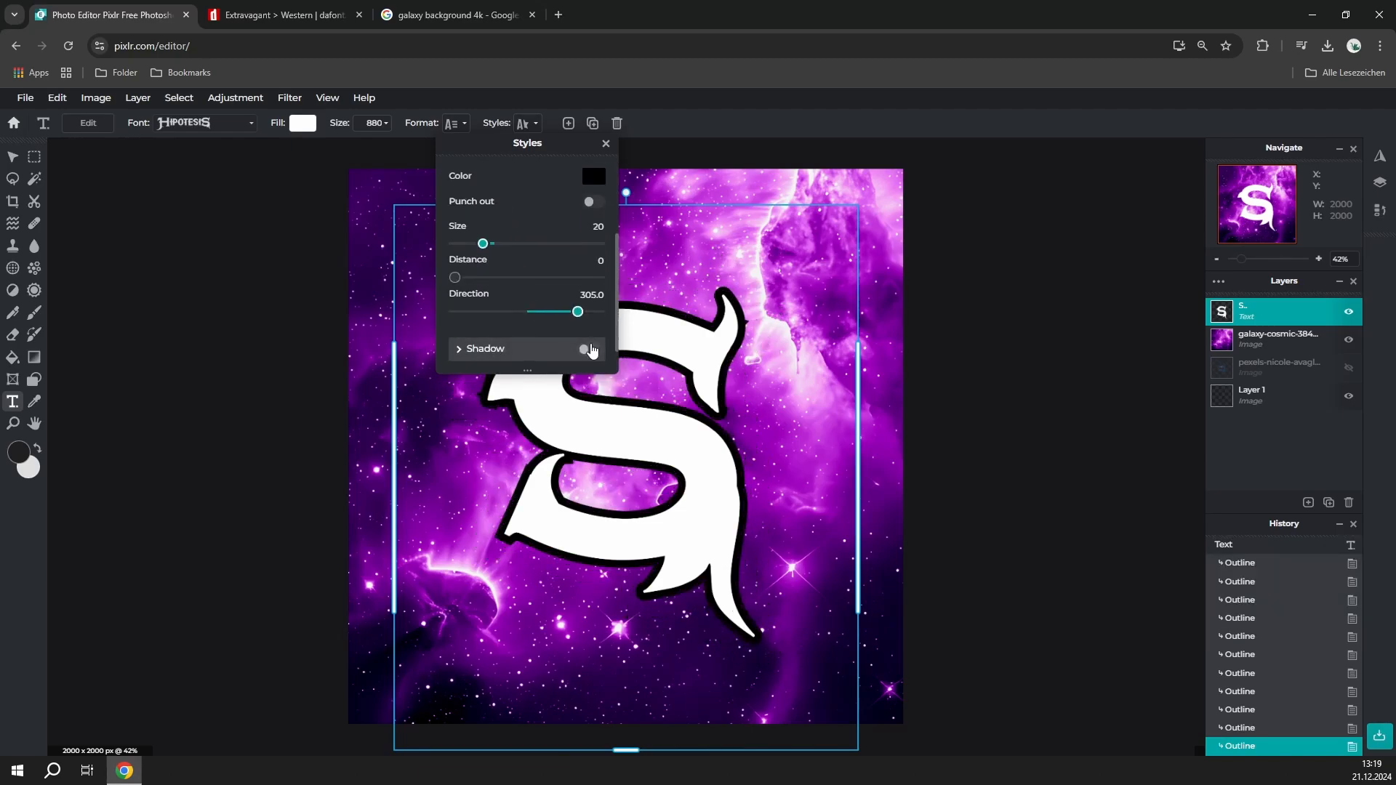
left_click(588, 349)
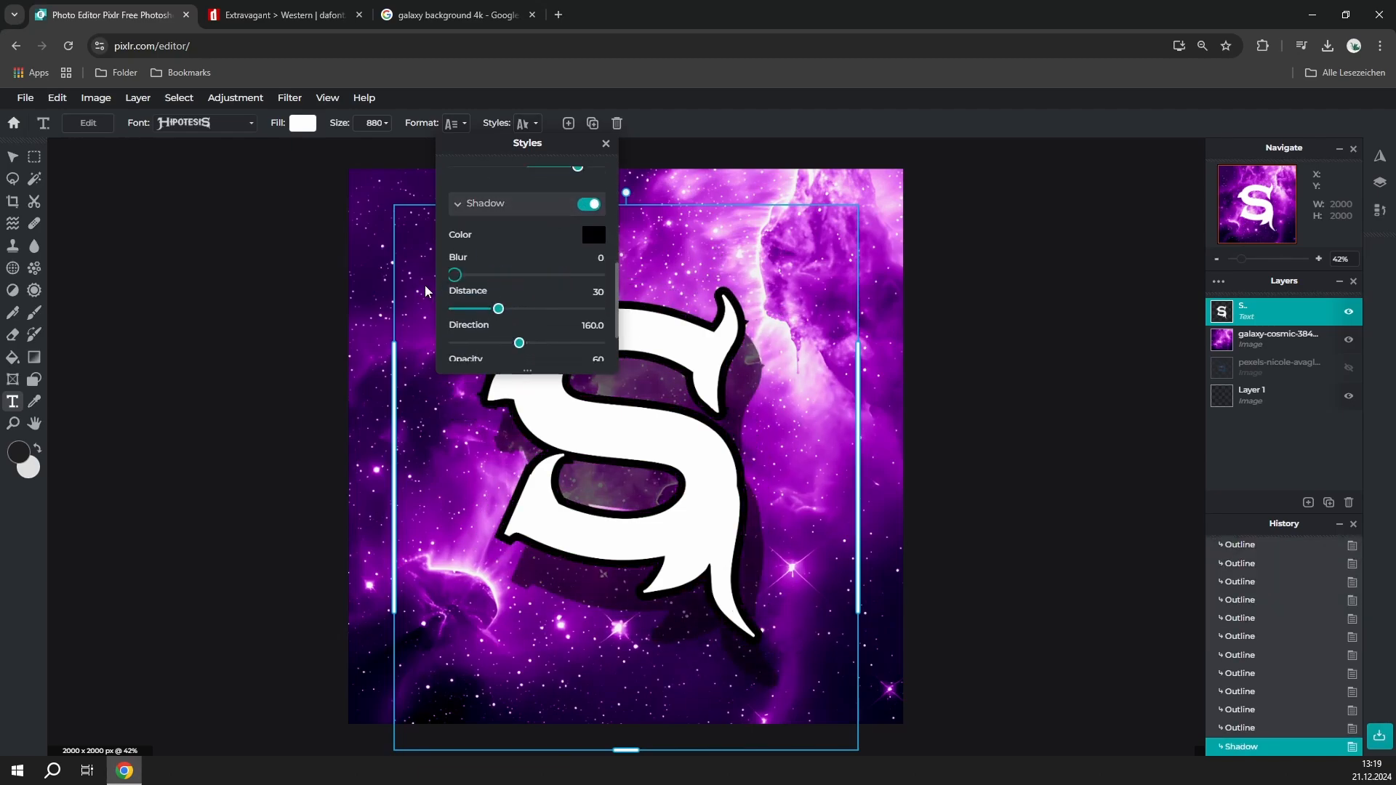
left_click(606, 143)
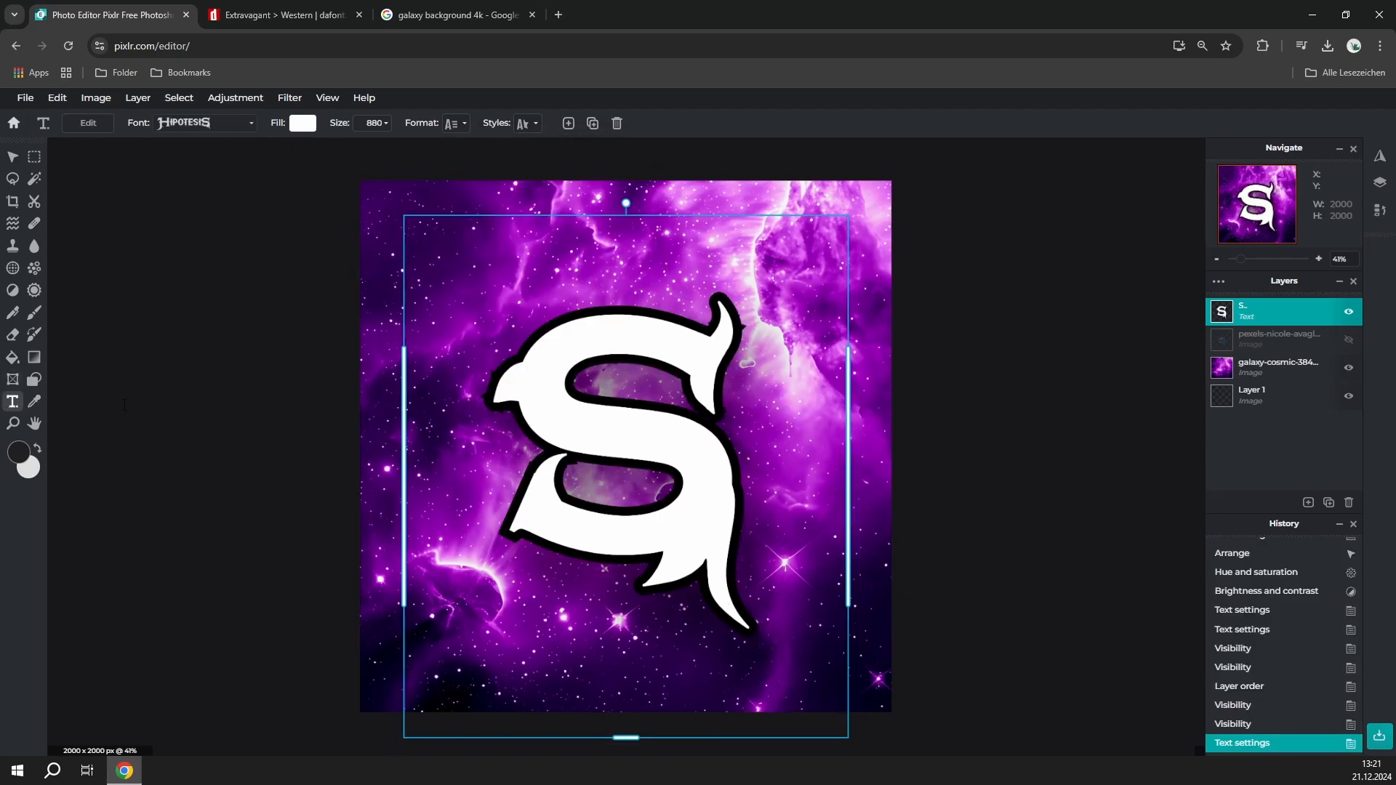
mouse_move(12, 402)
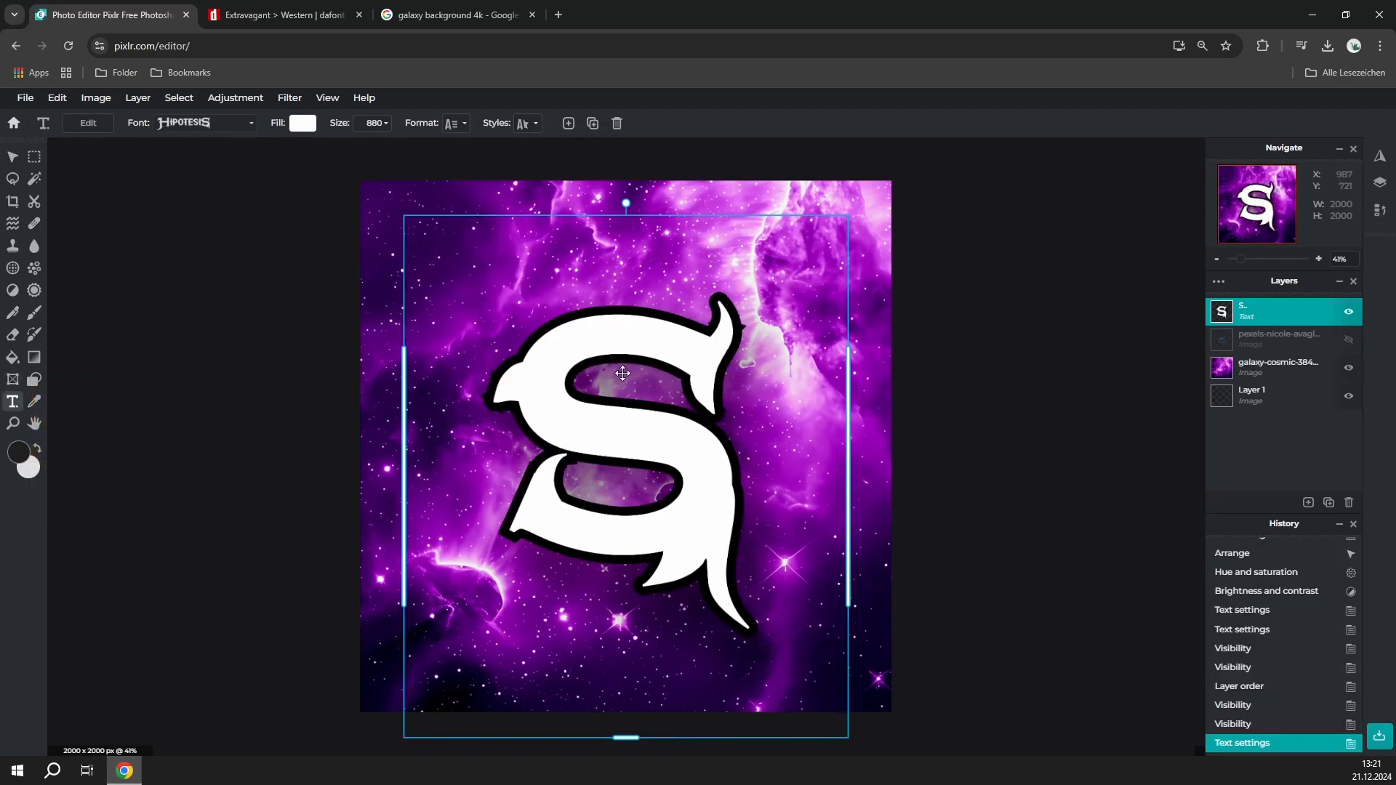
mouse_move(289, 98)
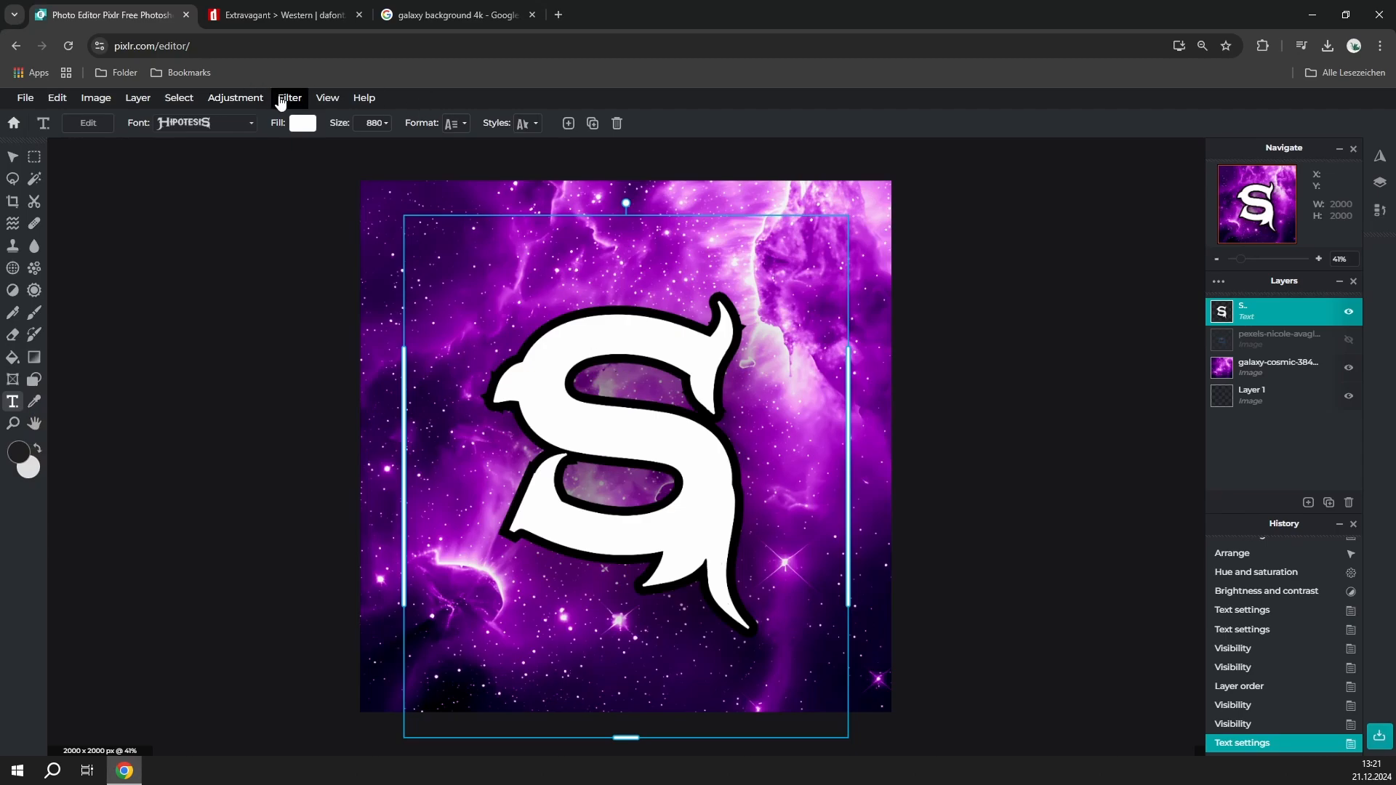
Rasterize the outlined S text layer from the canvas right-click menu.
right_click(567, 397)
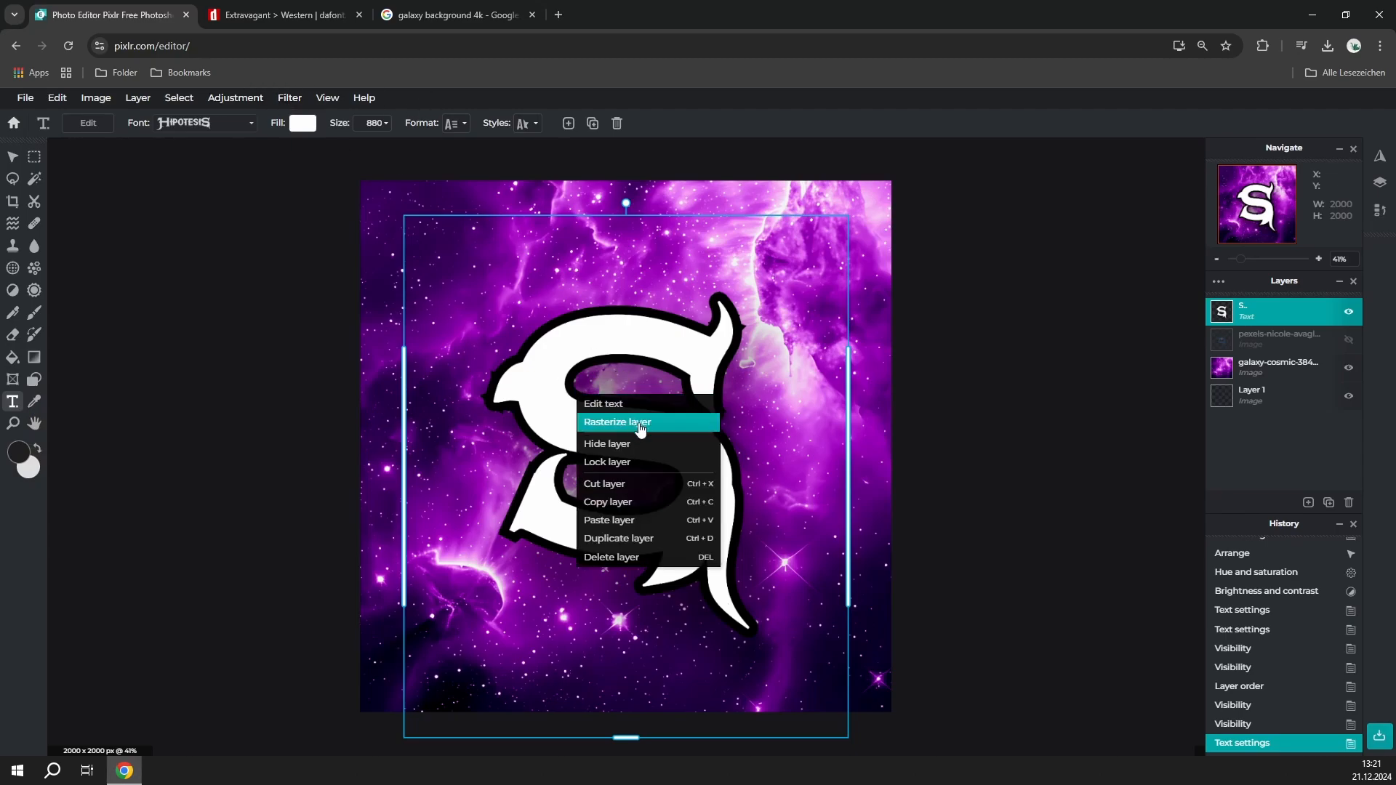
left_click(616, 421)
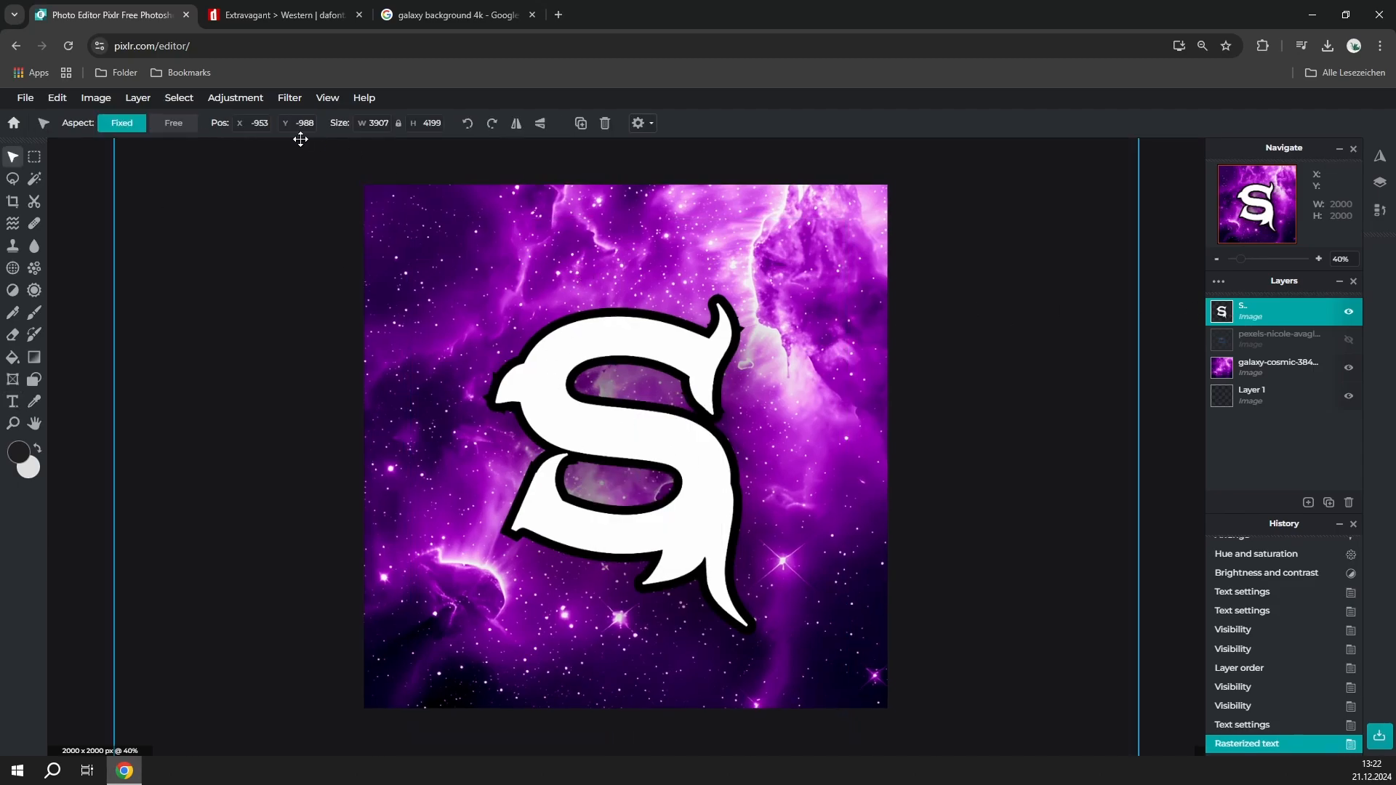
mouse_move(556, 369)
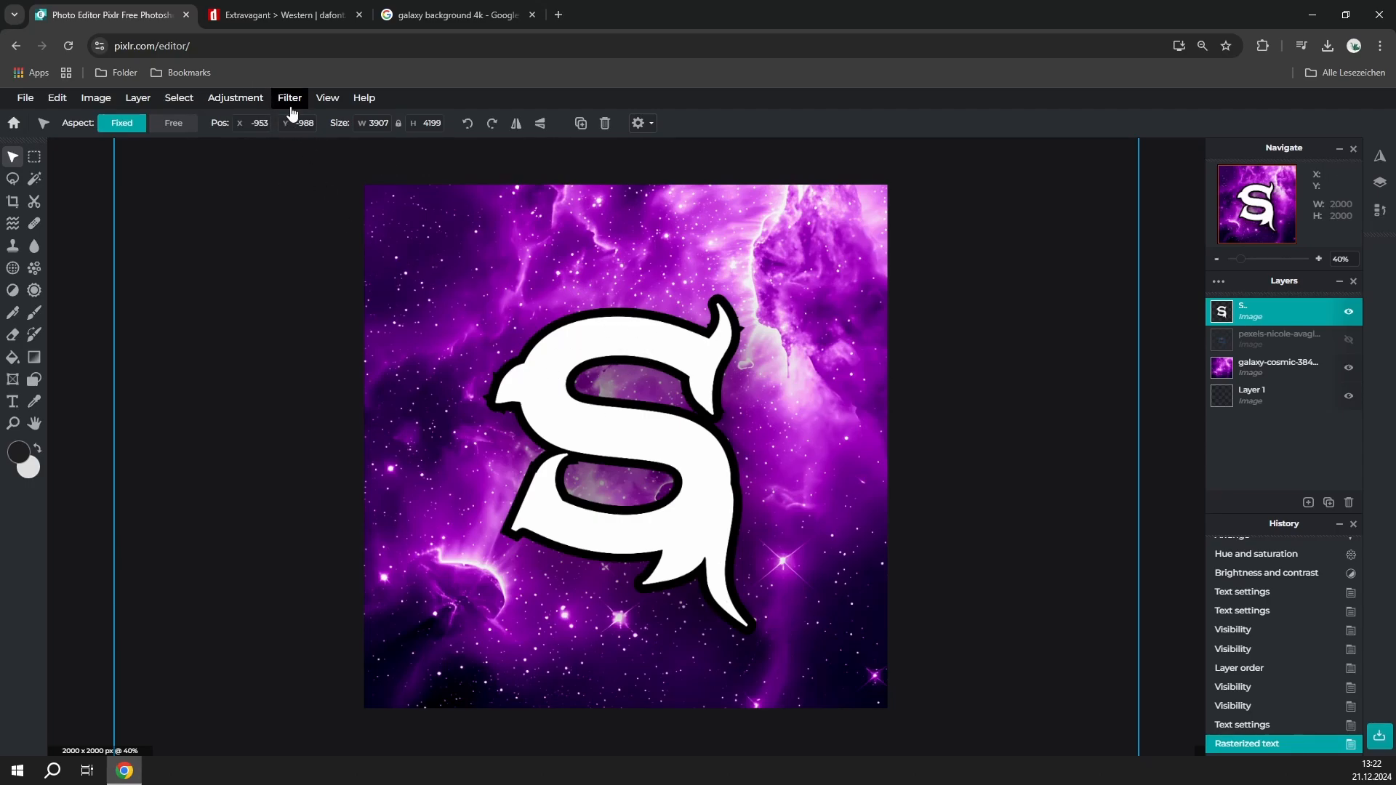
Apply the Add noise filter to the S with an amount of about 41.
left_click(289, 98)
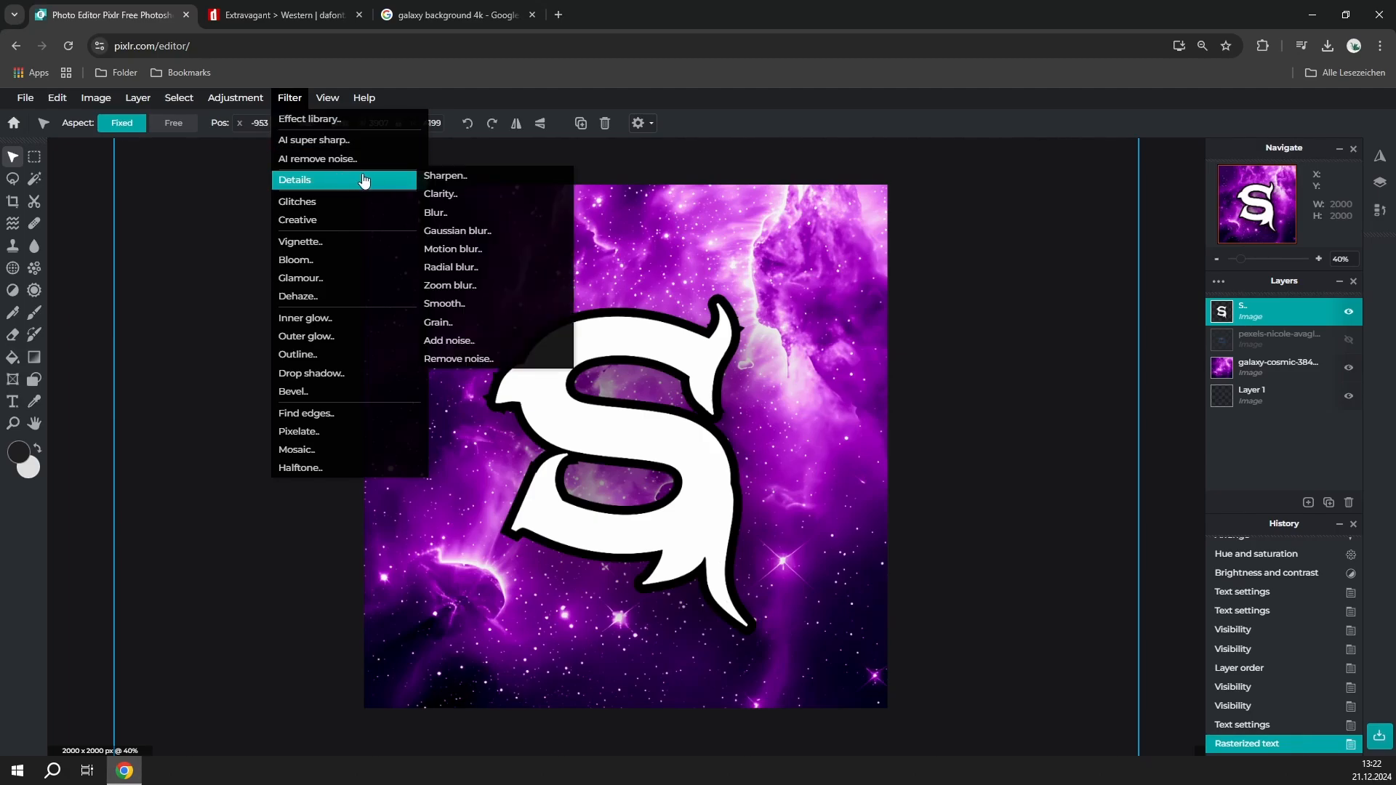
left_click(449, 340)
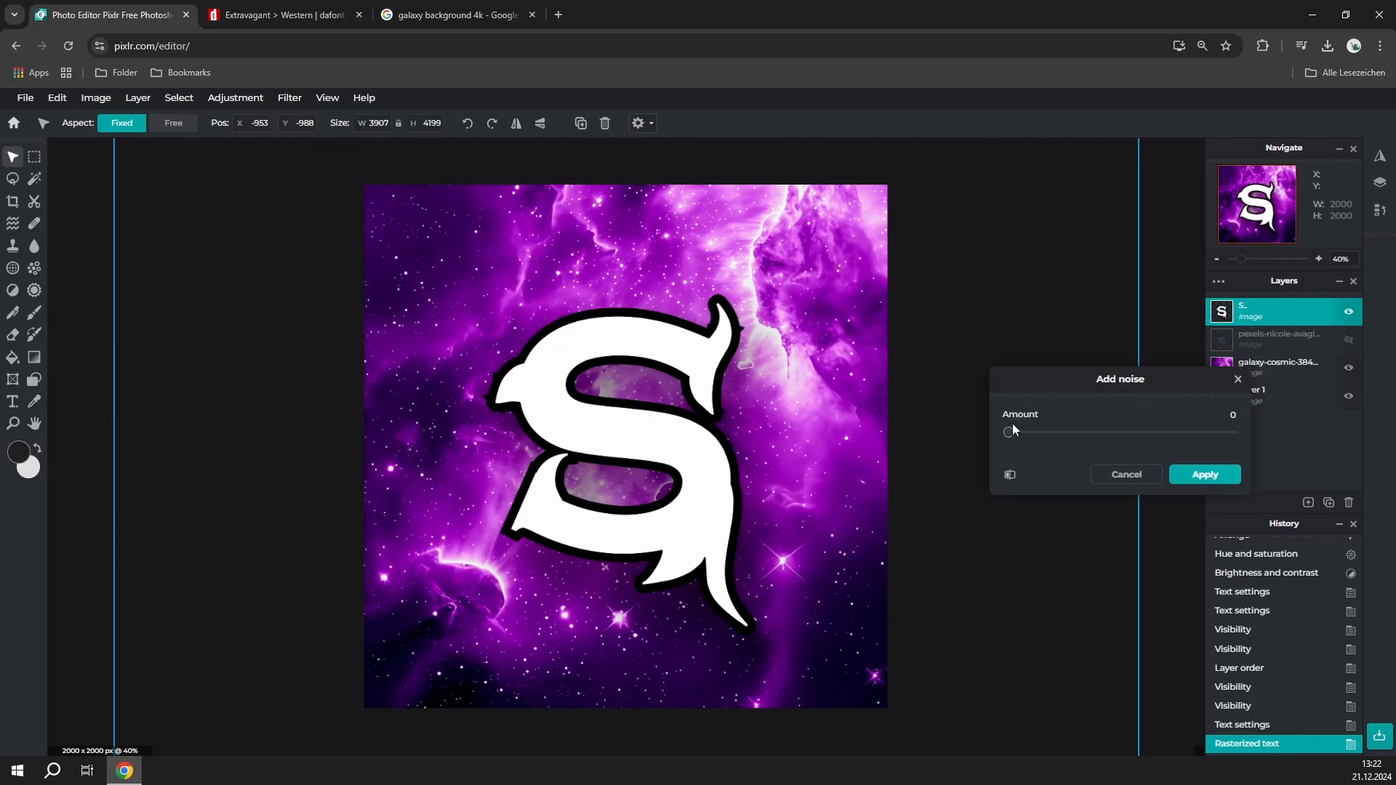
left_click_drag(1007, 432, 1232, 432)
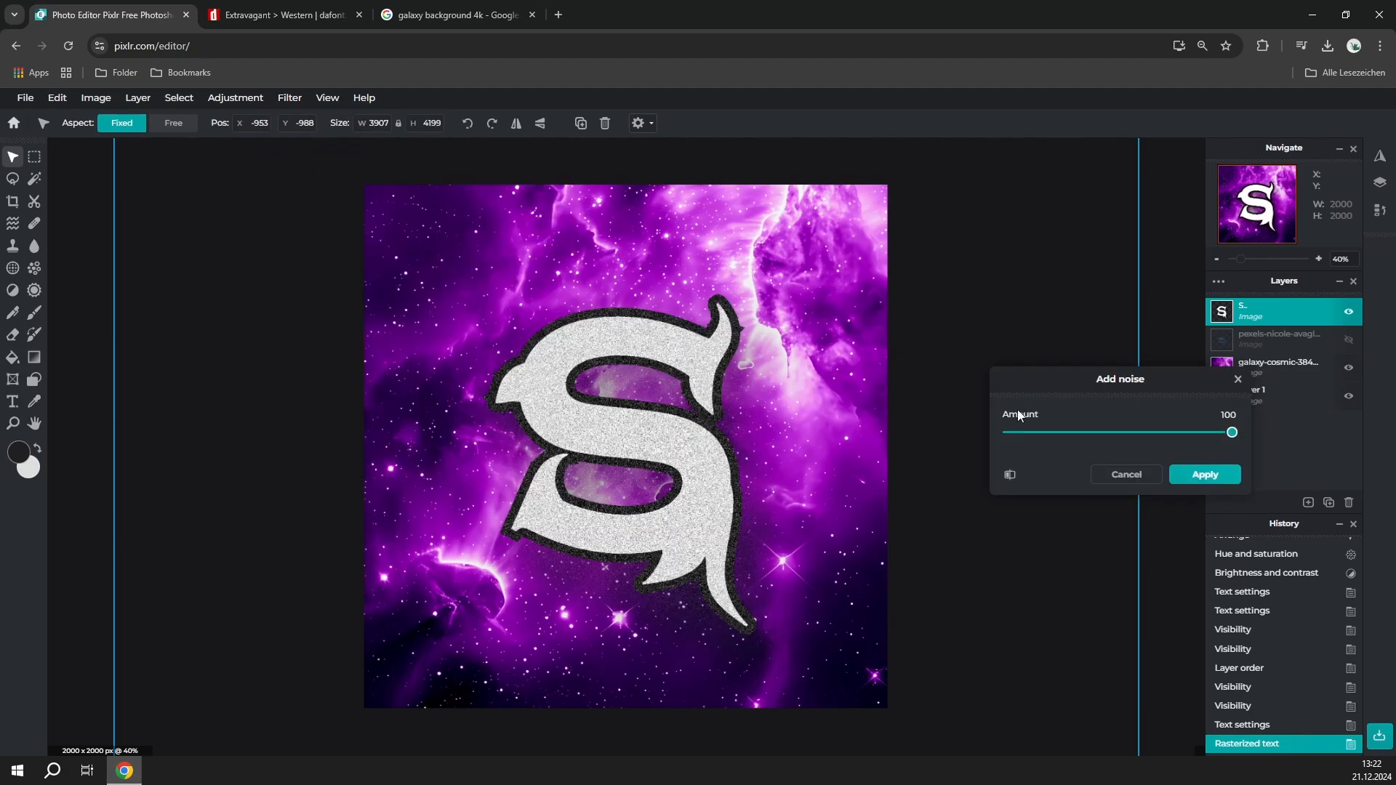
left_click_drag(1230, 432, 1088, 432)
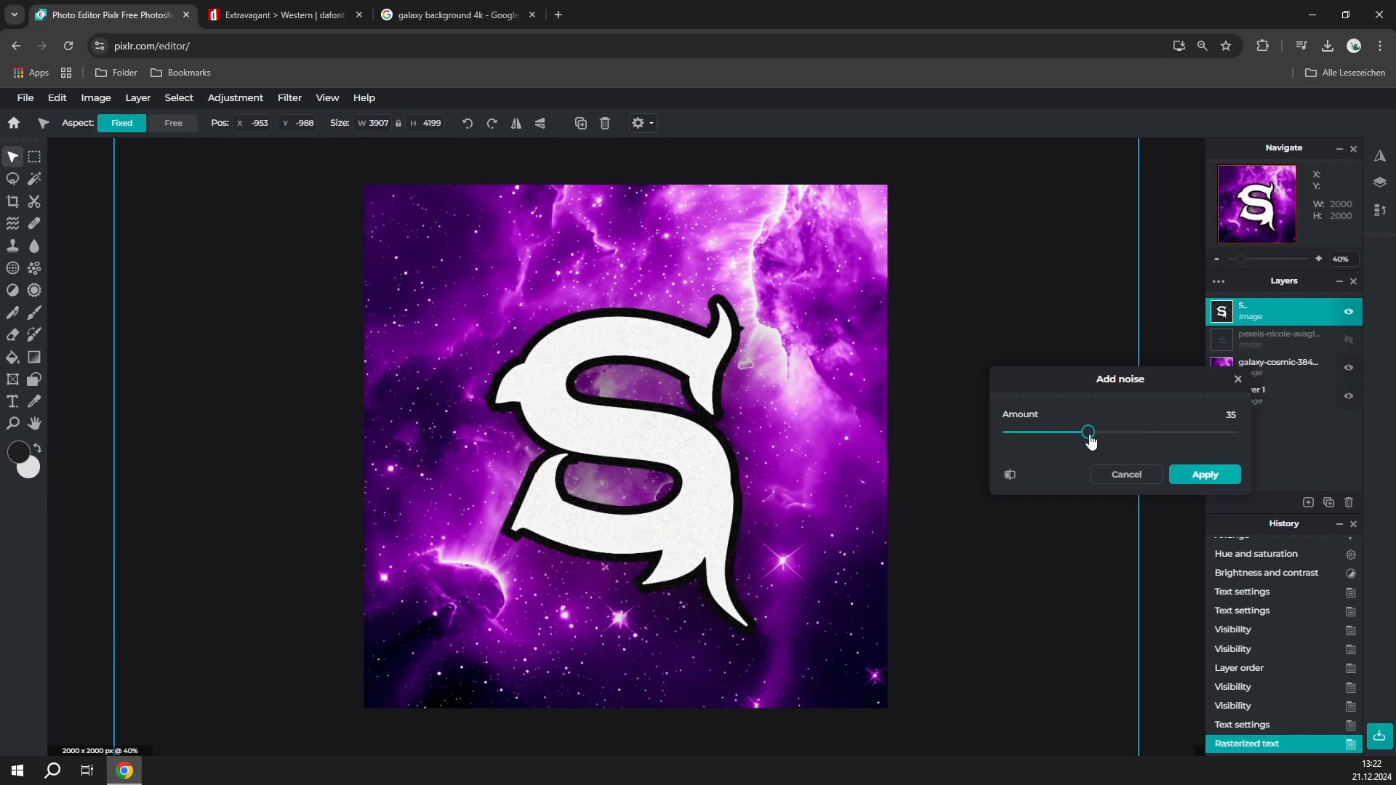
left_click_drag(1087, 432, 1101, 432)
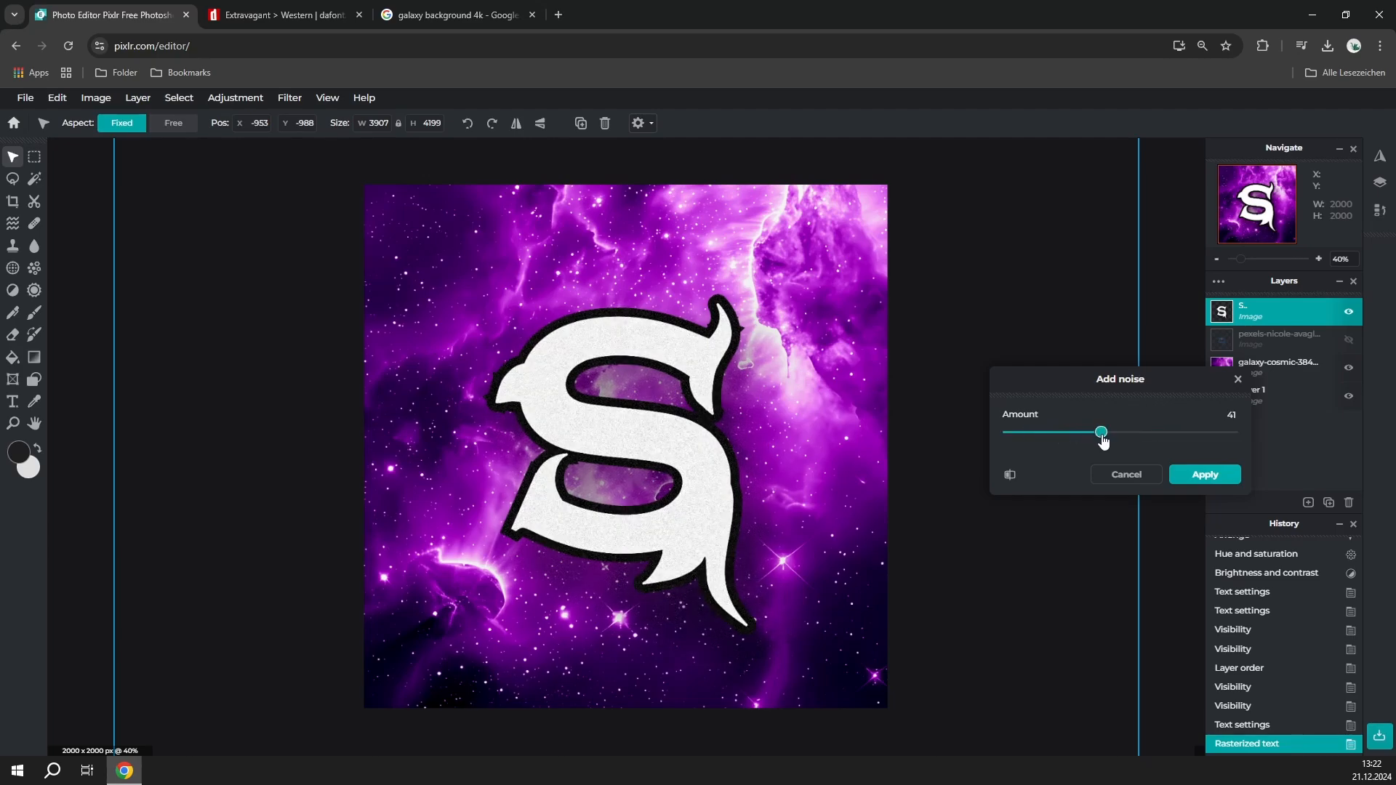
left_click(1202, 473)
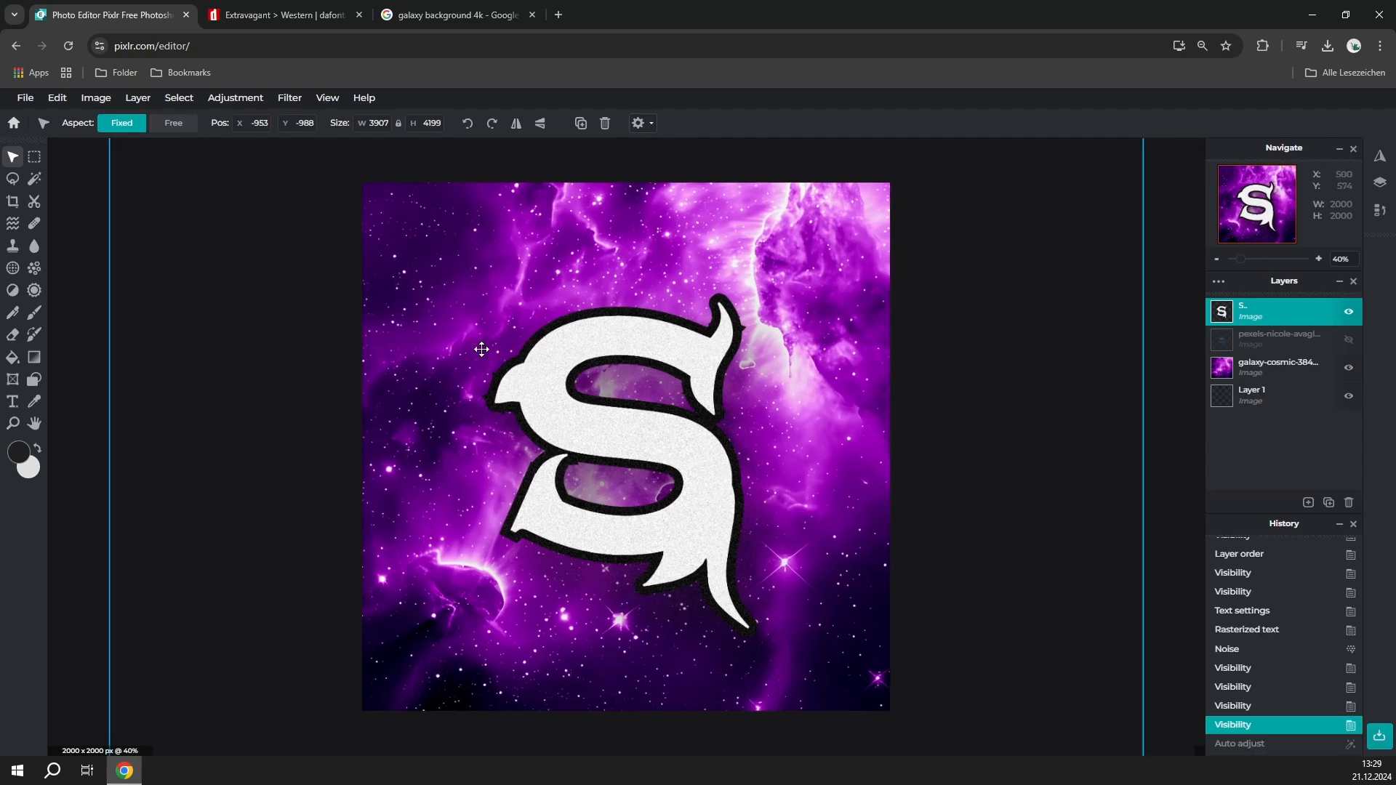
Raise the noisy S's brightness to about 51.
left_click(235, 98)
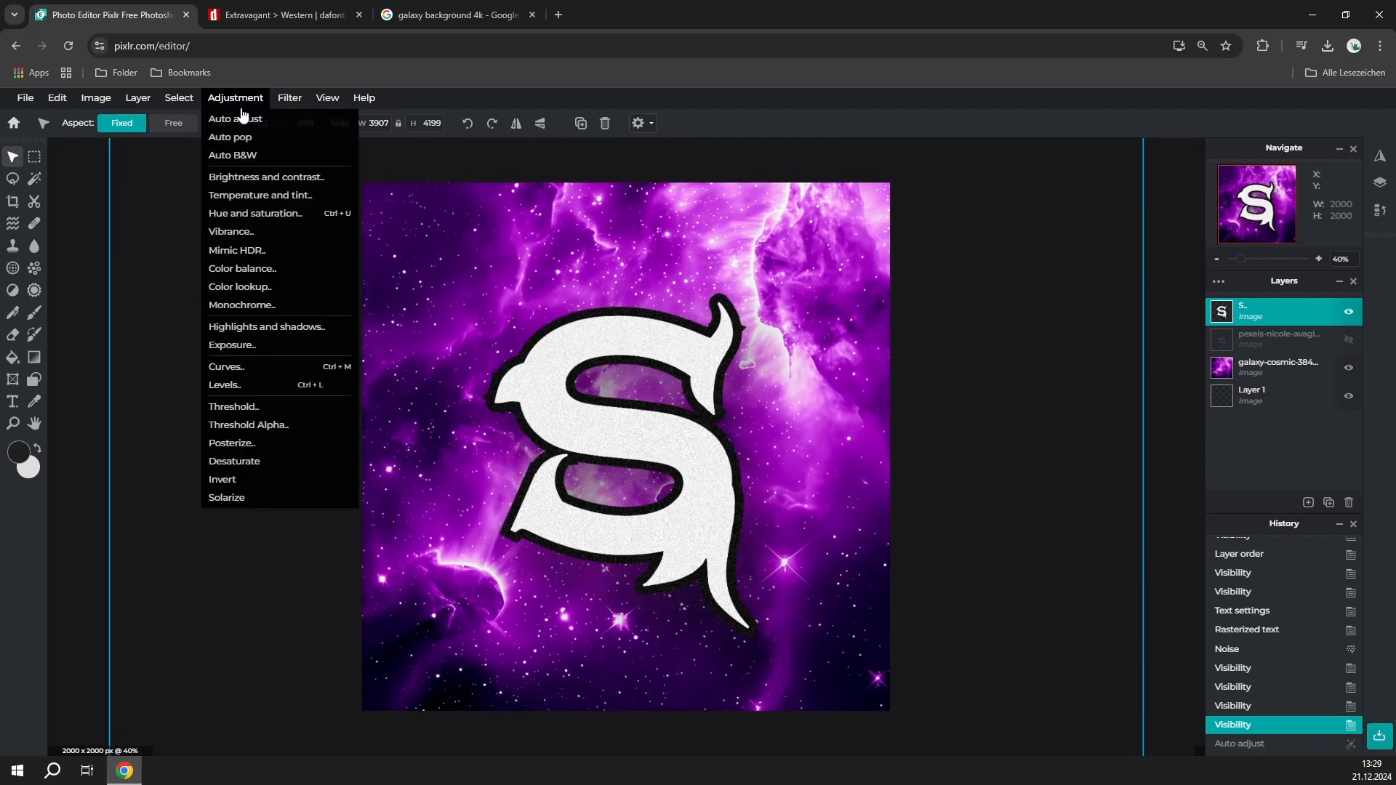
left_click(265, 177)
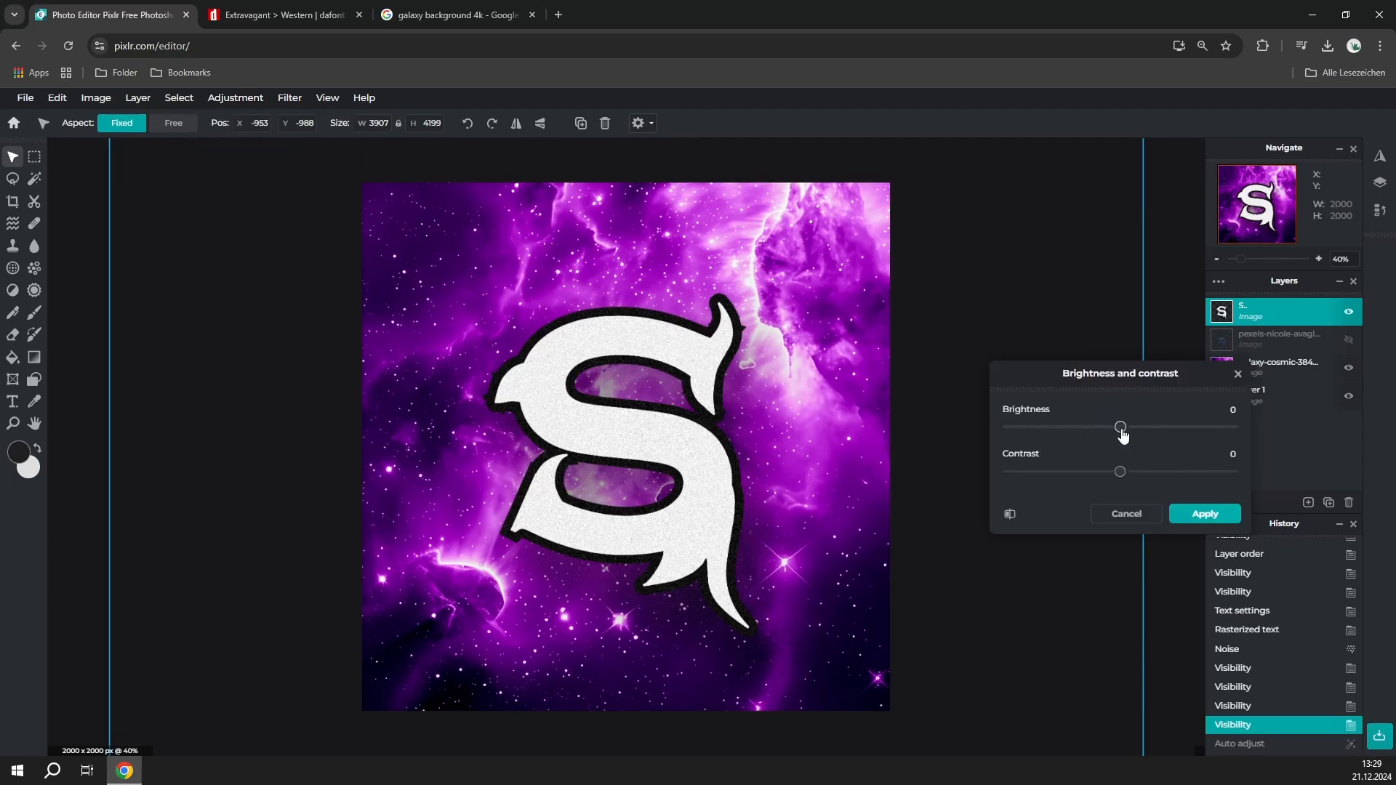
left_click_drag(1121, 427, 1177, 427)
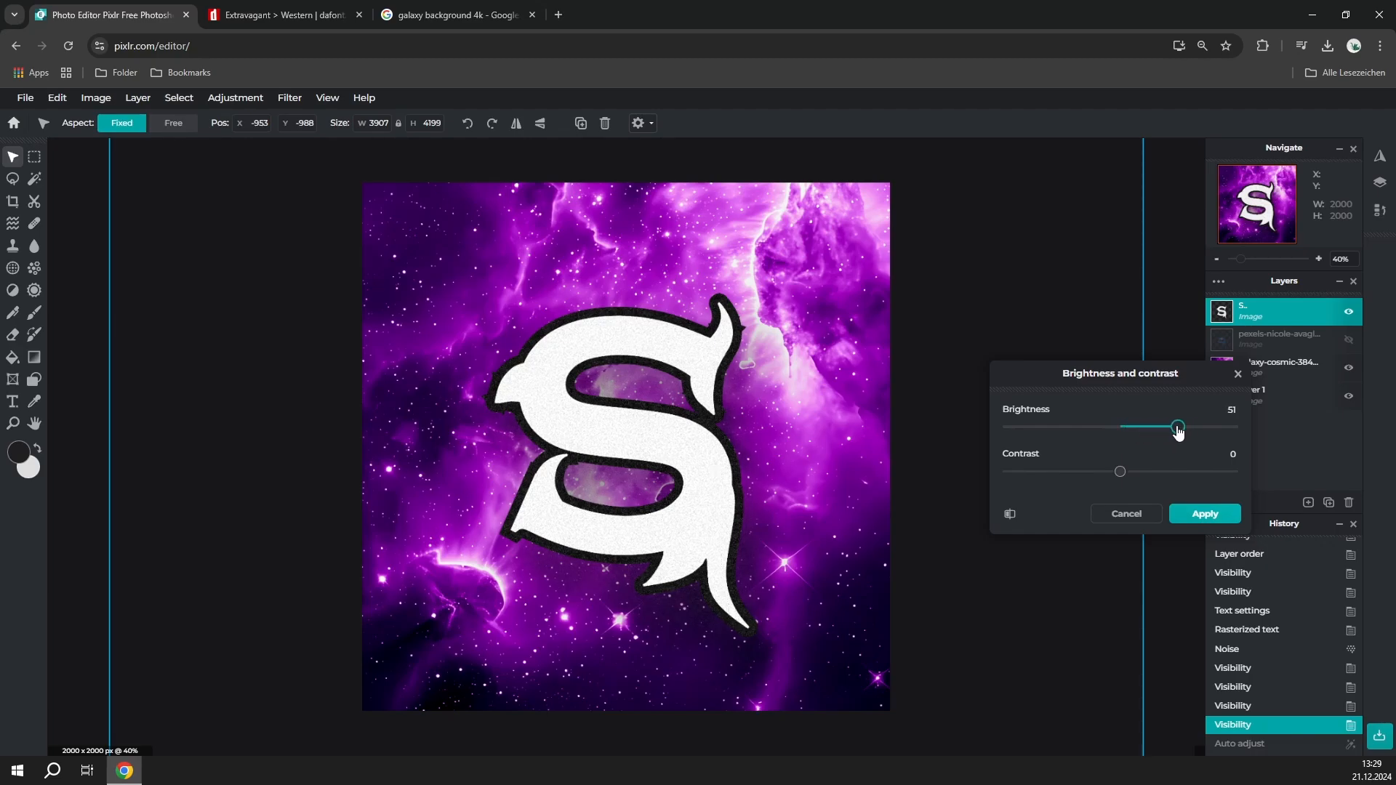
left_click(1204, 514)
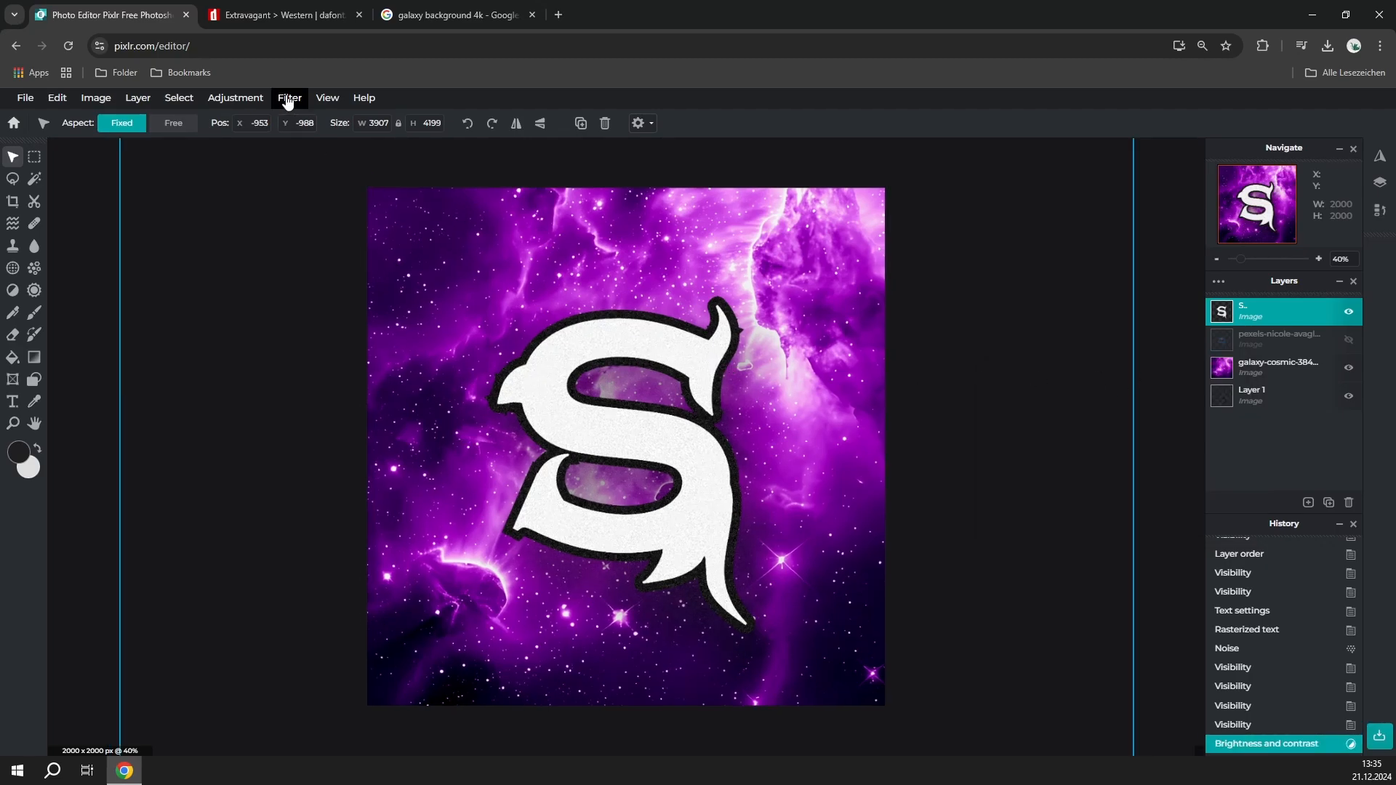
Add a soft drop shadow to the S at about 53% opacity.
left_click(288, 98)
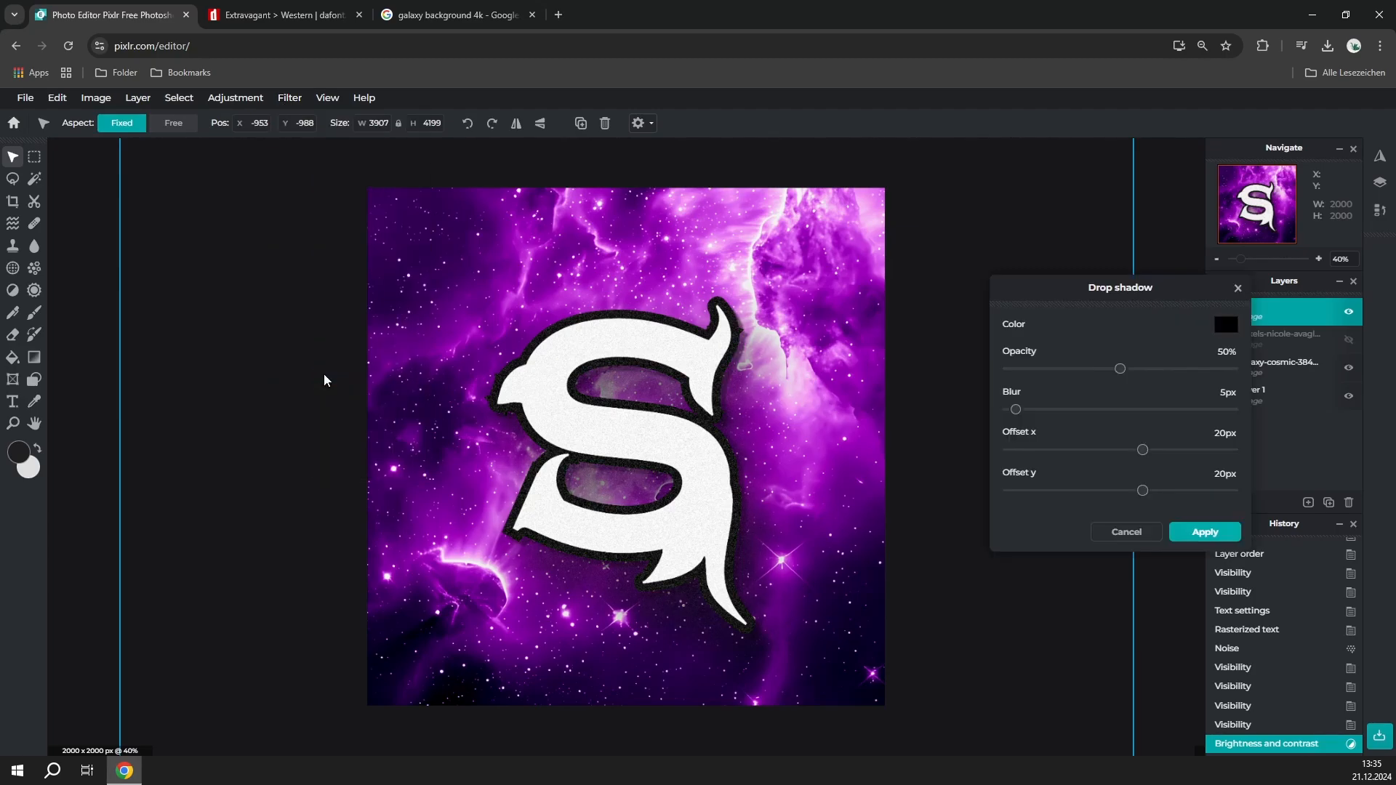
left_click_drag(1120, 369, 1097, 368)
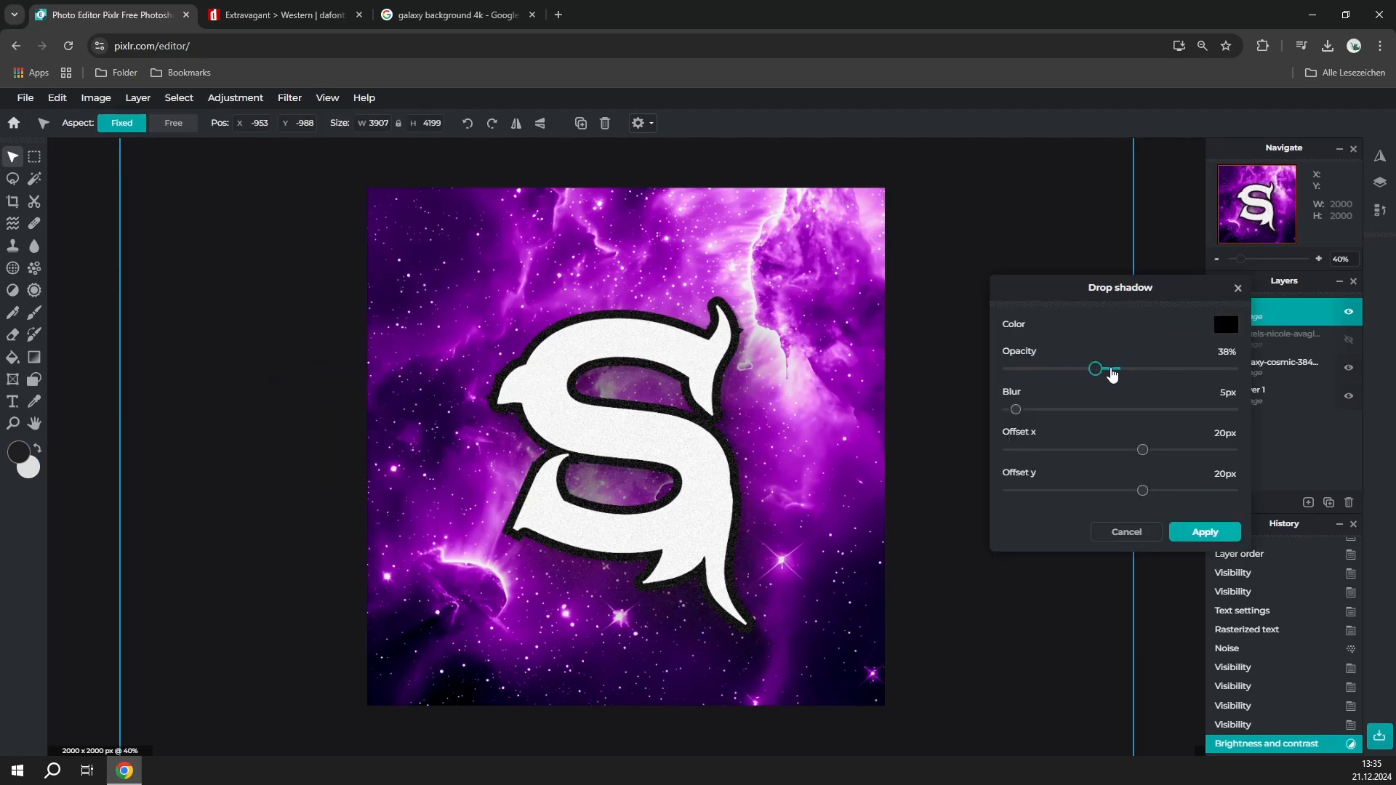
left_click_drag(1097, 369, 1128, 368)
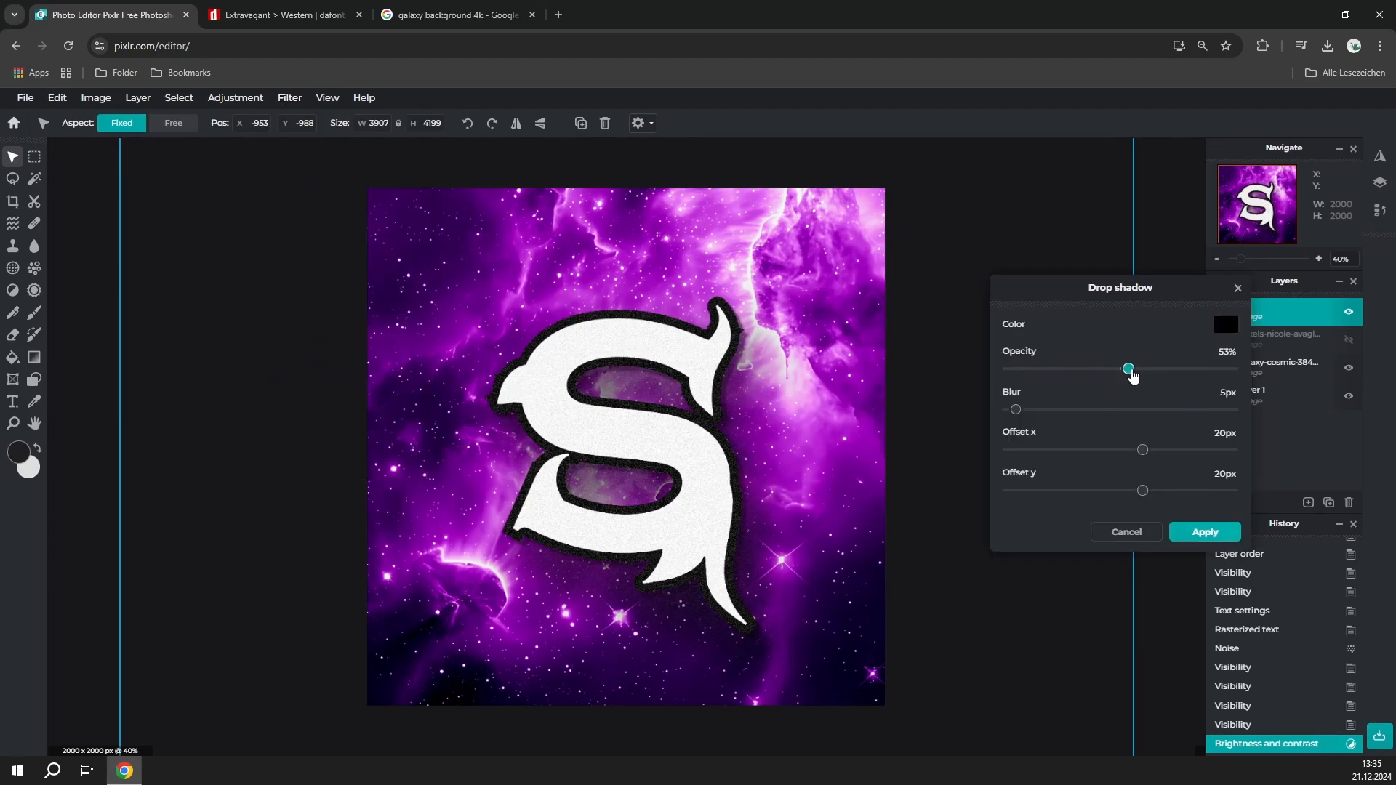
left_click(1204, 532)
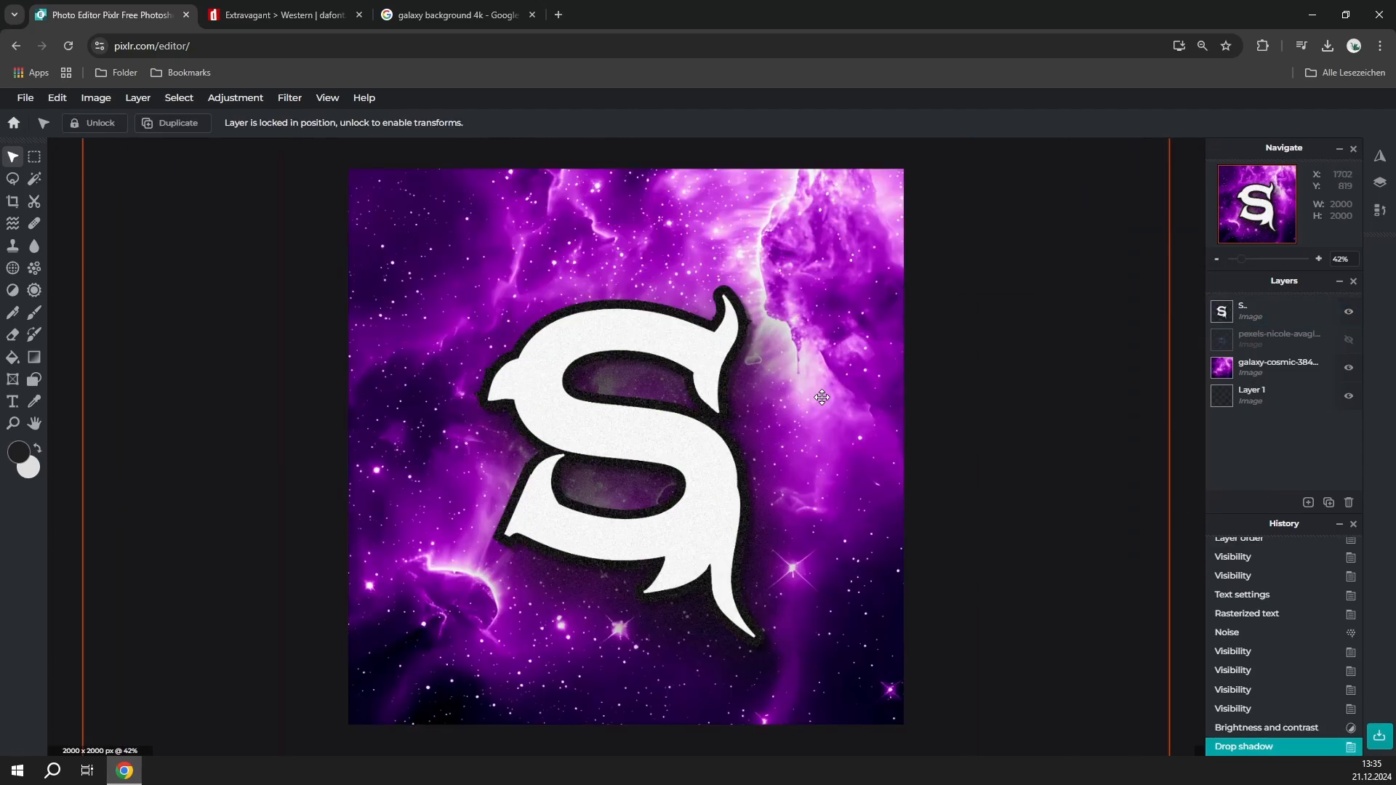
mouse_move(1166, 428)
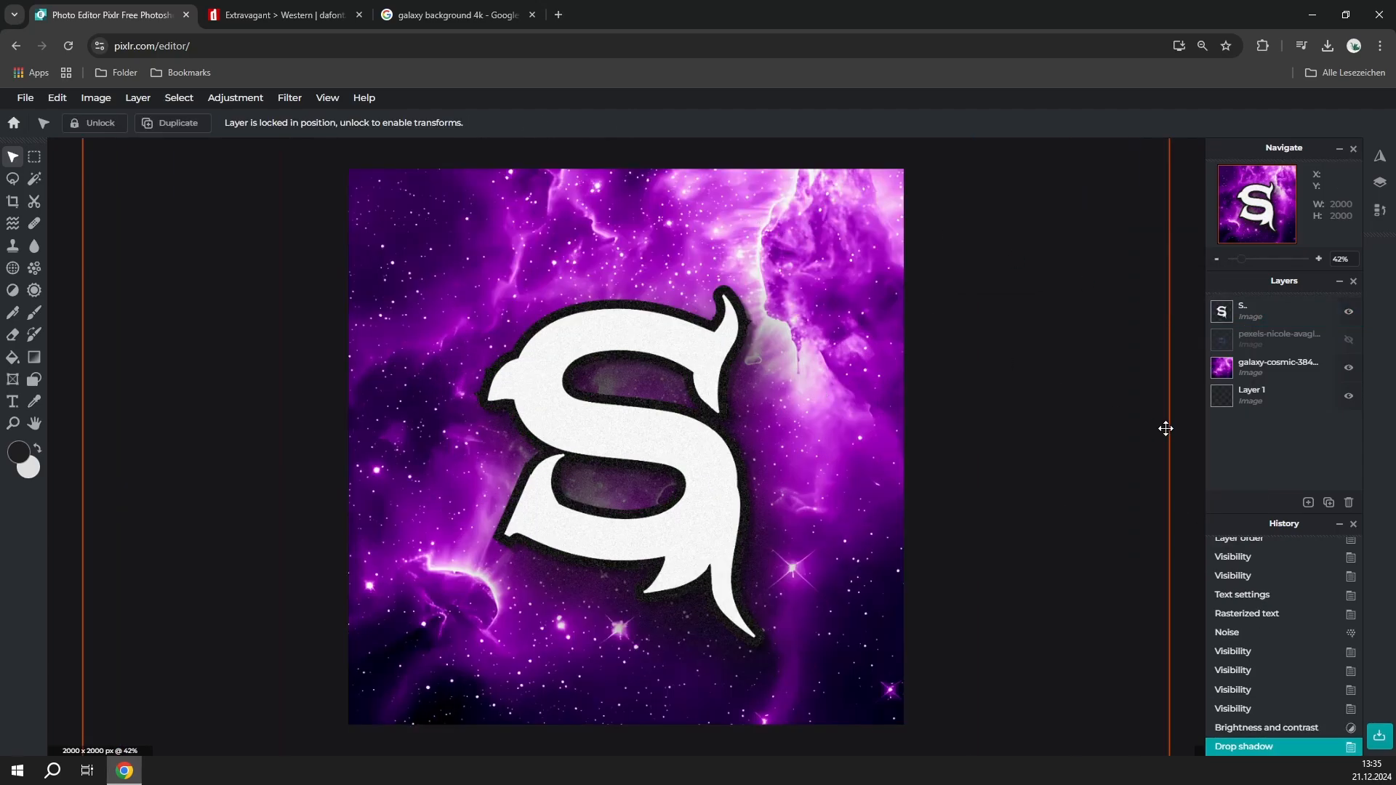
Select the galaxy layer and posterize it down to 8 colours.
left_click(1278, 368)
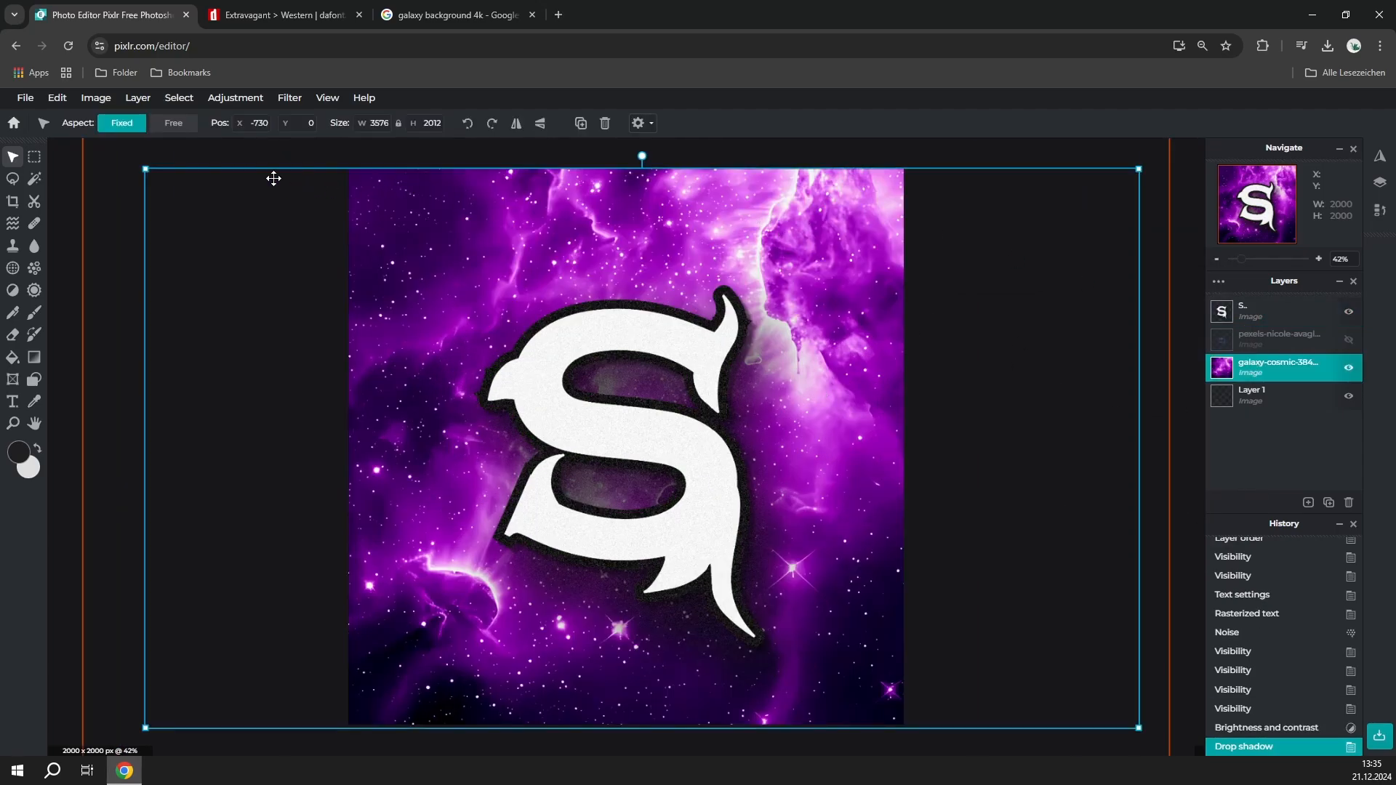
left_click(234, 98)
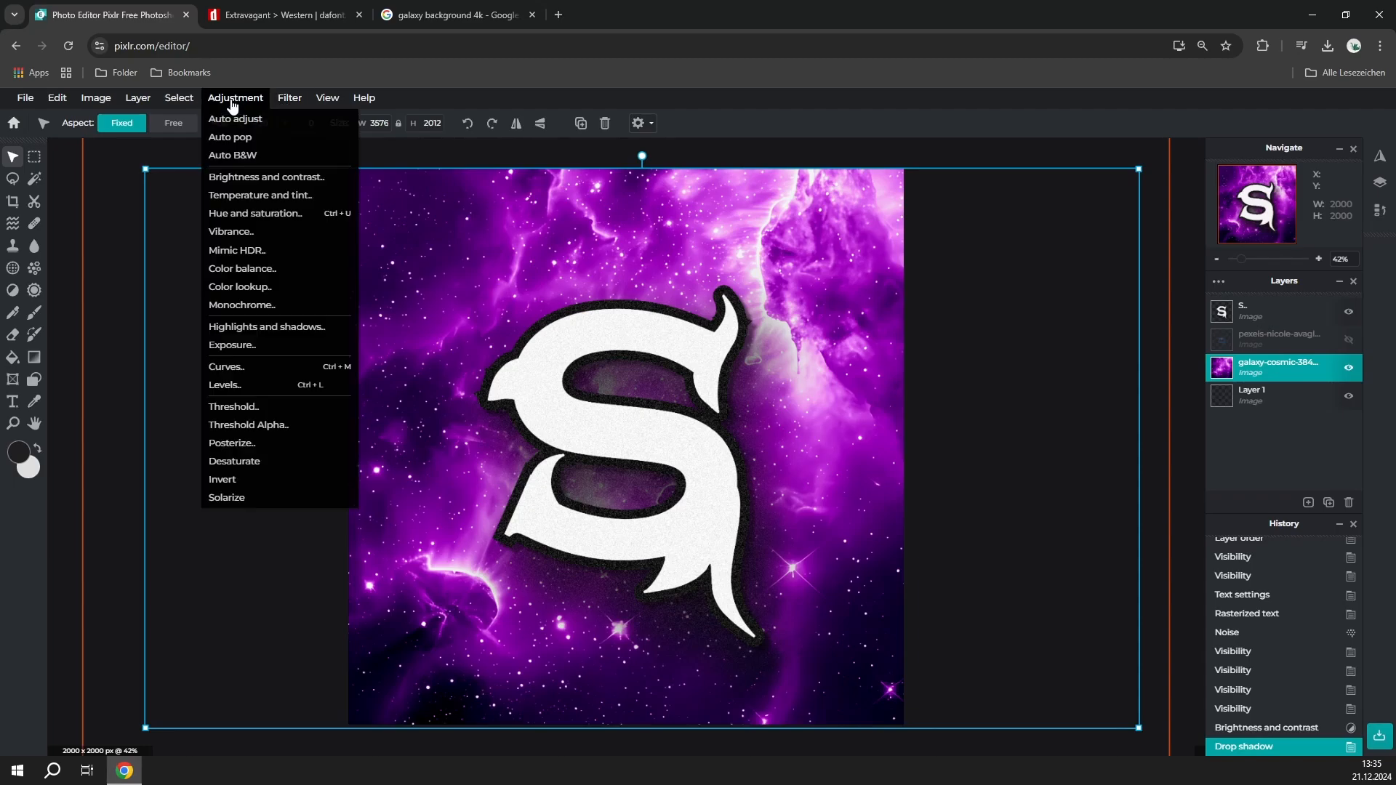
mouse_move(241, 108)
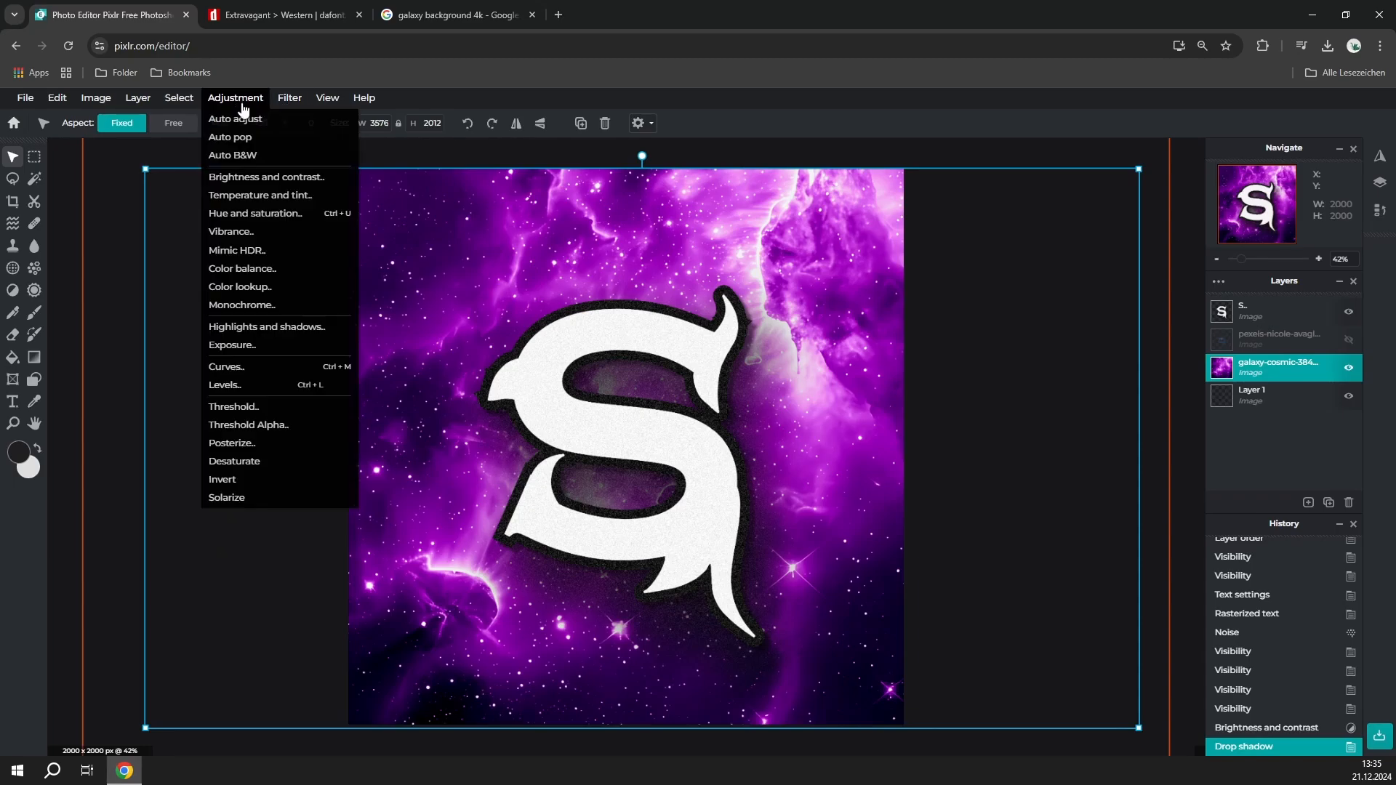
left_click(231, 443)
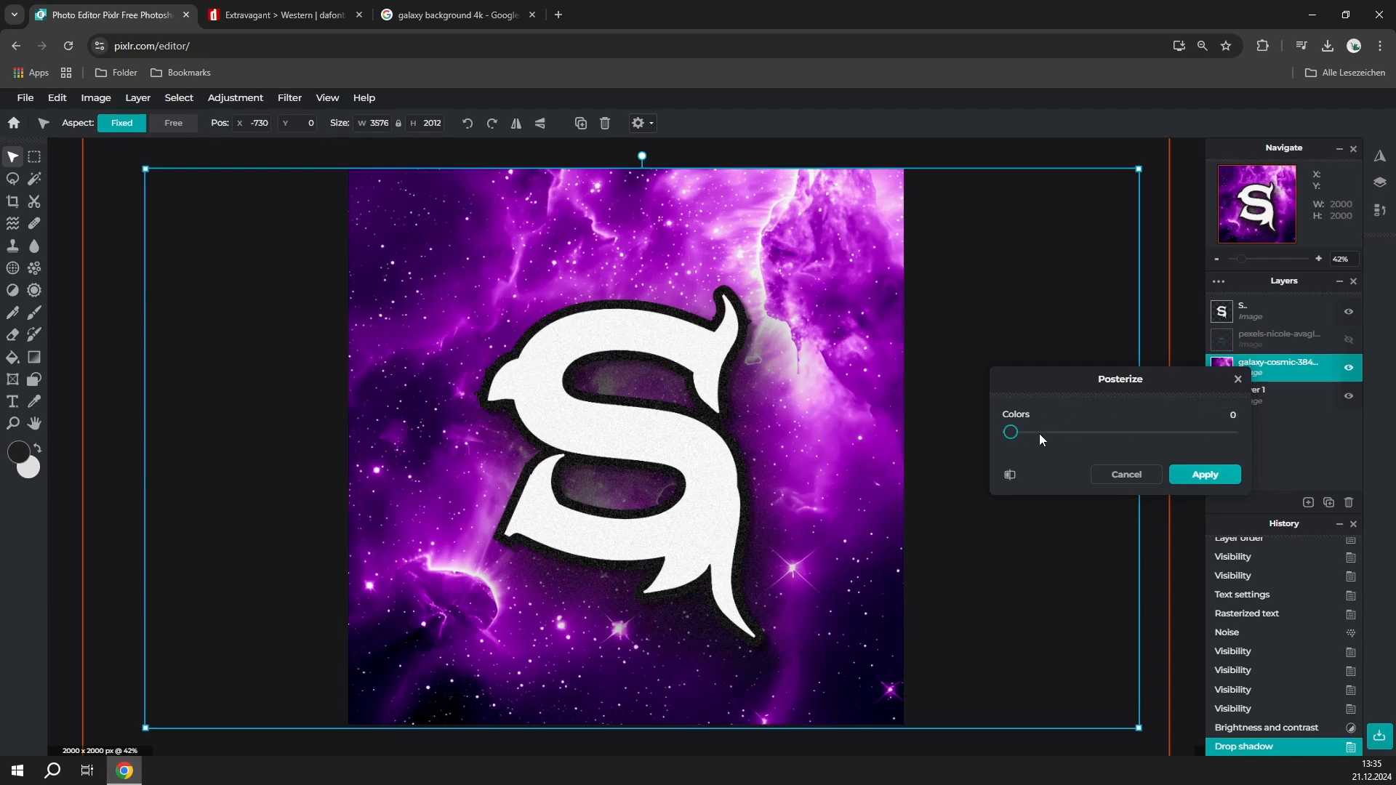
left_click_drag(1011, 432, 1232, 433)
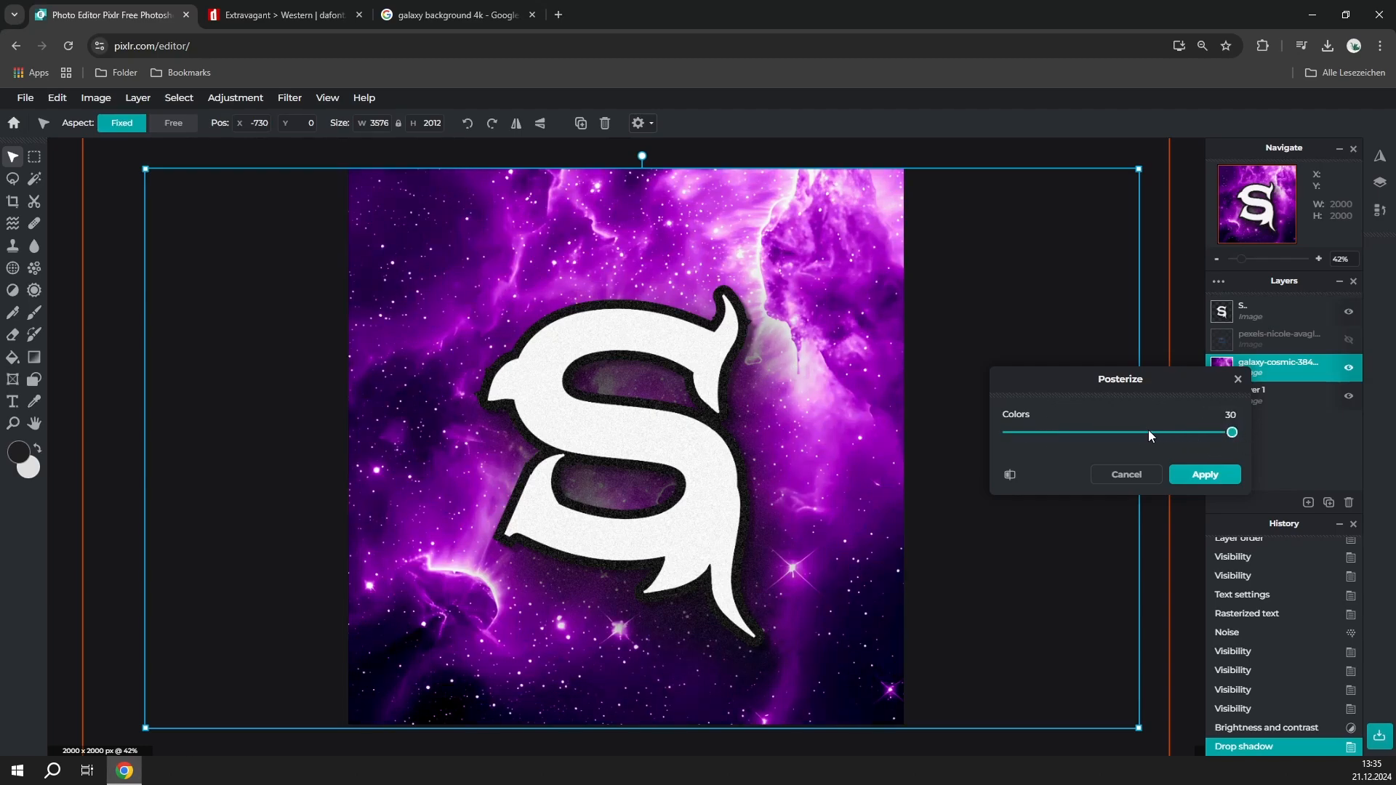
left_click_drag(1232, 433, 1164, 433)
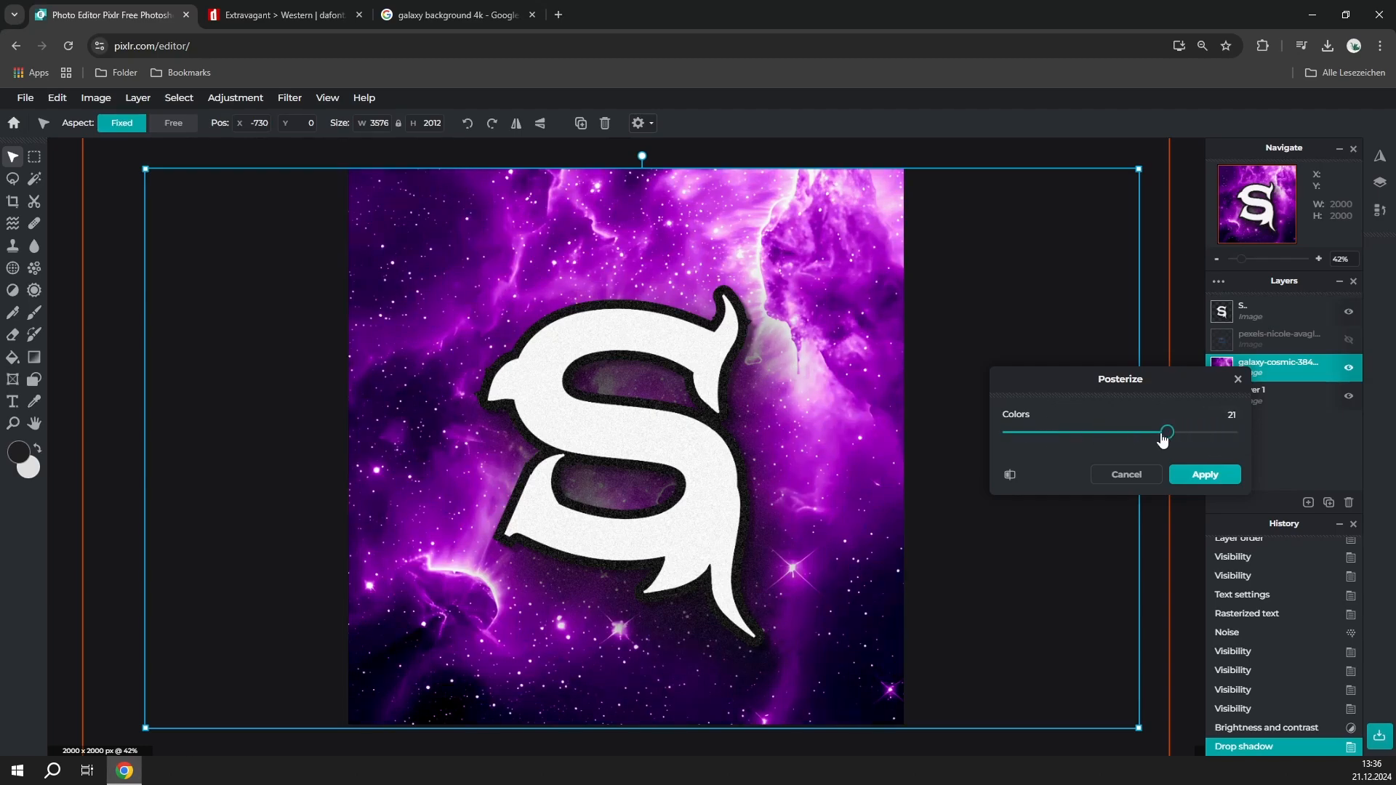
left_click_drag(1166, 432, 1066, 432)
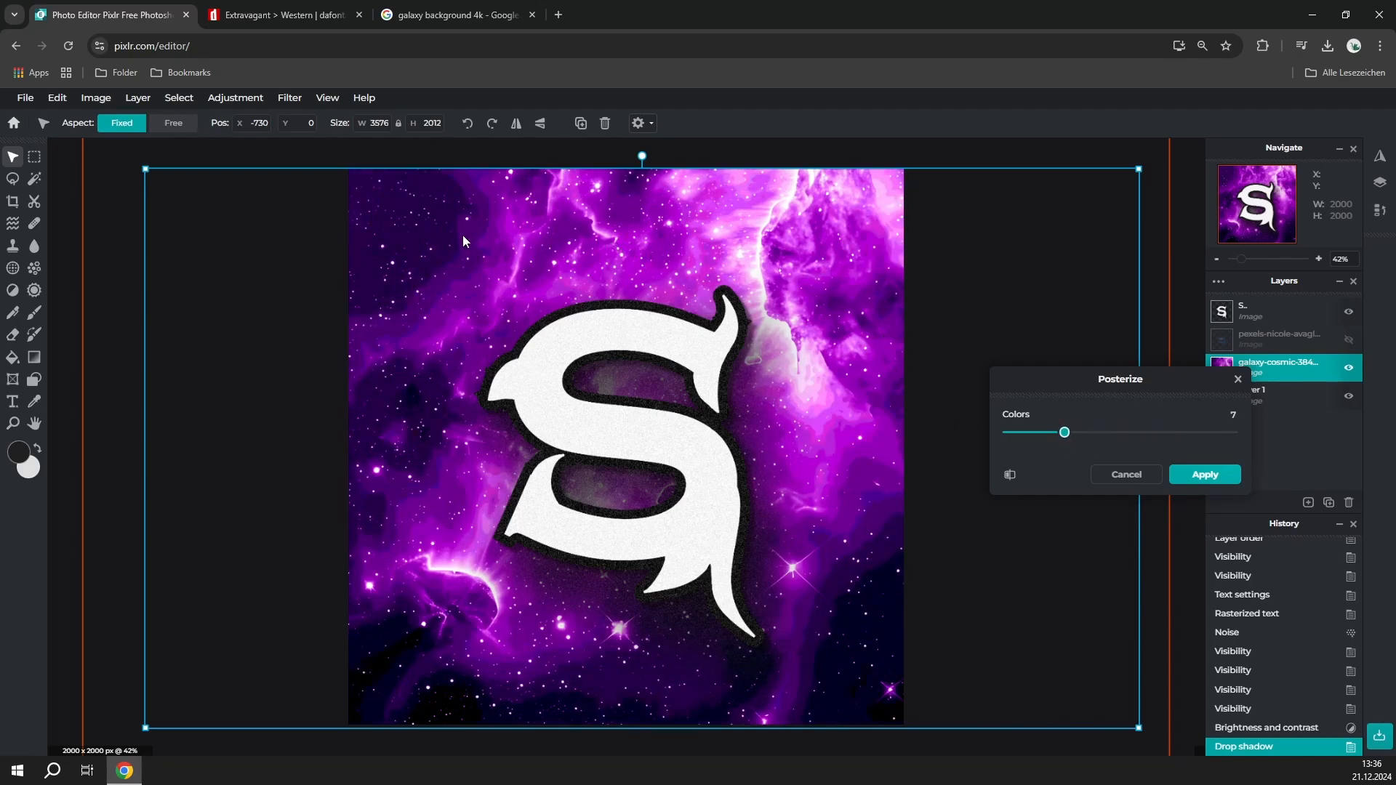
left_click_drag(1064, 432, 1086, 432)
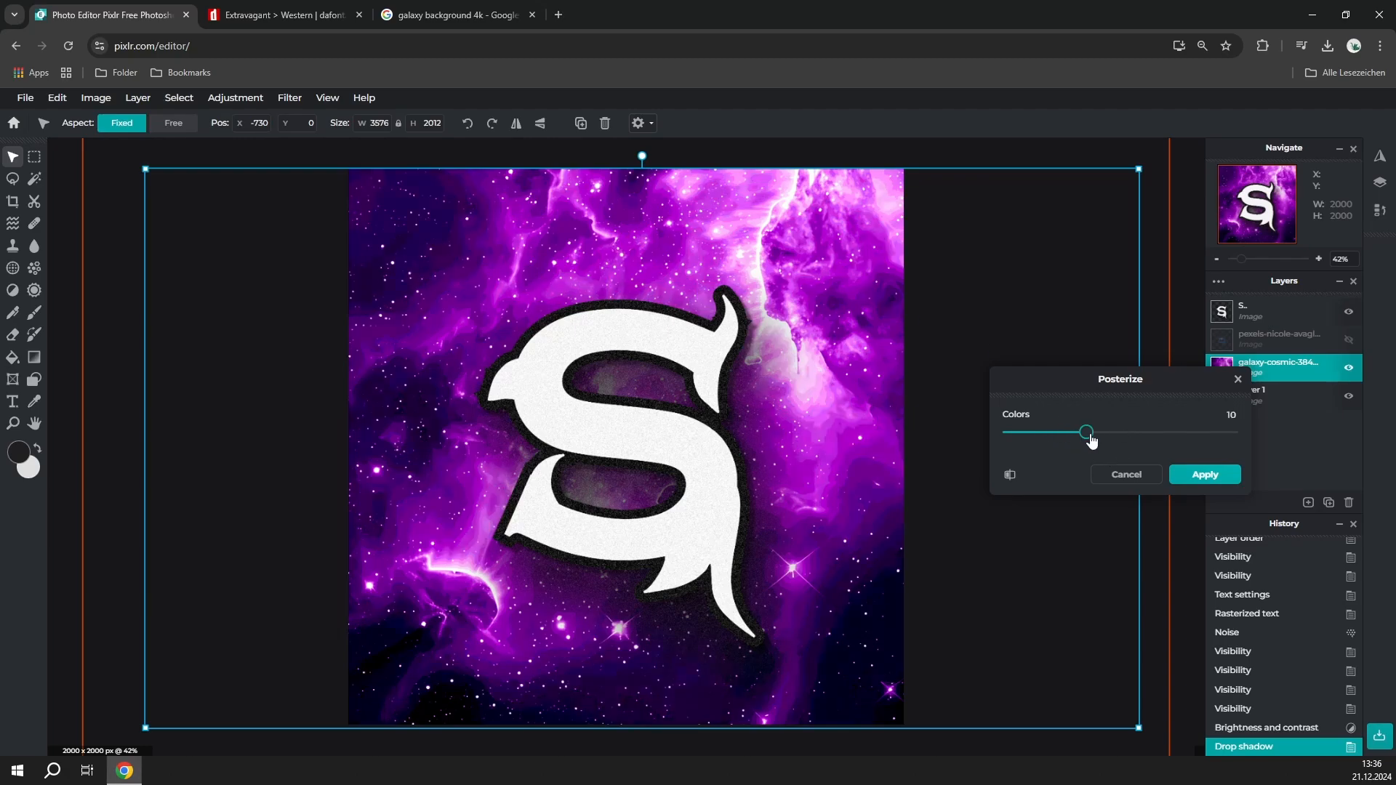
left_click_drag(1084, 432, 1068, 432)
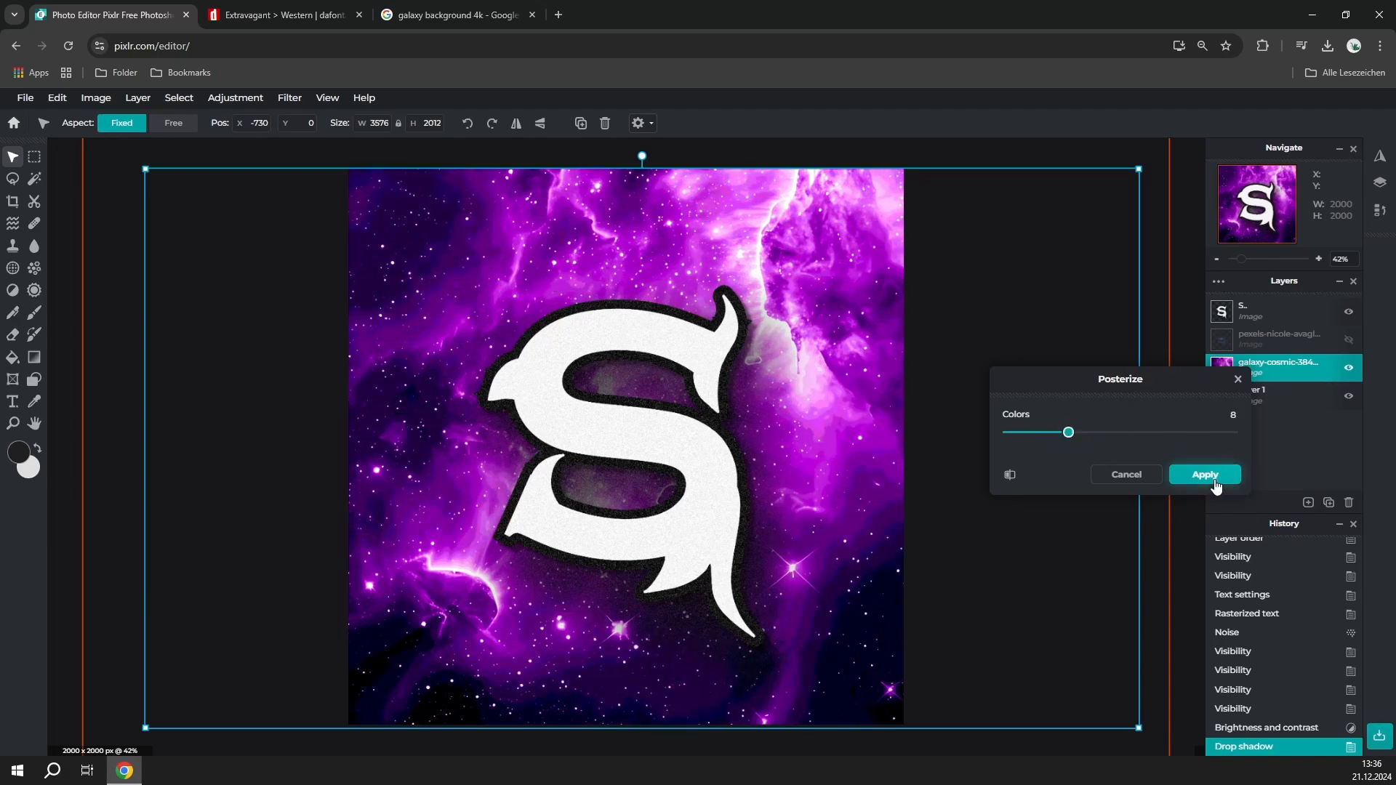
left_click(1204, 474)
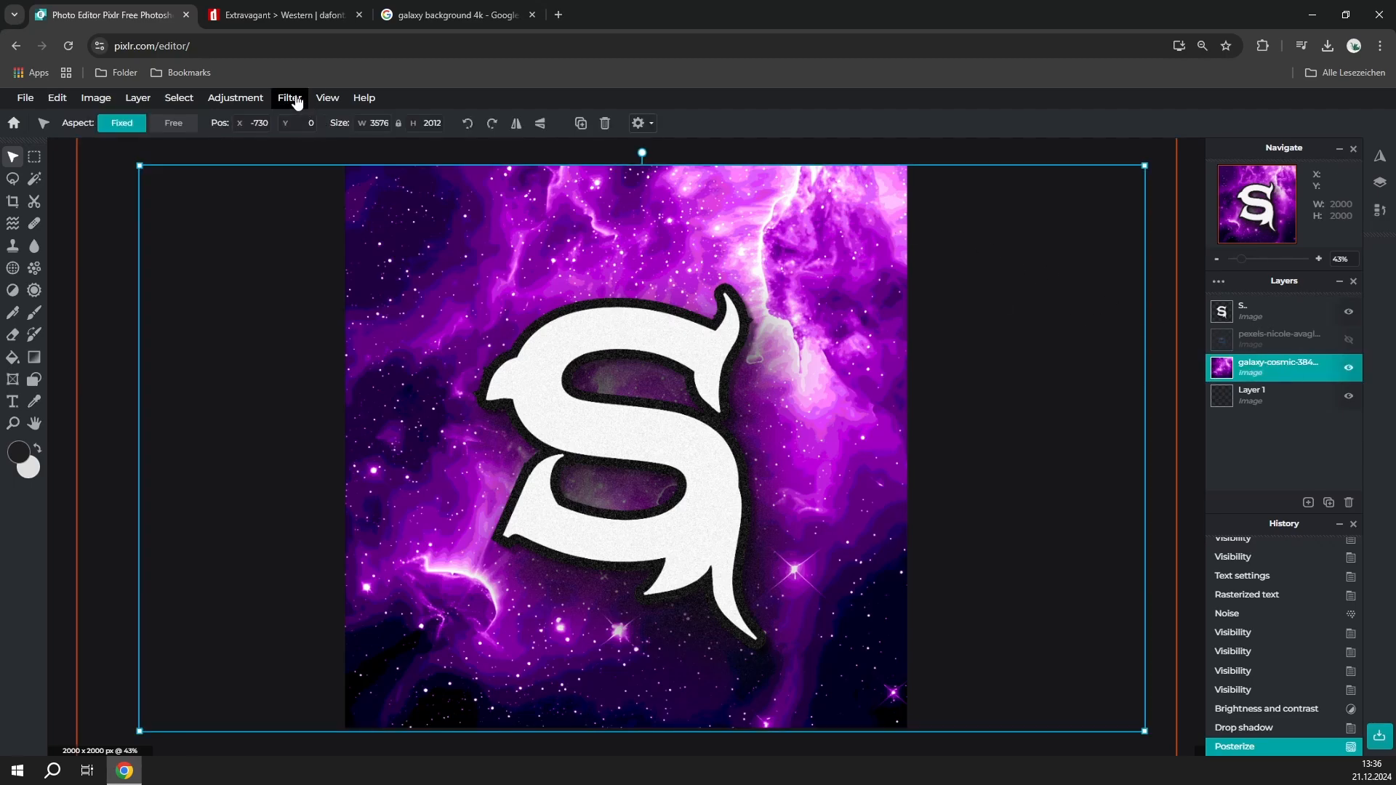
Apply a vignette with amount 70 to the galaxy background.
left_click(289, 98)
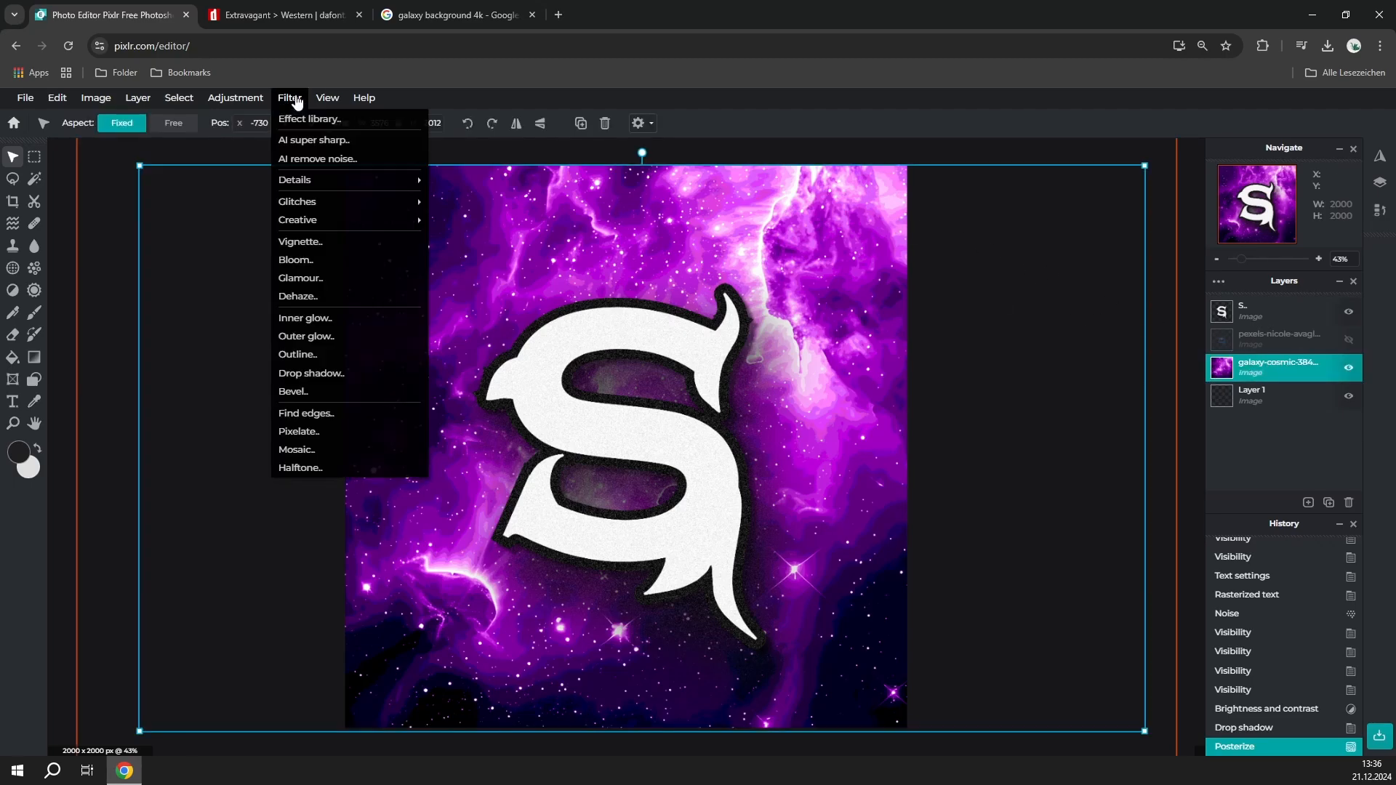
left_click(300, 242)
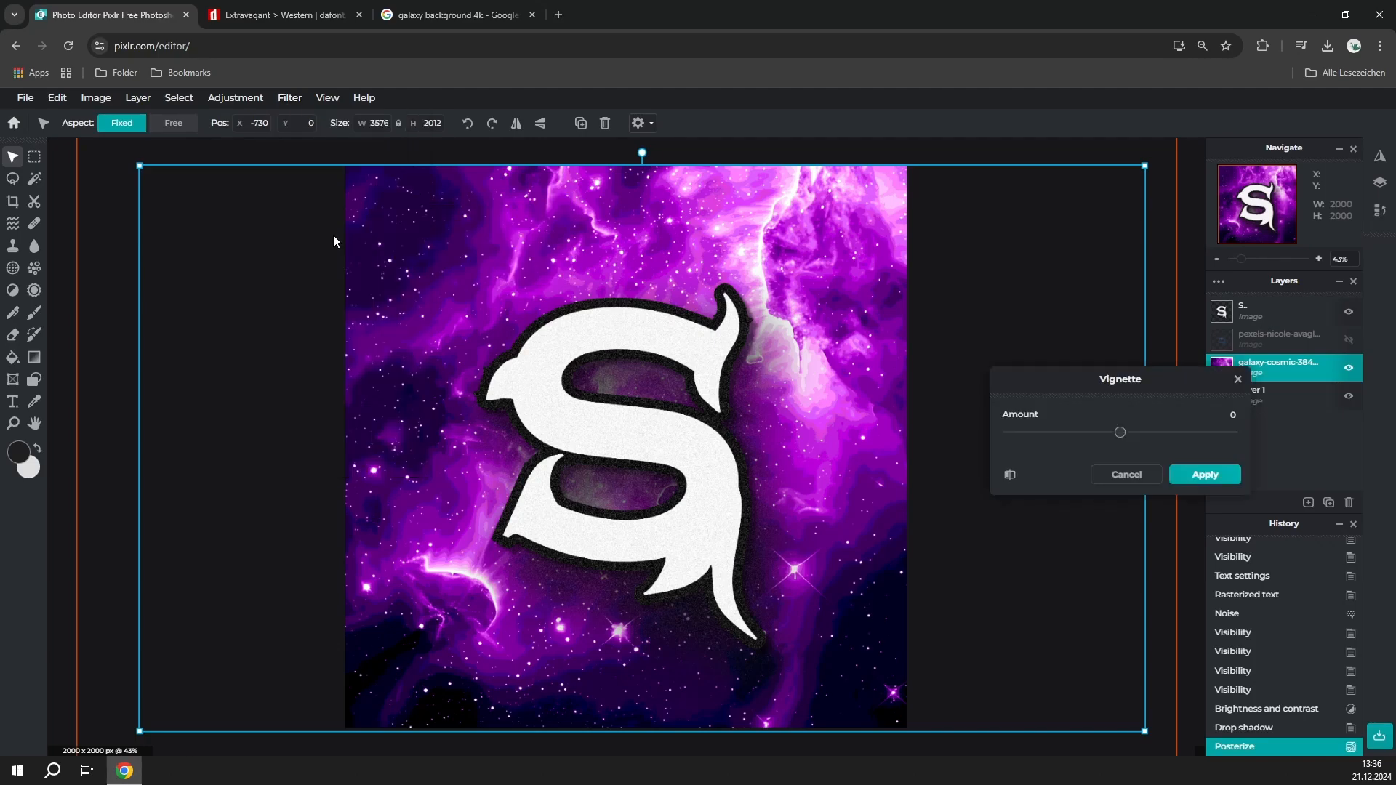
left_click_drag(1119, 432, 1198, 432)
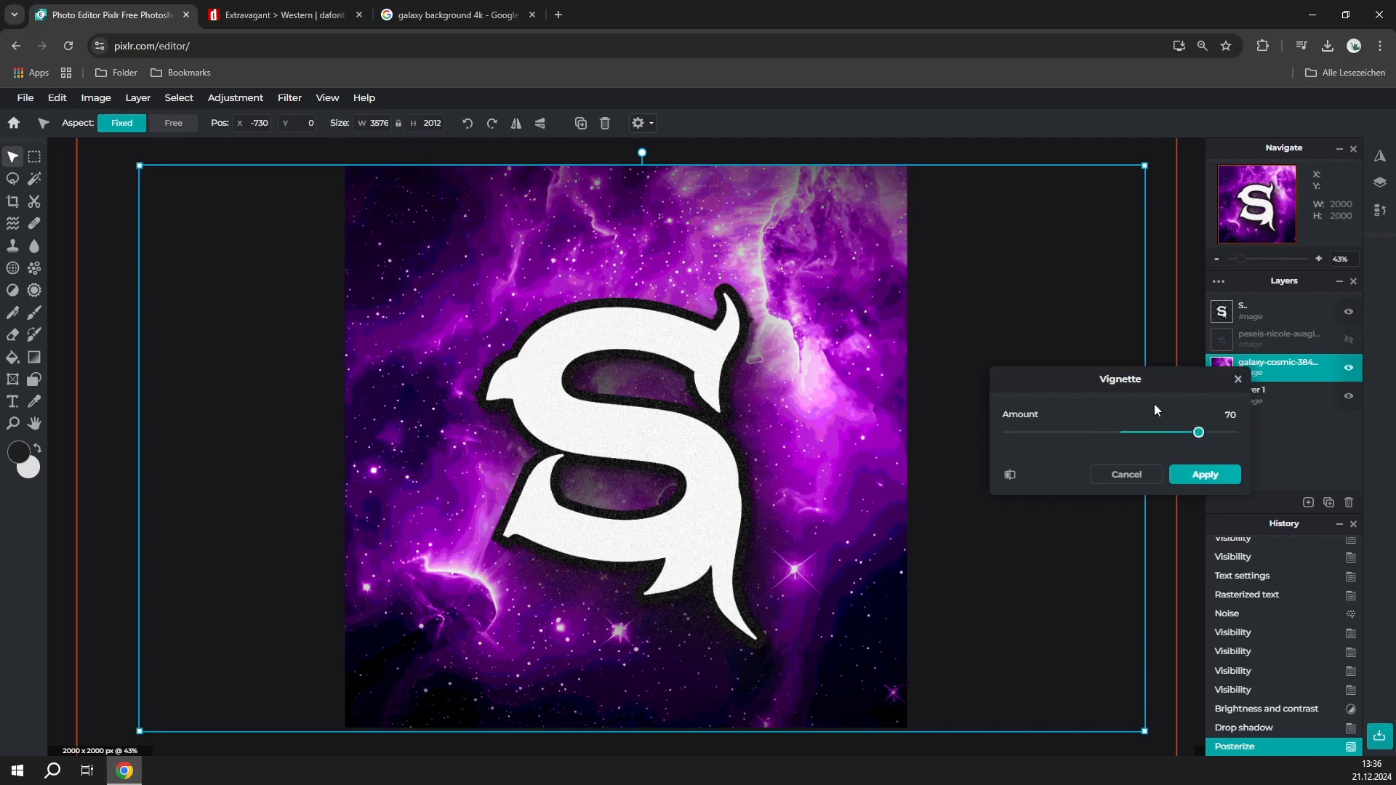
mouse_move(725, 150)
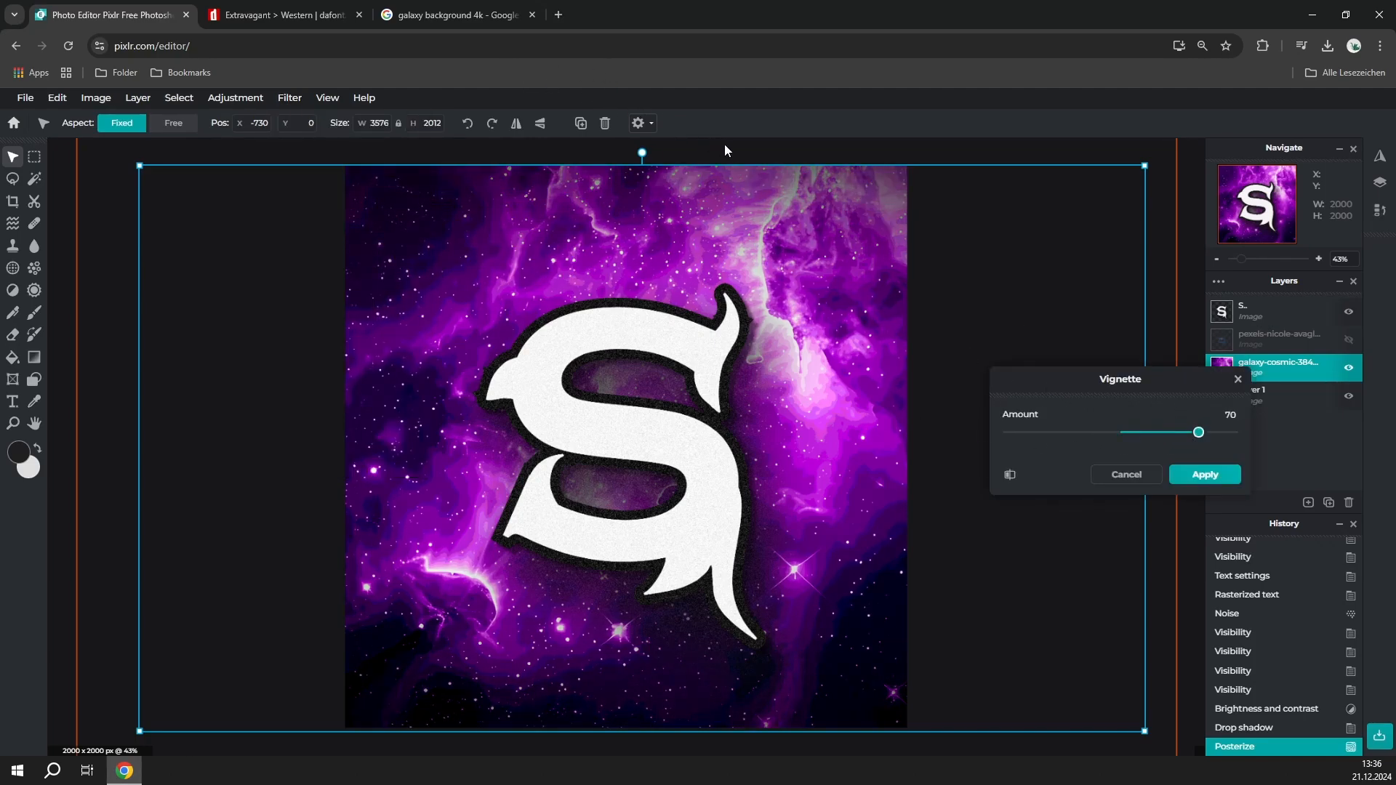
left_click(1203, 473)
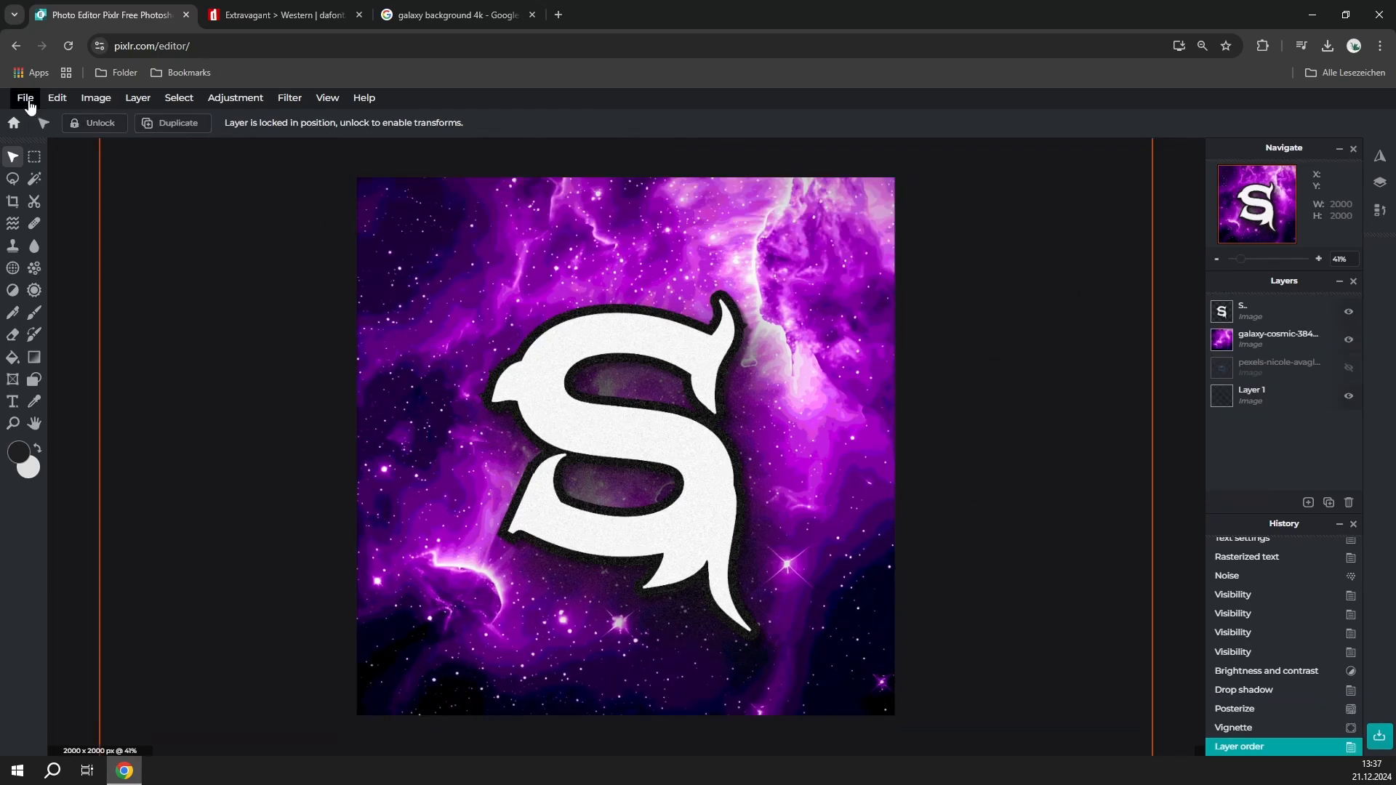
Open the File menu to view the export options.
left_click(24, 98)
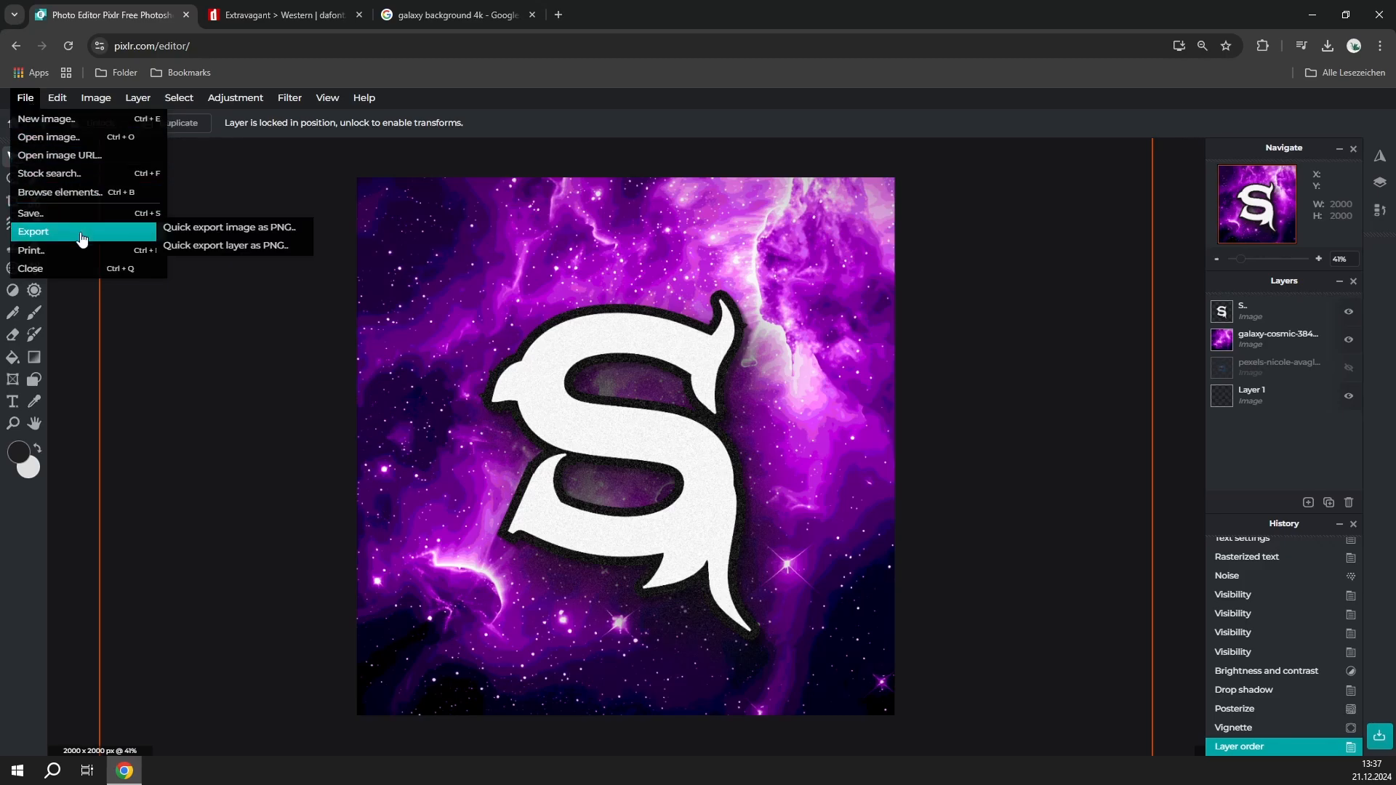
mouse_move(230, 227)
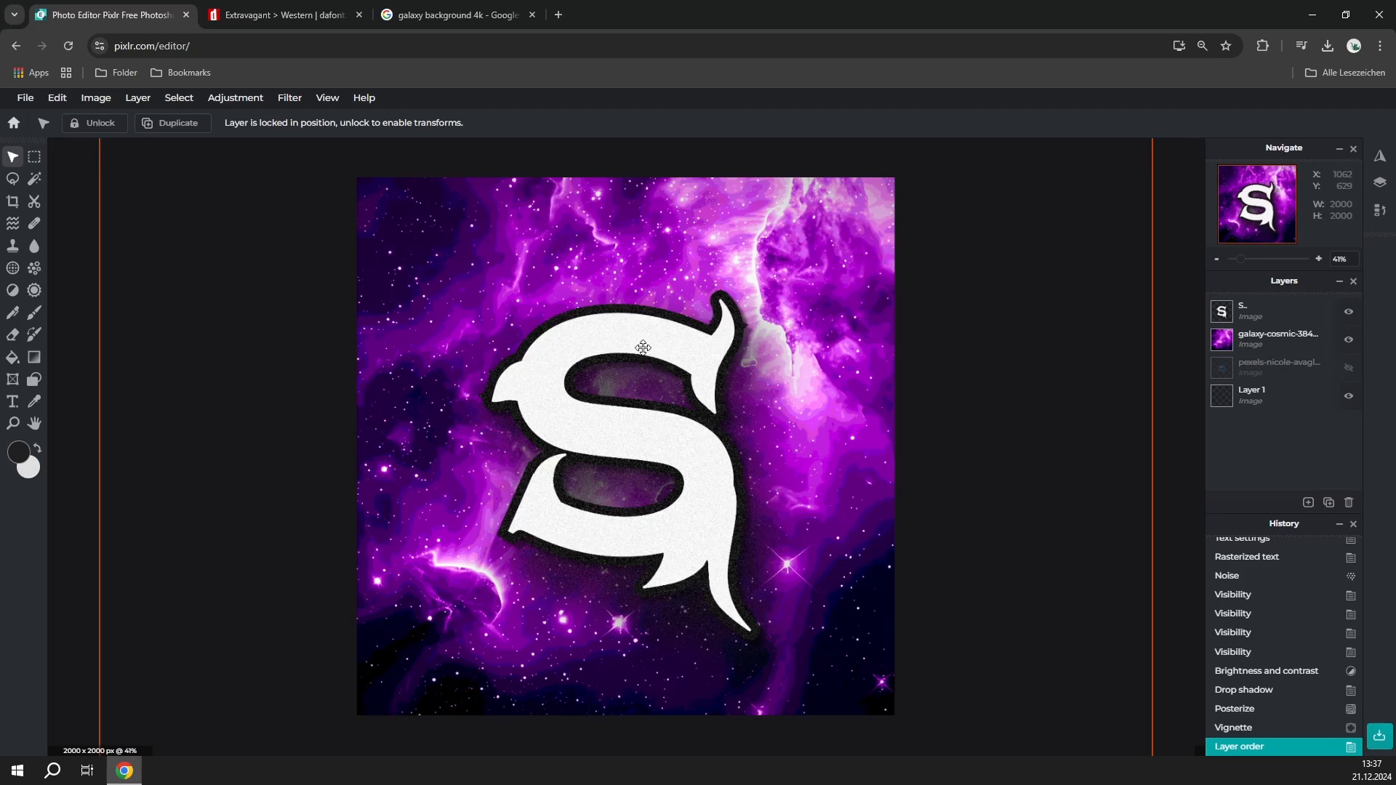
mouse_move(1131, 345)
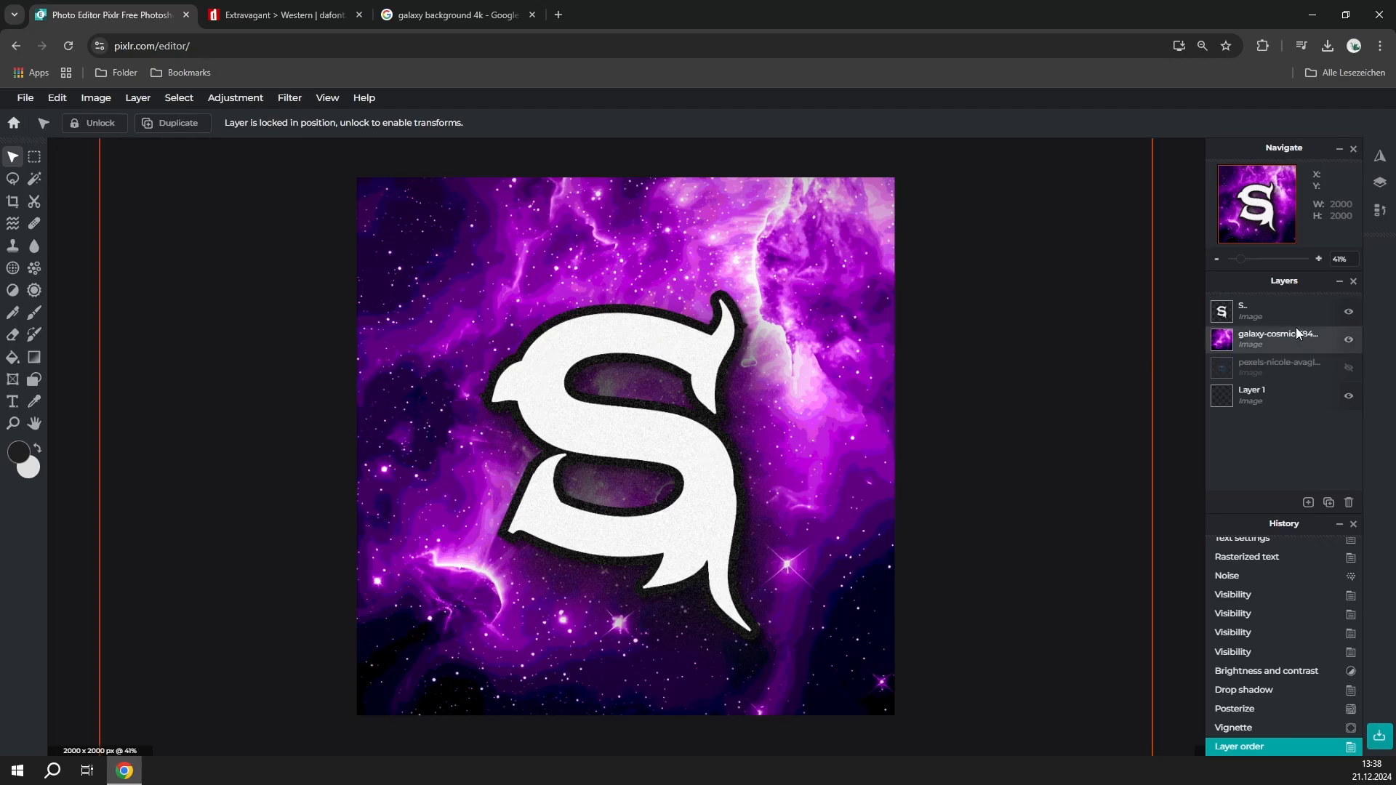
left_click(1273, 310)
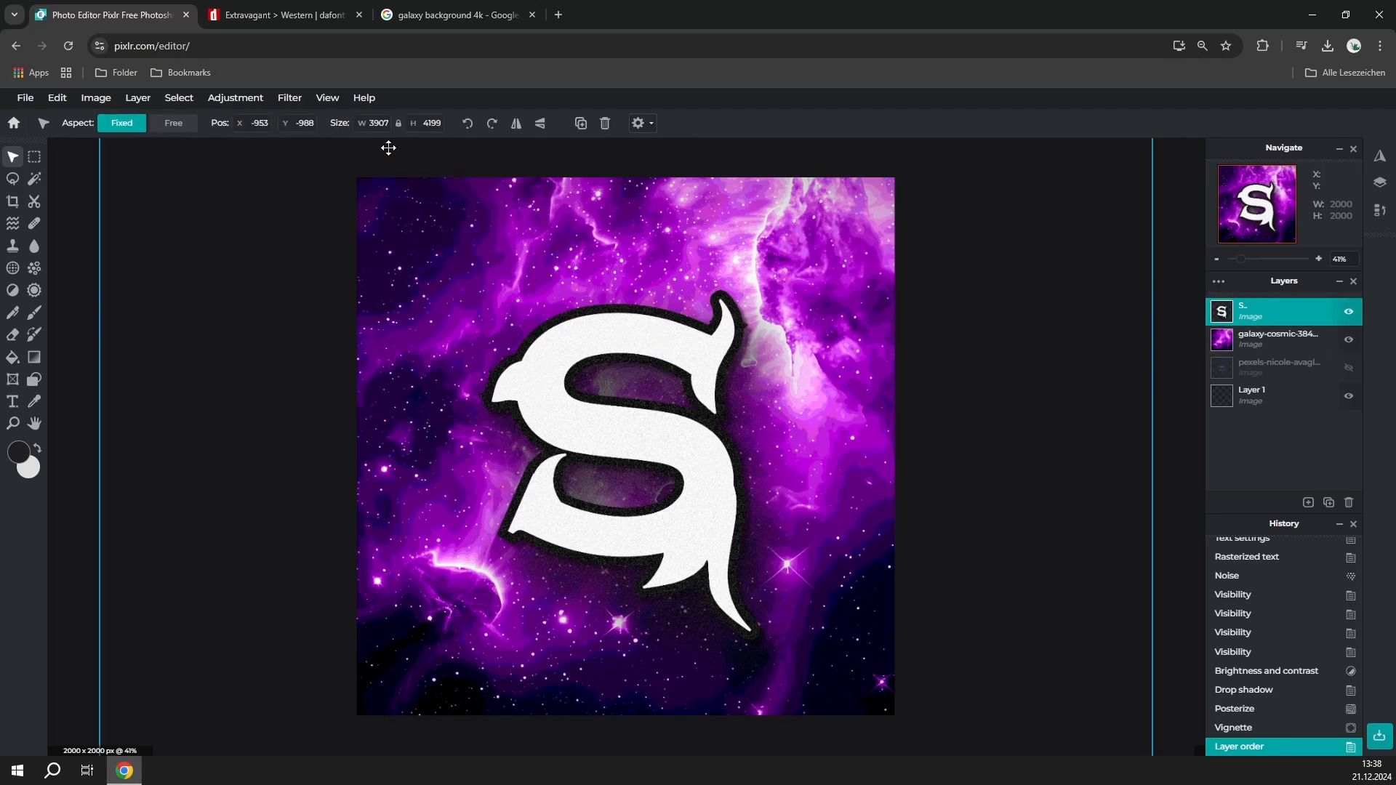
left_click(289, 98)
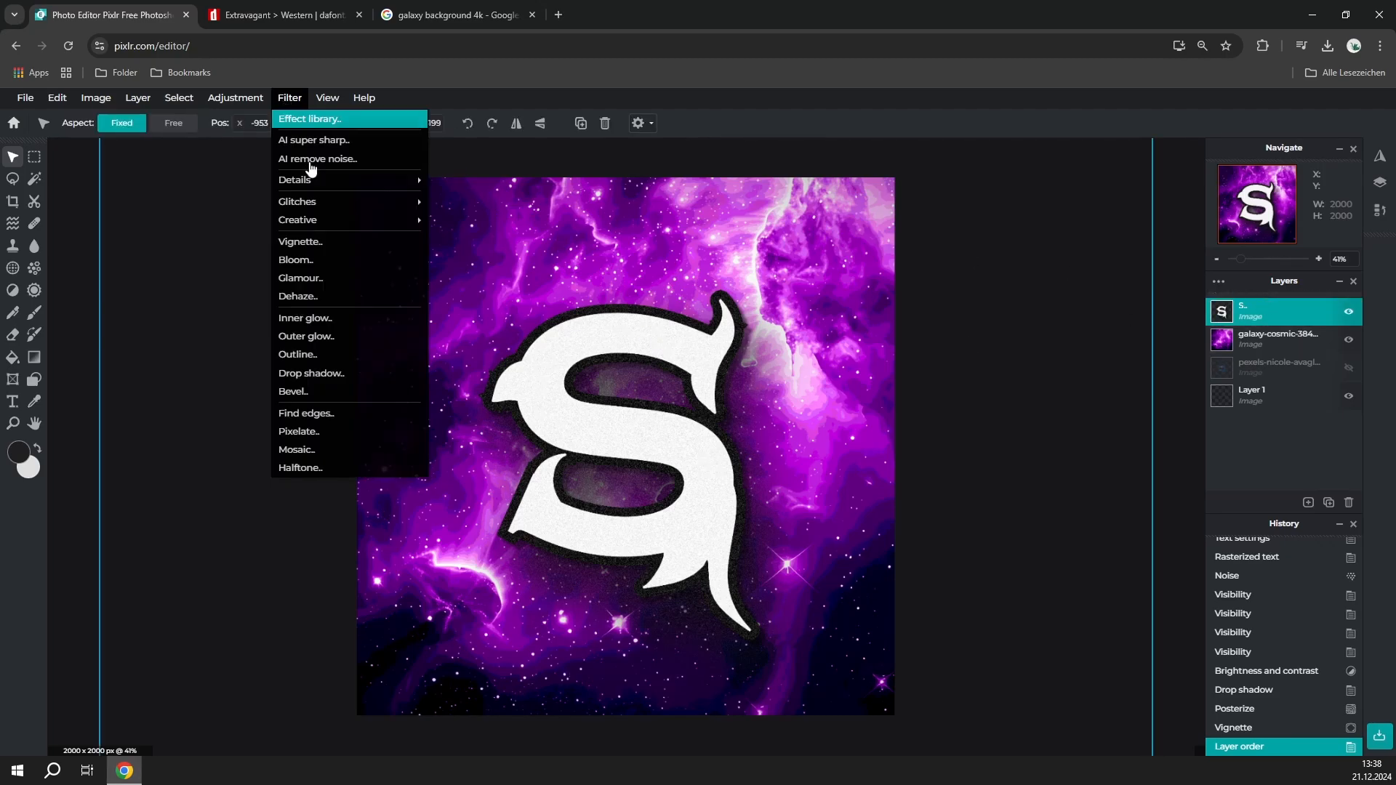
mouse_move(297, 202)
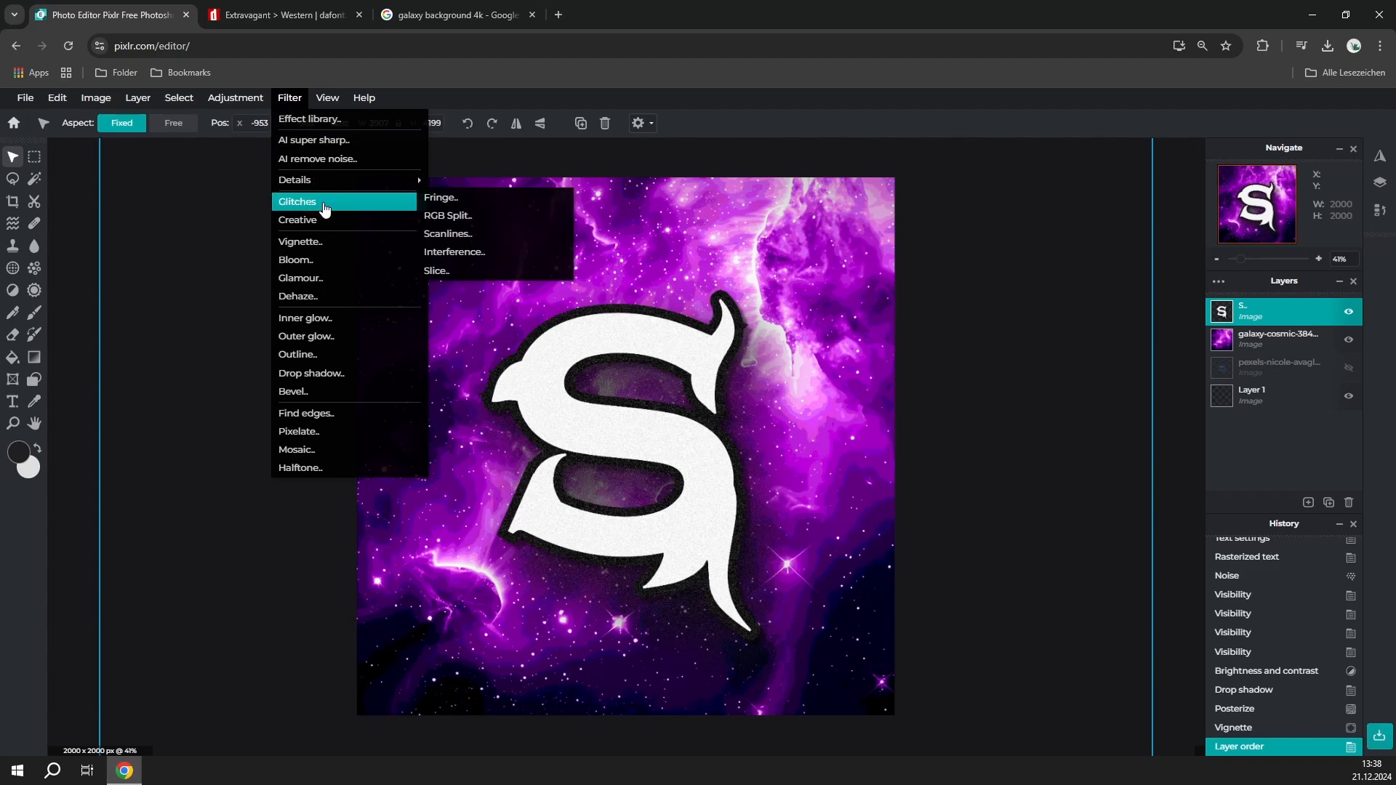
left_click(440, 197)
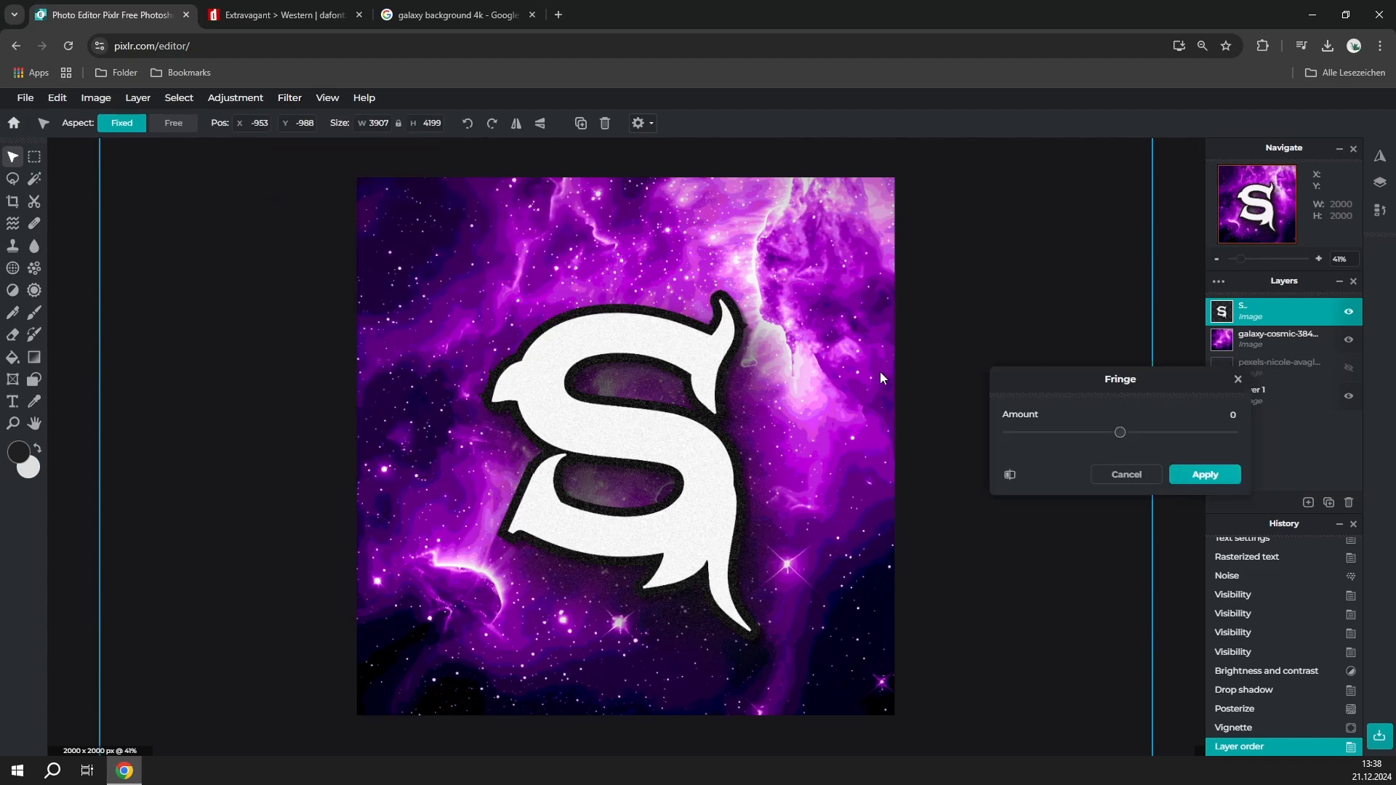
left_click_drag(1120, 432, 1129, 432)
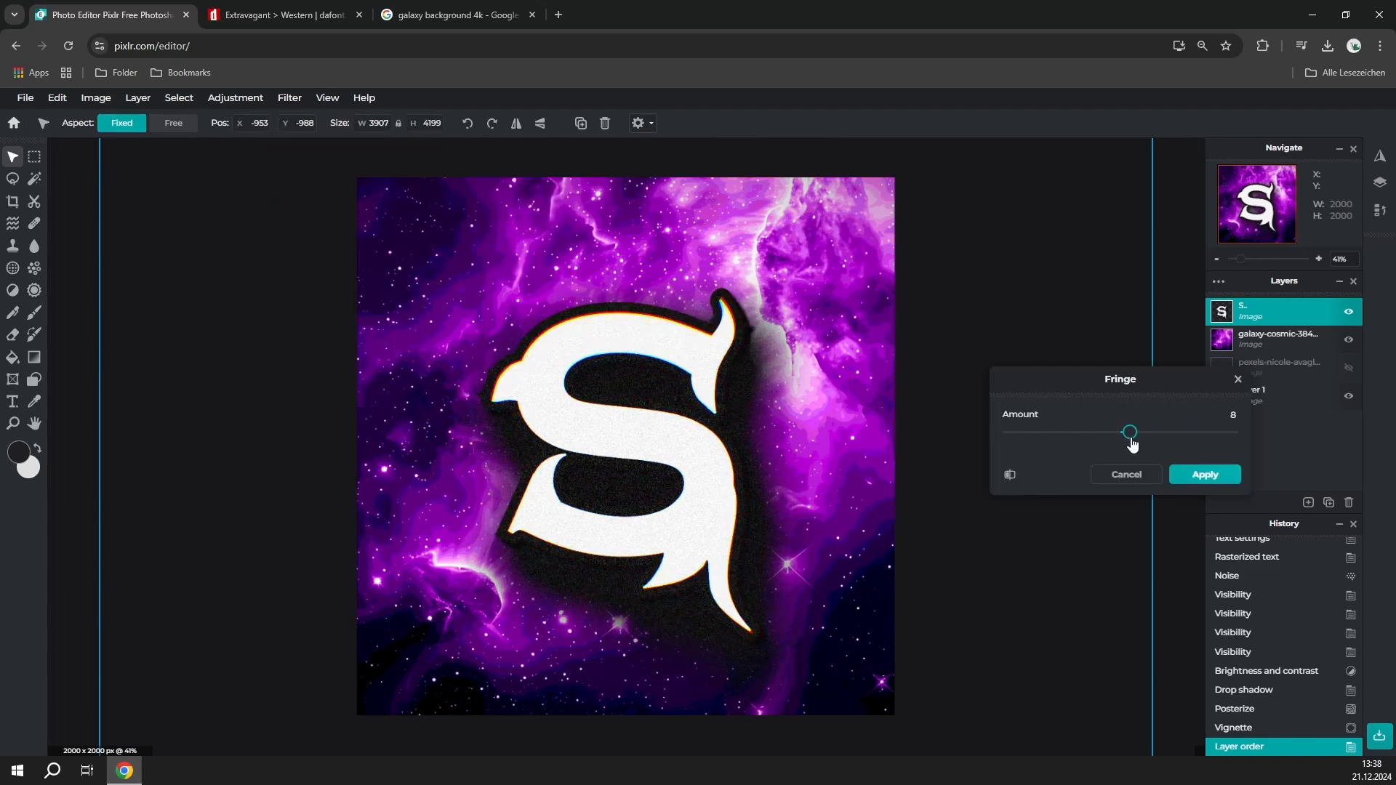
left_click_drag(1129, 431, 1208, 432)
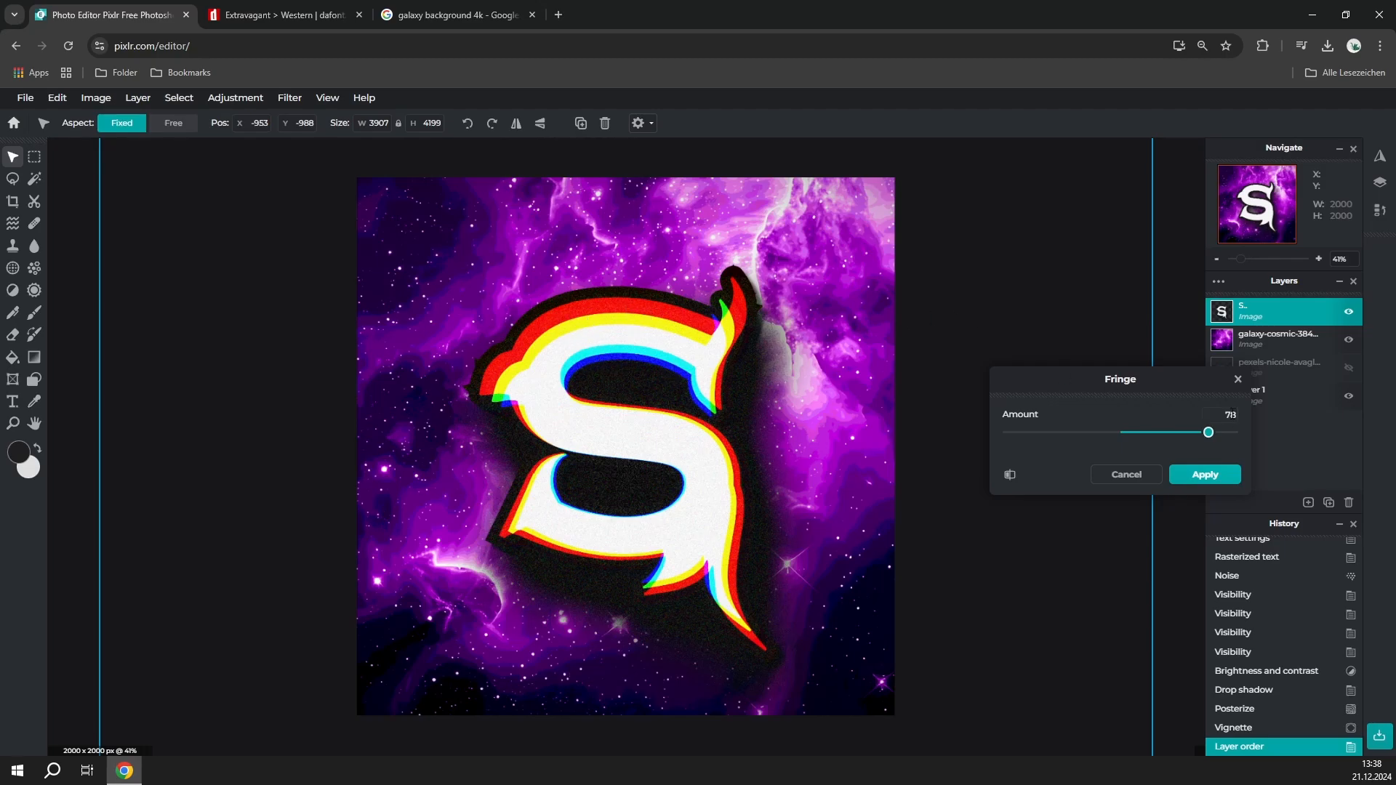
left_click_drag(1207, 432, 1137, 432)
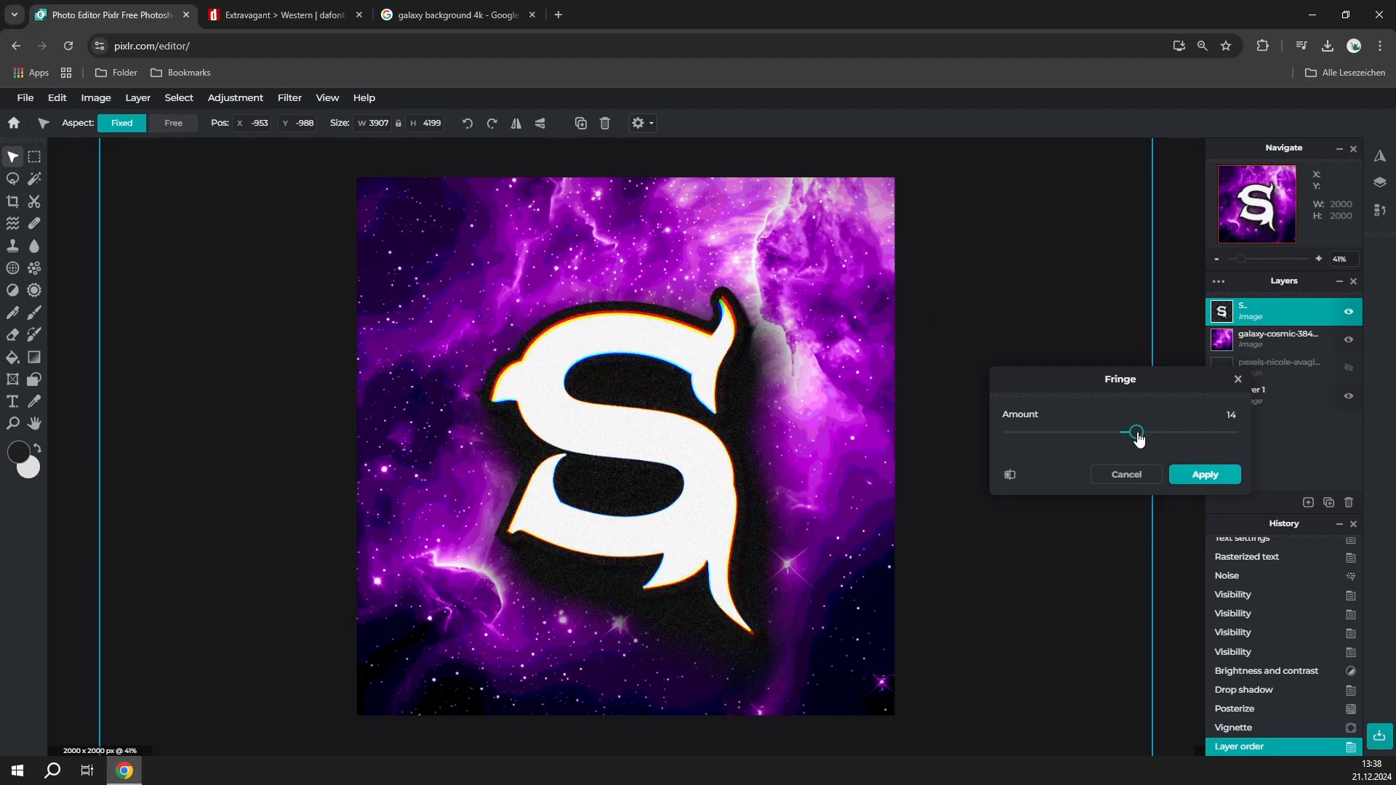
left_click(290, 98)
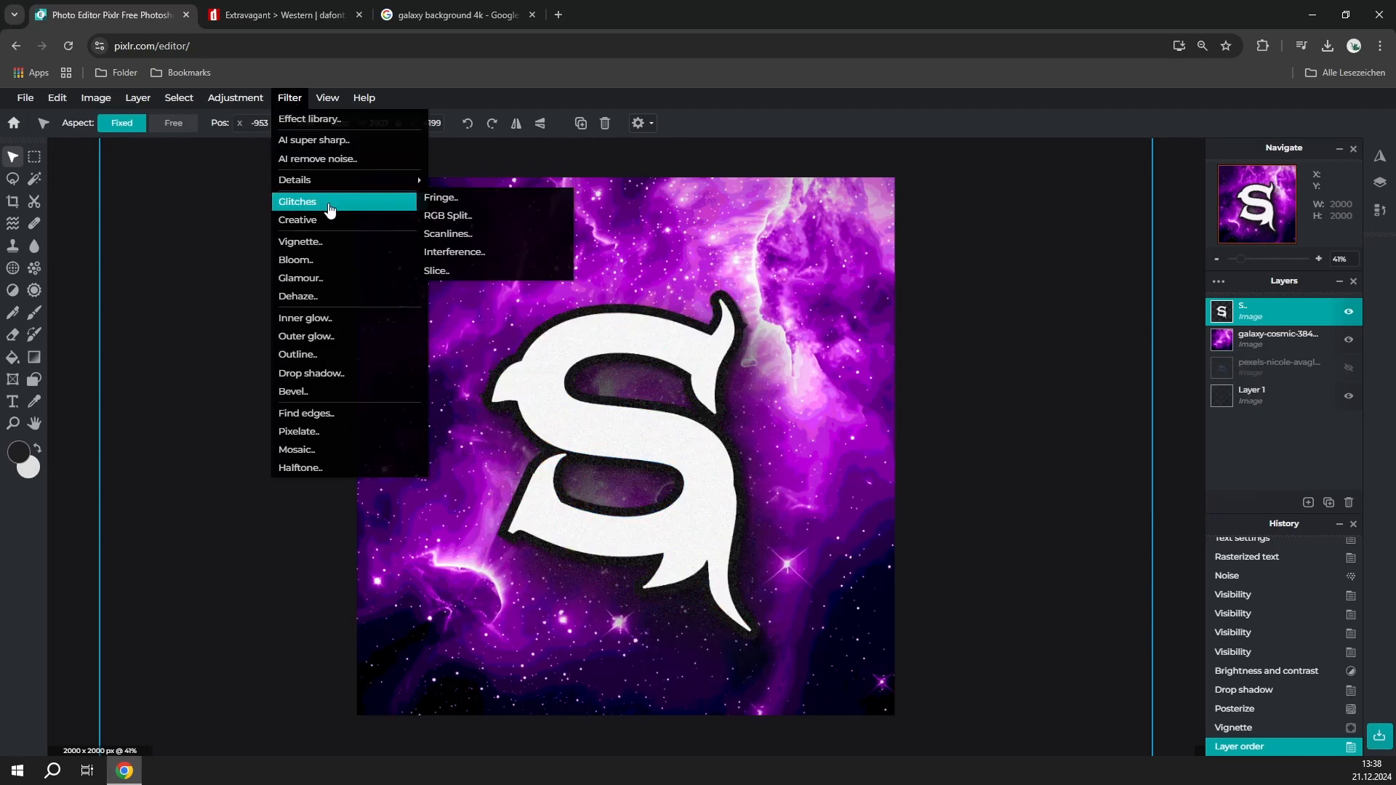
left_click(448, 215)
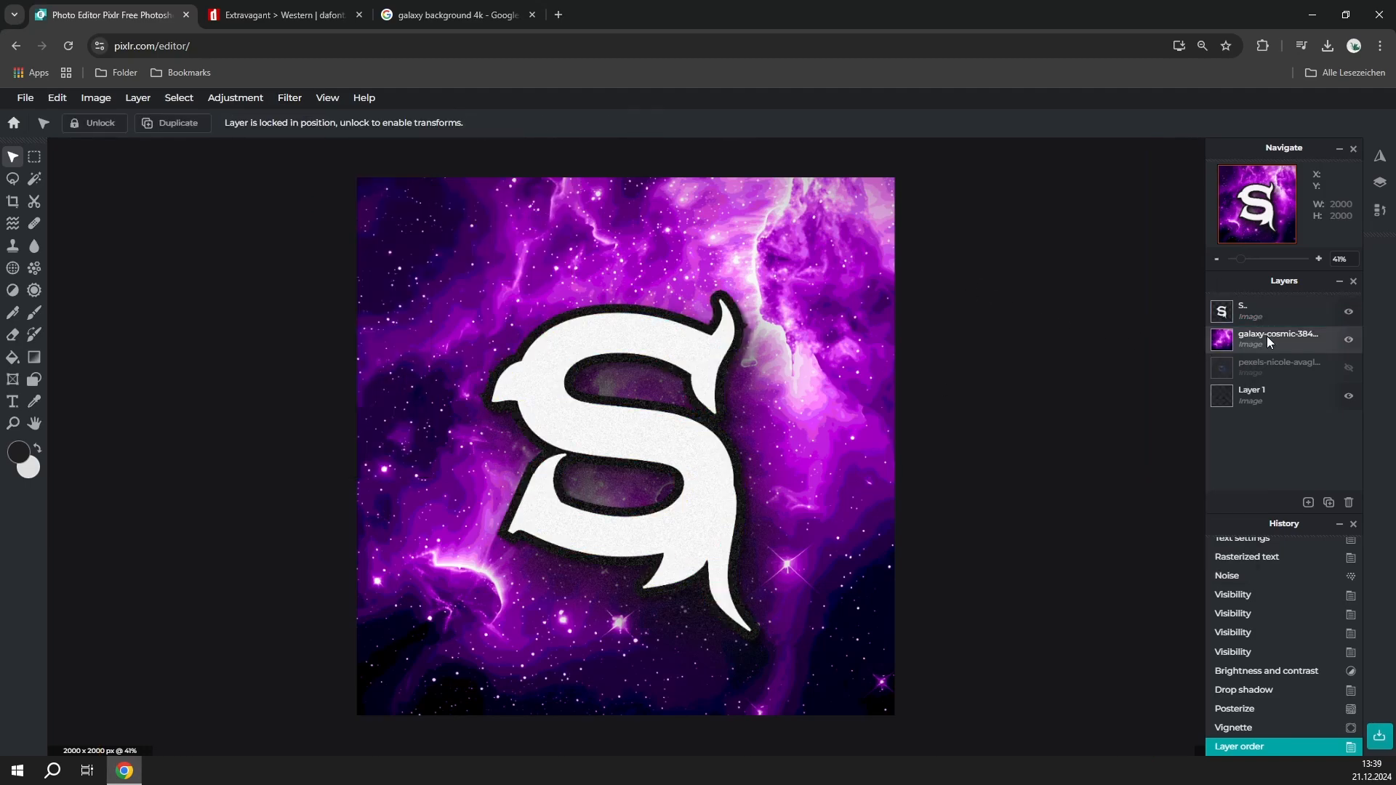
left_click(1277, 338)
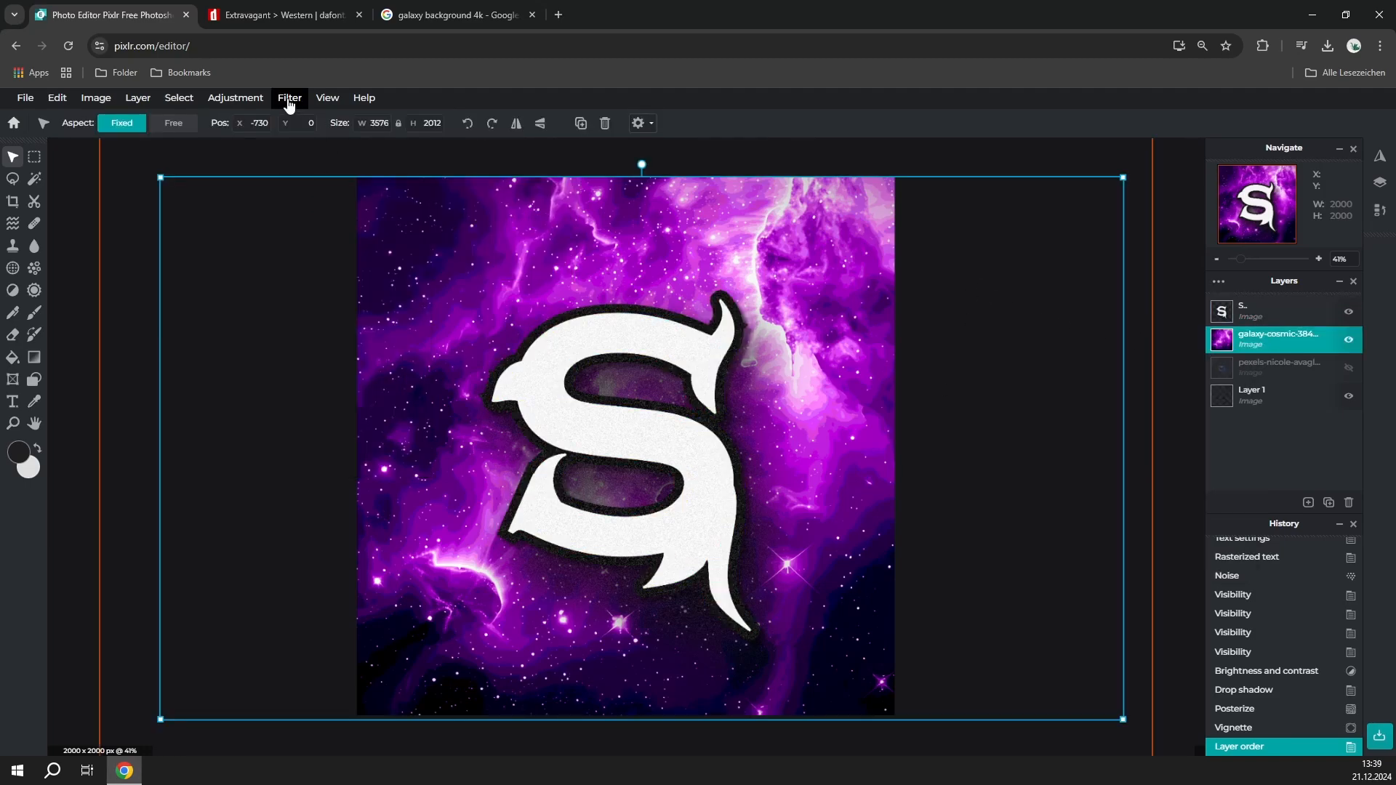
left_click(290, 96)
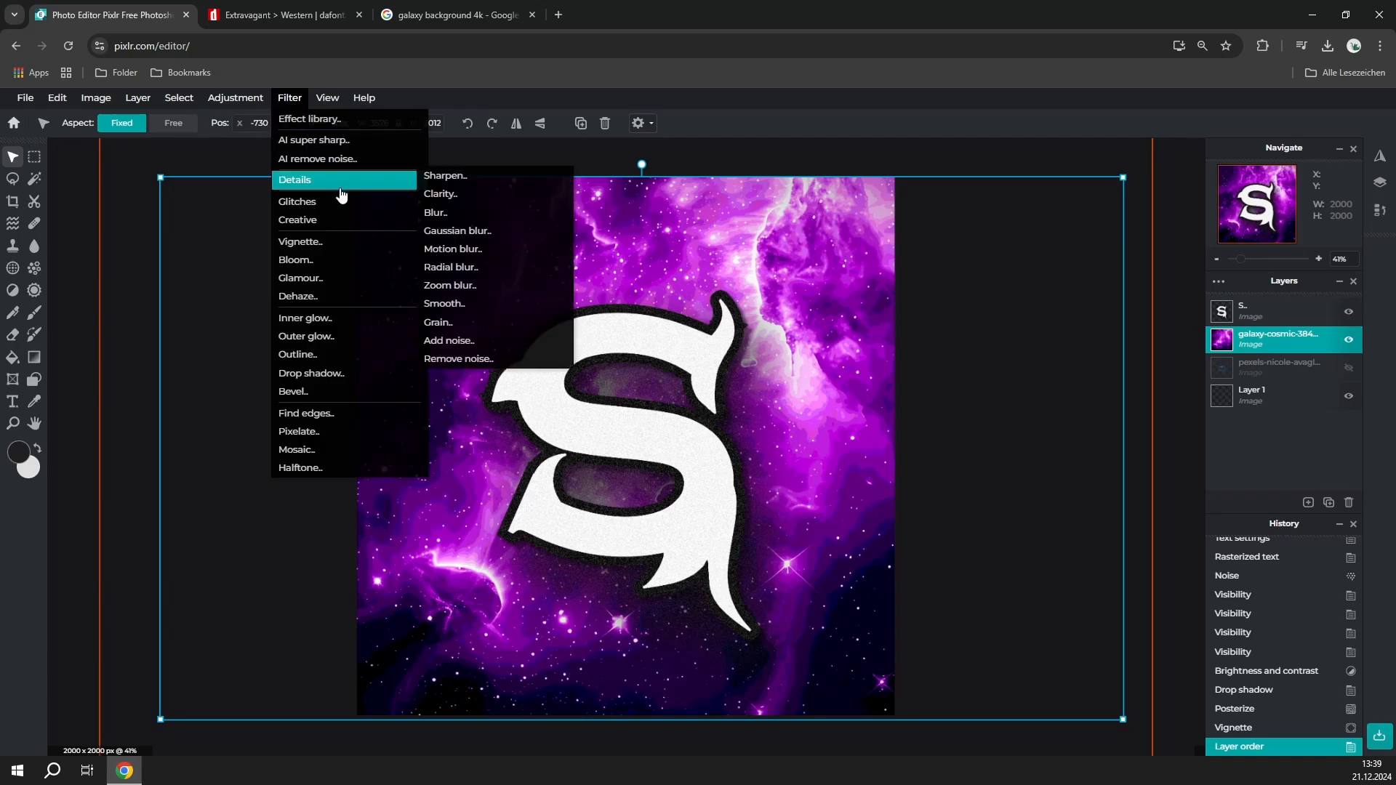
mouse_move(494, 231)
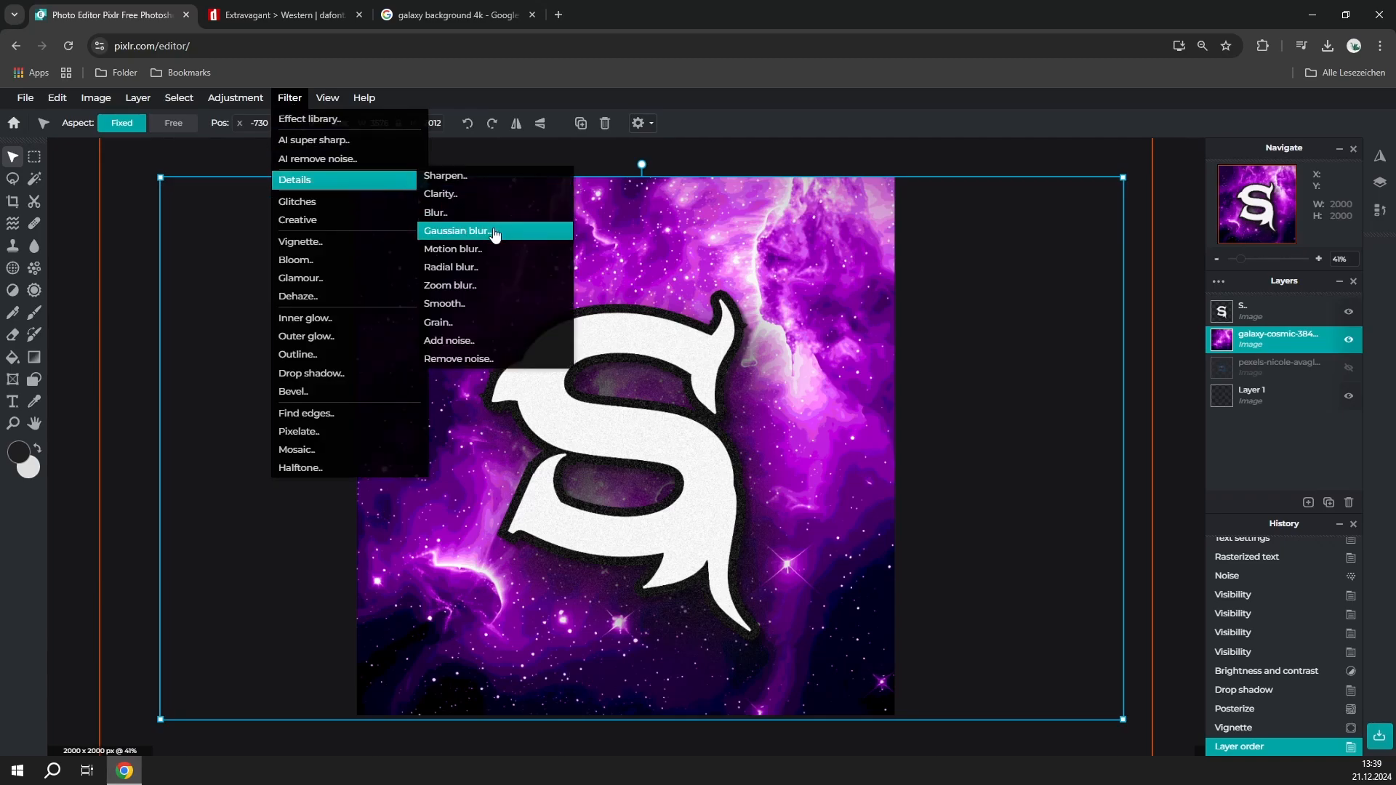
left_click(459, 230)
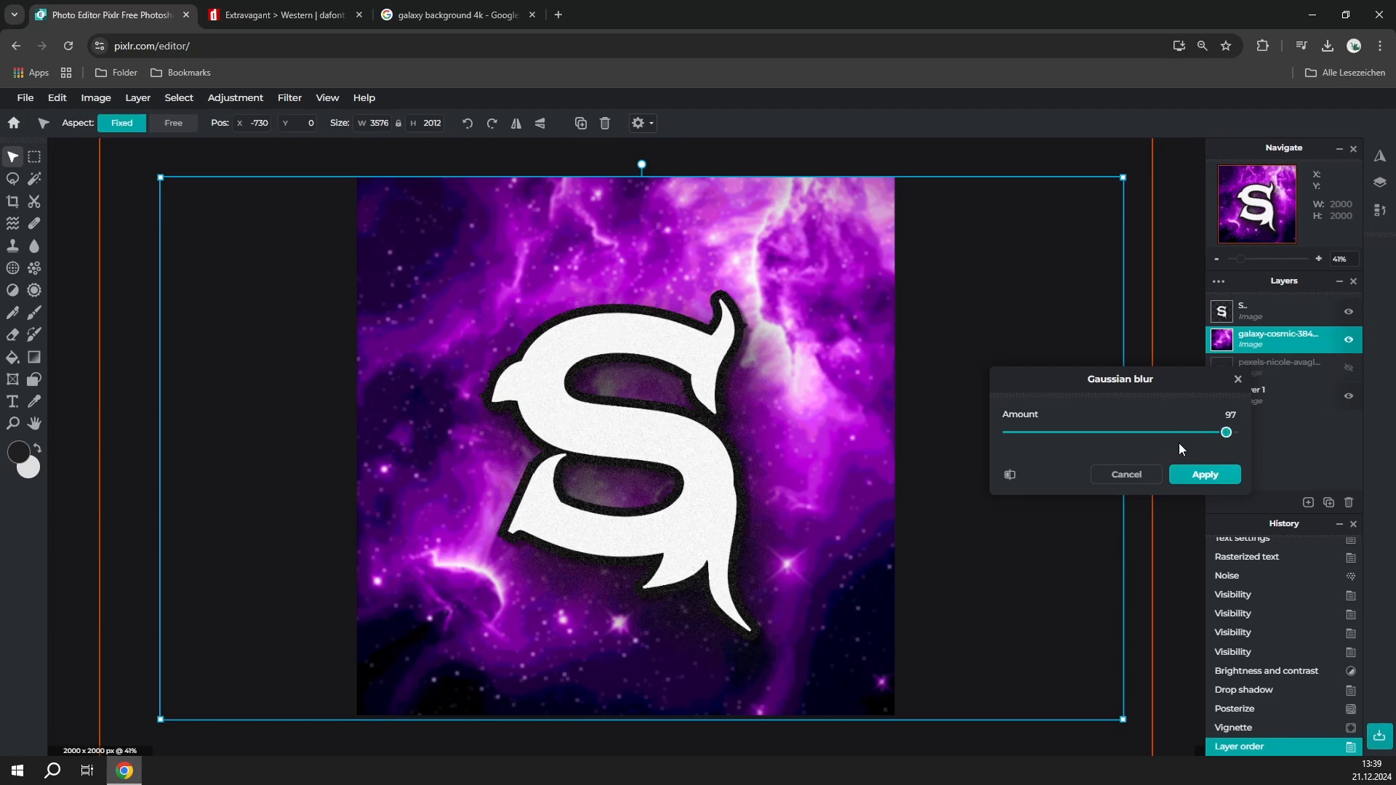
left_click(1204, 474)
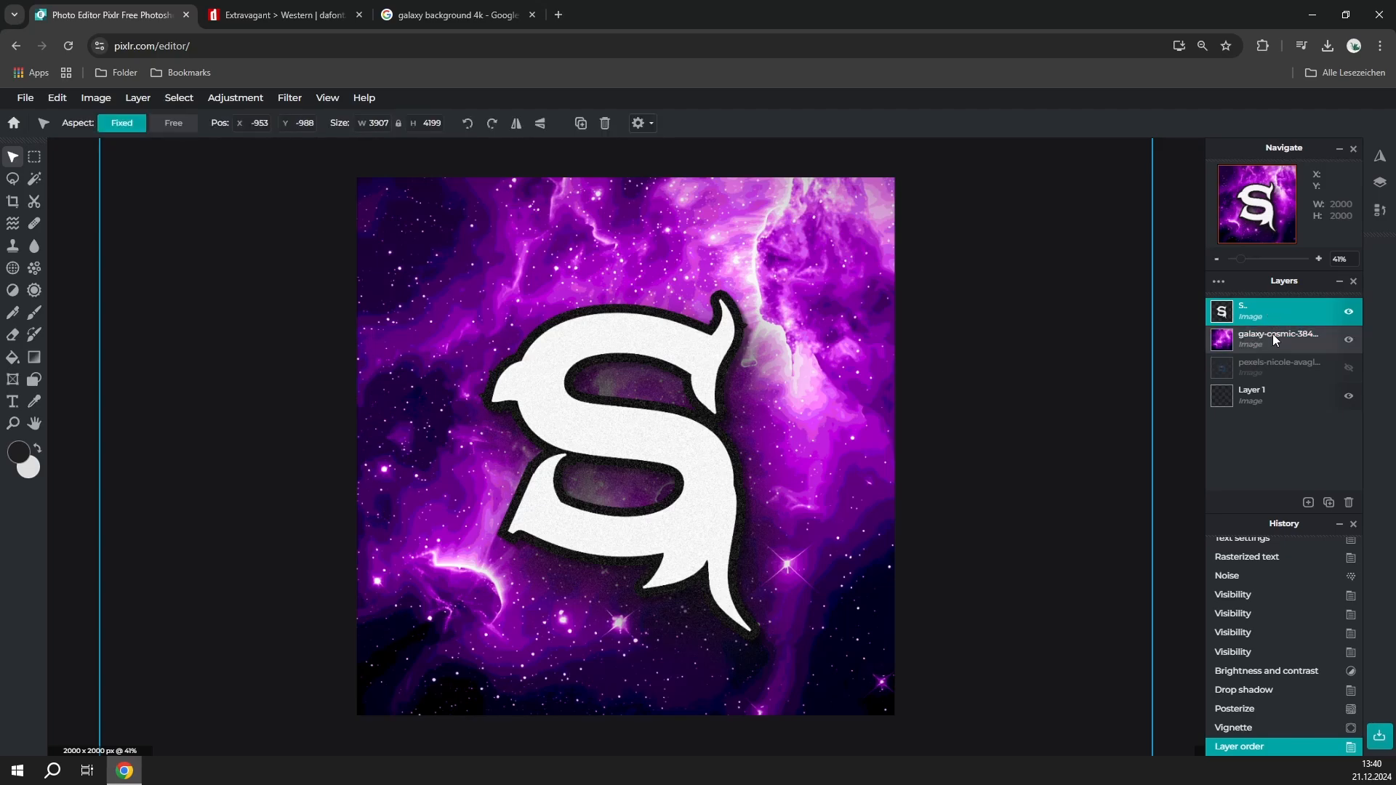
Select the S and galaxy layers and merge the visible layers into one.
left_click(1277, 338)
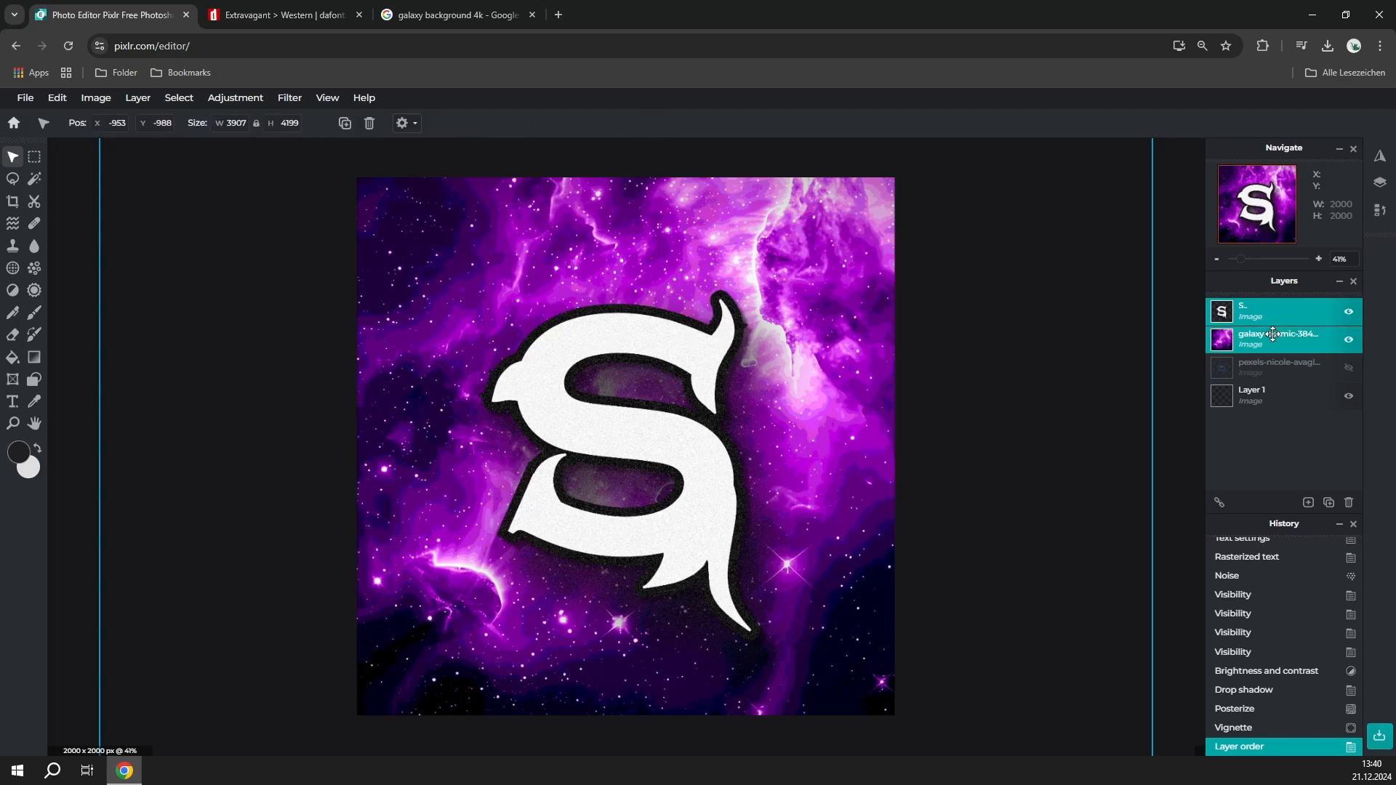
left_click(138, 97)
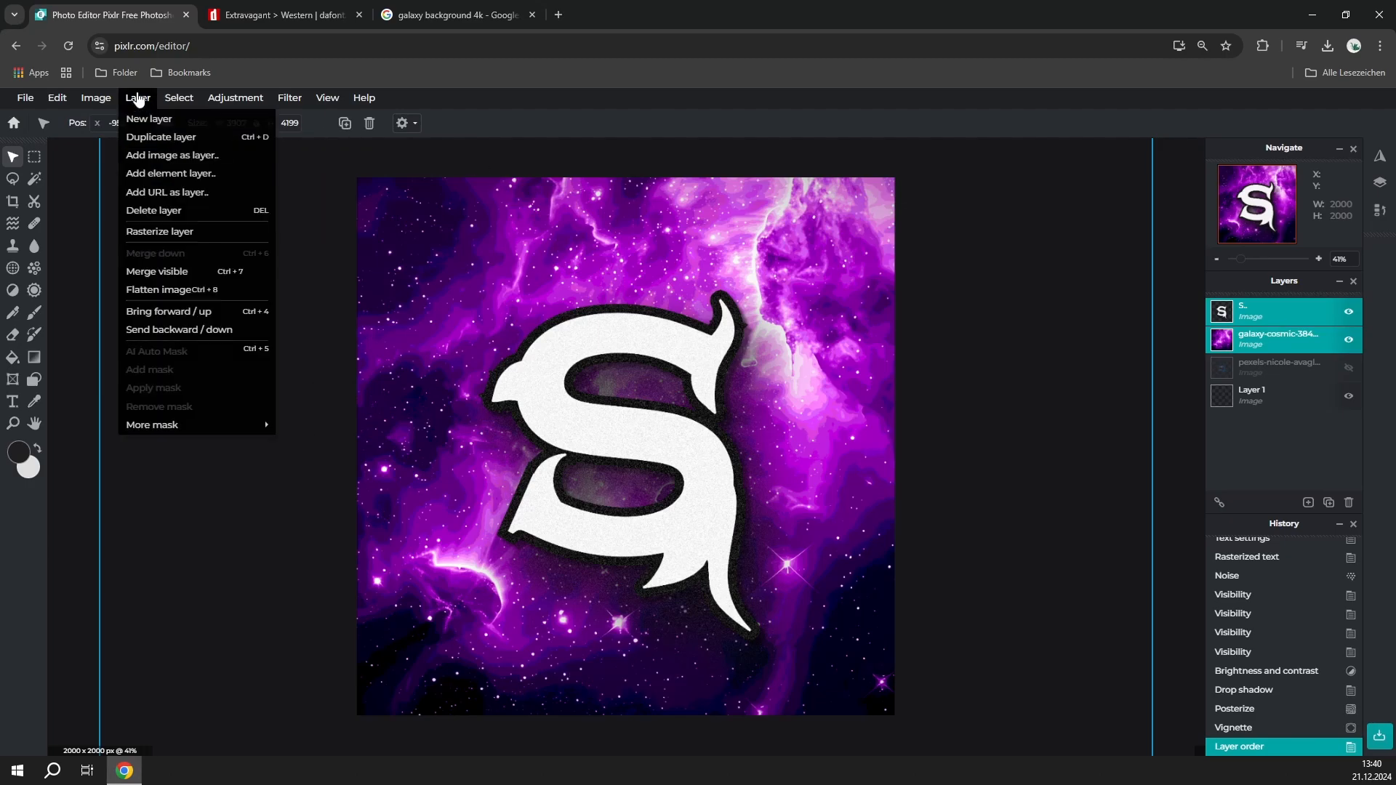
mouse_move(157, 271)
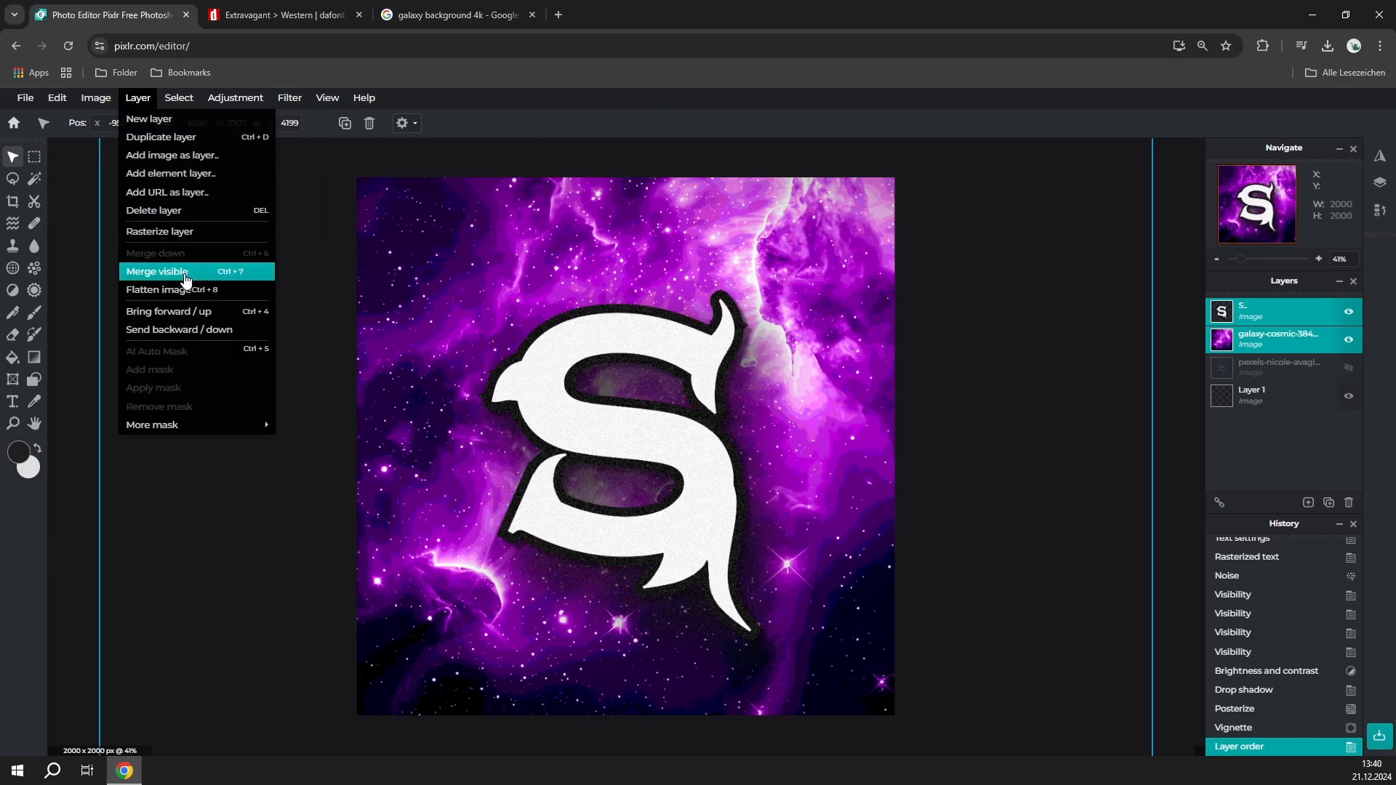
left_click(157, 271)
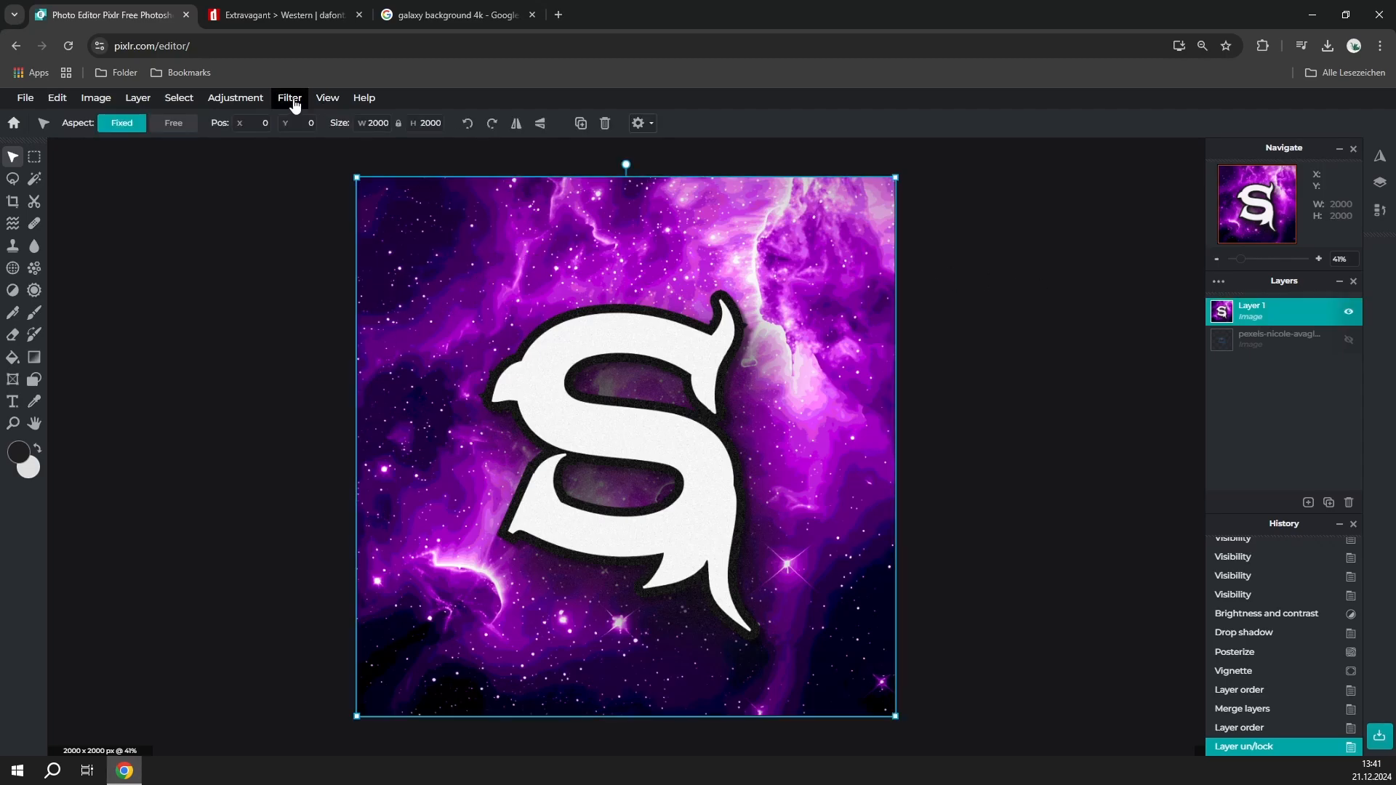
left_click(290, 98)
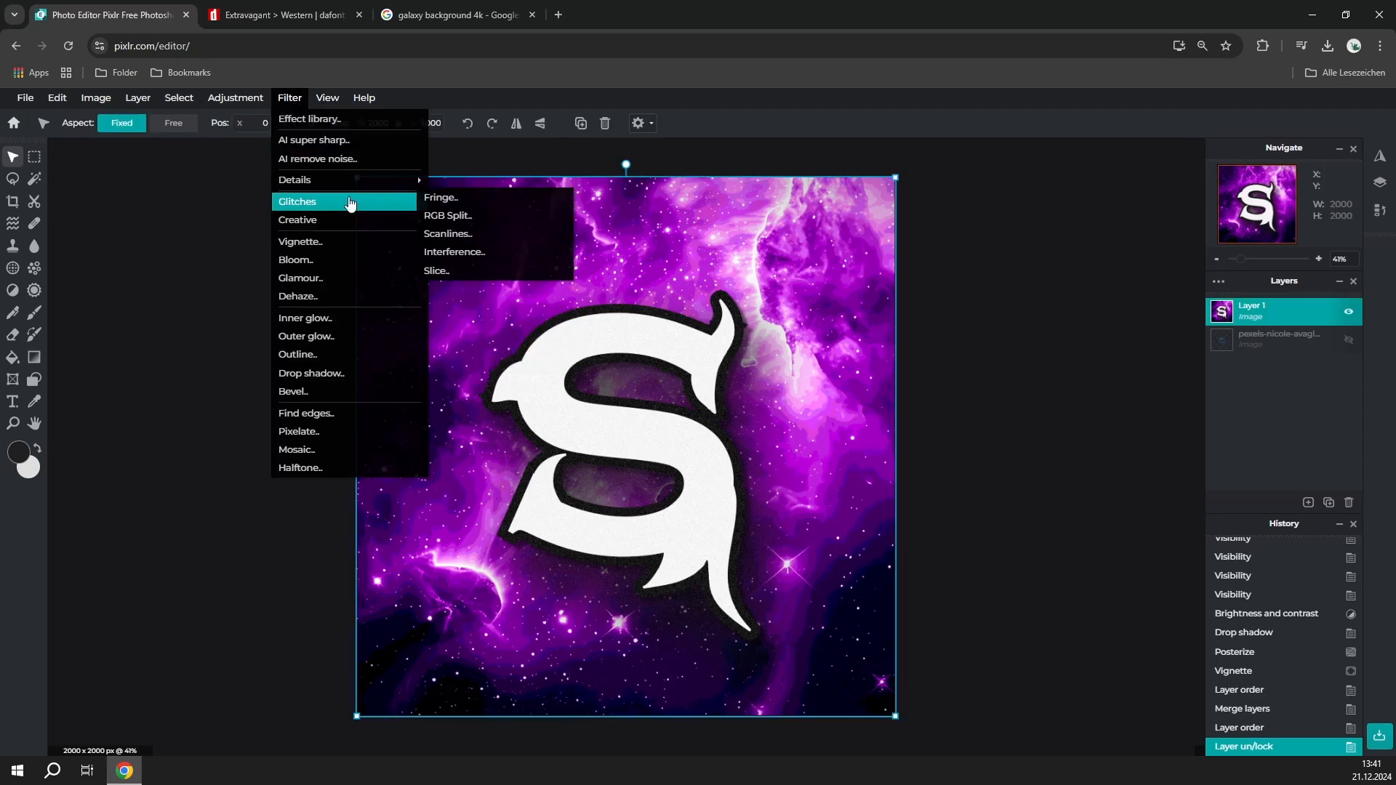
mouse_move(477, 201)
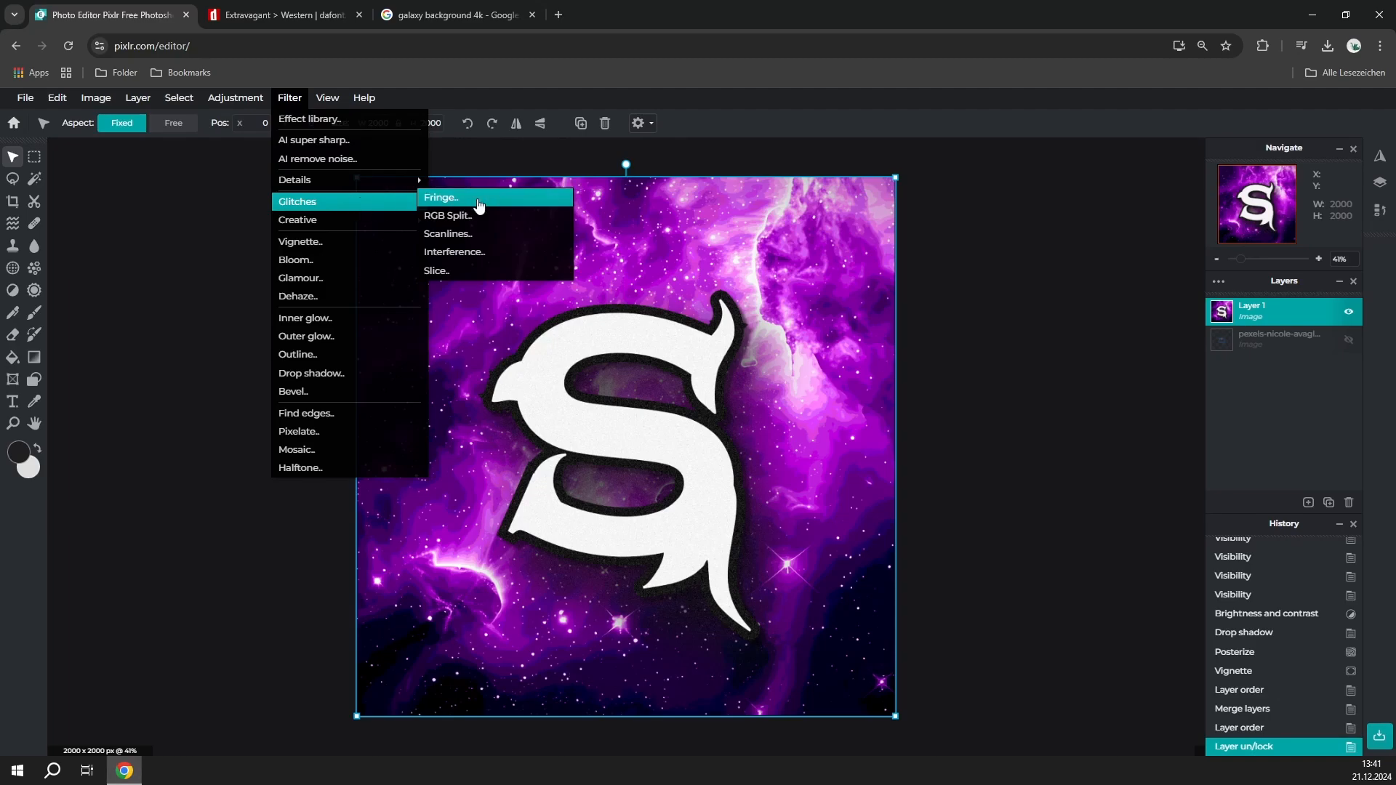
left_click(440, 197)
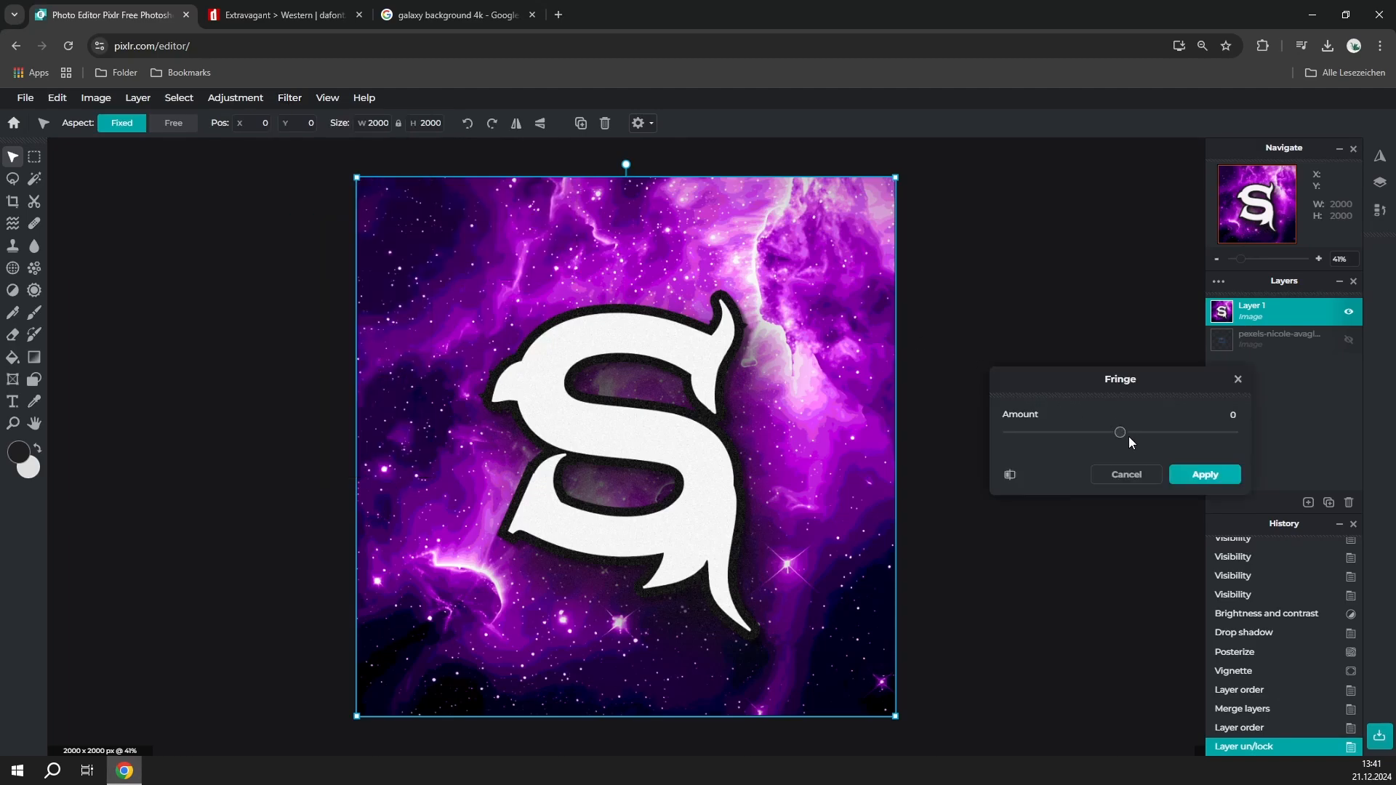
left_click_drag(1120, 432, 1168, 432)
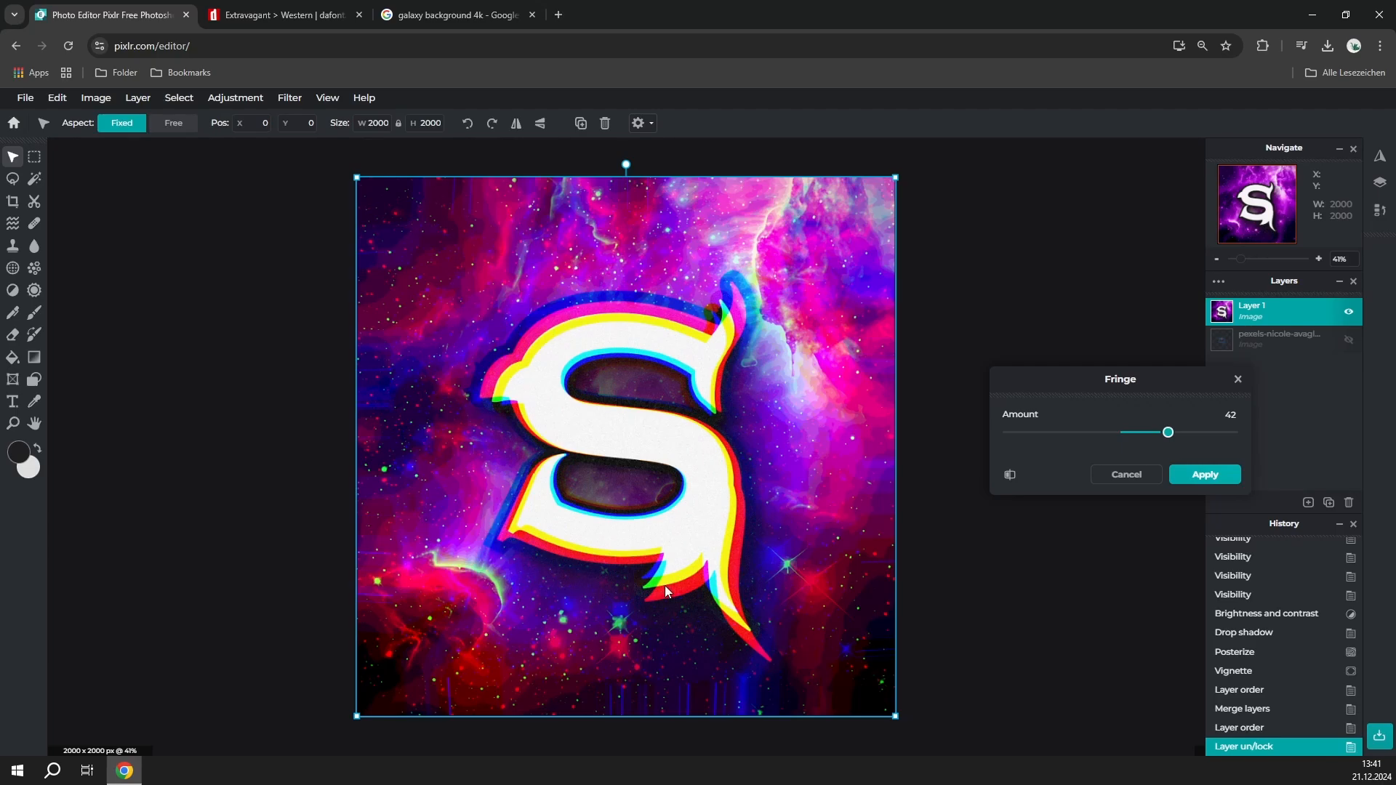
left_click_drag(1167, 432, 1143, 432)
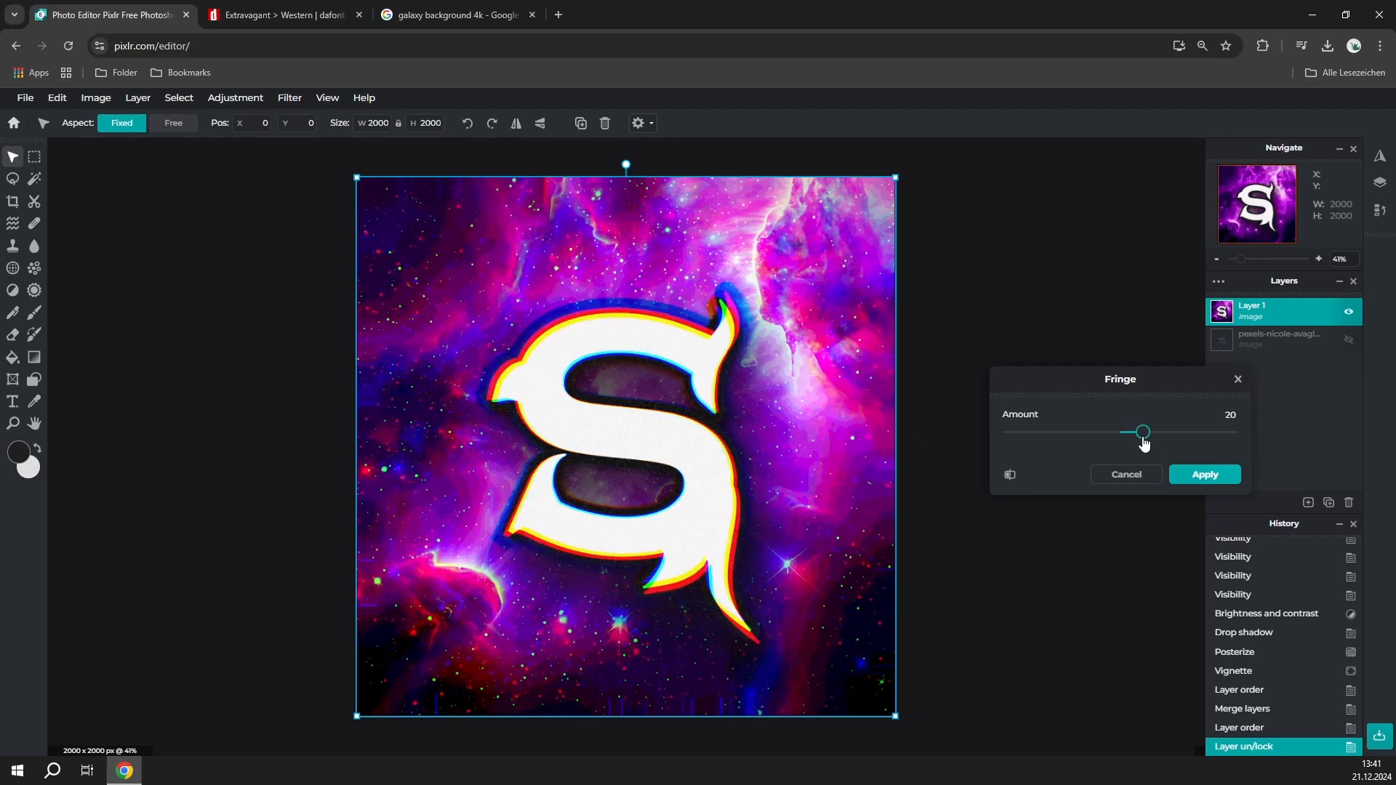
left_click(1204, 475)
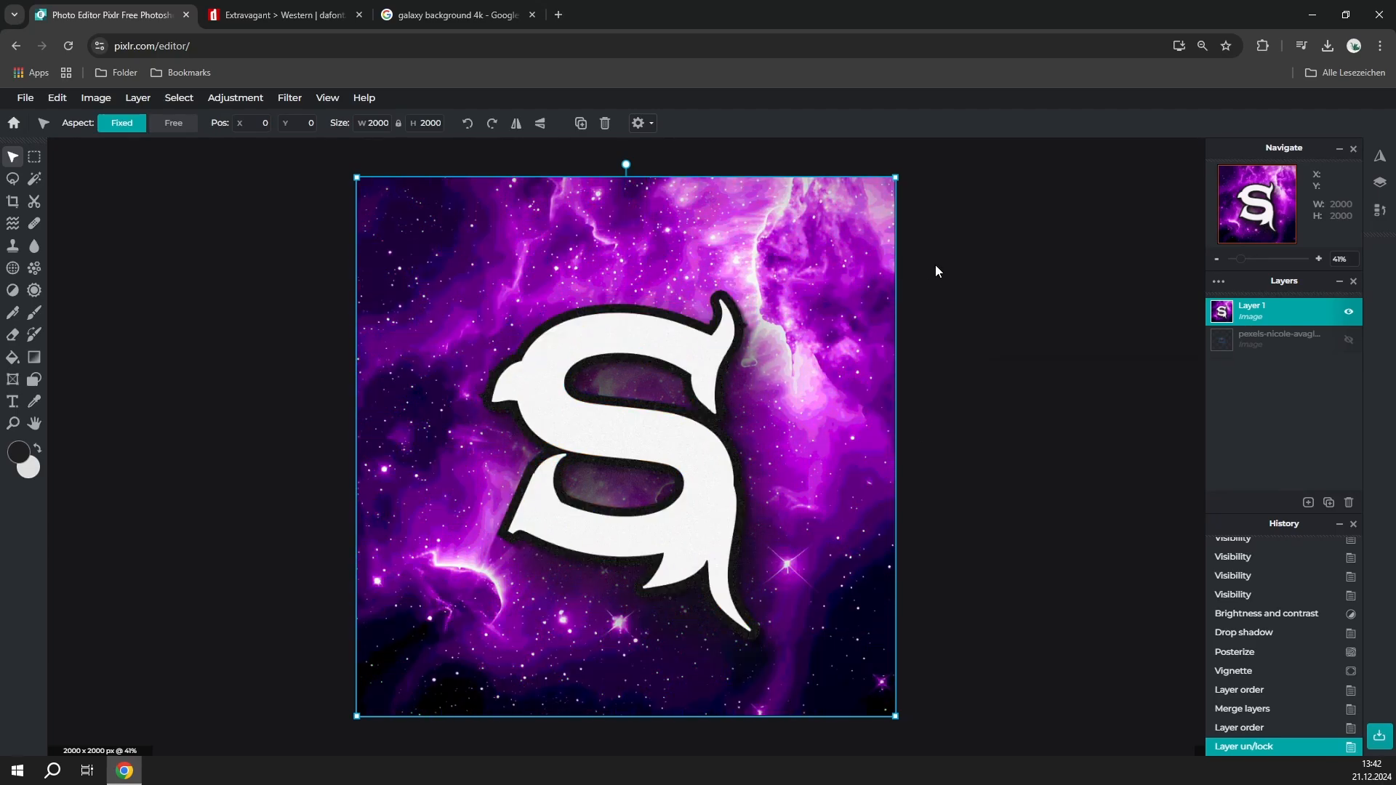
left_click(289, 97)
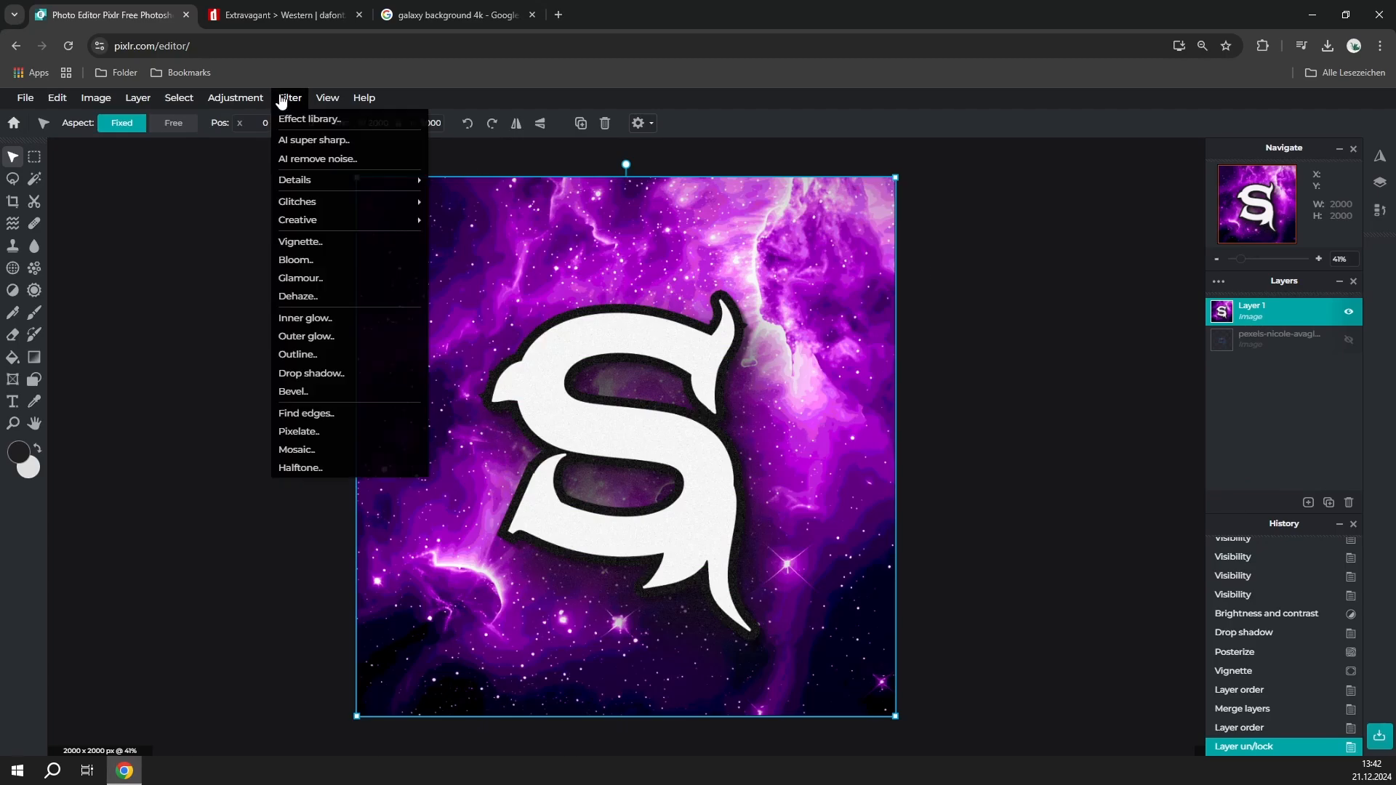
mouse_move(298, 201)
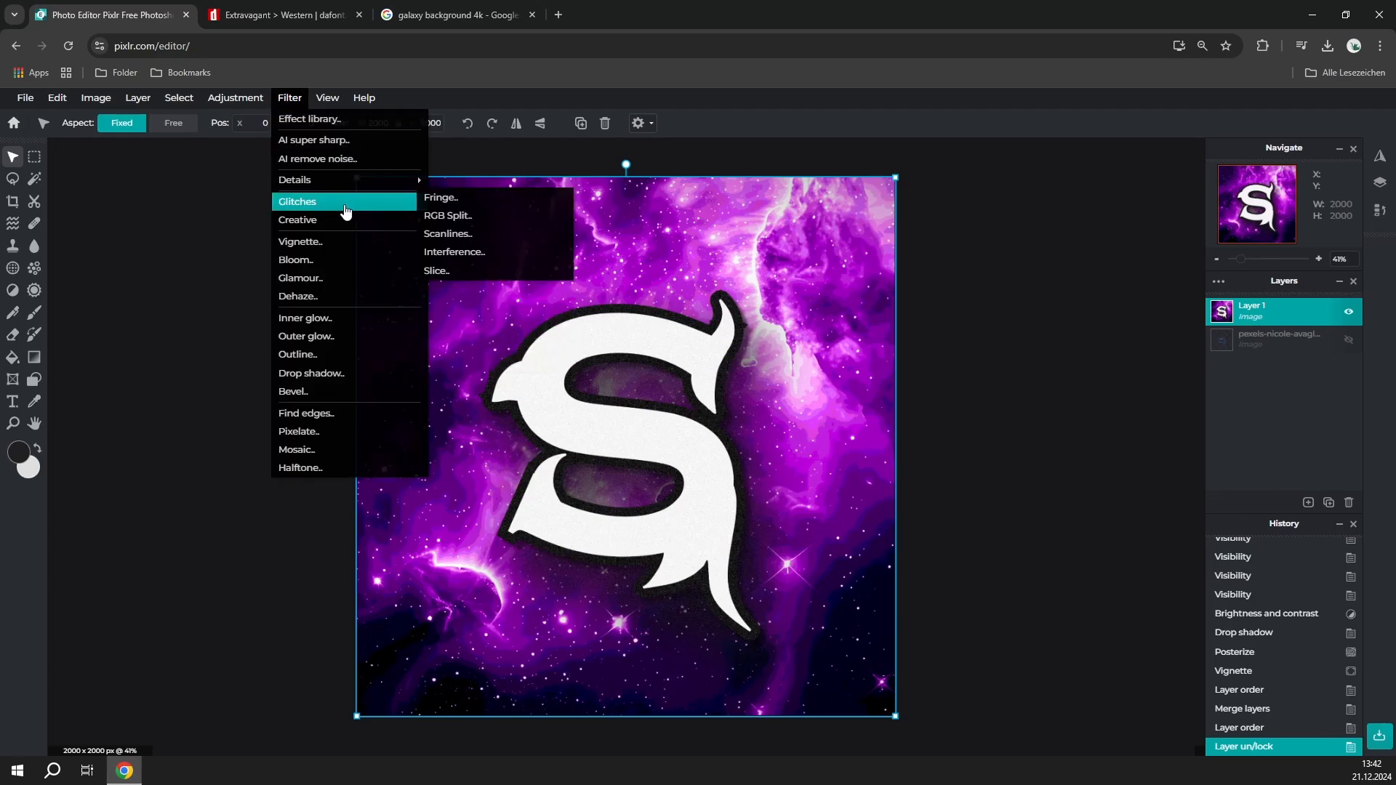
left_click(447, 233)
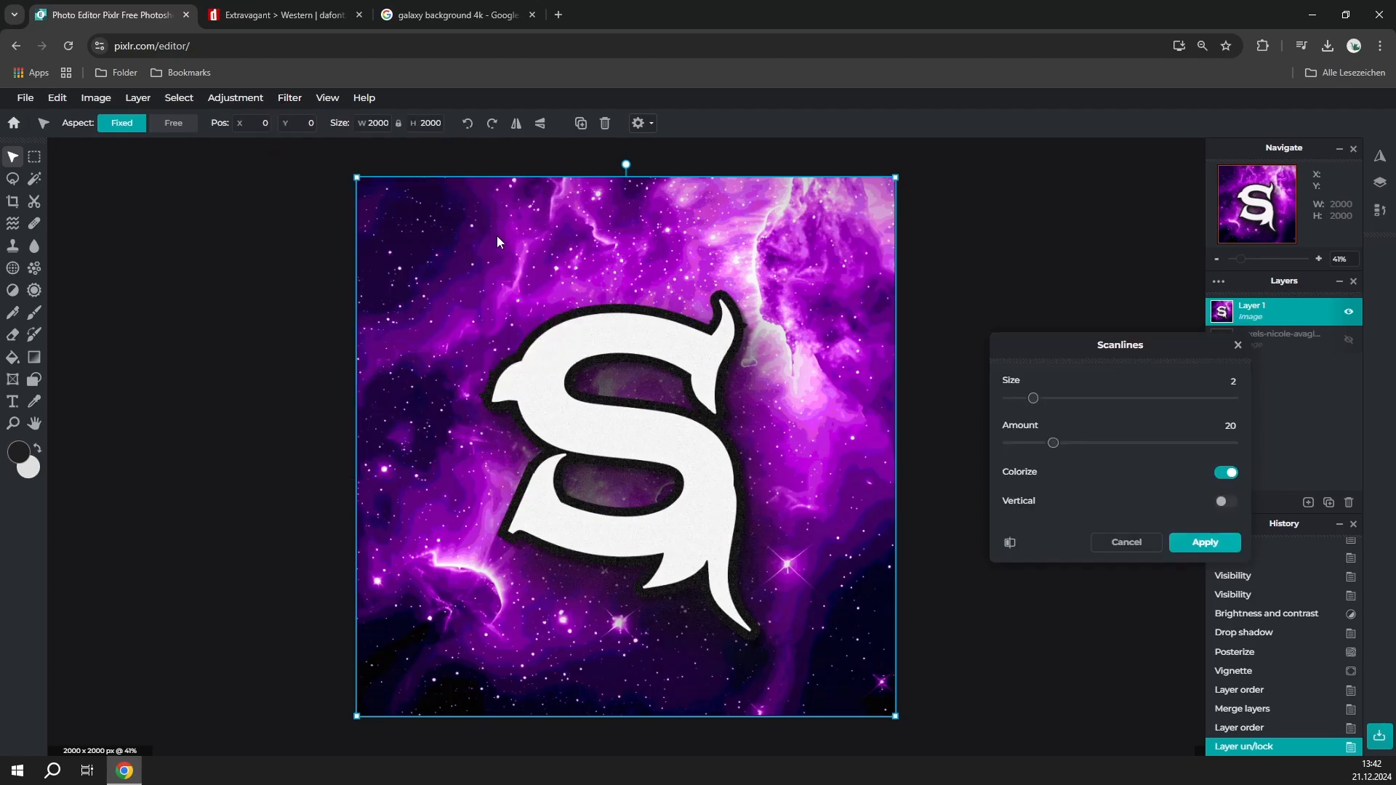
left_click_drag(1053, 442, 1231, 442)
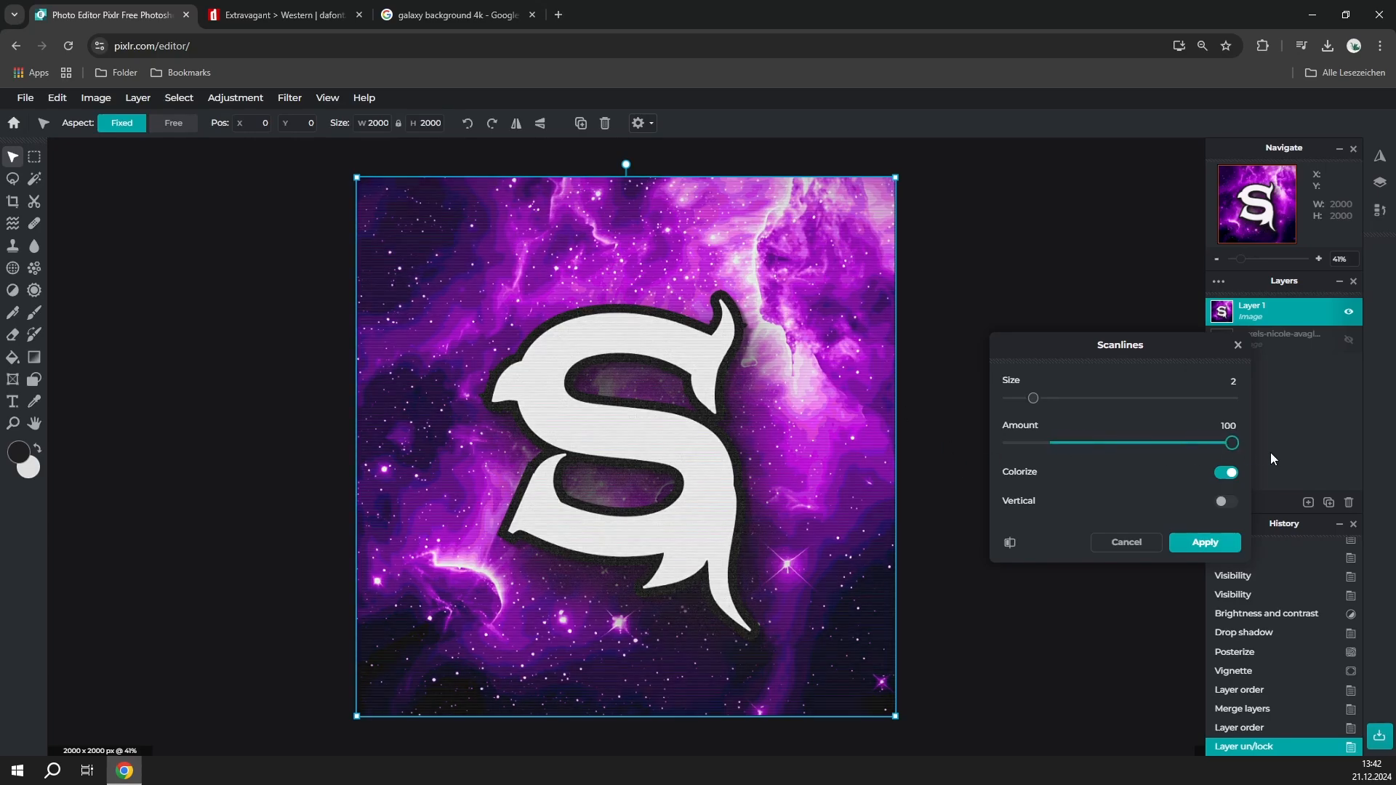
left_click_drag(1032, 397, 1195, 398)
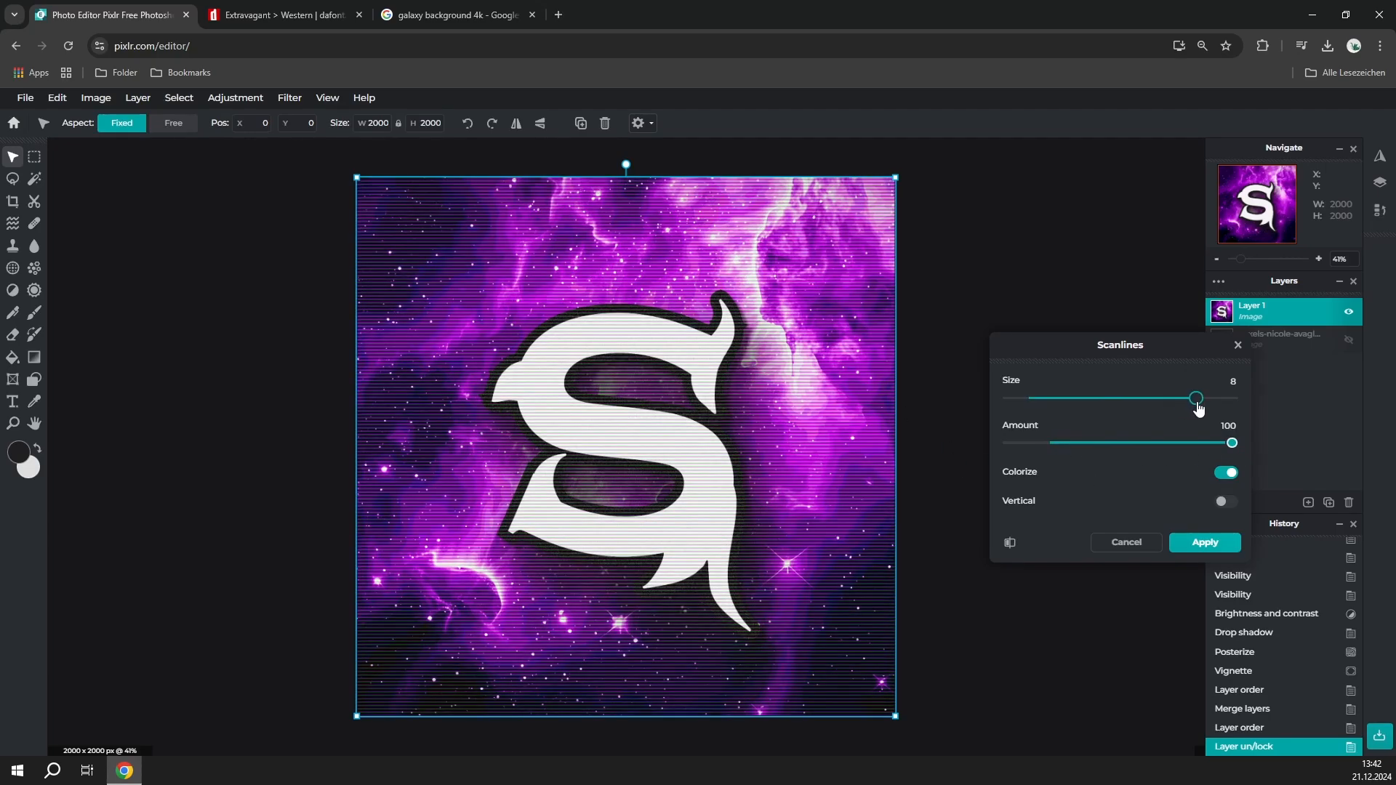
left_click_drag(1195, 397, 1233, 397)
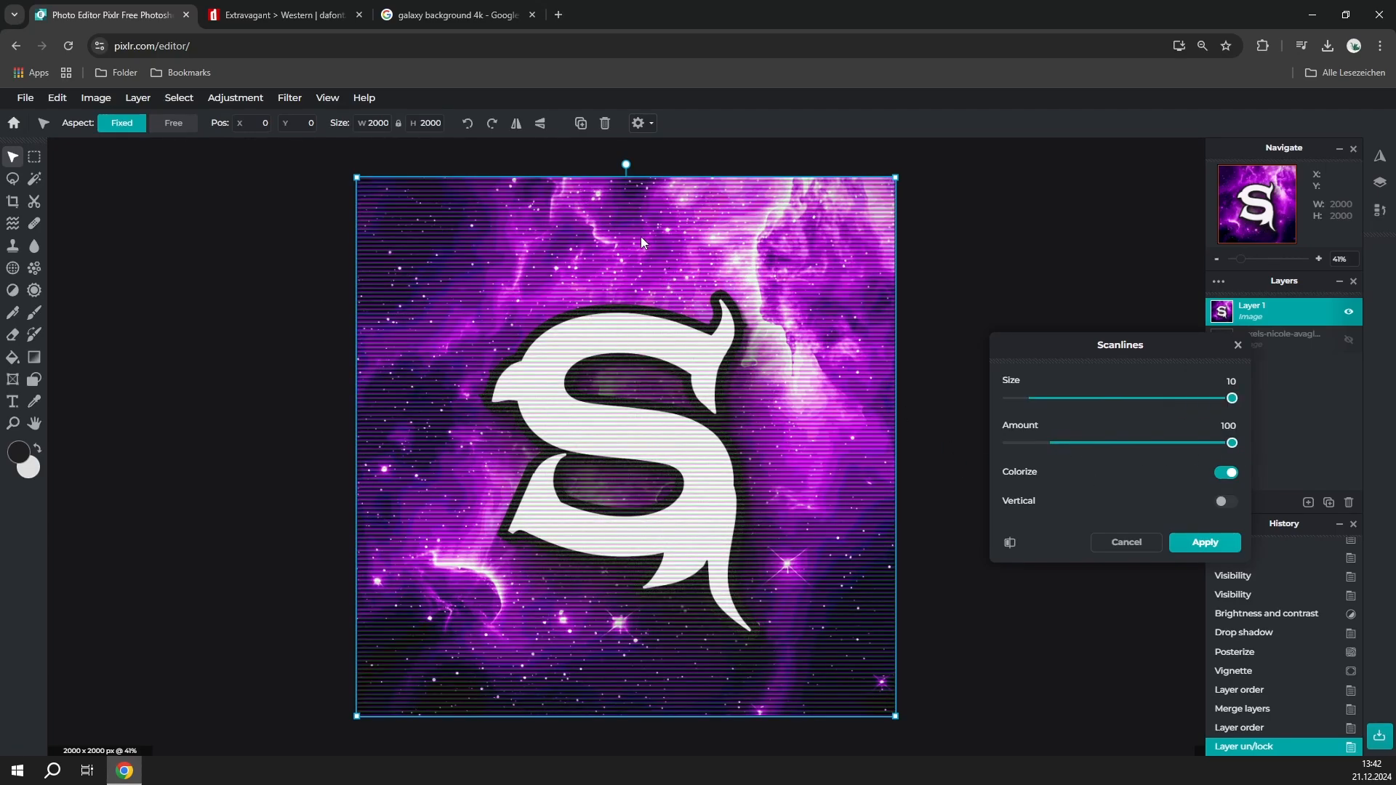
left_click_drag(1230, 398, 1167, 397)
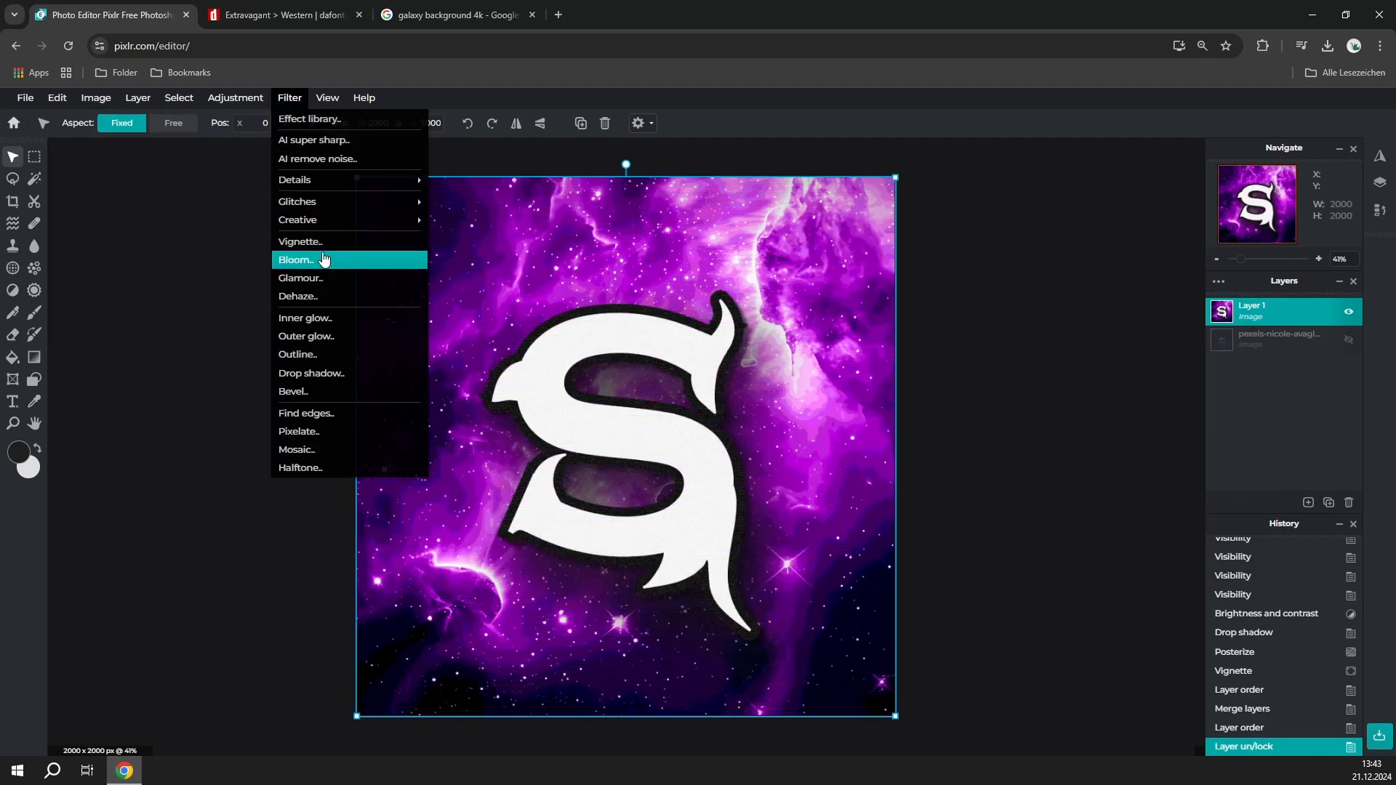
Apply Bloom at amount 65 to the merged logo image.
left_click(293, 258)
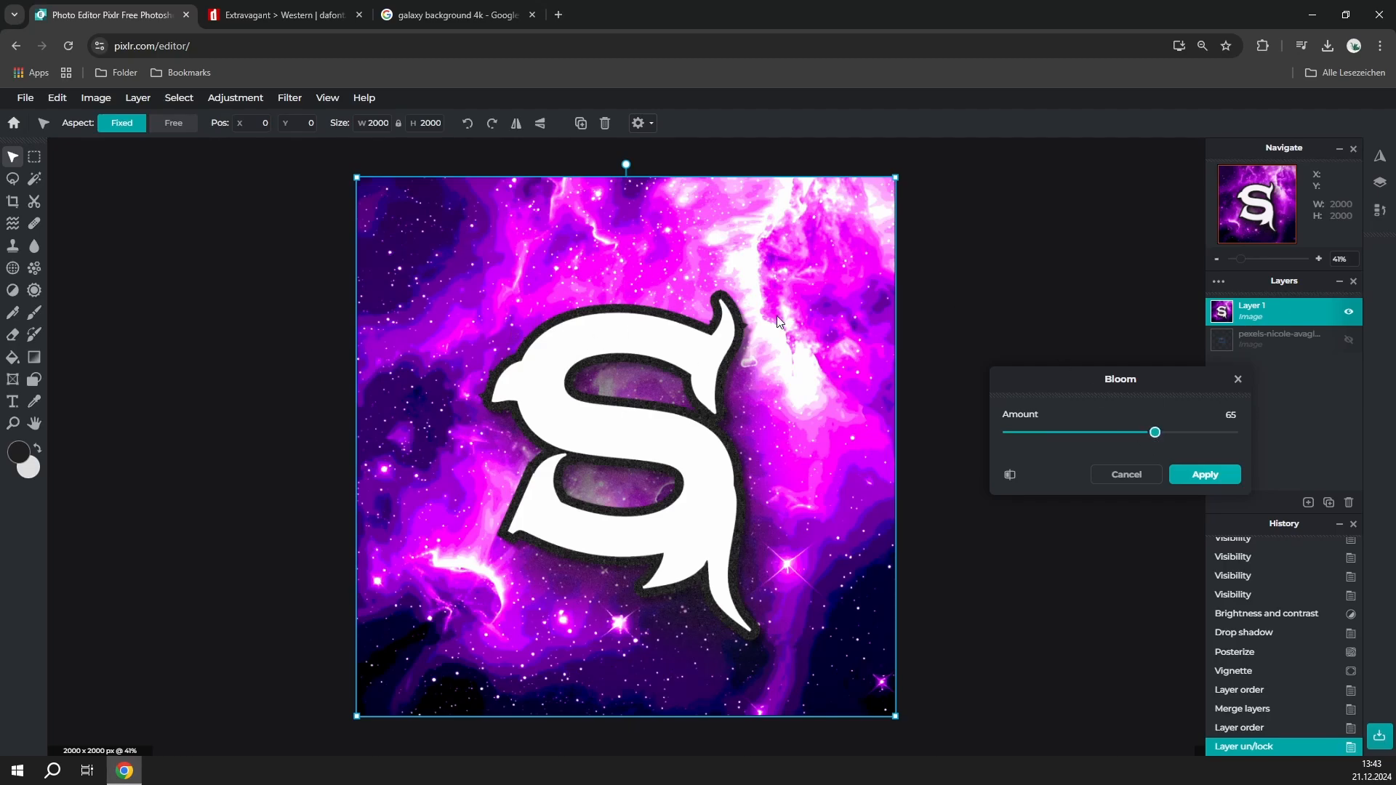
mouse_move(1123, 456)
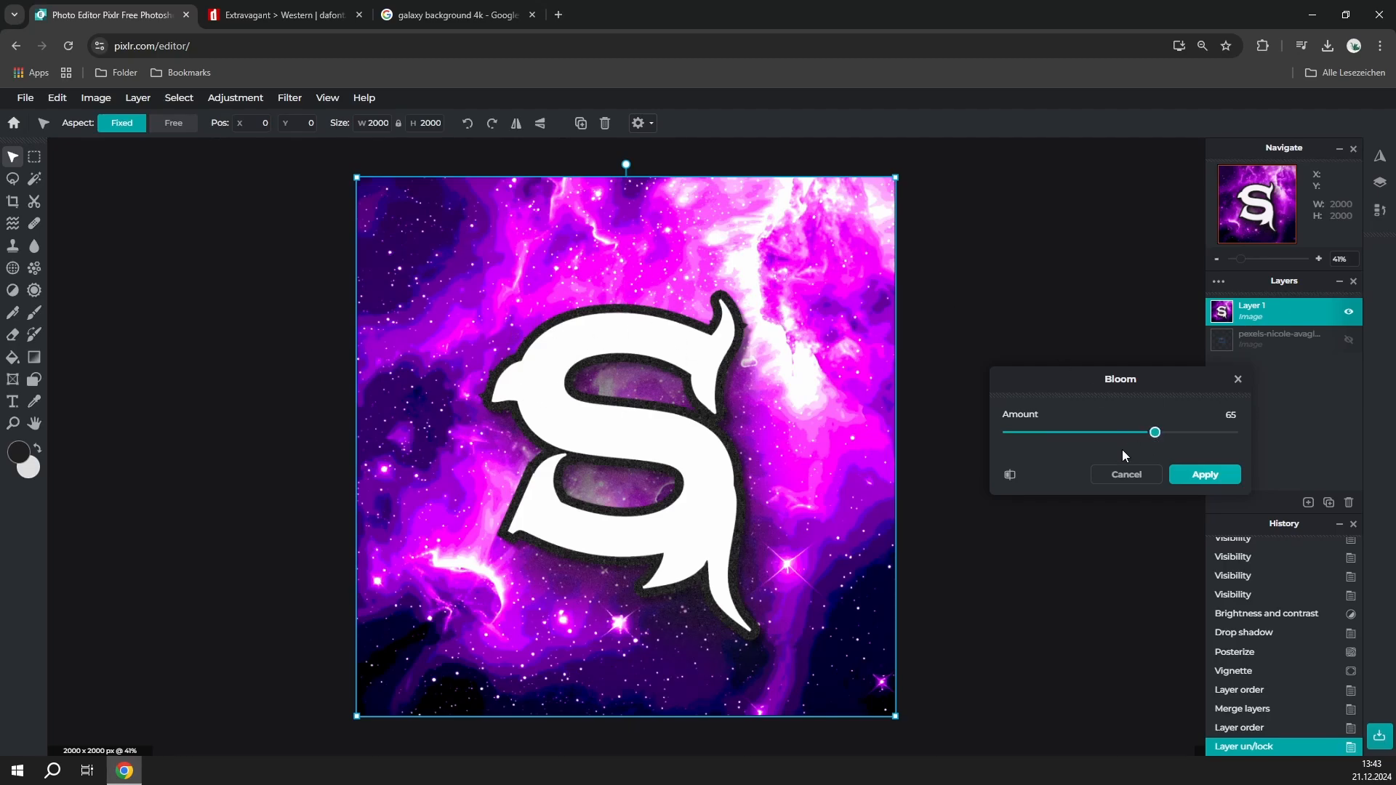
left_click(1204, 473)
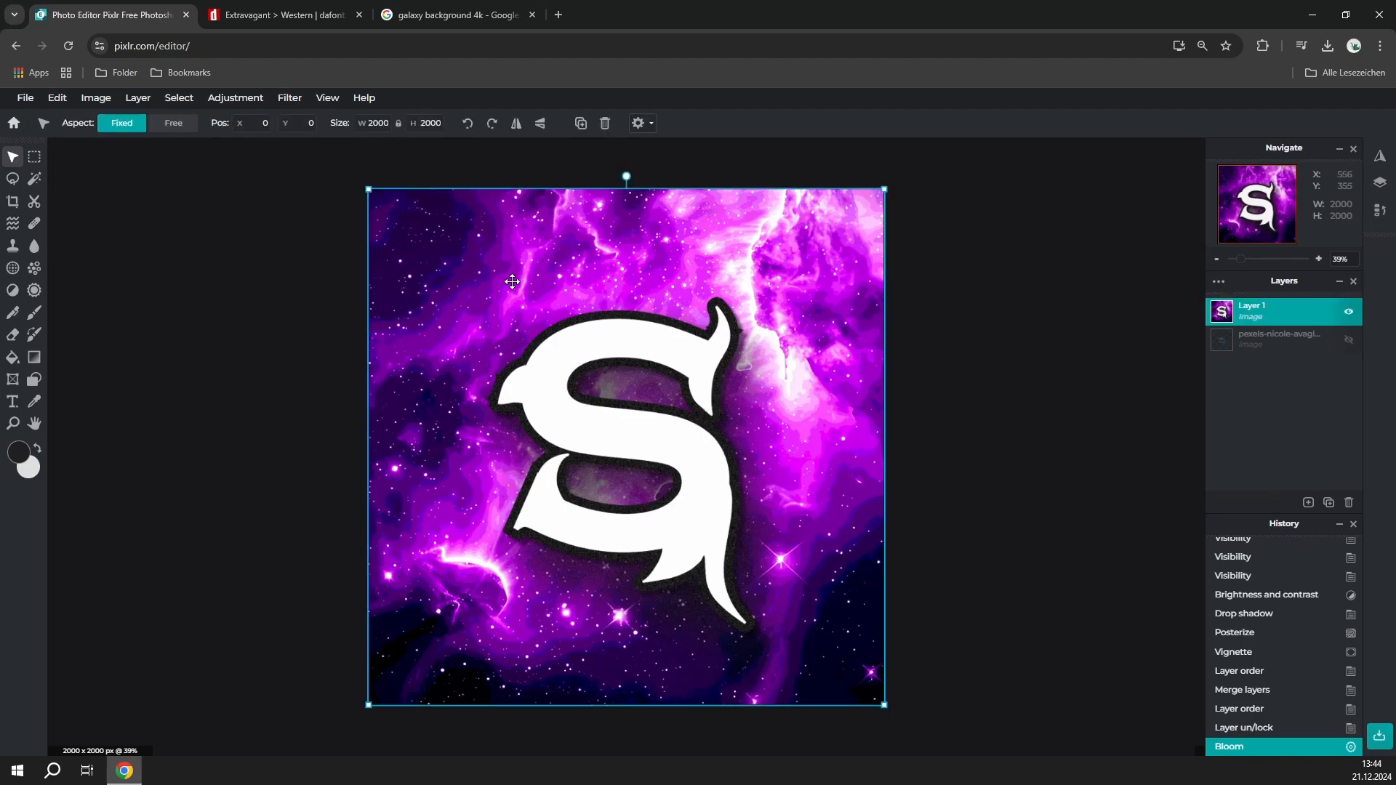
left_click(288, 97)
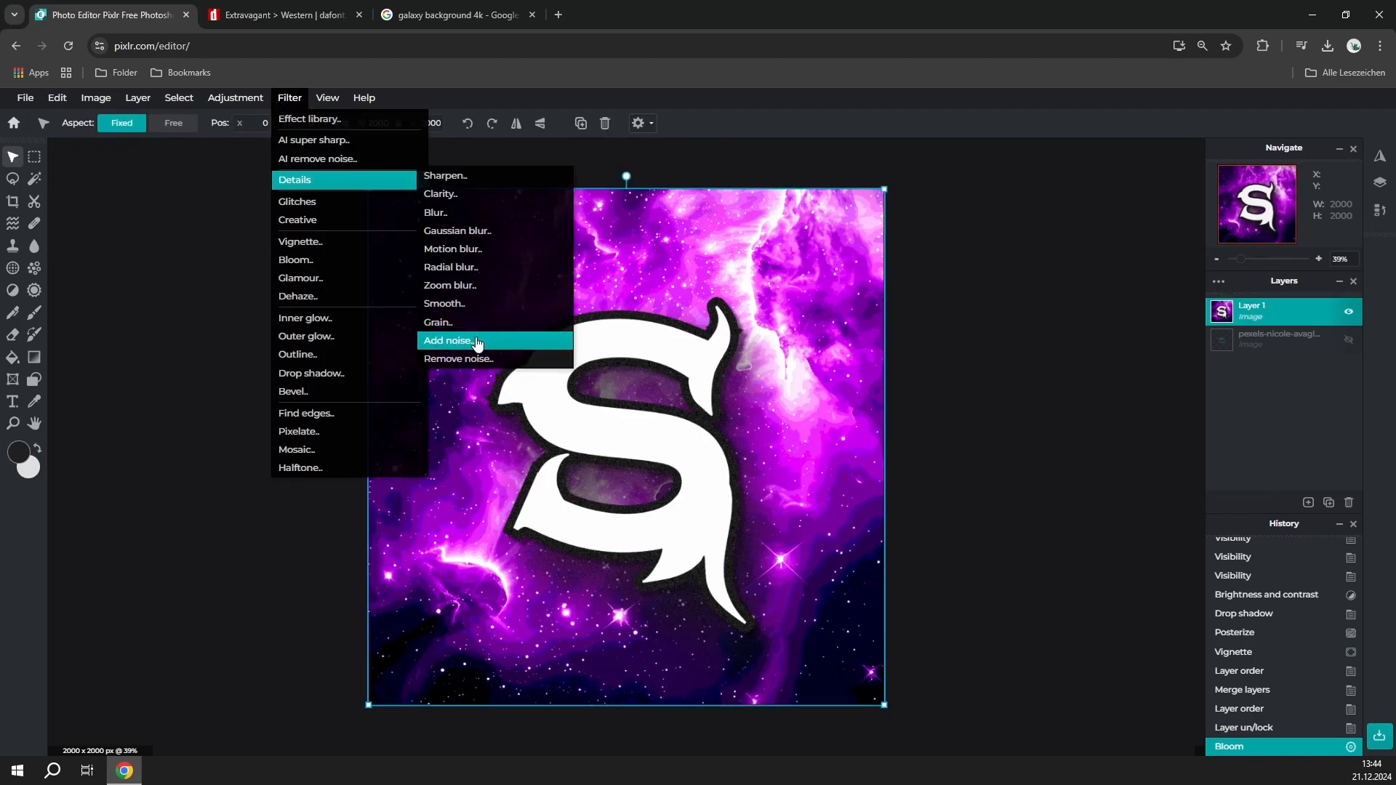
Add noise (around 62) to the logo and quick-export the image as PNG.
left_click(449, 341)
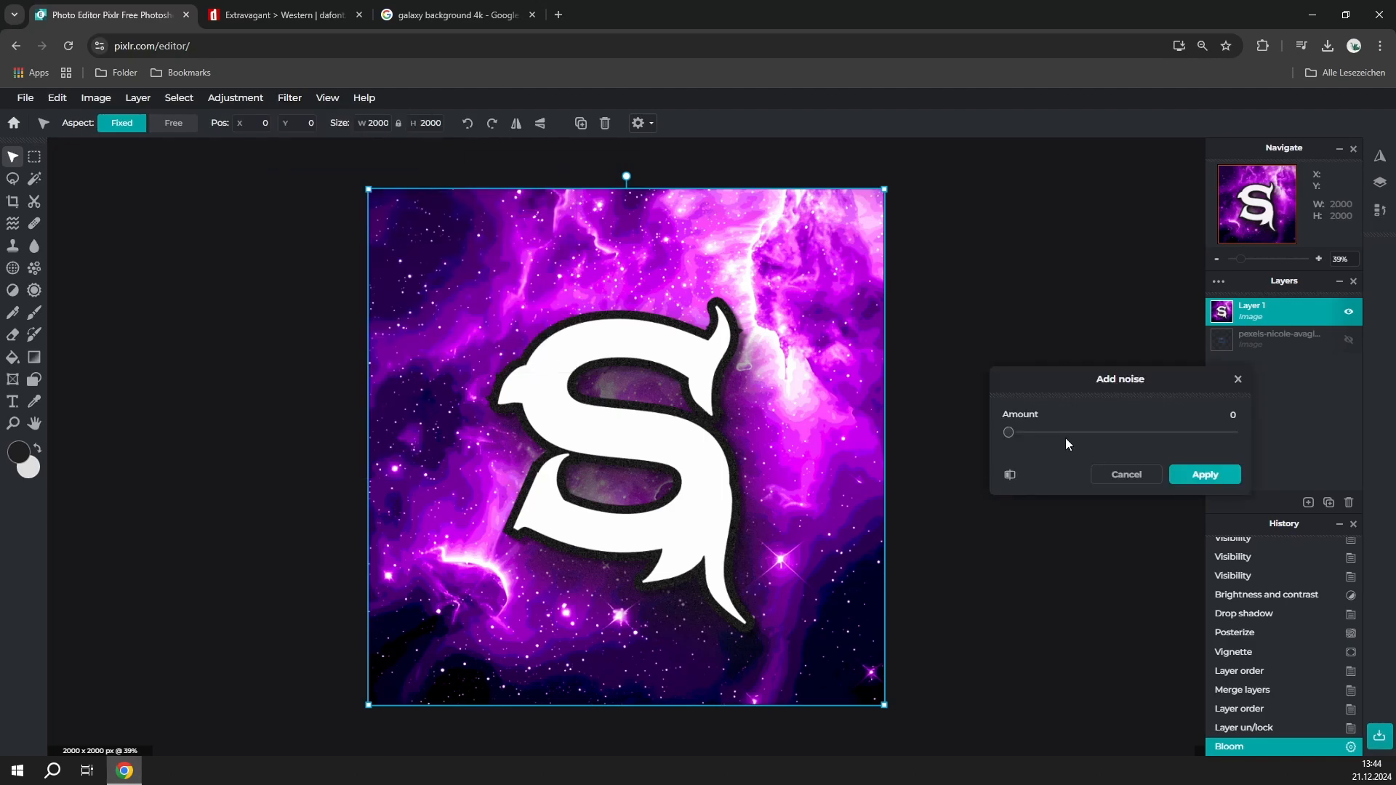
left_click_drag(1007, 432, 1142, 432)
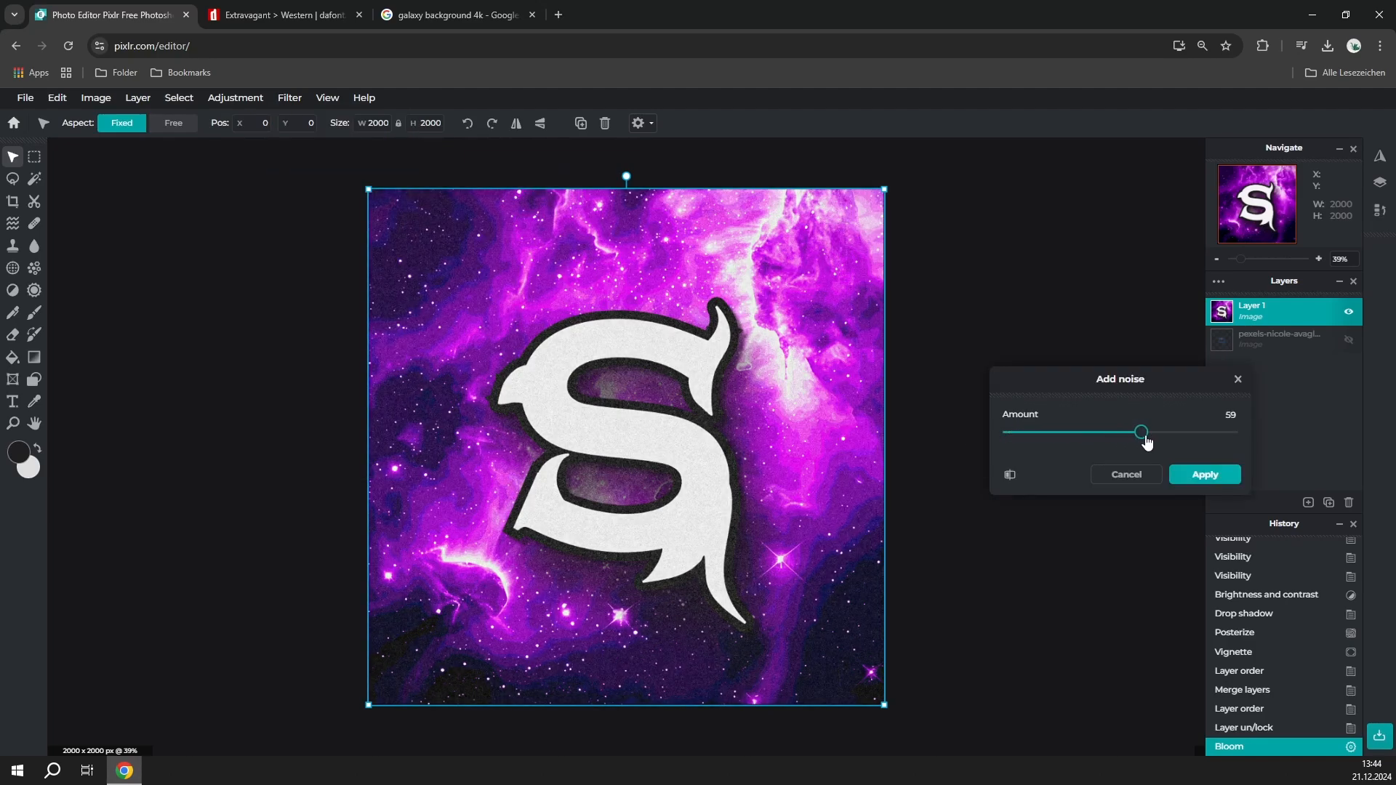
left_click_drag(1145, 432, 1141, 432)
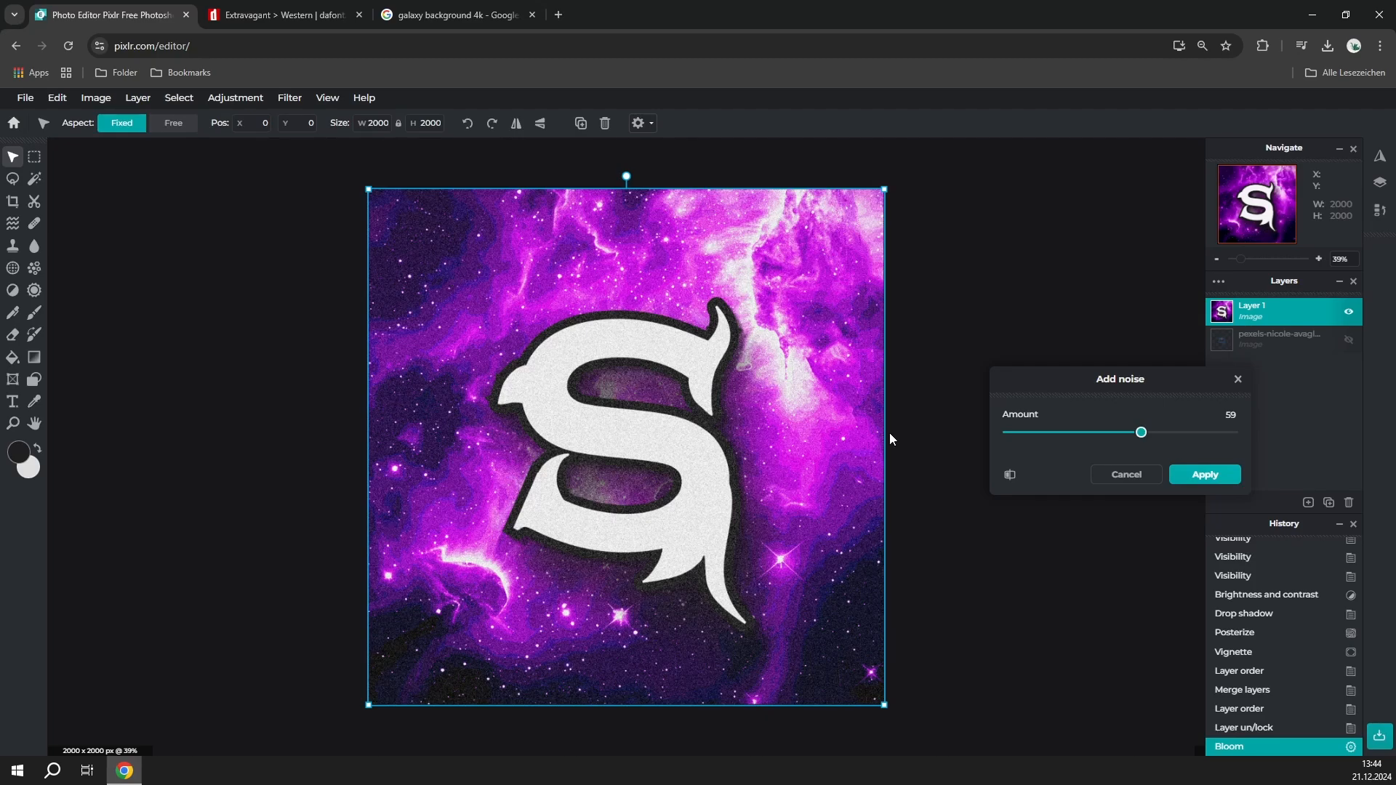
left_click_drag(1141, 432, 1148, 432)
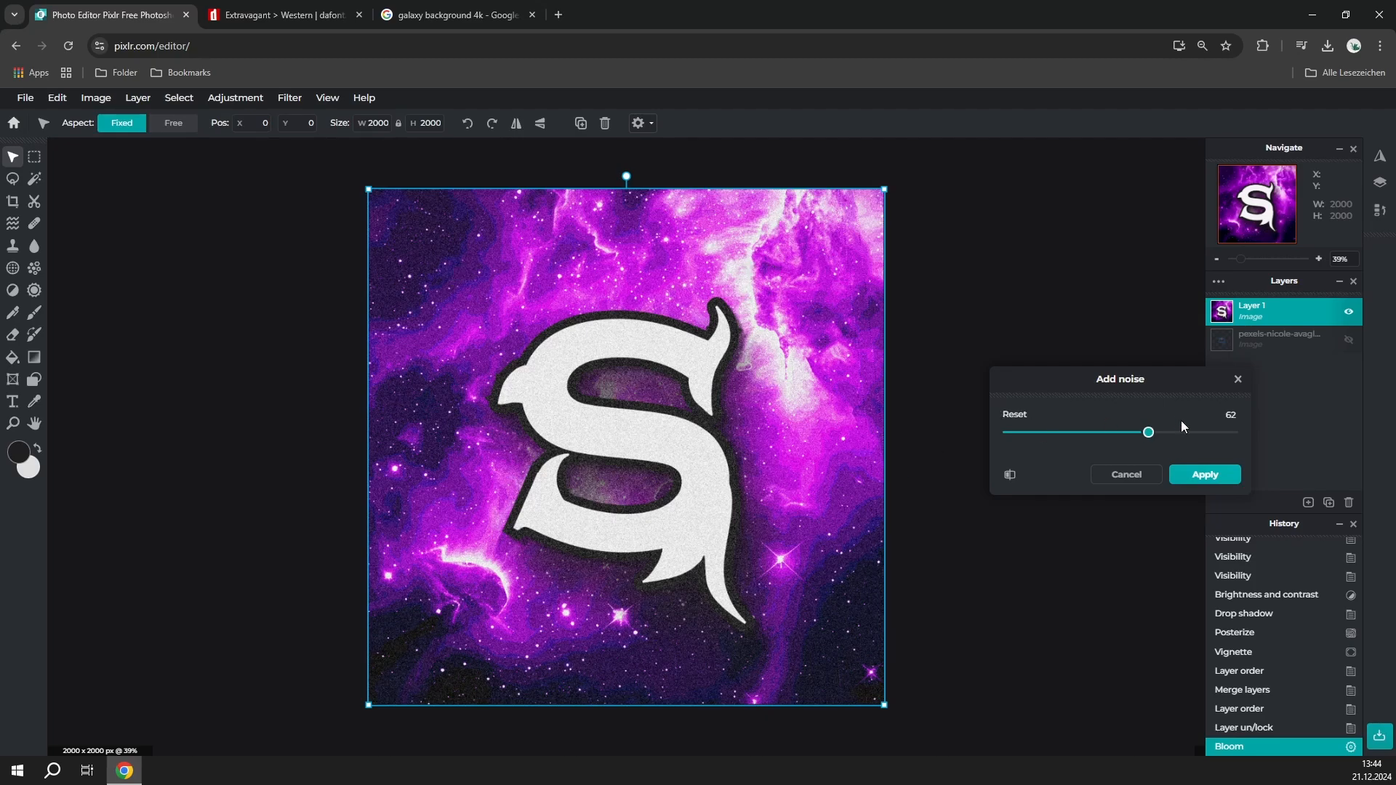
left_click_drag(1148, 432, 1095, 432)
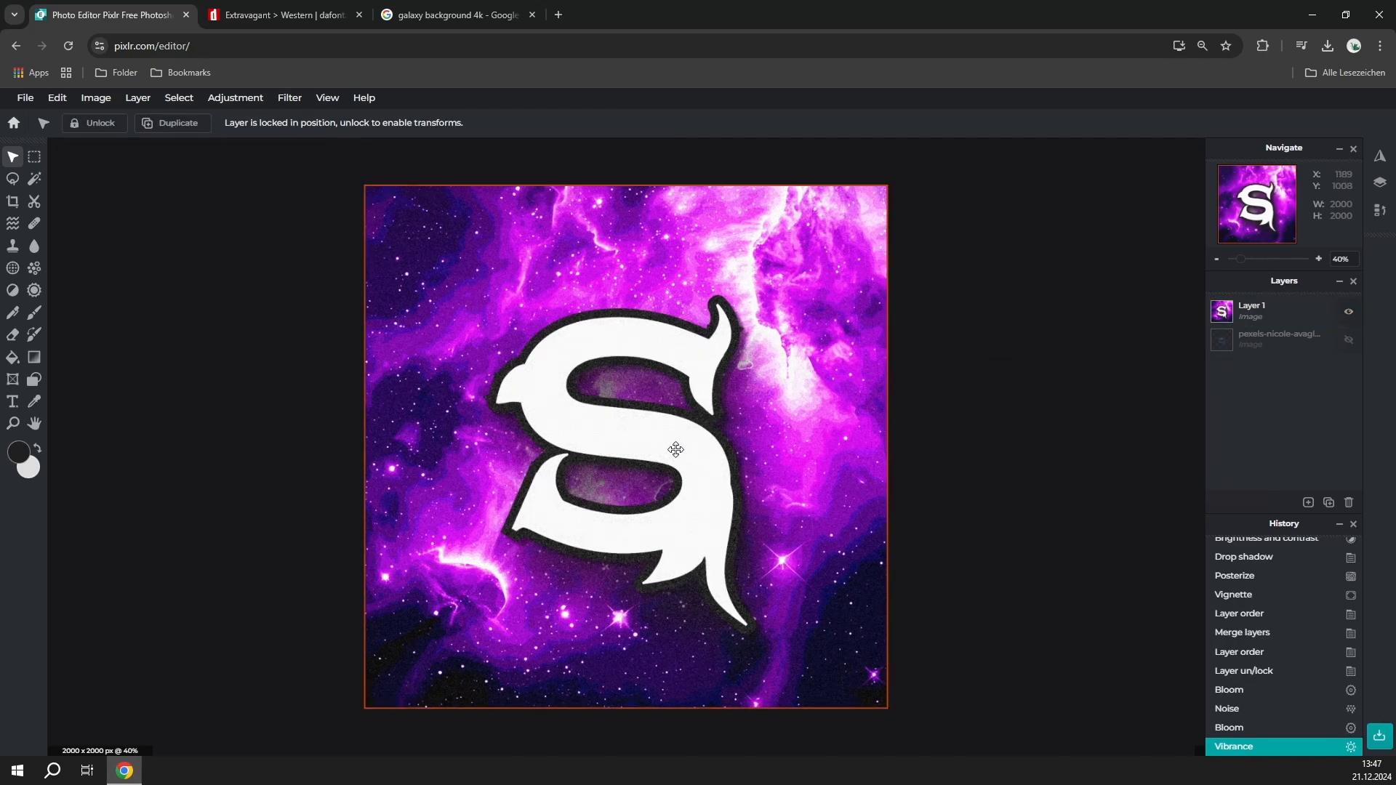
mouse_move(563, 410)
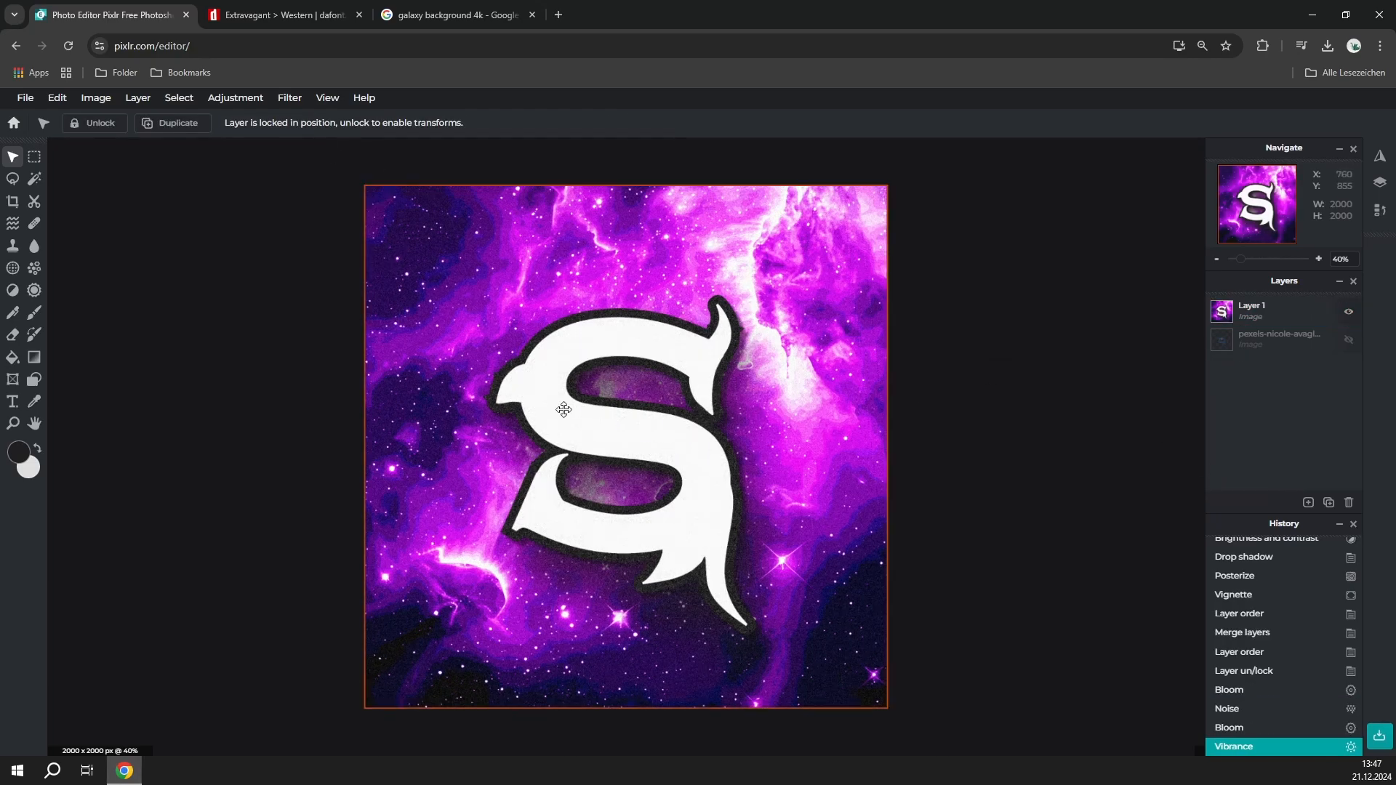
left_click(25, 97)
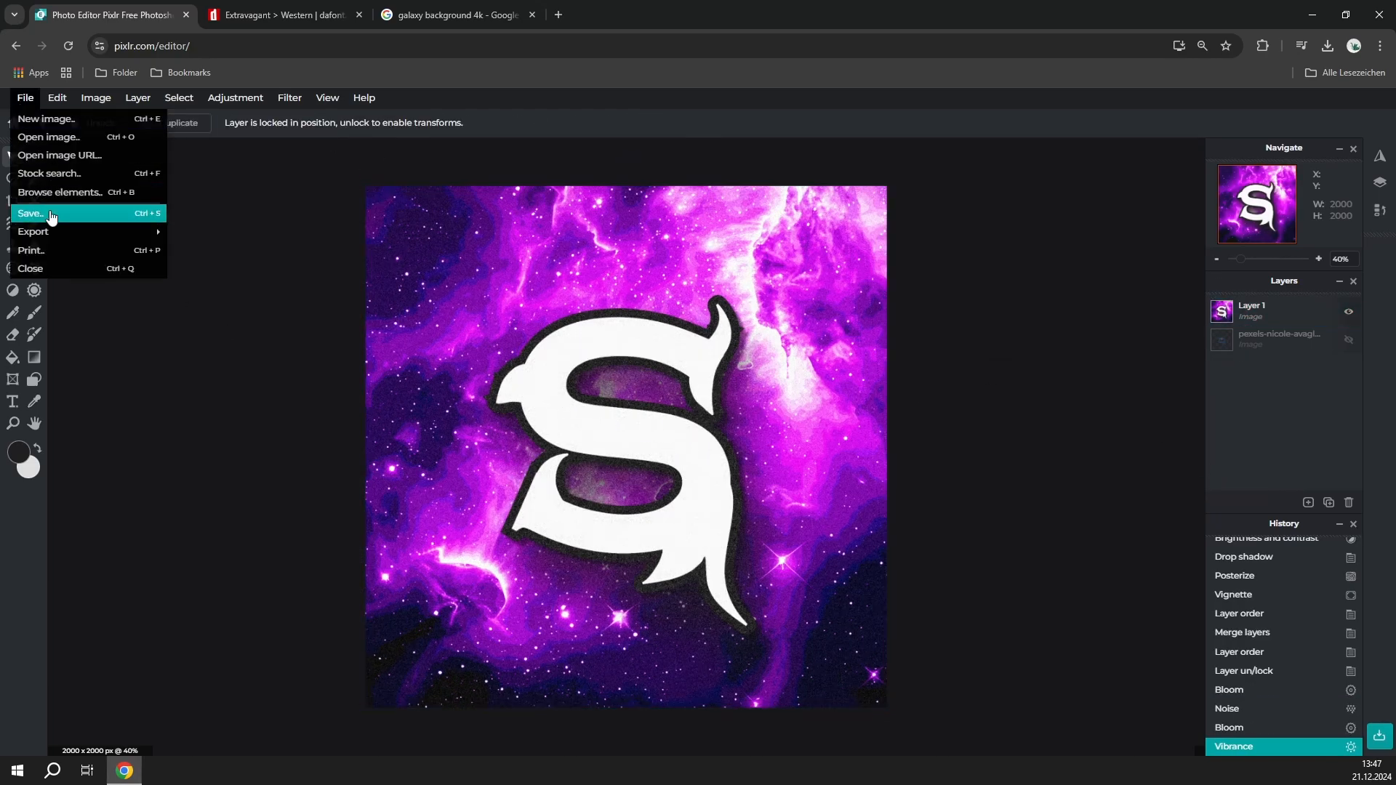
mouse_move(32, 230)
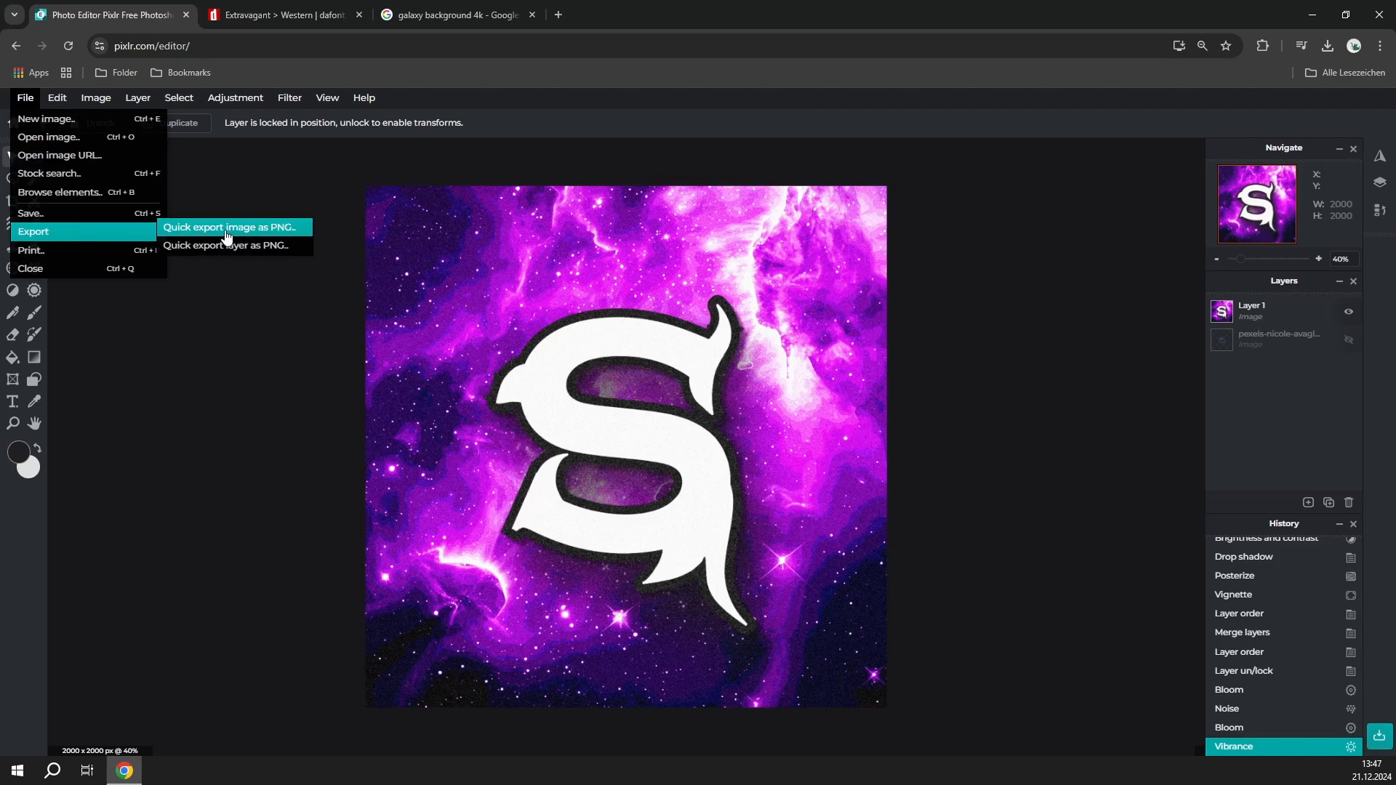
left_click(229, 229)
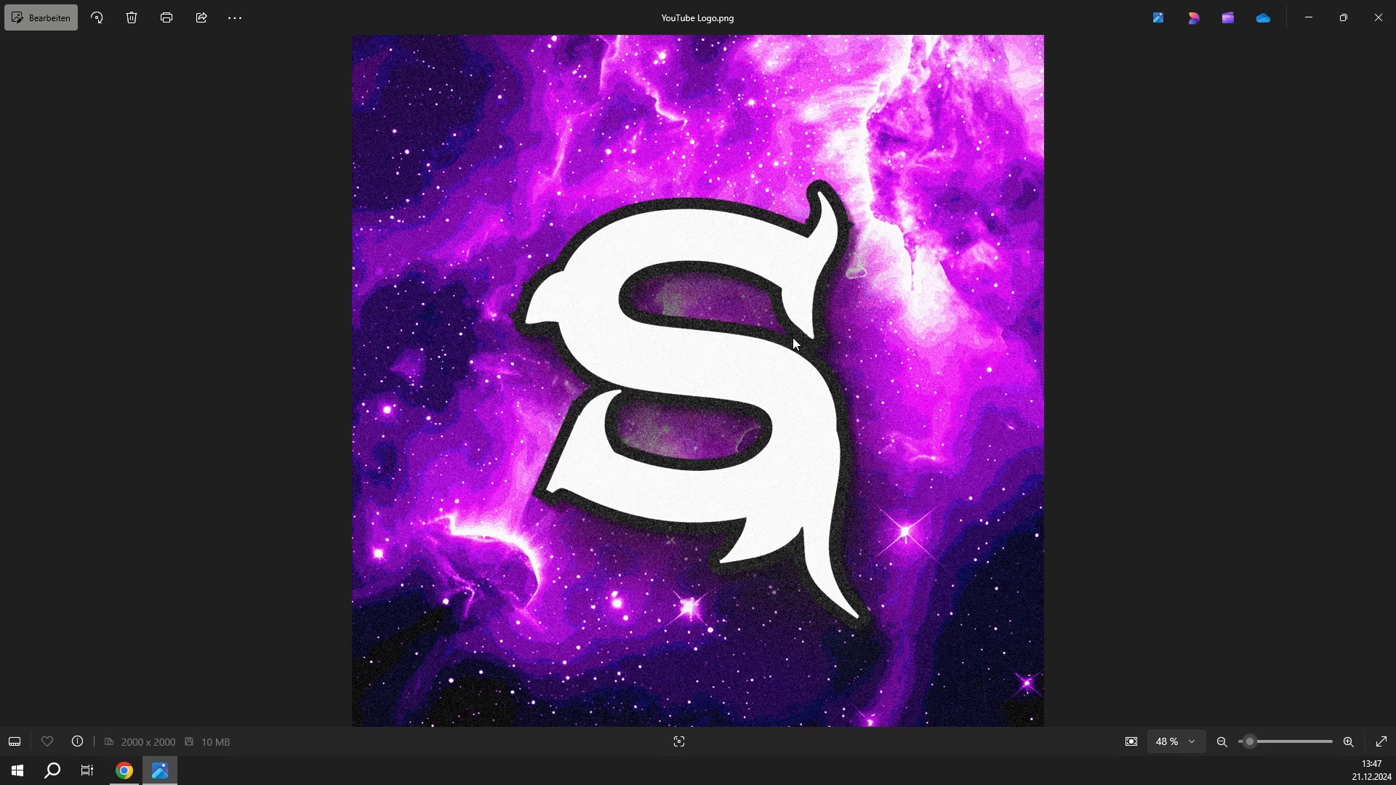
mouse_move(712, 420)
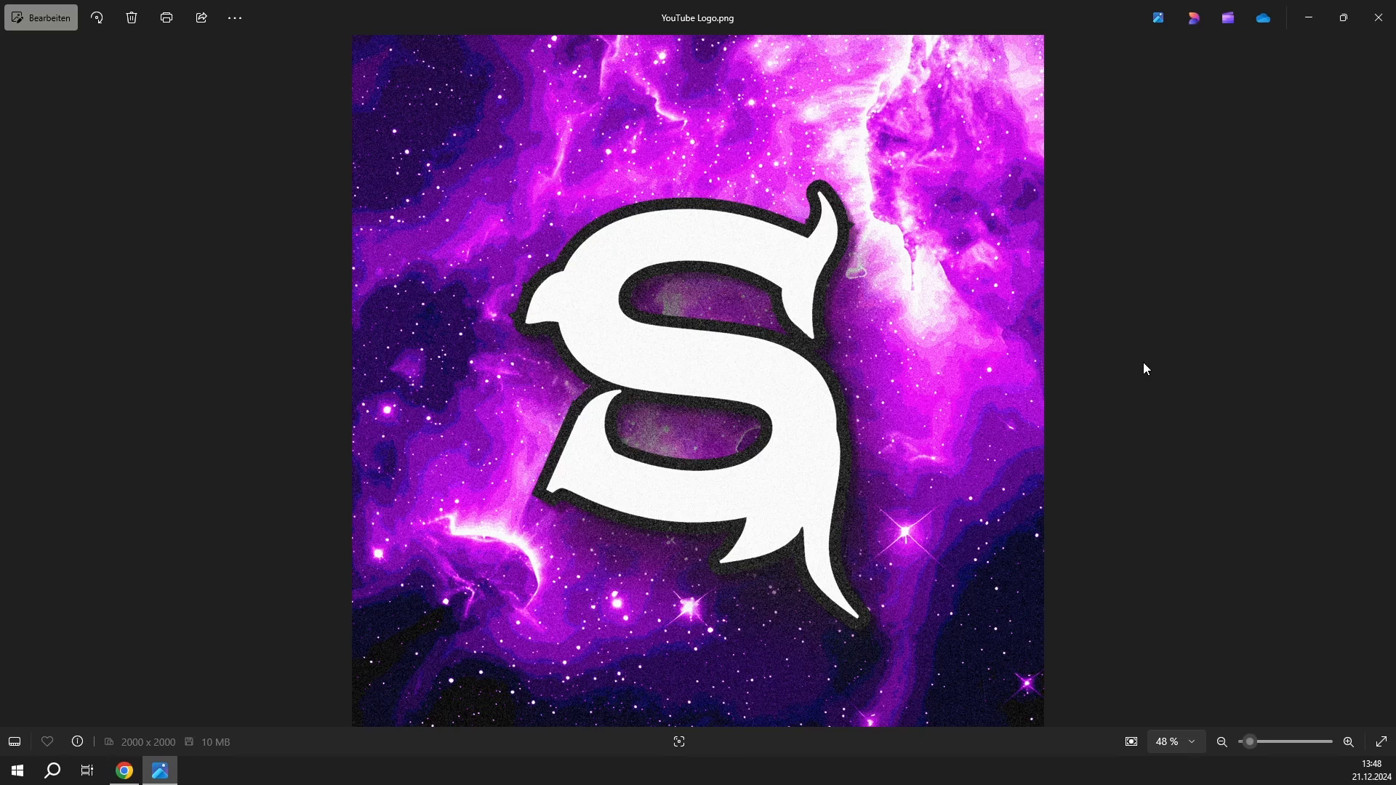
mouse_move(1299, 425)
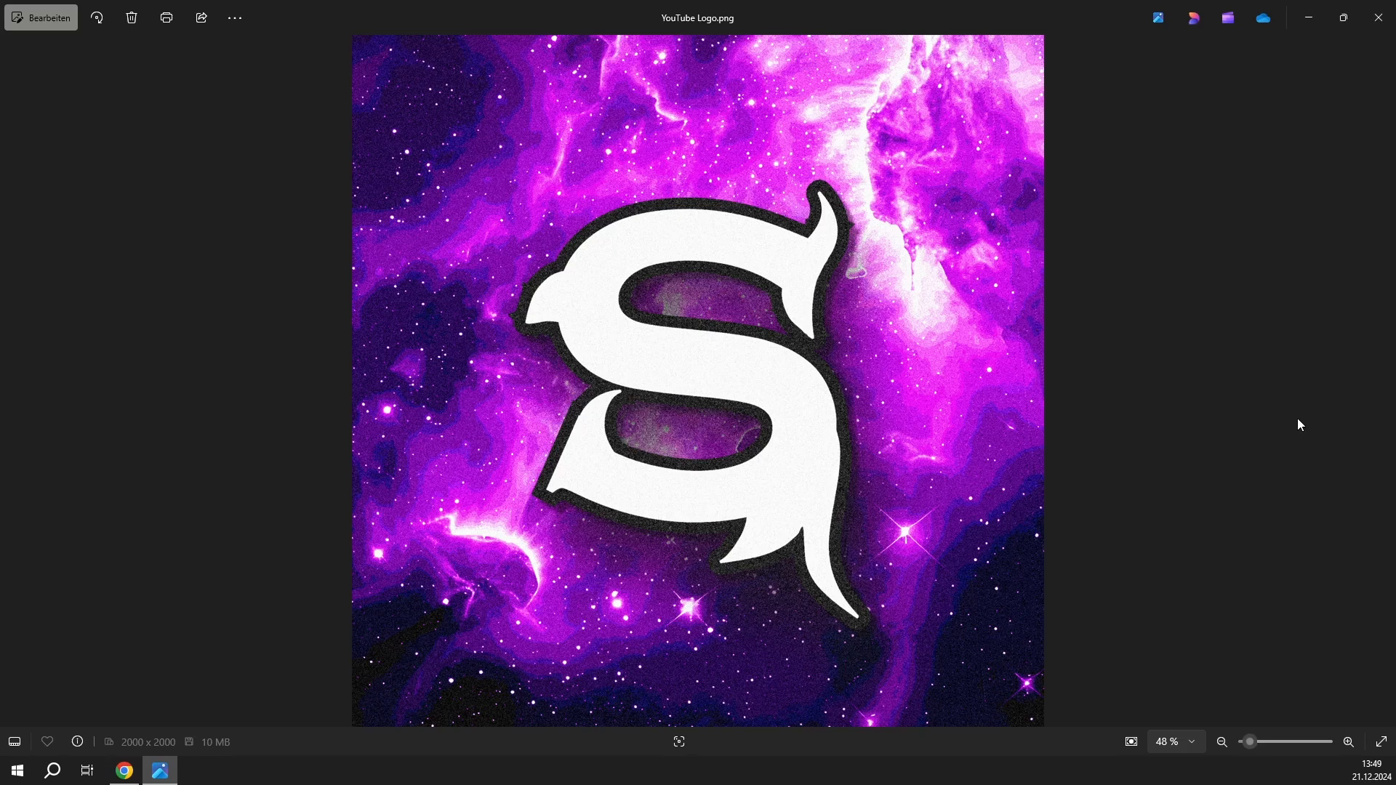